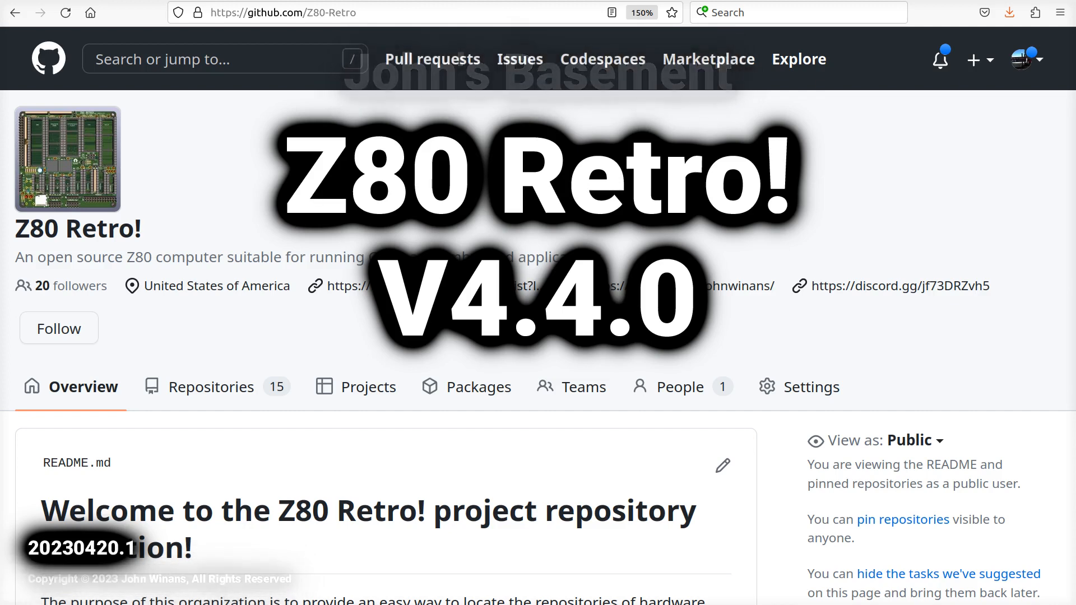
# Scroll through the Z80-Retro organization page's README and repository list.
pyautogui.scroll(-3)
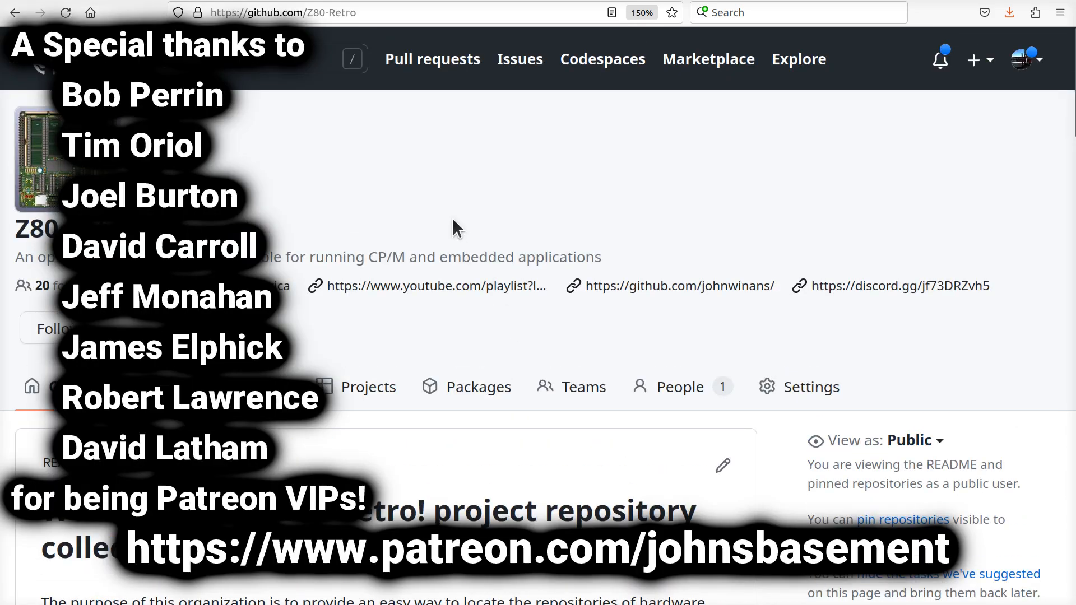
pyautogui.moveTo(443, 48)
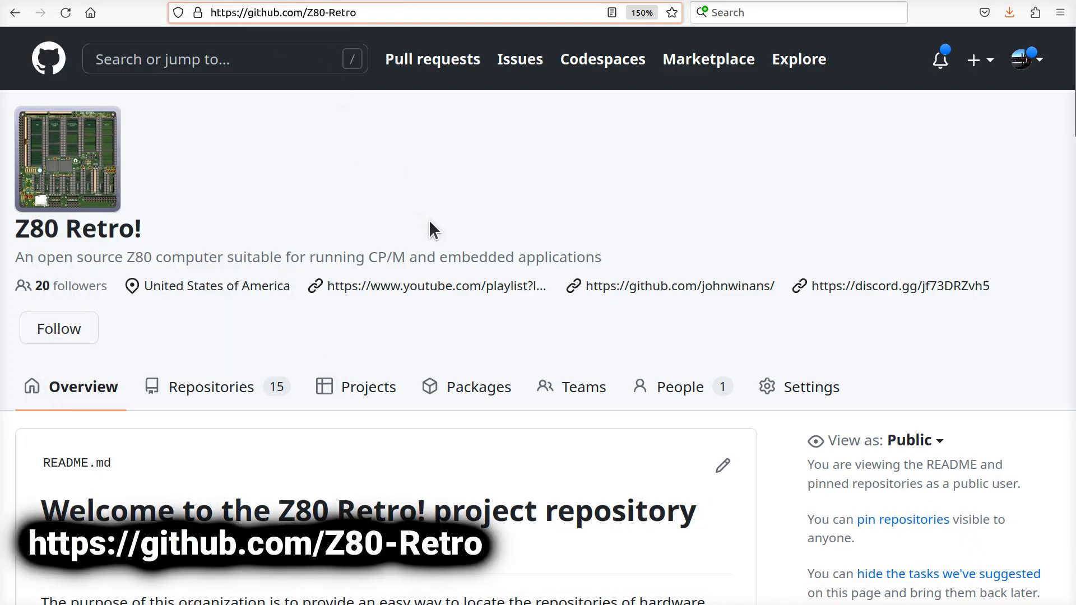
pyautogui.scroll(-3)
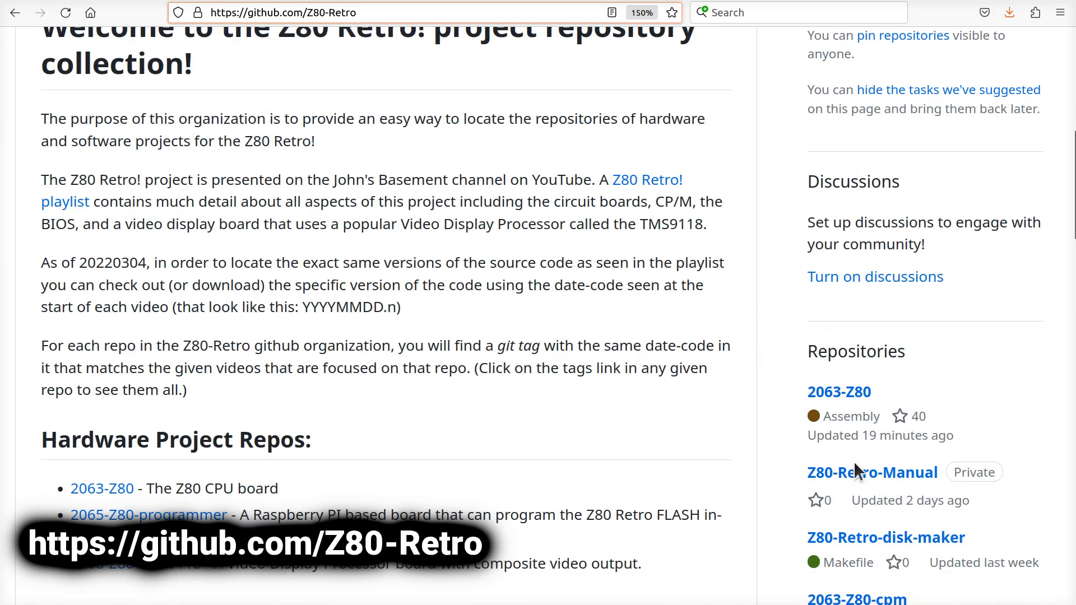
pyautogui.moveTo(655, 400)
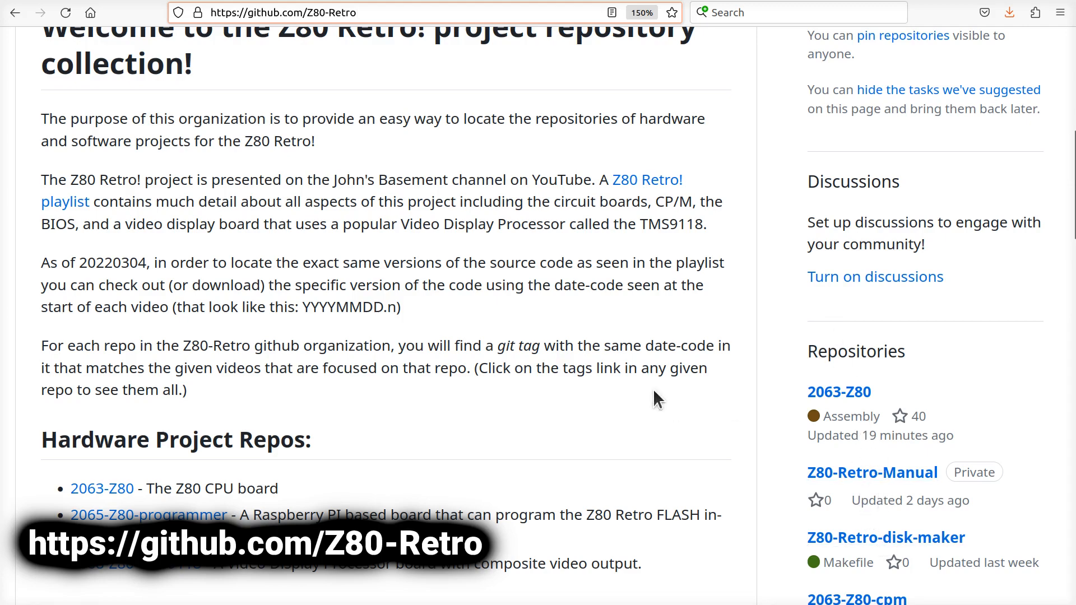
pyautogui.scroll(-3)
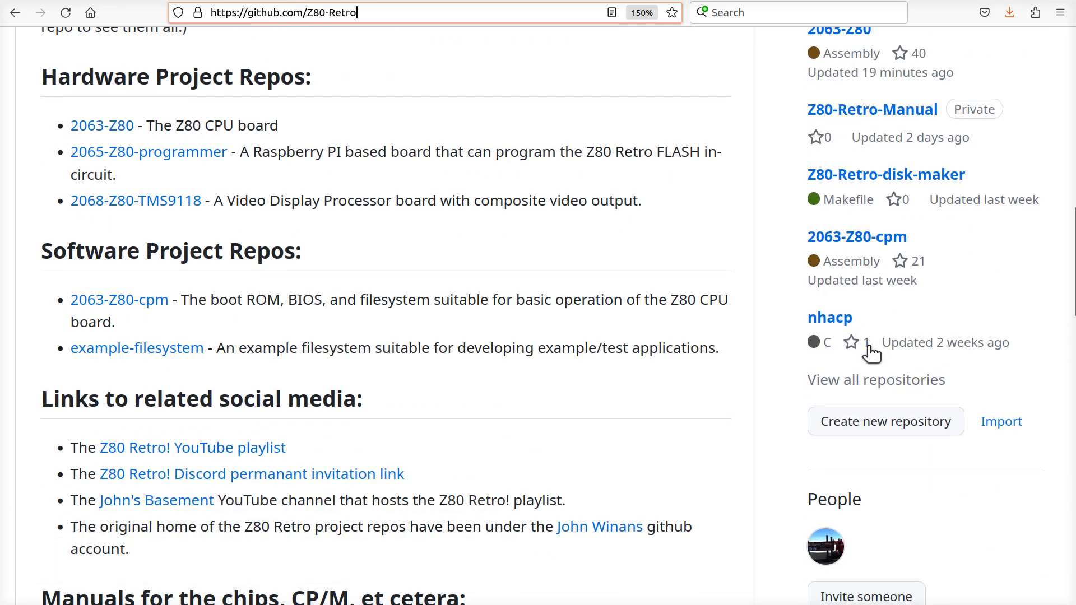
pyautogui.scroll(3)
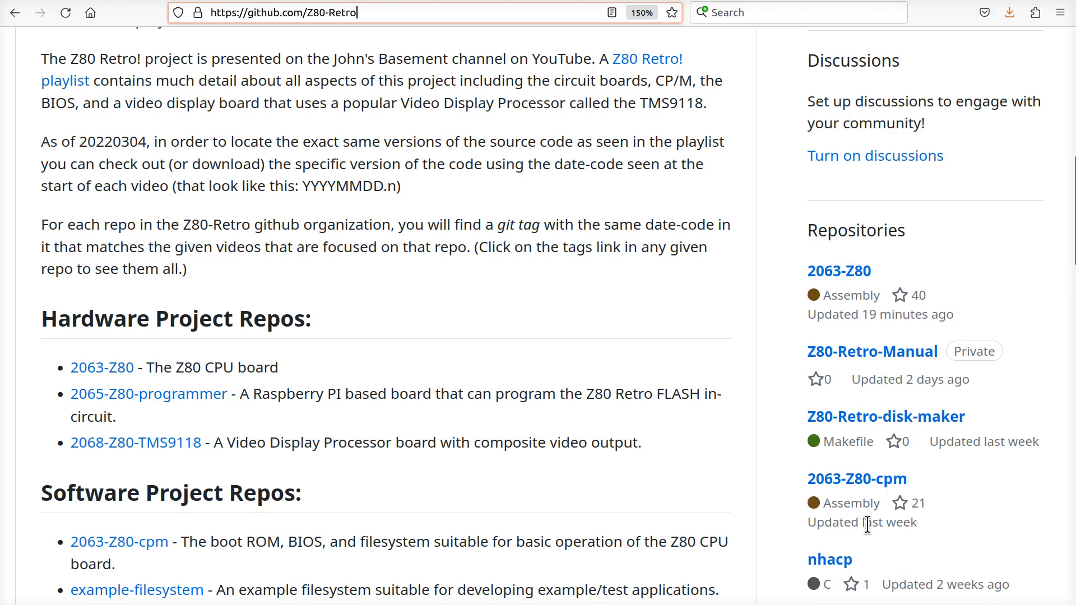
pyautogui.moveTo(839, 270)
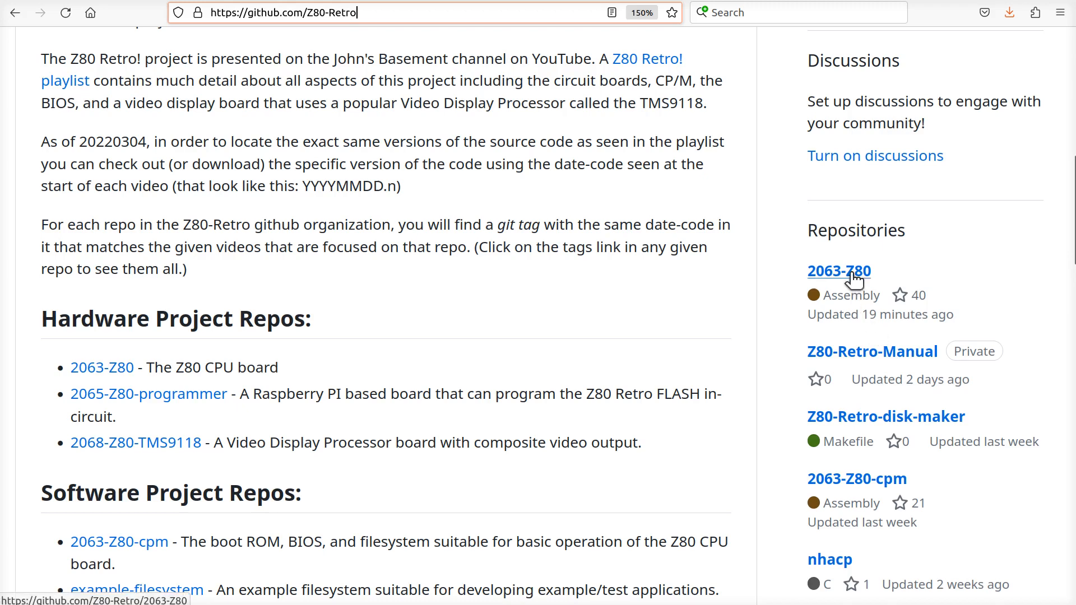
pyautogui.moveTo(848, 267)
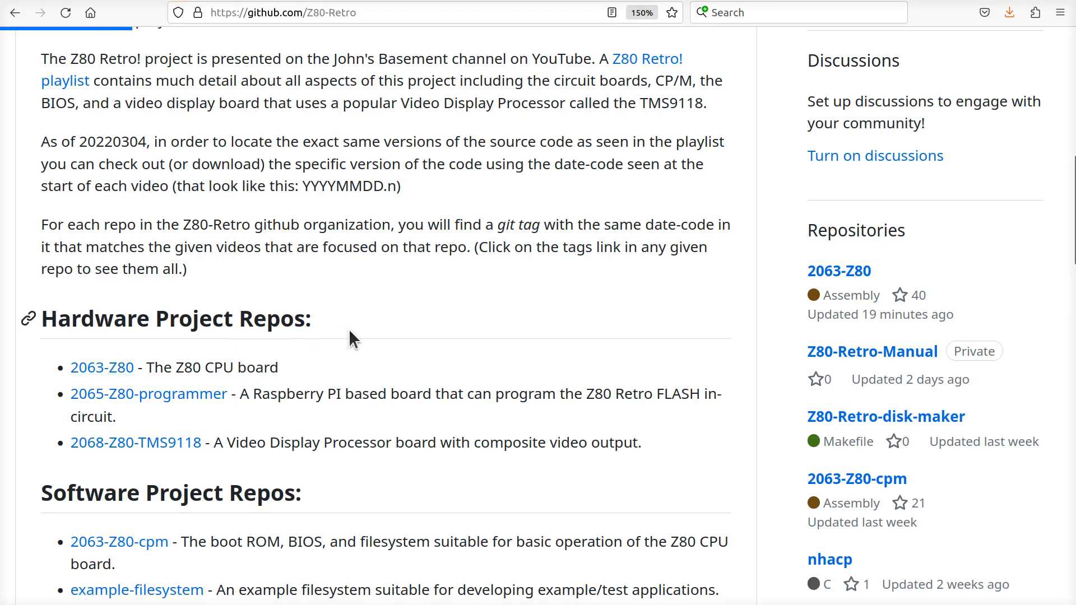
pyautogui.moveTo(375, 335)
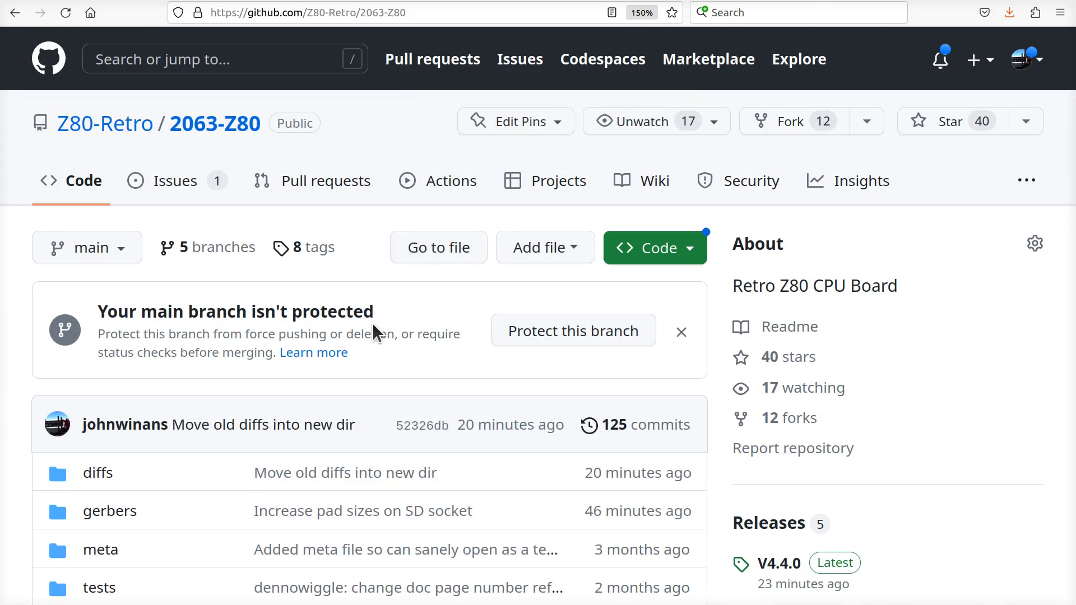
pyautogui.moveTo(381, 327)
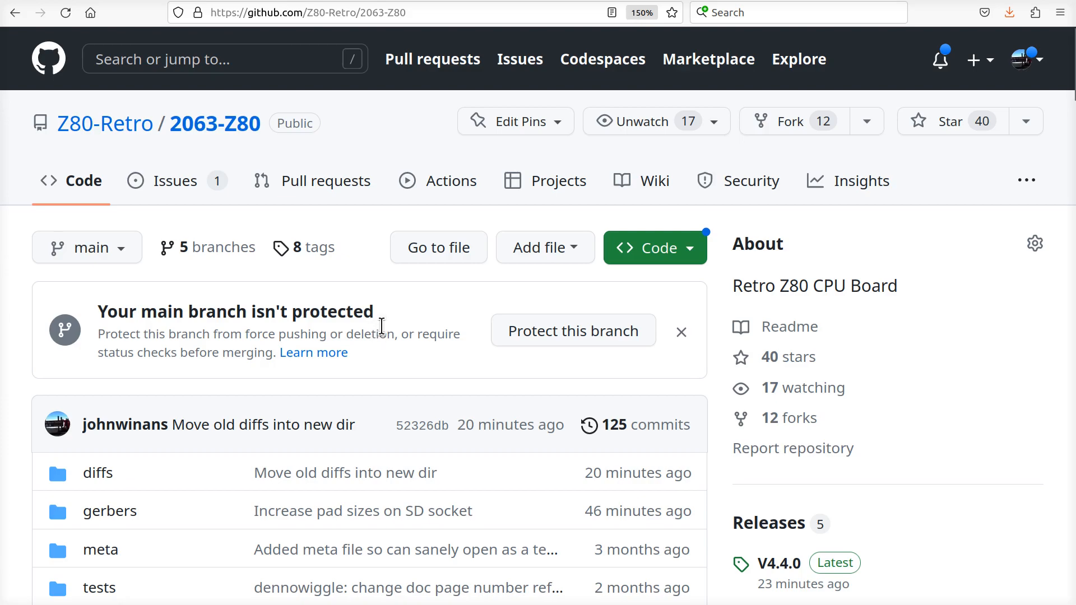
# Scroll the 2063-Z80 README past the board render to the V4.4.0 Release Notes heading.
pyautogui.scroll(-3)
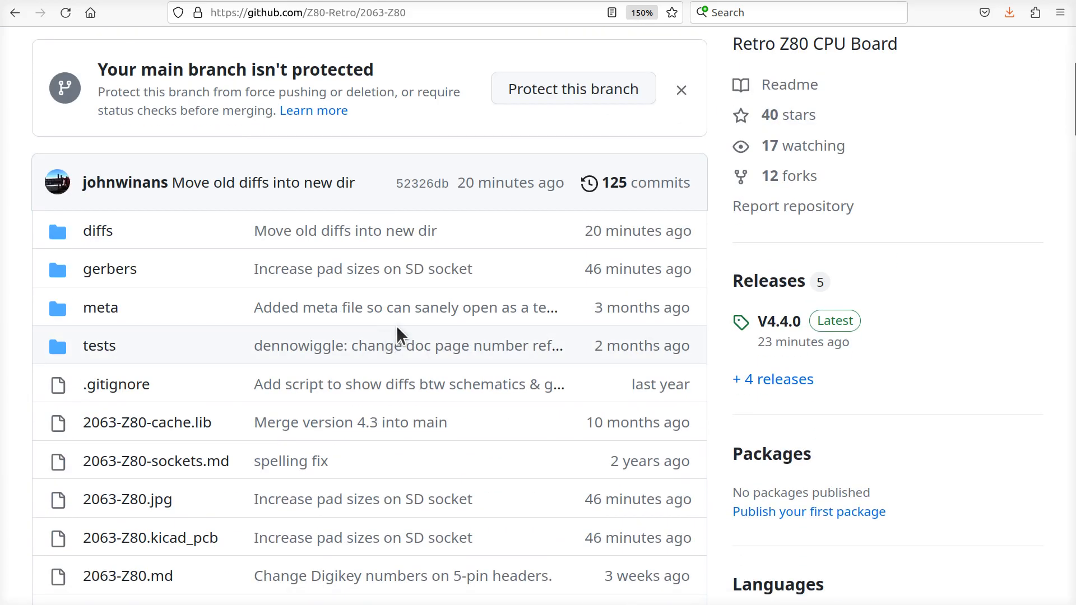
pyautogui.scroll(-3)
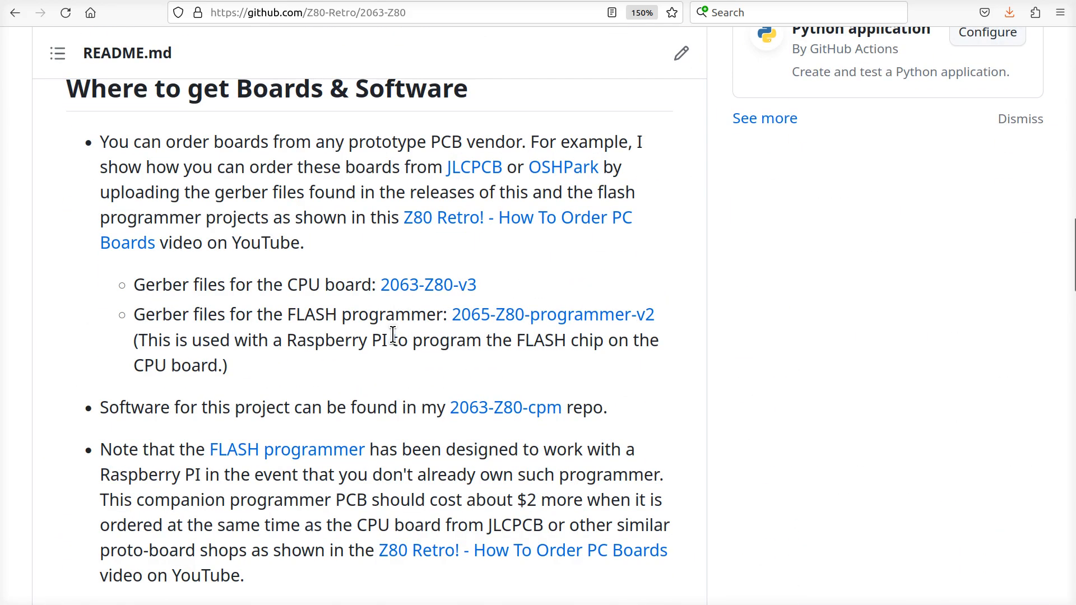
pyautogui.scroll(-3)
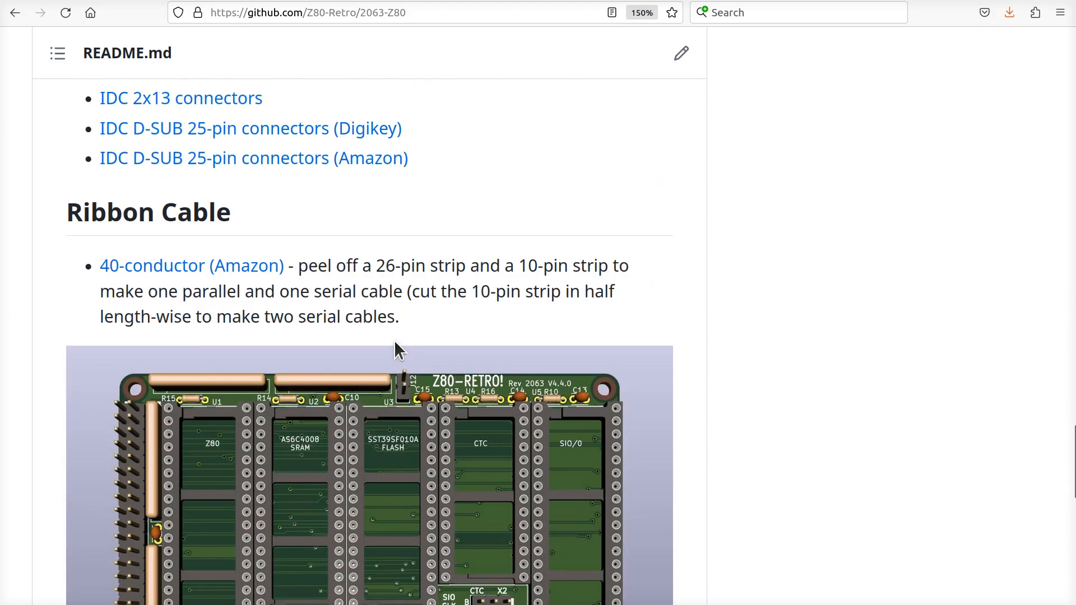
pyautogui.scroll(-3)
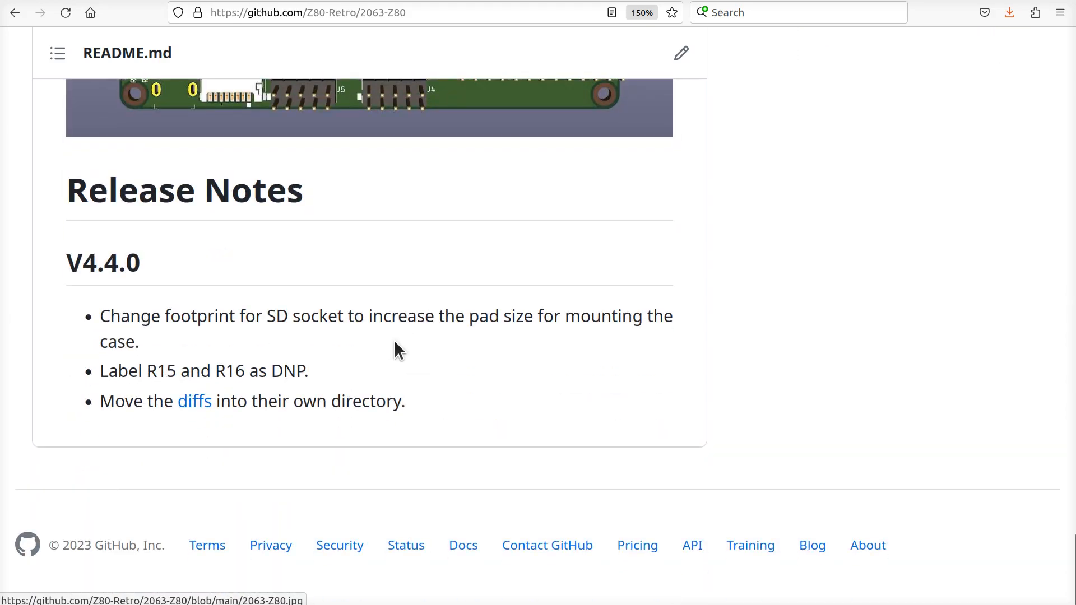
pyautogui.moveTo(495, 363)
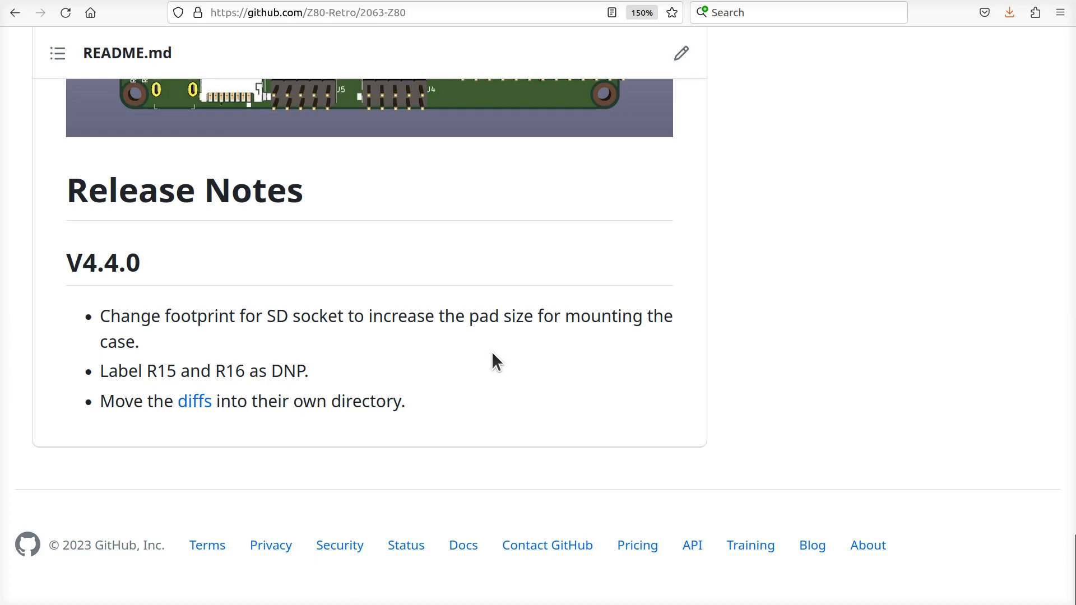
pyautogui.scroll(3)
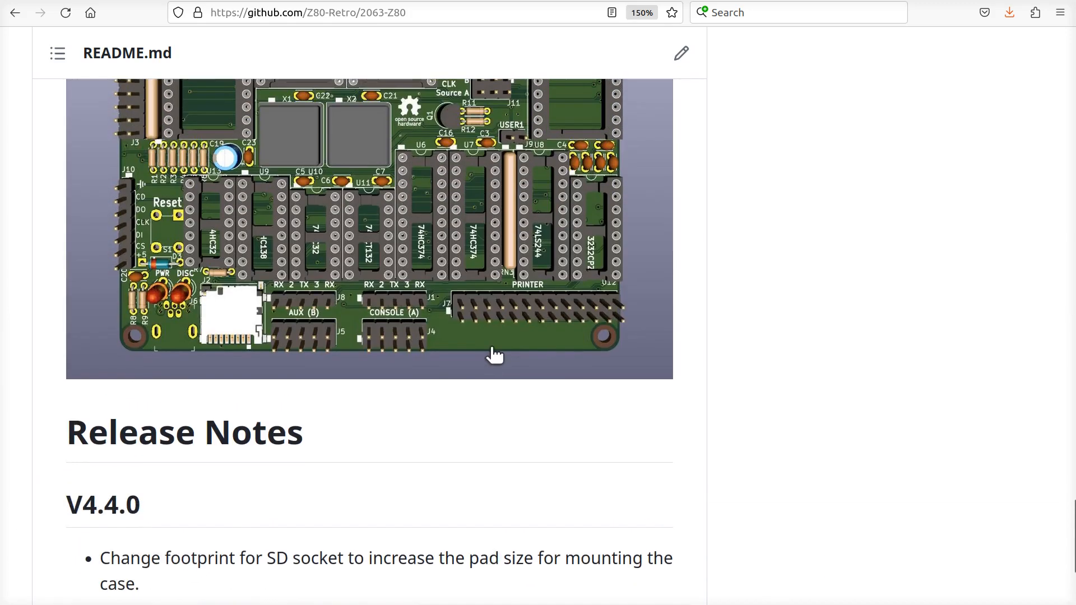
pyautogui.moveTo(271, 312)
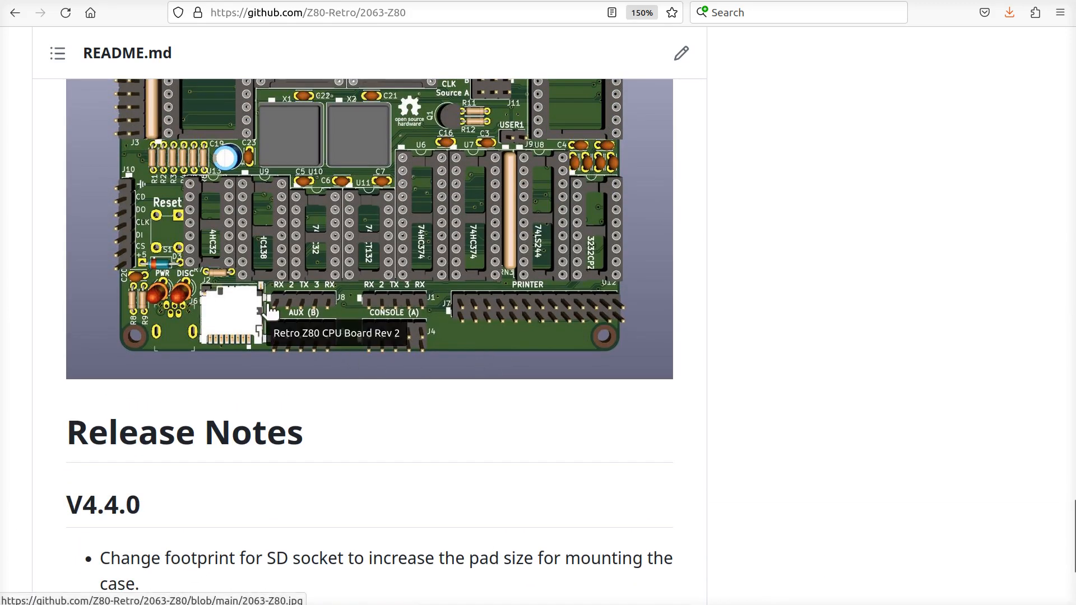
pyautogui.moveTo(124, 532)
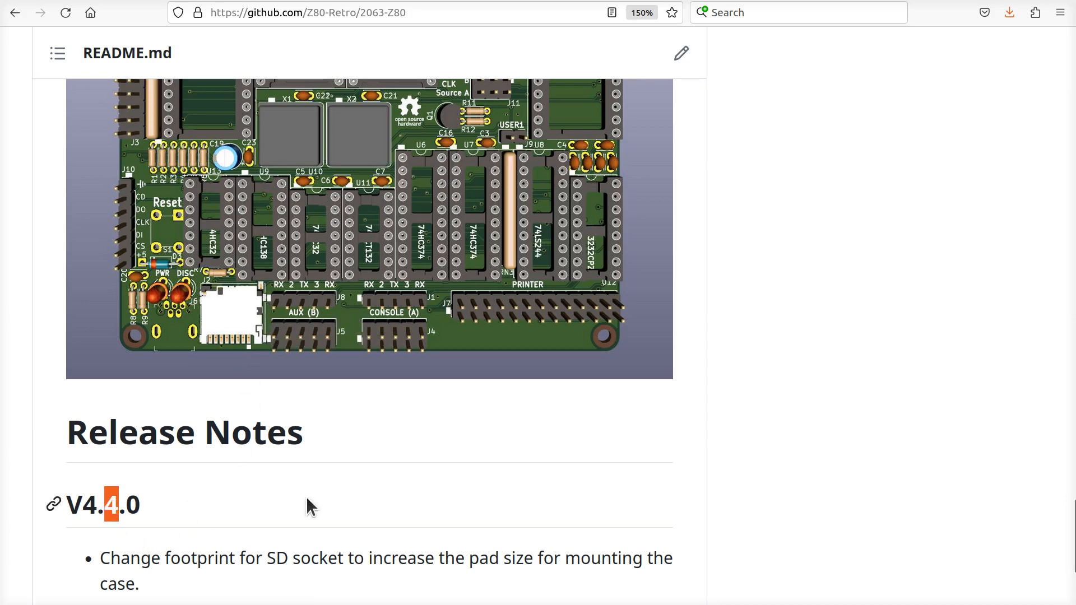
pyautogui.moveTo(385, 209)
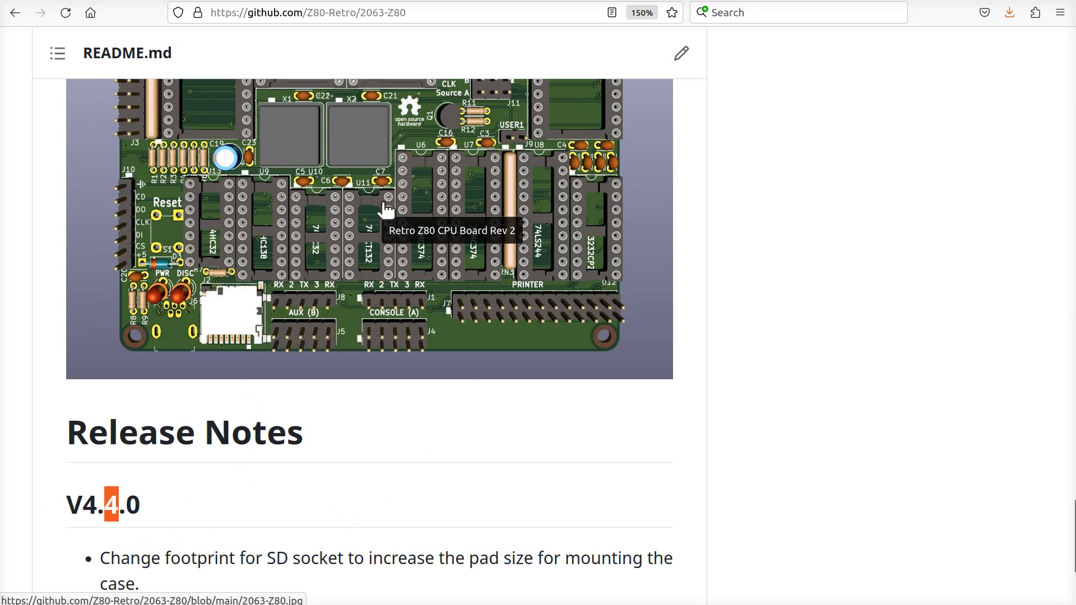
pyautogui.moveTo(147, 482)
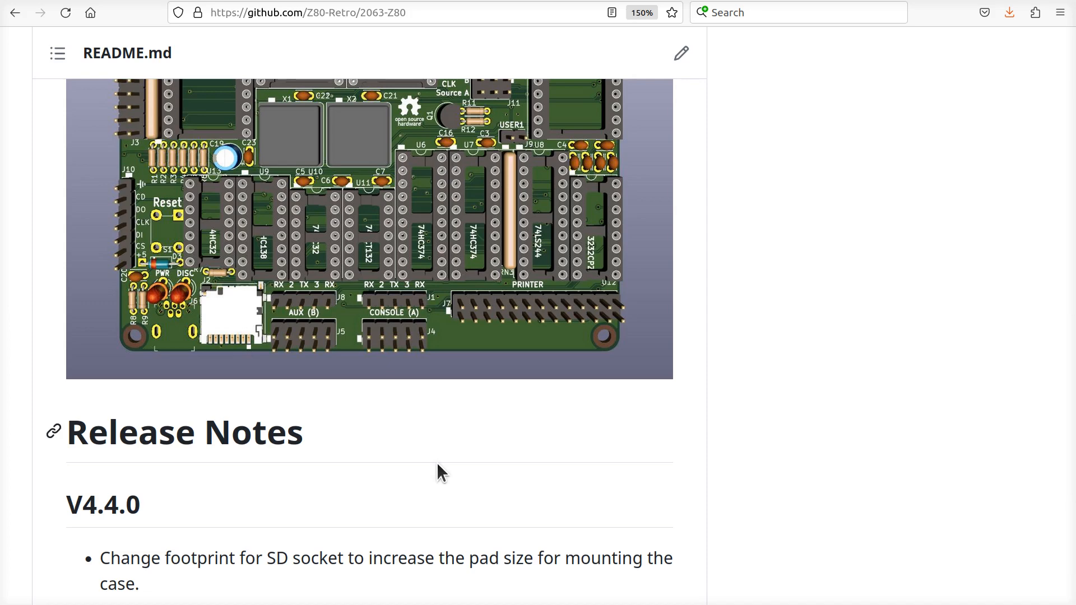
pyautogui.moveTo(261, 346)
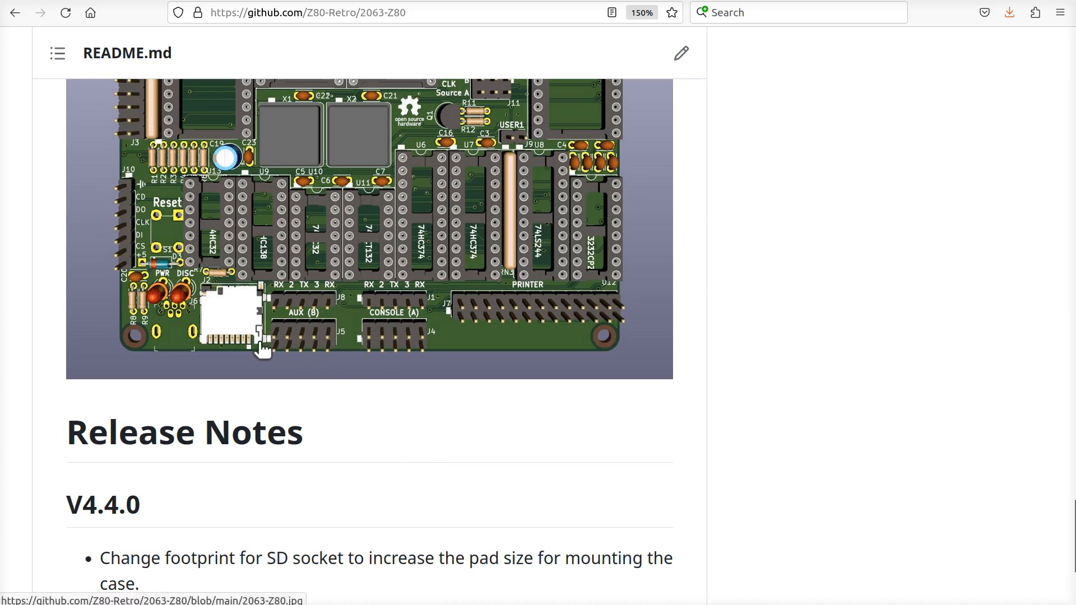
pyautogui.moveTo(268, 302)
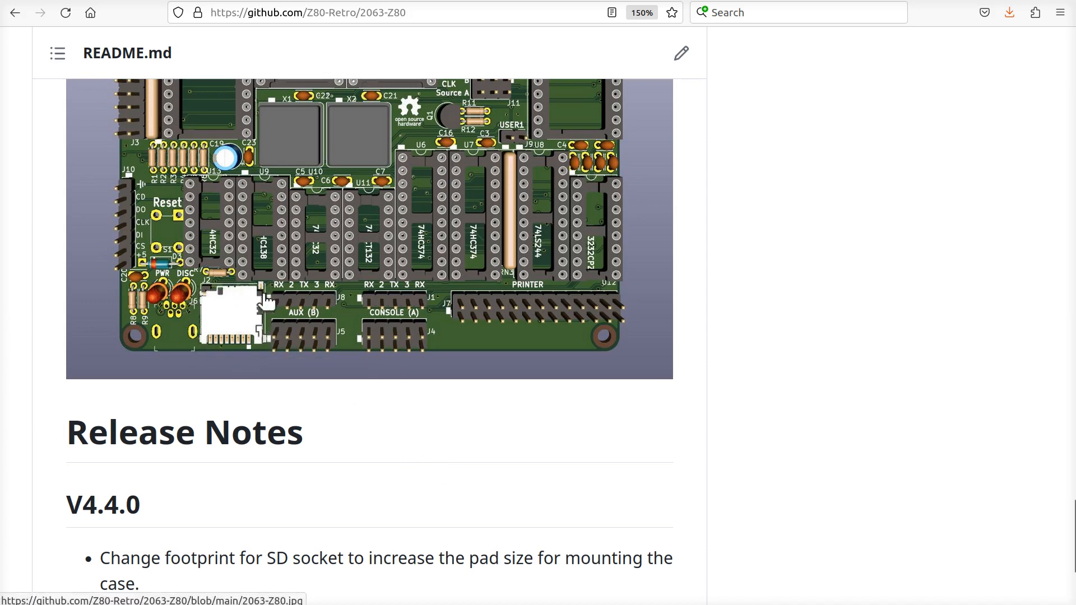
pyautogui.moveTo(254, 371)
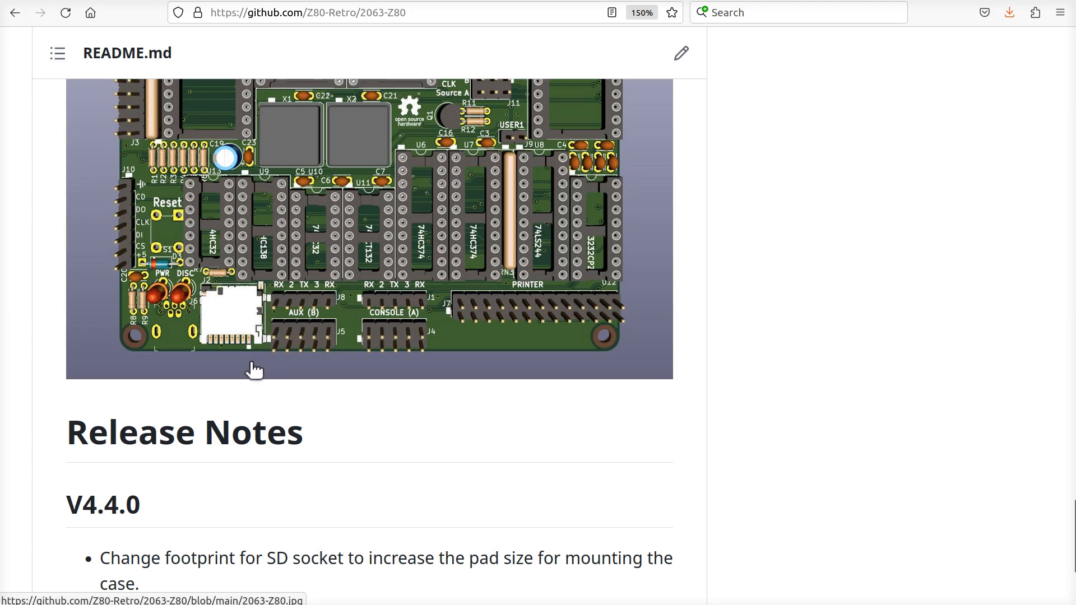
pyautogui.moveTo(242, 297)
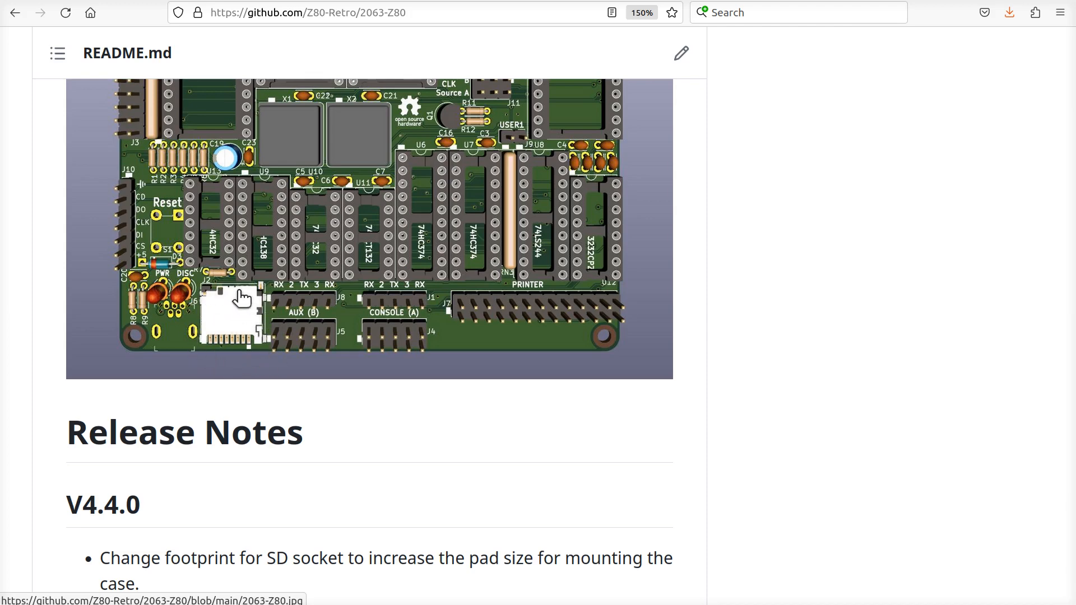
pyautogui.moveTo(275, 307)
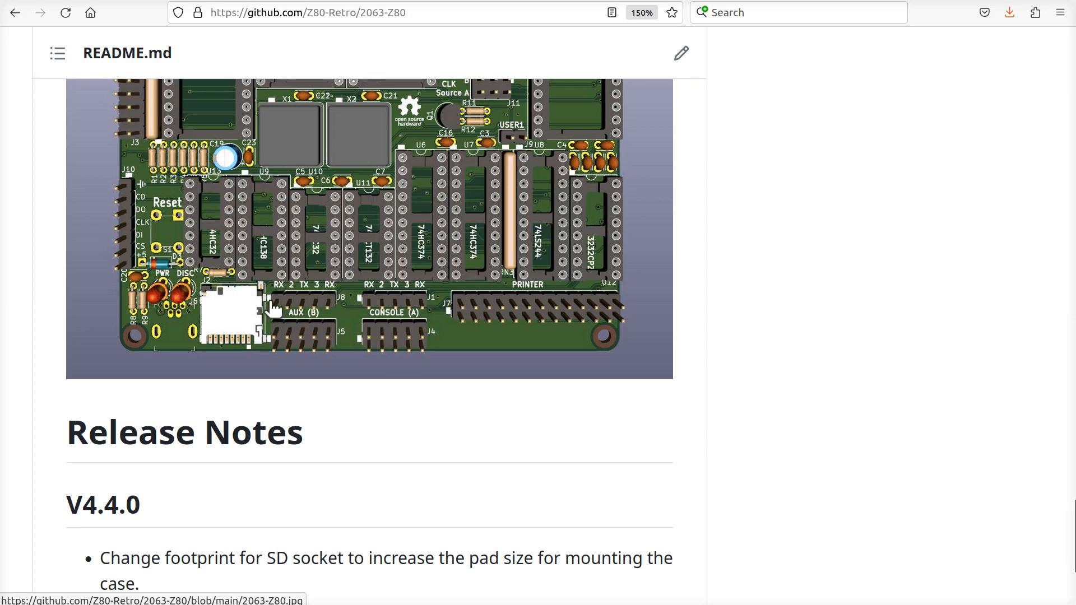
pyautogui.moveTo(268, 310)
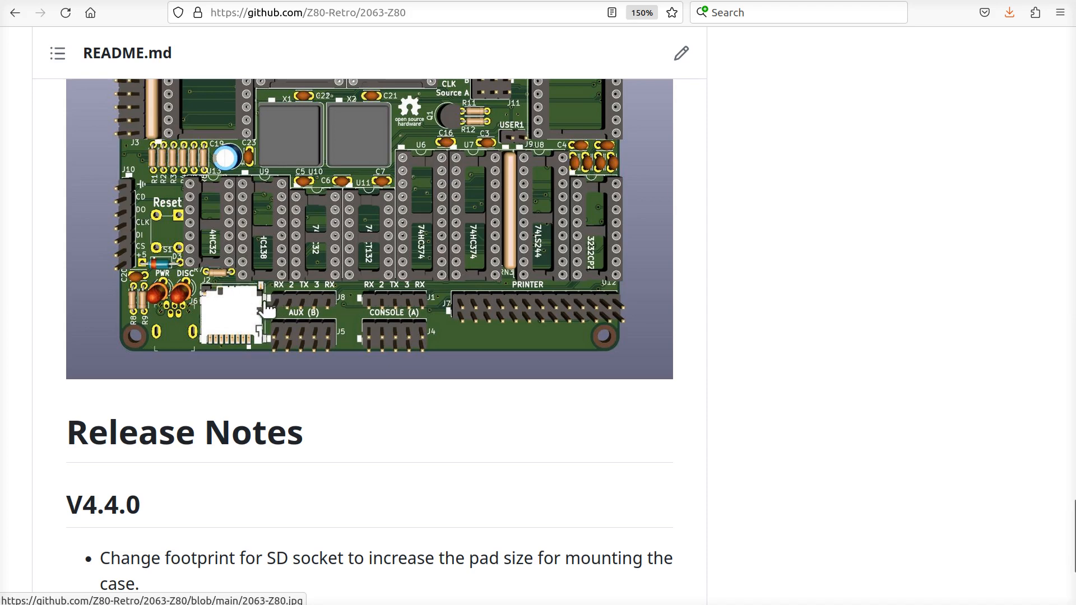
pyautogui.moveTo(264, 347)
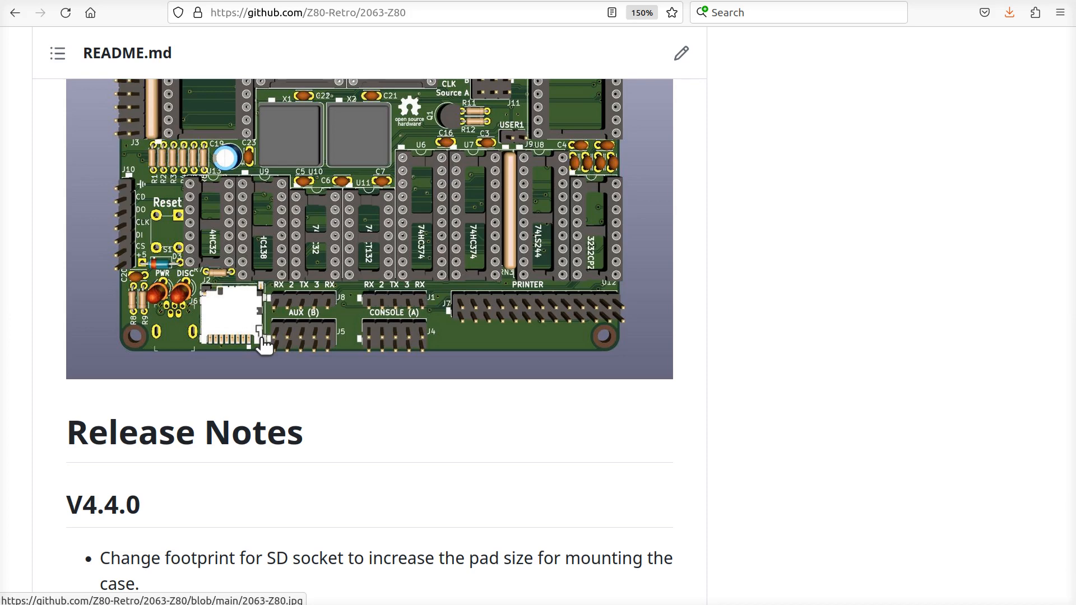
pyautogui.moveTo(205, 359)
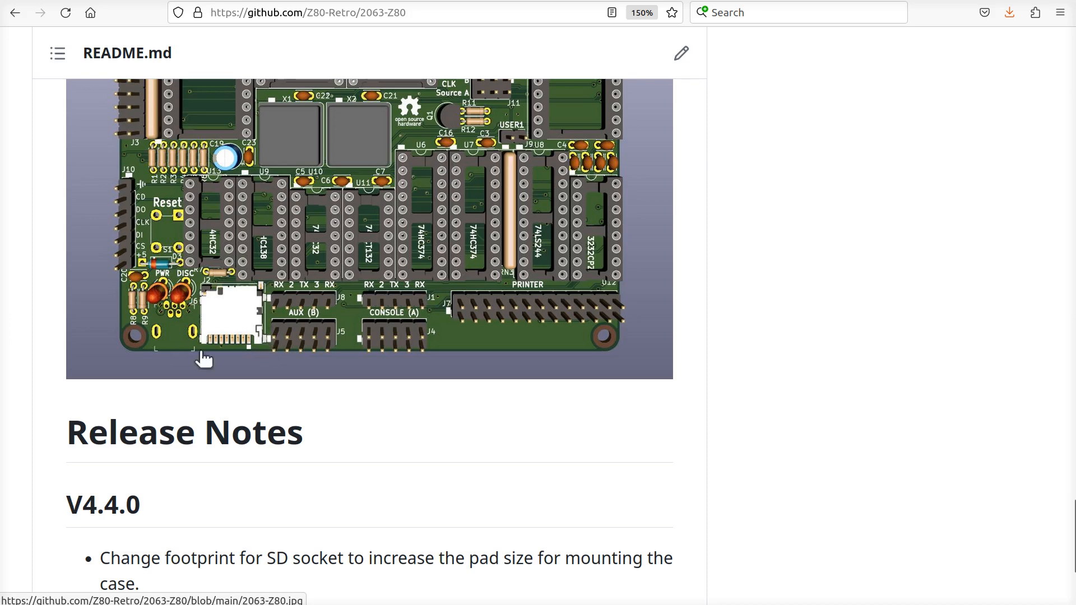
pyautogui.moveTo(453, 439)
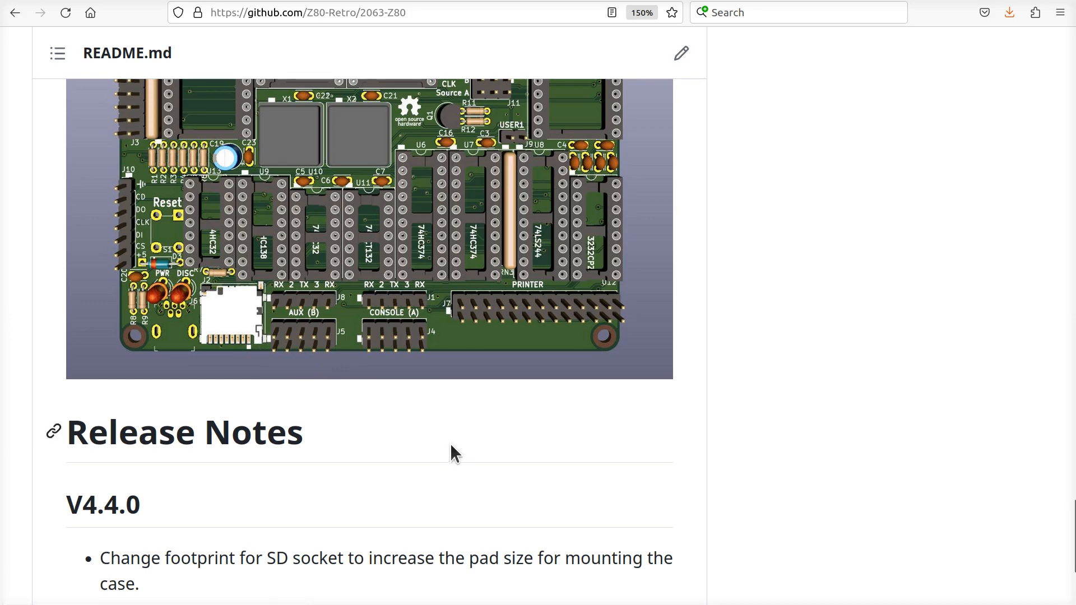
pyautogui.moveTo(362, 442)
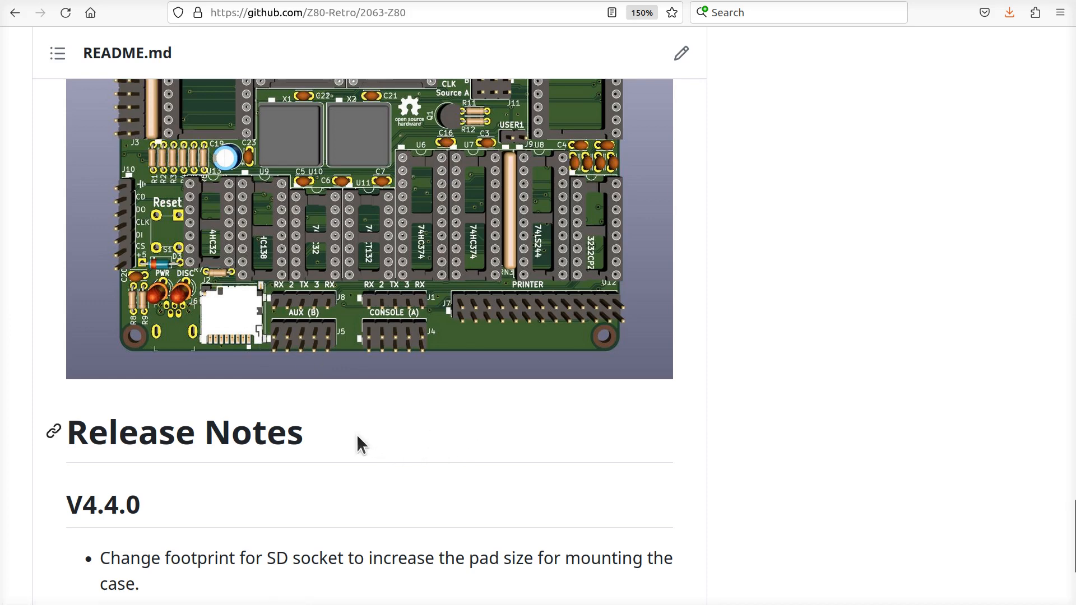
pyautogui.moveTo(383, 449)
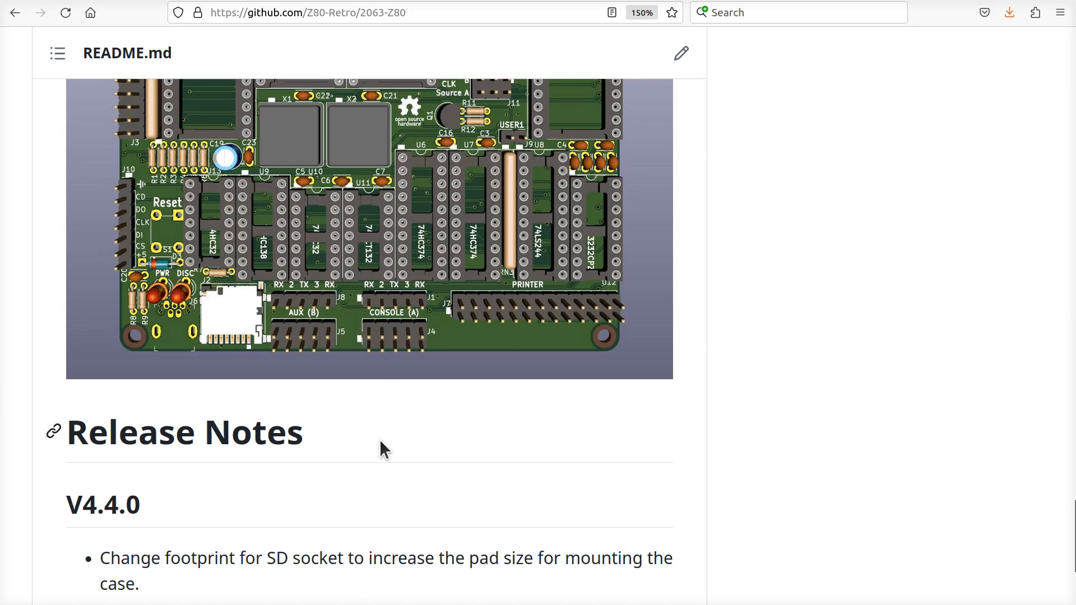
pyautogui.moveTo(253, 329)
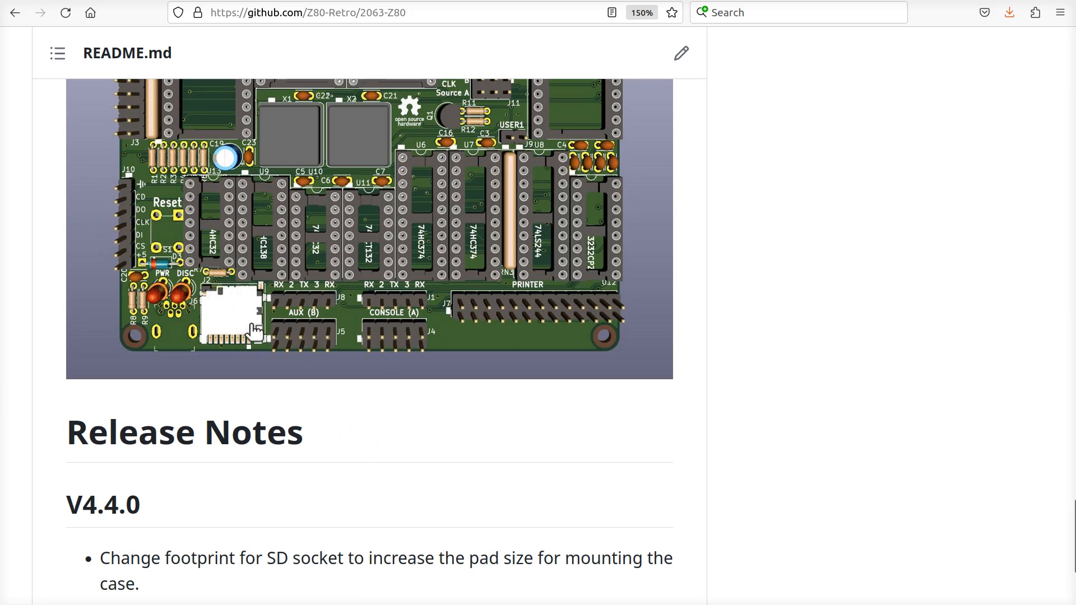
pyautogui.moveTo(449, 398)
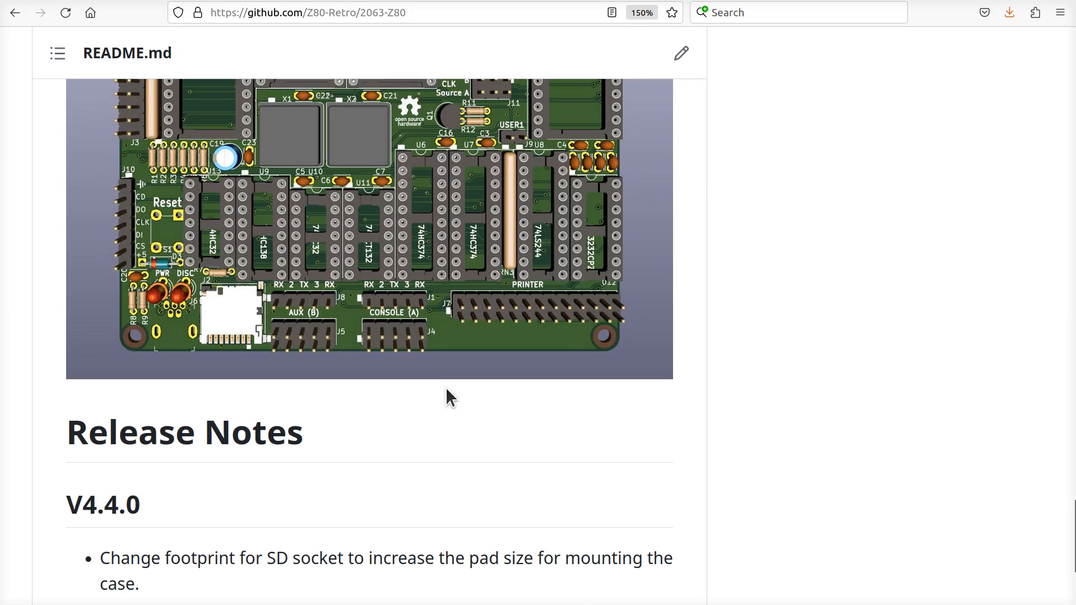
# Read the three V4.4.0 release notes and highlight 'DNP' in the R15/R16 note.
pyautogui.scroll(-3)
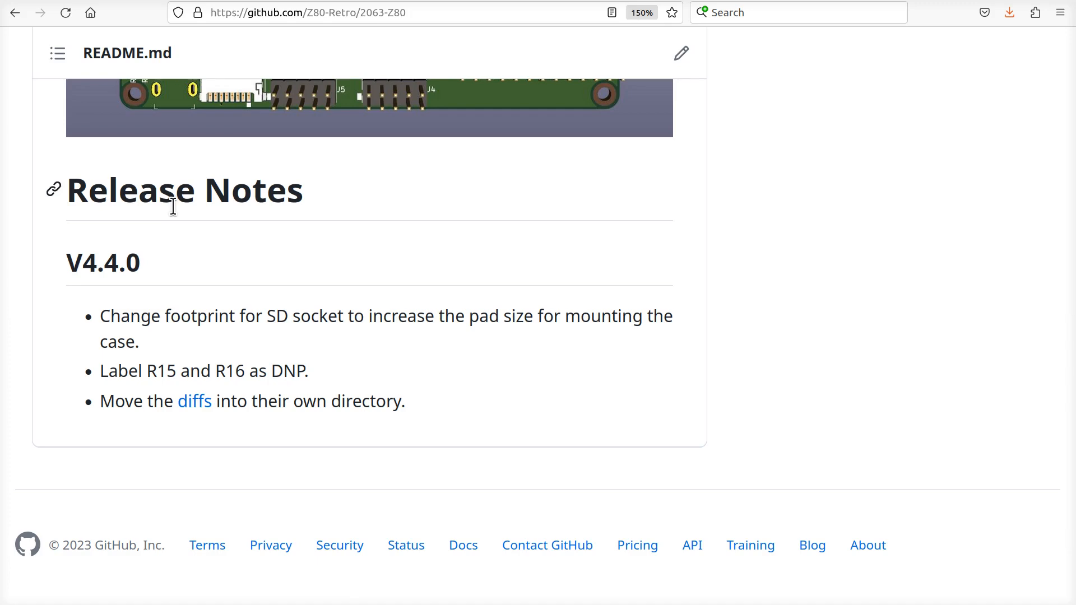
pyautogui.moveTo(341, 385)
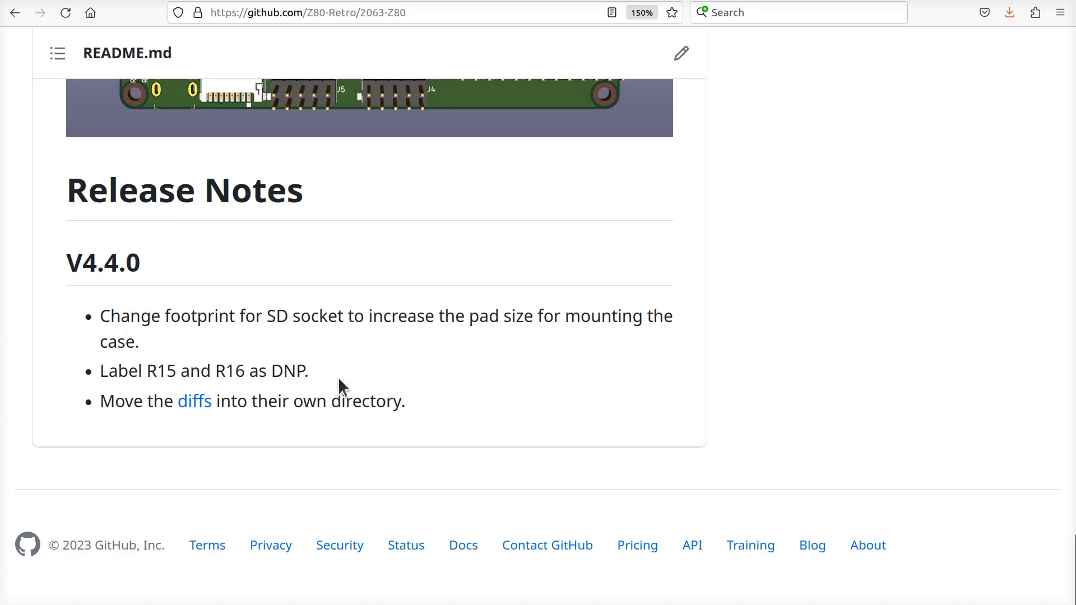
pyautogui.moveTo(317, 389)
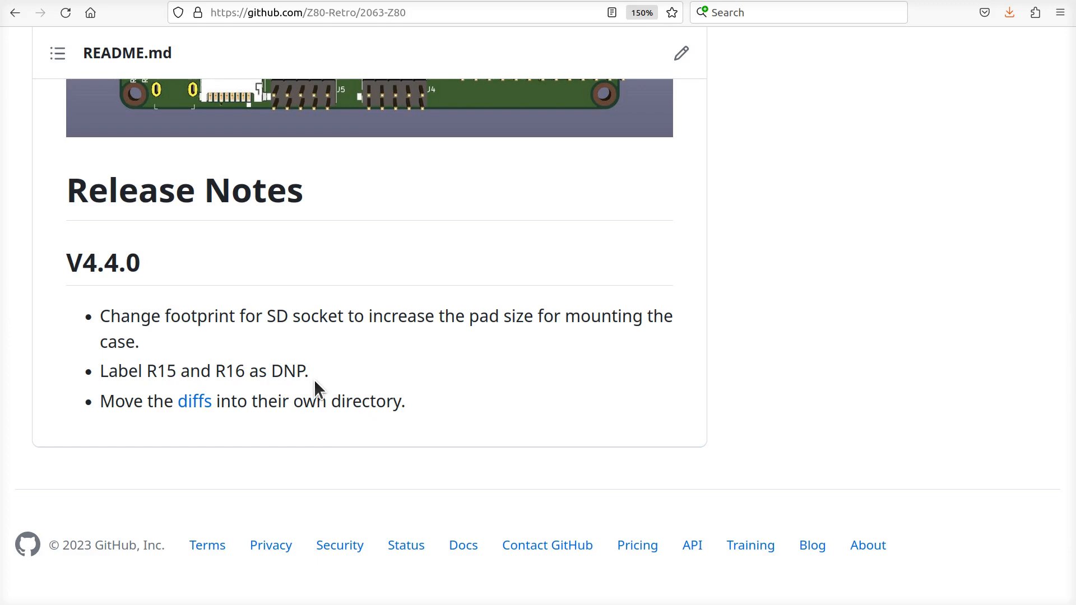
pyautogui.moveTo(445, 398)
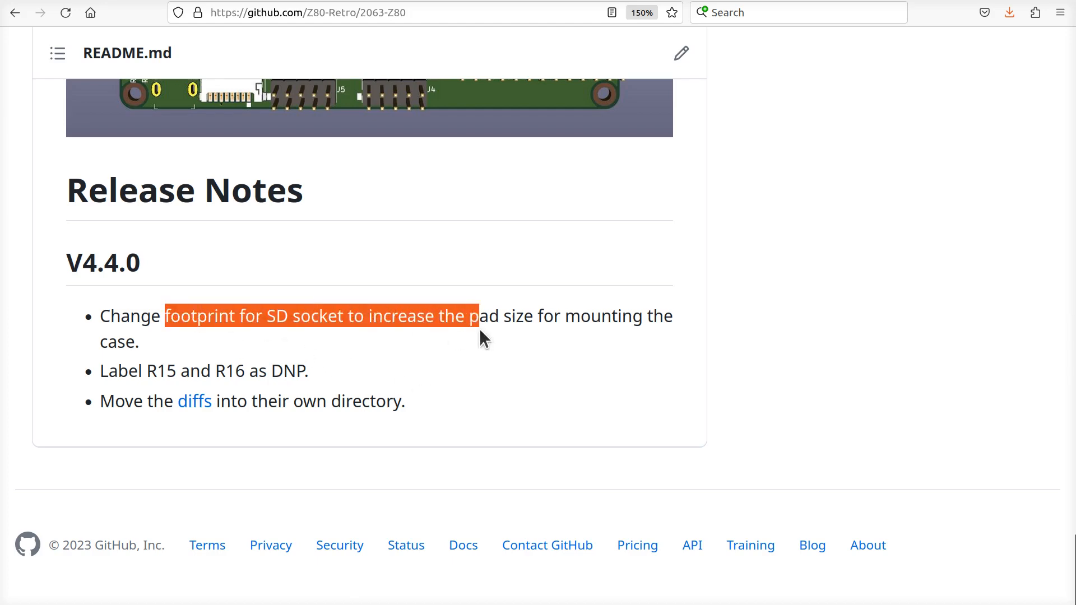
pyautogui.click(471, 349)
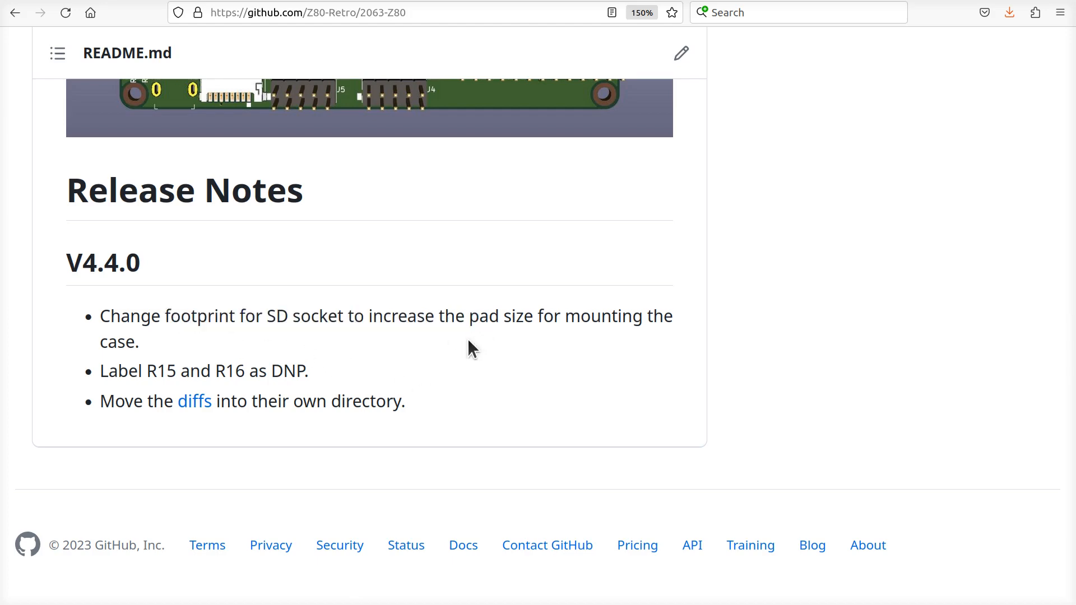
pyautogui.moveTo(120, 370)
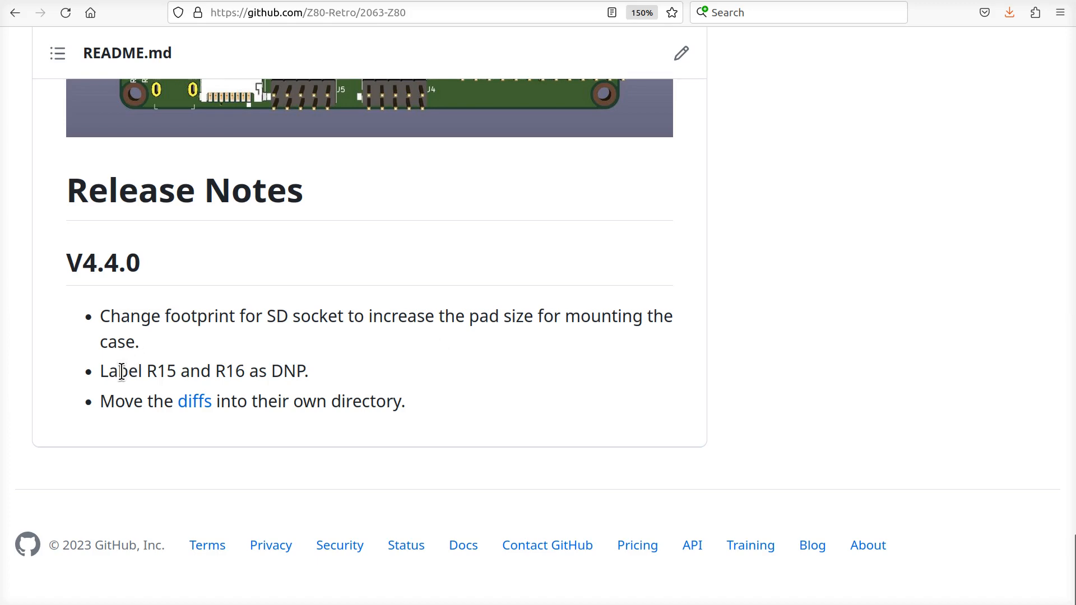
pyautogui.moveTo(323, 371)
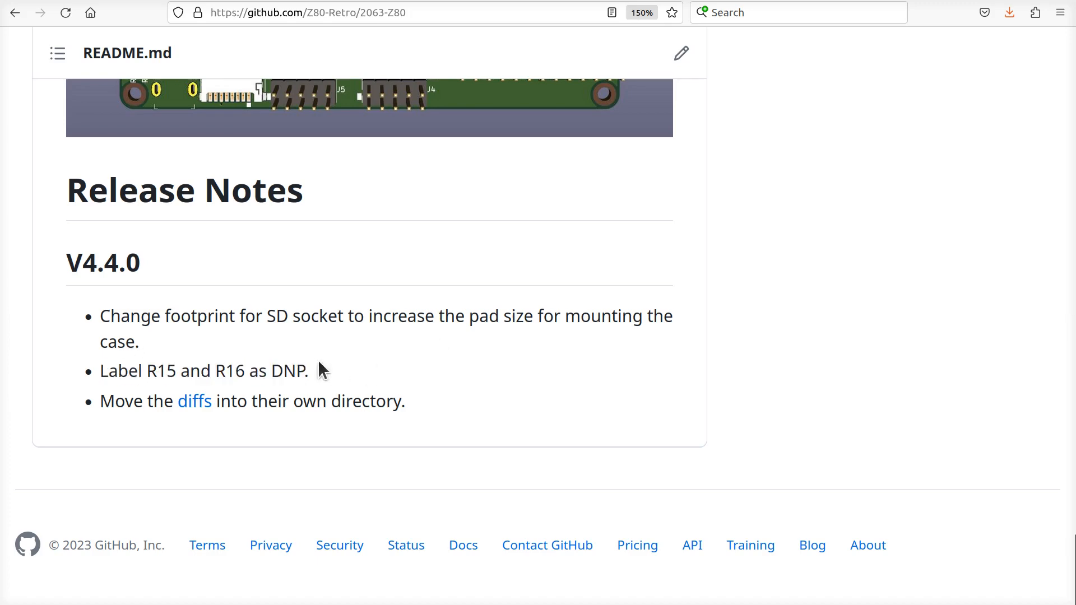
pyautogui.moveTo(312, 377)
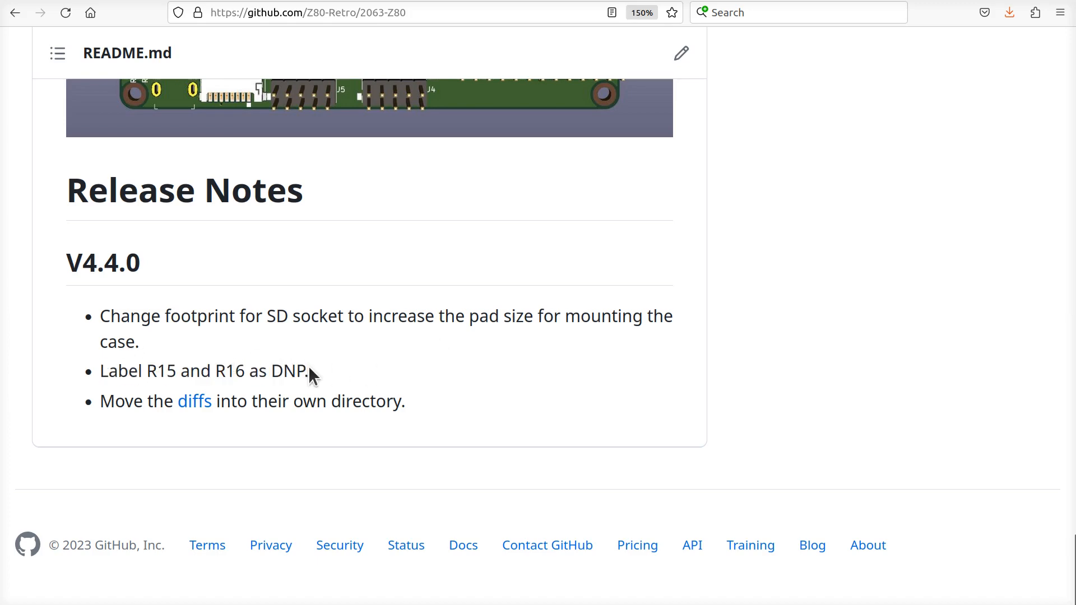
pyautogui.doubleClick(287, 372)
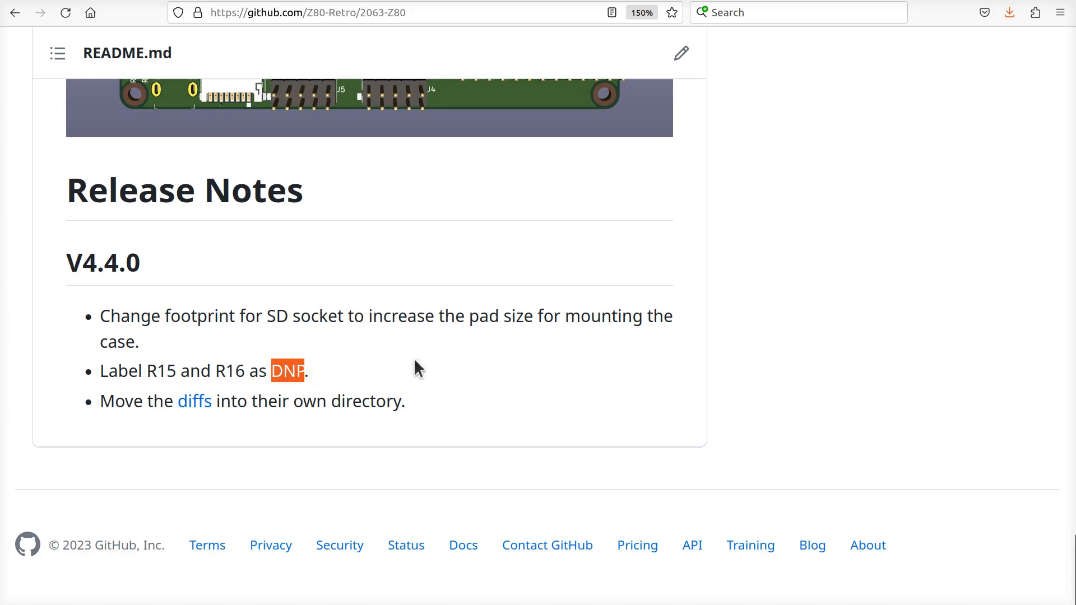
pyautogui.moveTo(569, 363)
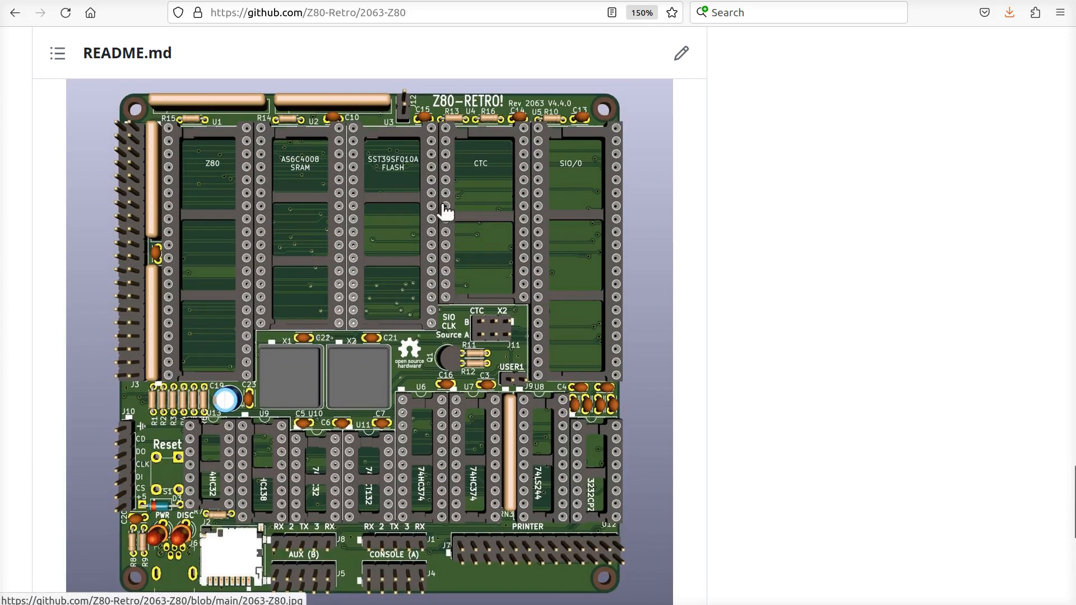
pyautogui.moveTo(175, 123)
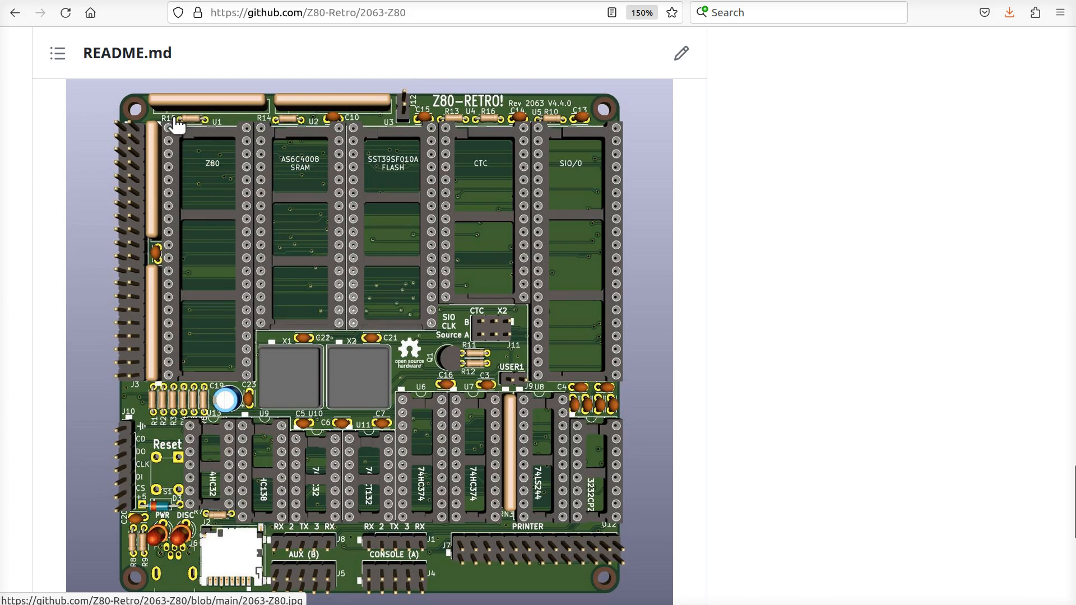
pyautogui.moveTo(487, 117)
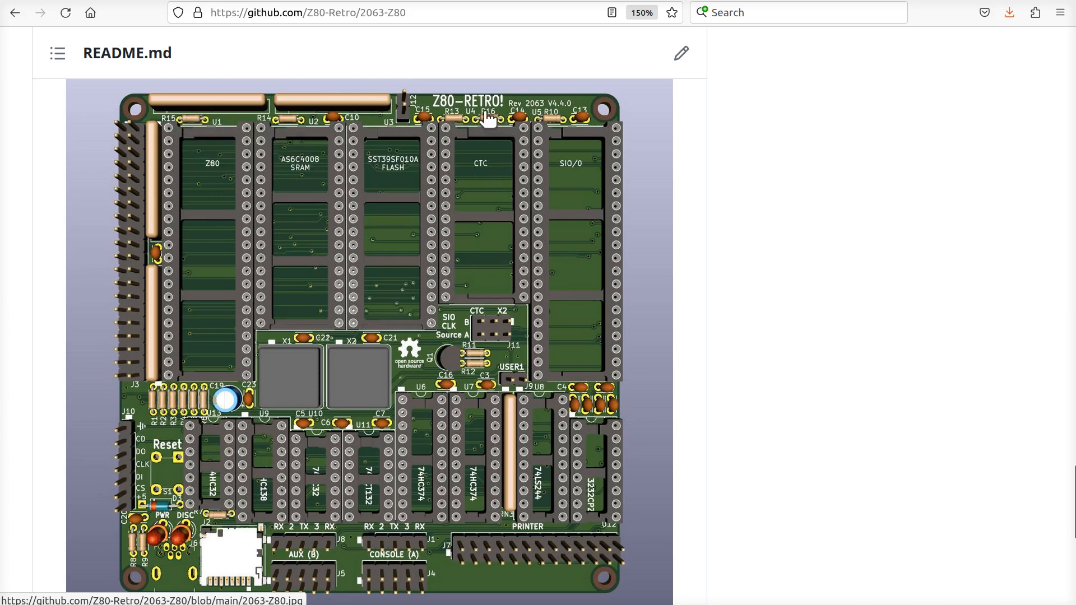
pyautogui.moveTo(495, 123)
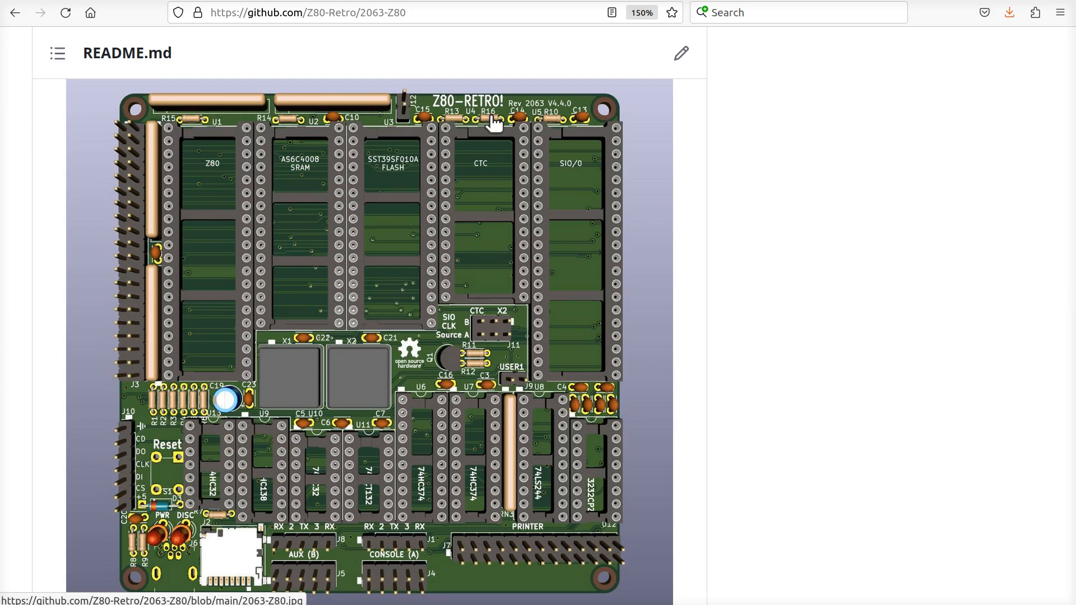
pyautogui.moveTo(618, 186)
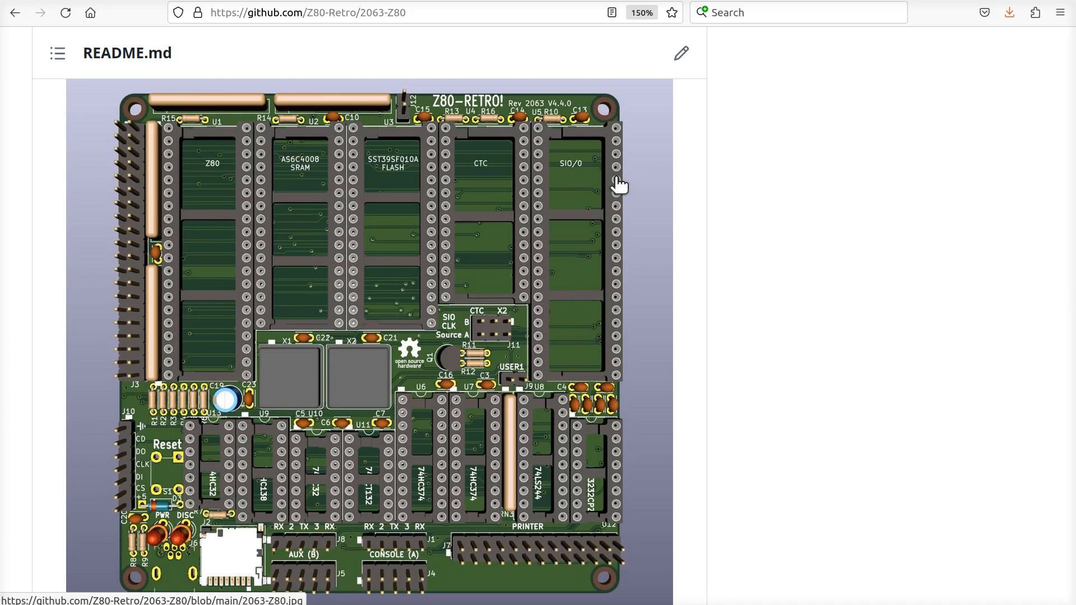
pyautogui.moveTo(577, 243)
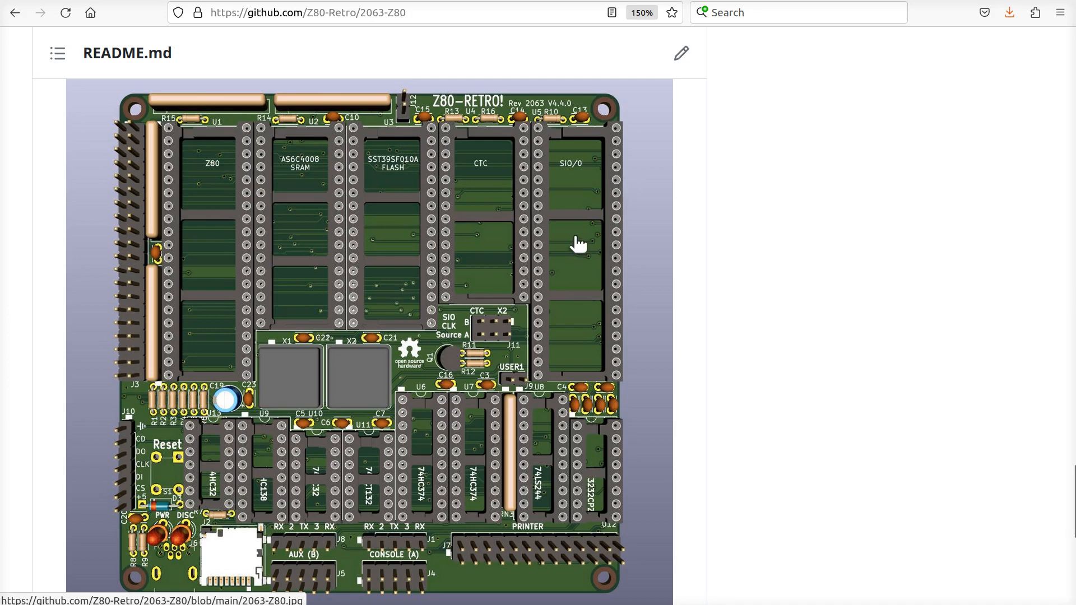
pyautogui.moveTo(495, 296)
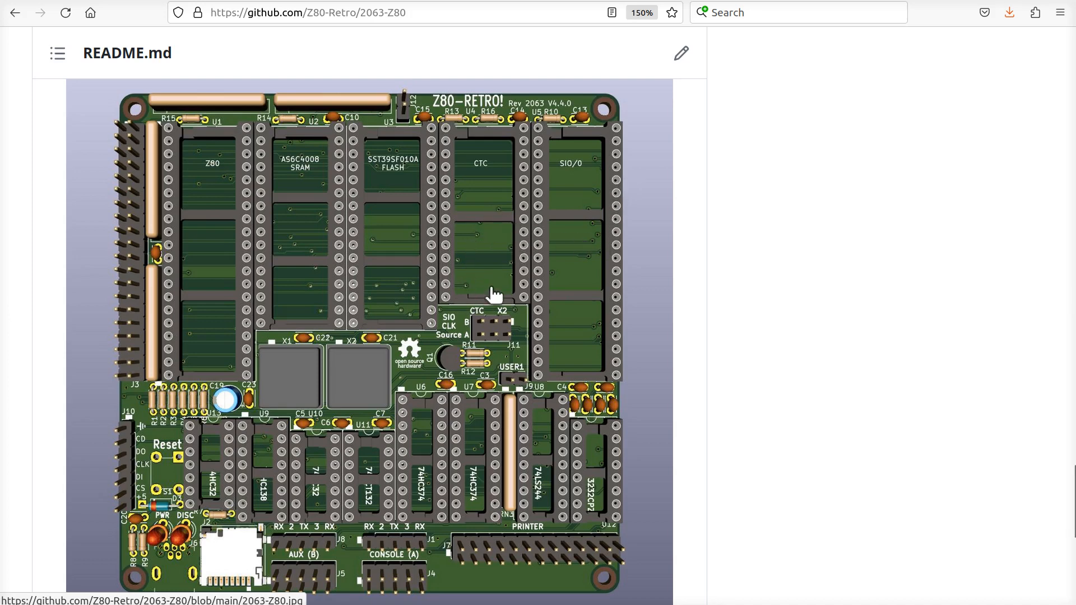
pyautogui.moveTo(319, 416)
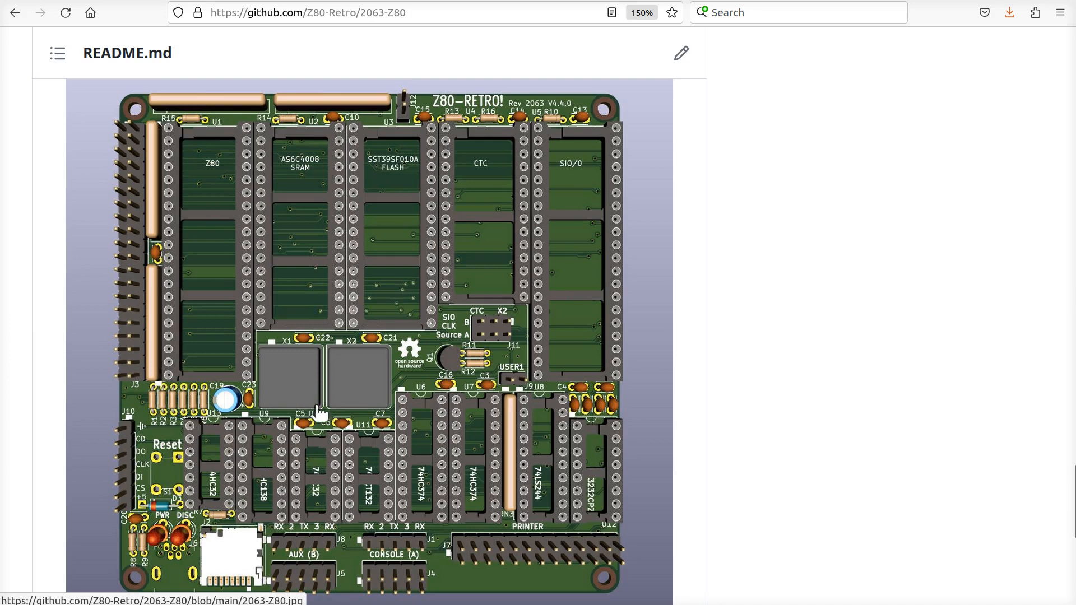
pyautogui.moveTo(343, 398)
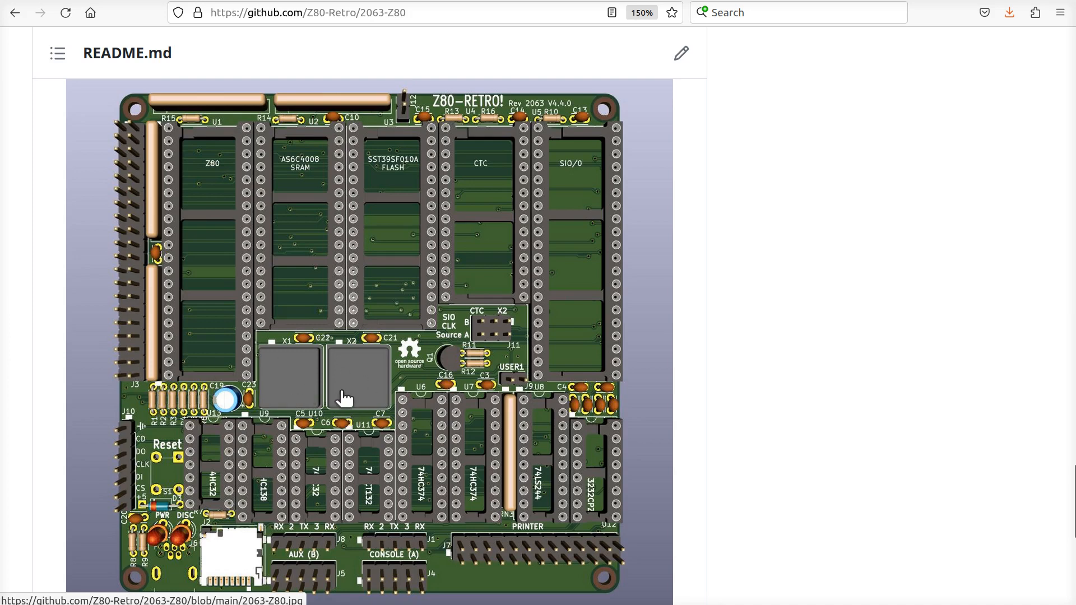
pyautogui.moveTo(240, 343)
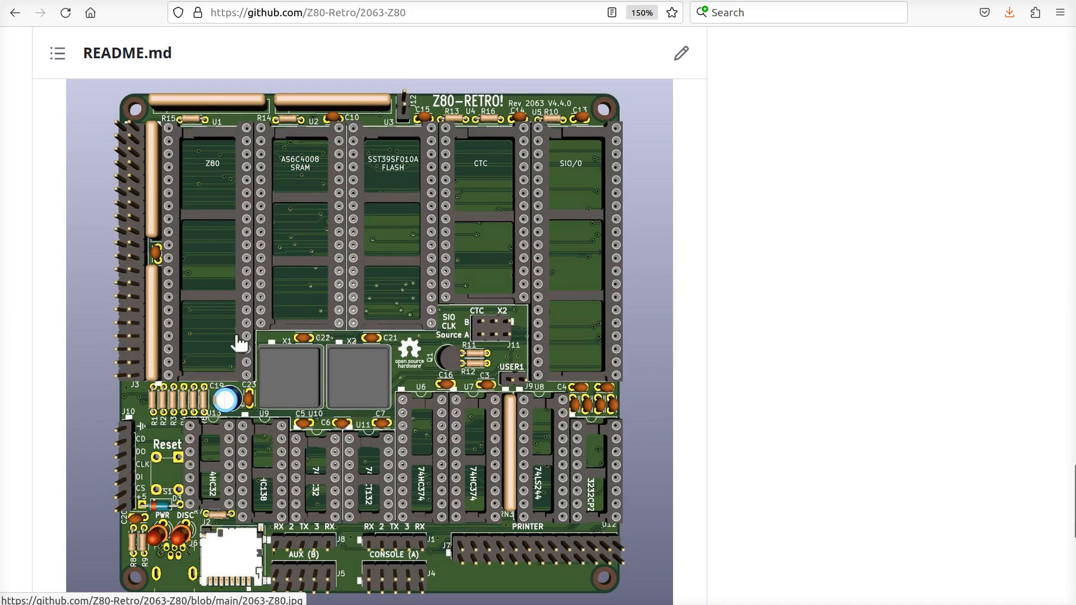
pyautogui.moveTo(236, 329)
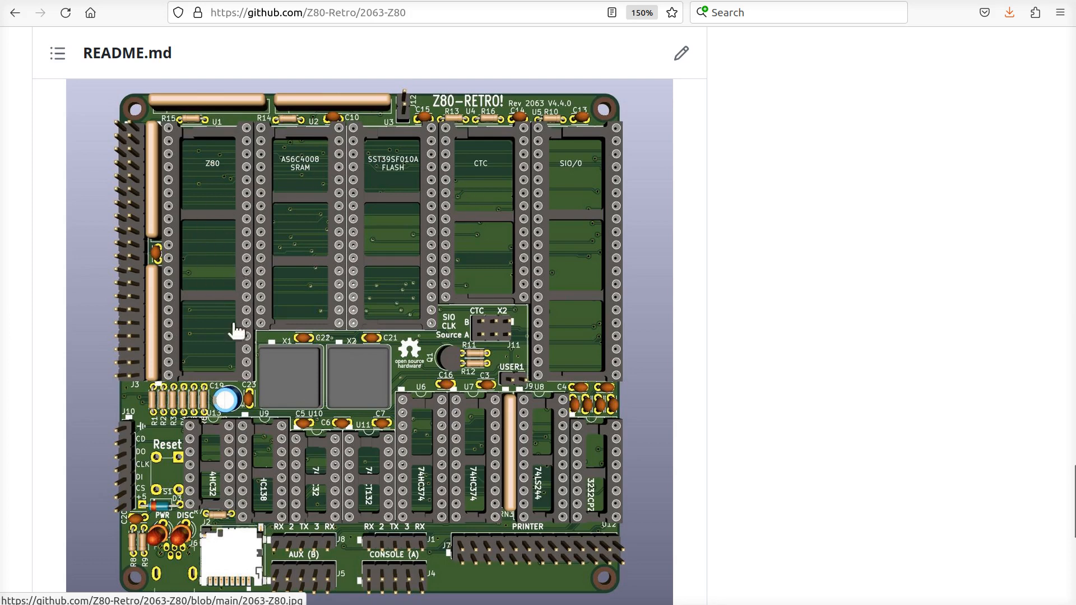
pyautogui.moveTo(291, 361)
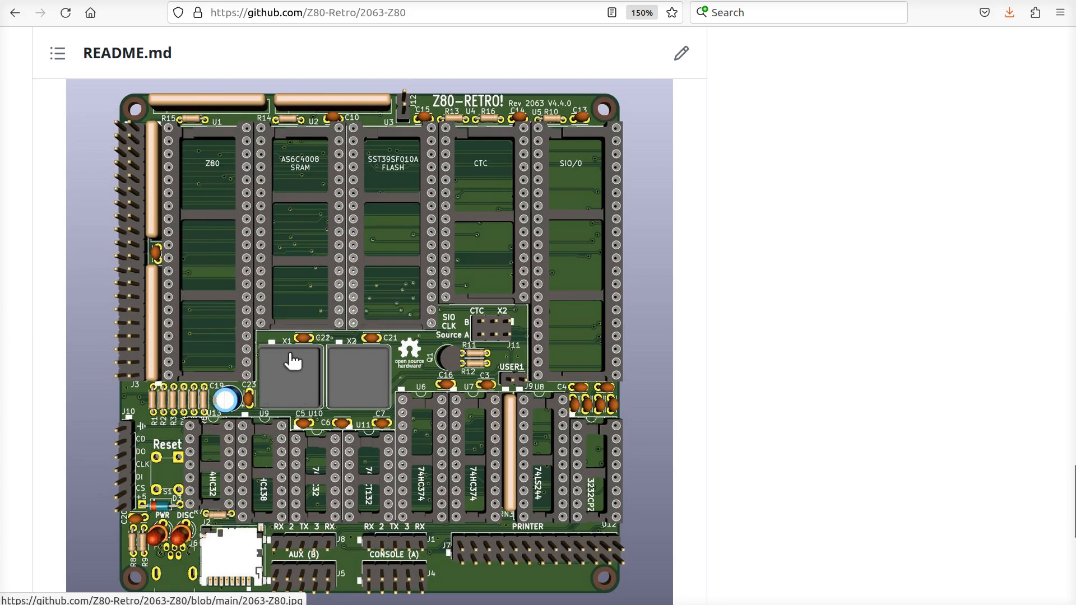
pyautogui.moveTo(582, 201)
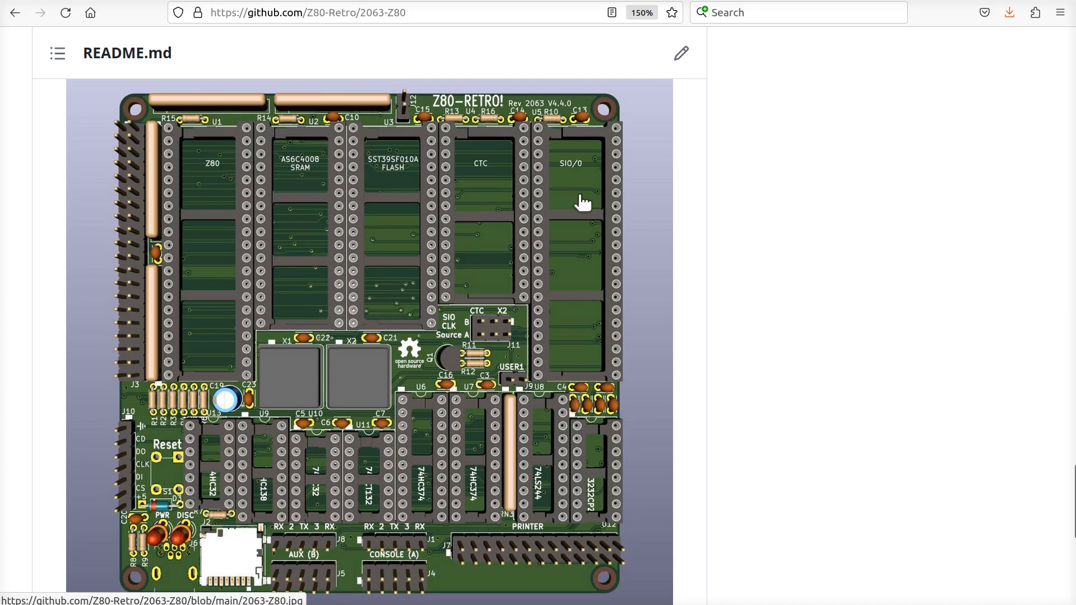
pyautogui.moveTo(484, 227)
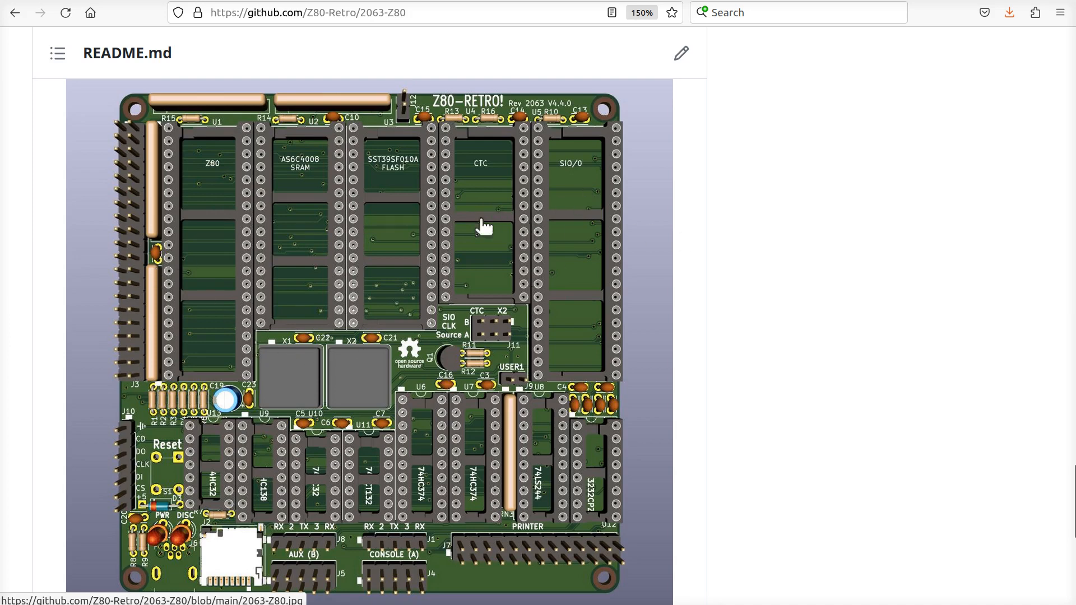
pyautogui.moveTo(615, 252)
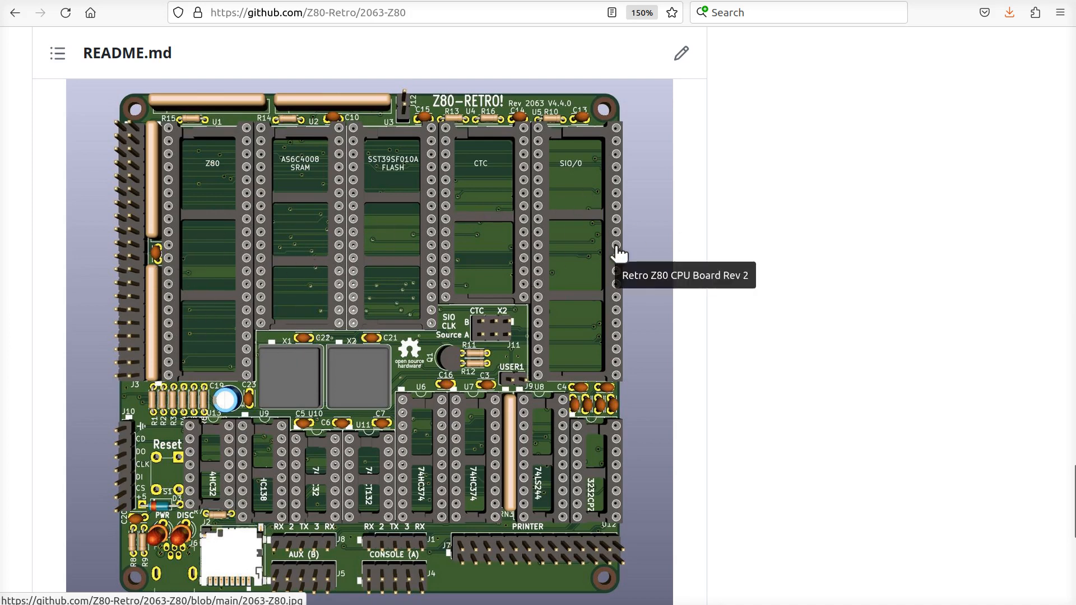
pyautogui.moveTo(229, 242)
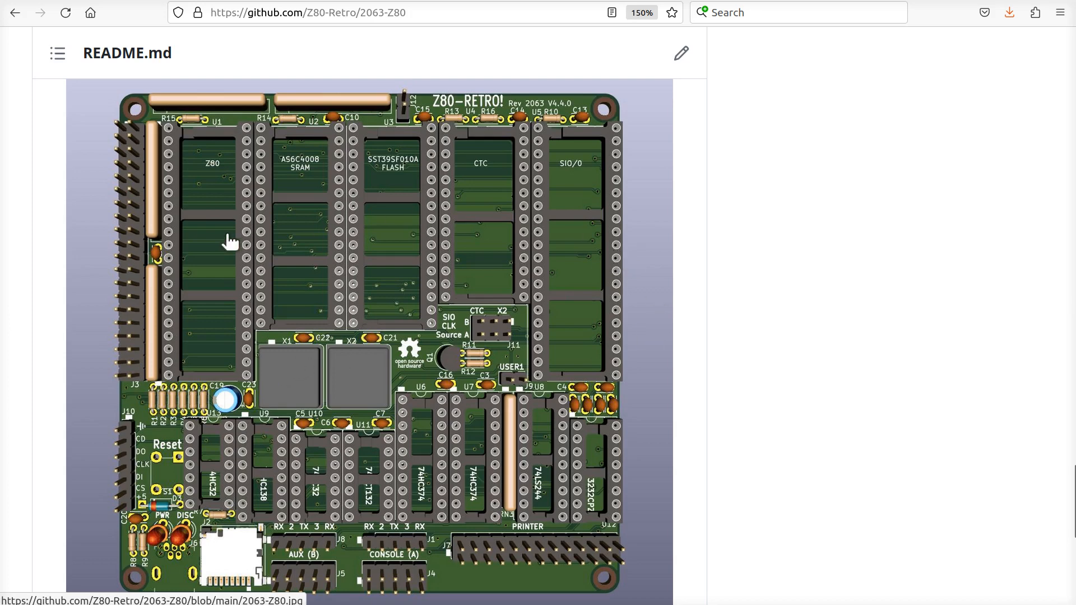
pyautogui.moveTo(292, 337)
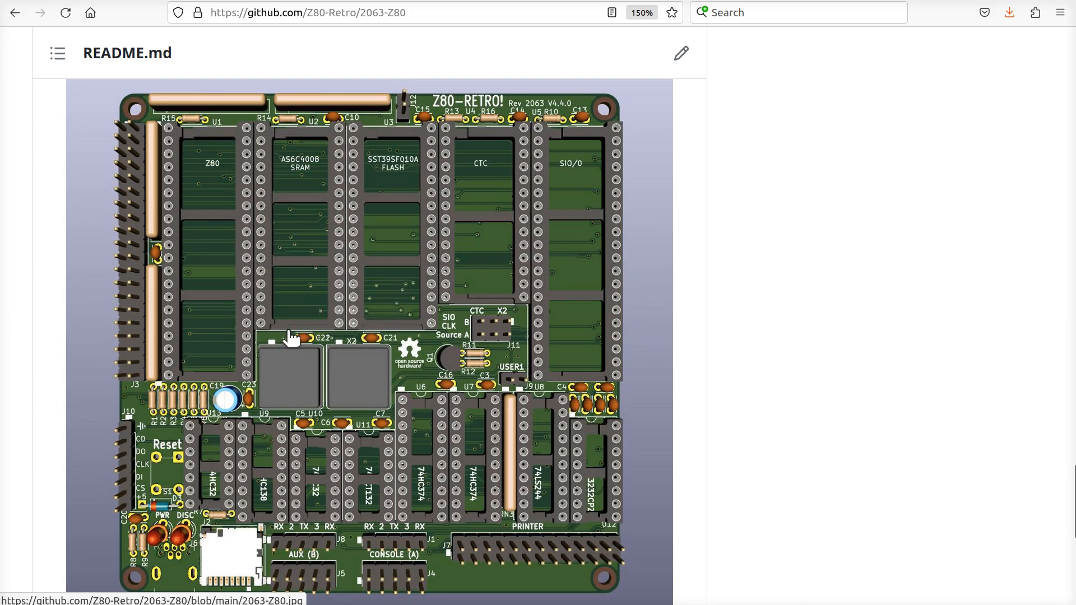
pyautogui.moveTo(289, 370)
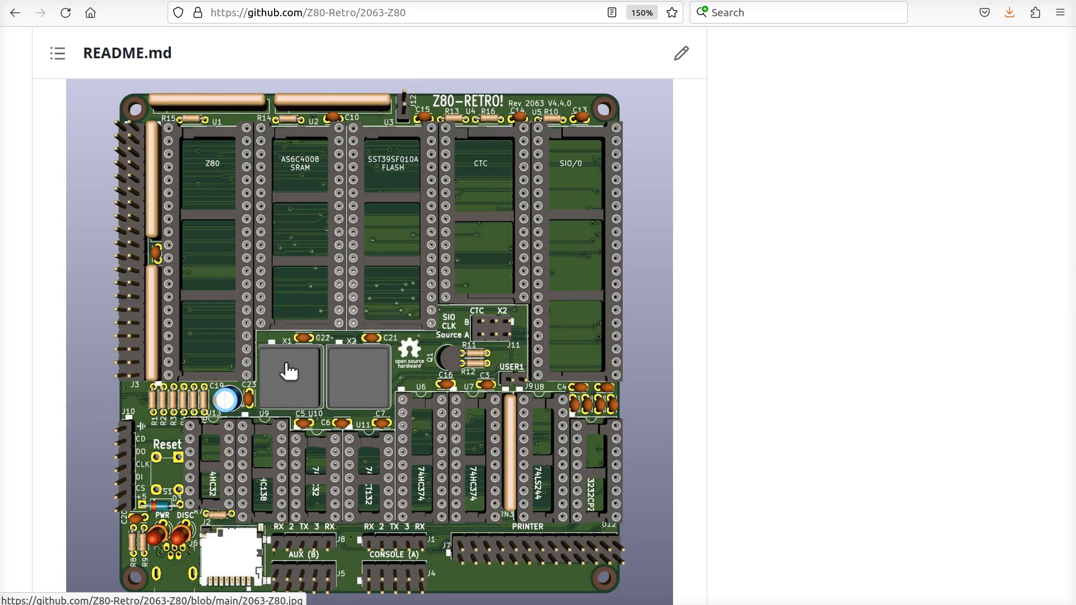
pyautogui.moveTo(219, 162)
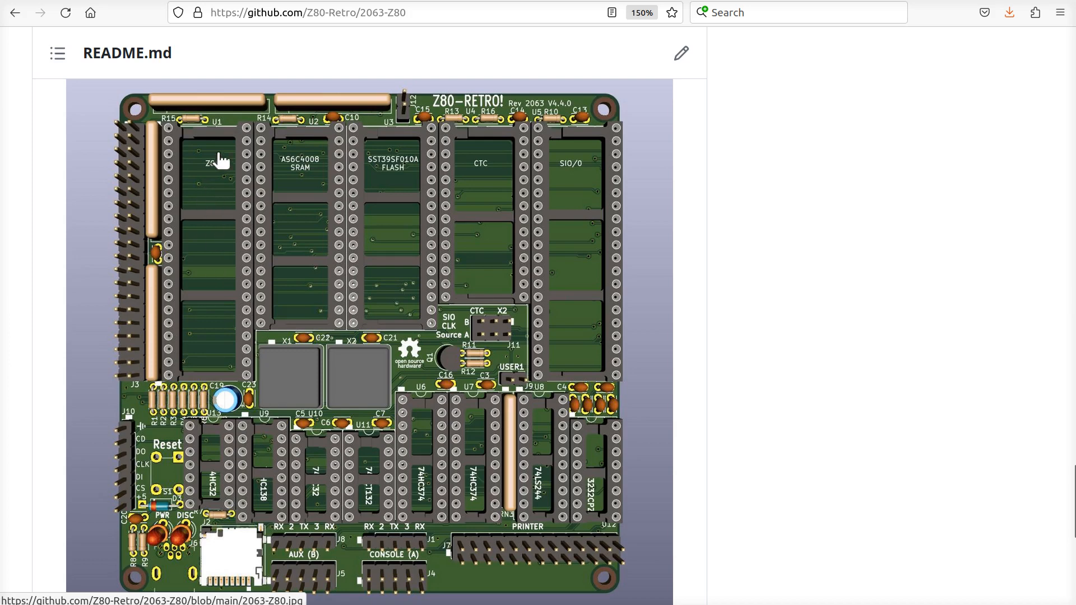
pyautogui.moveTo(200, 283)
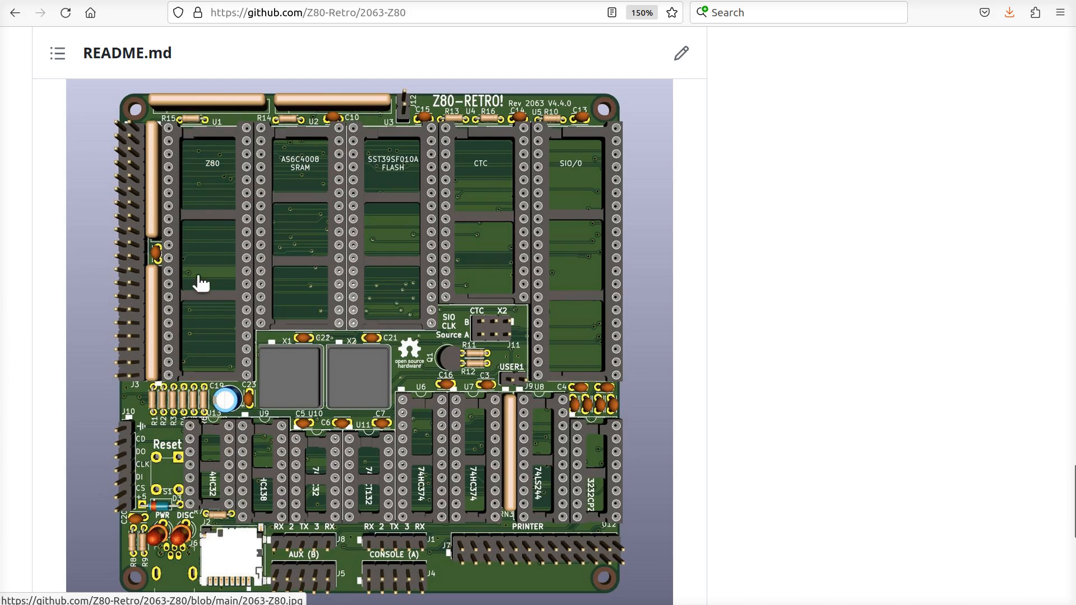
pyautogui.moveTo(195, 129)
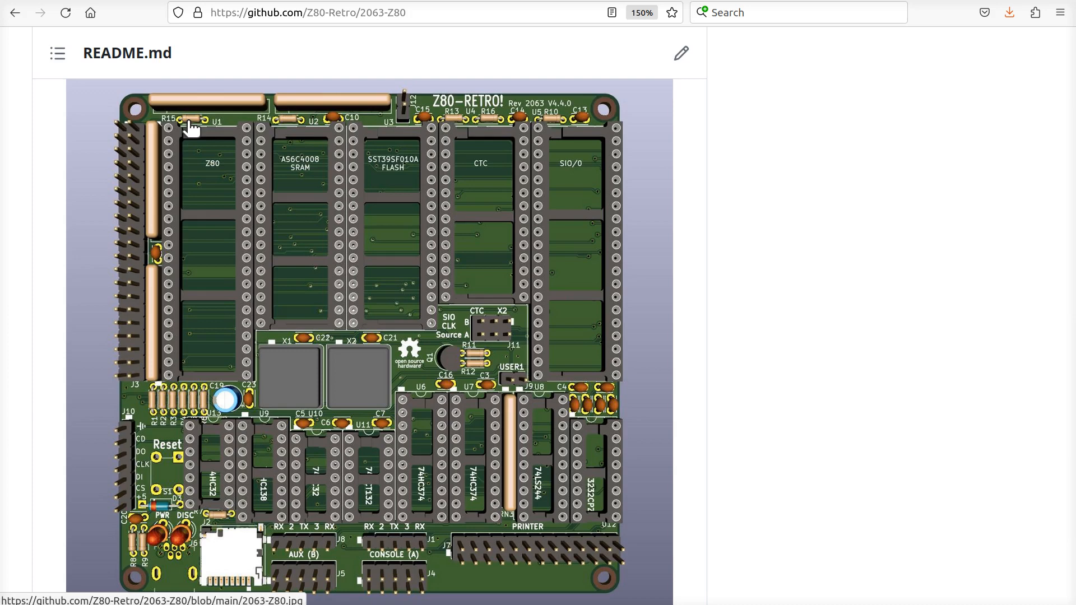
pyautogui.moveTo(222, 318)
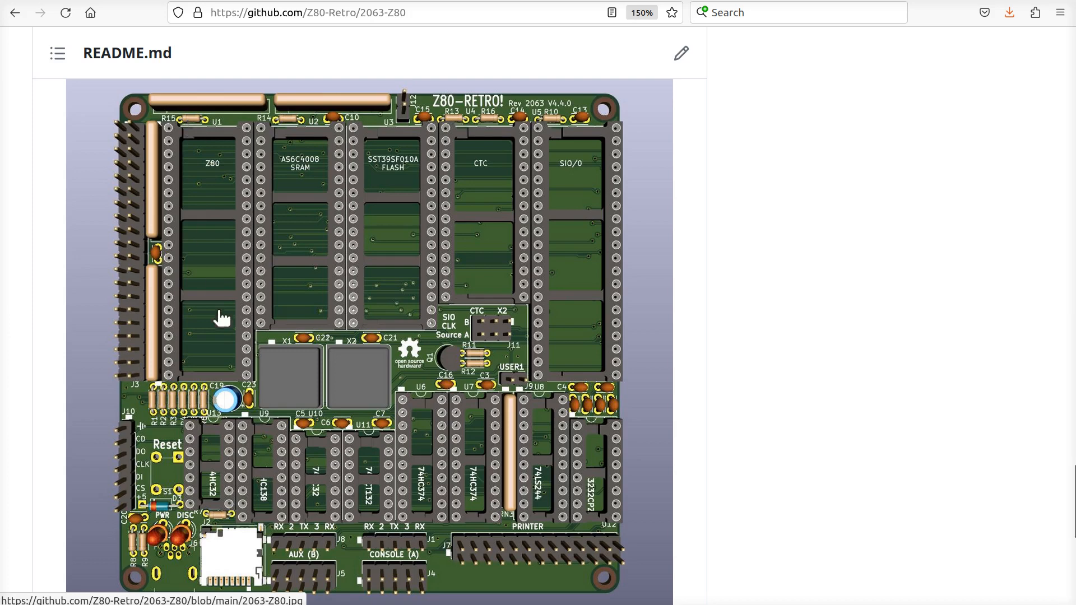
pyautogui.moveTo(278, 381)
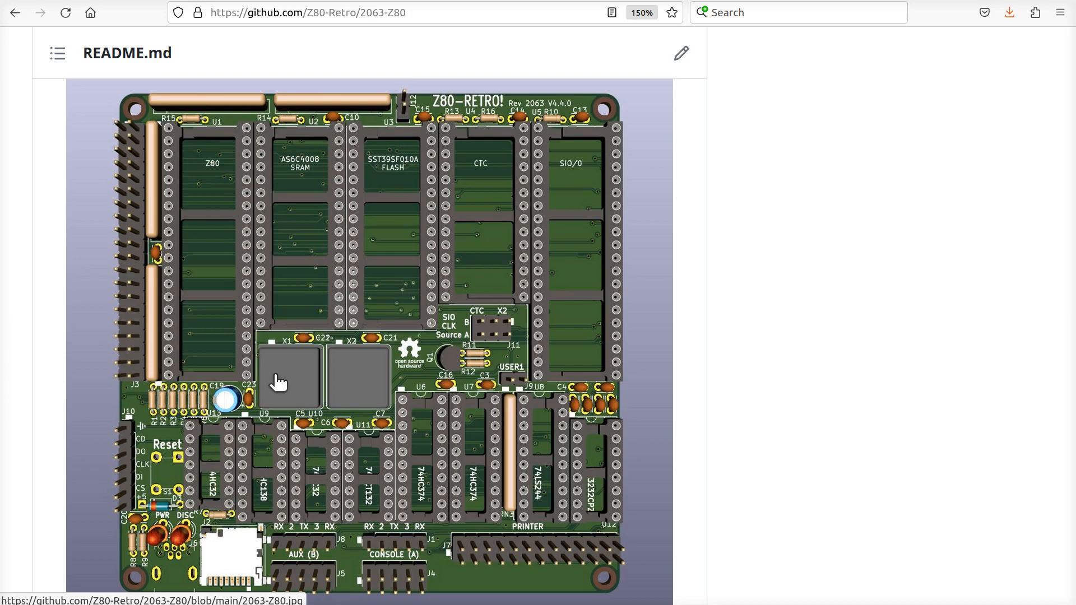
pyautogui.moveTo(293, 386)
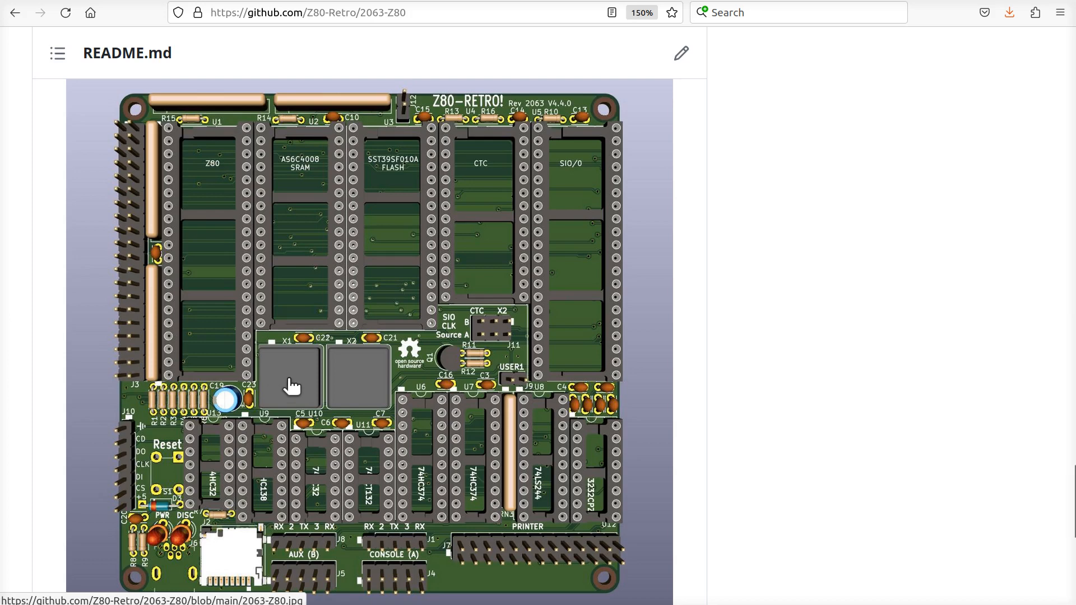
pyautogui.moveTo(295, 381)
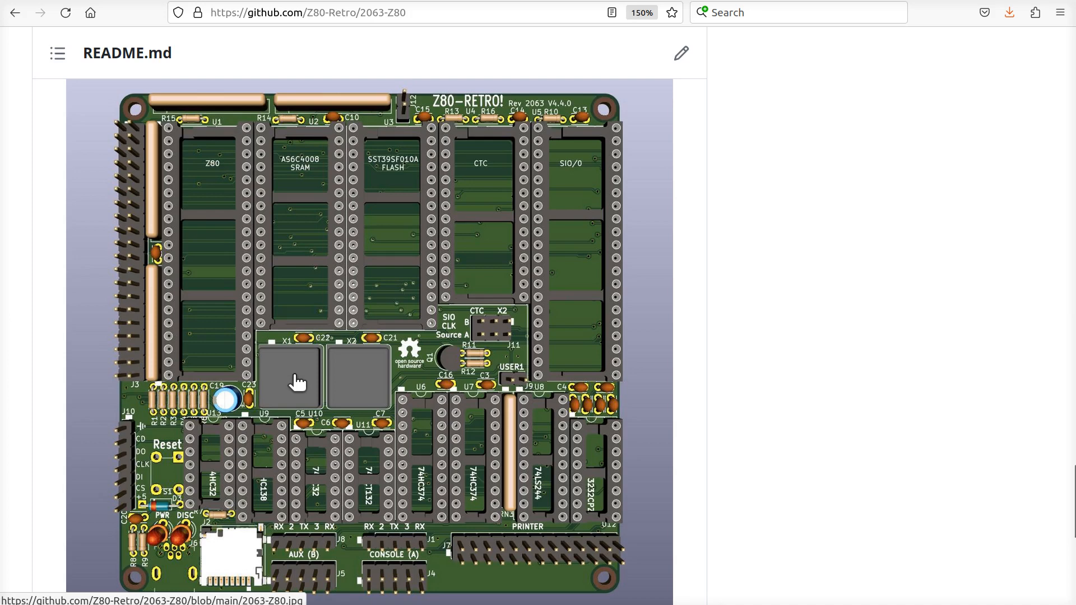
pyautogui.moveTo(316, 391)
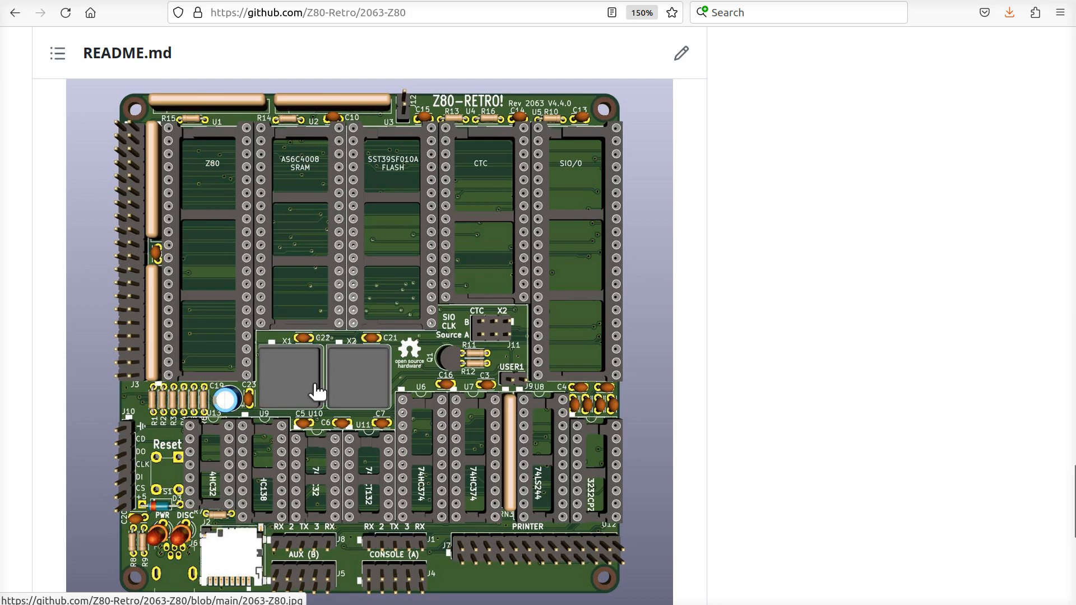
pyautogui.moveTo(315, 395)
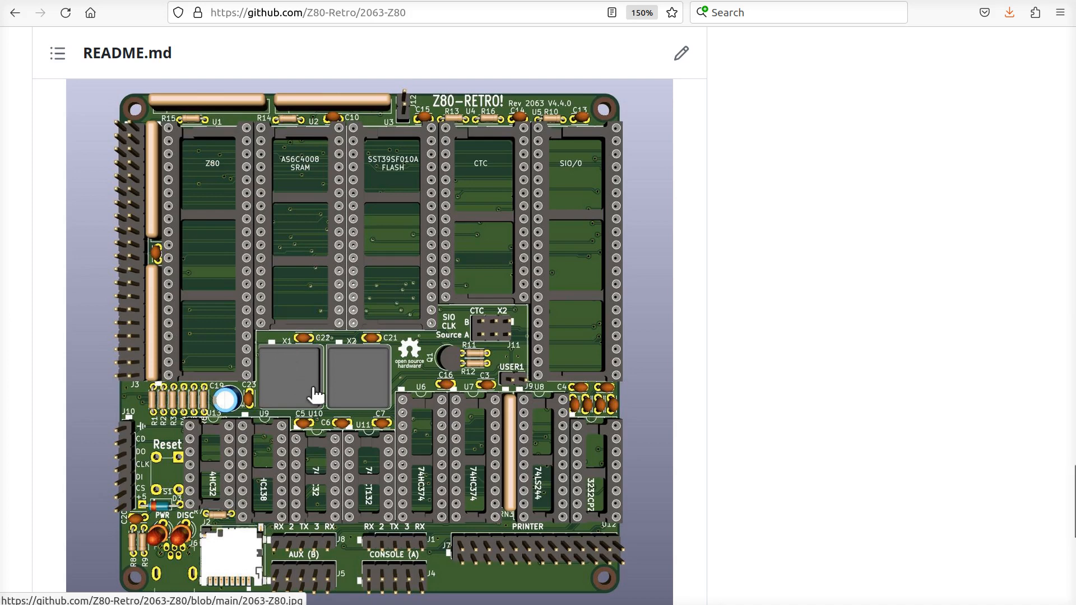
pyautogui.moveTo(305, 377)
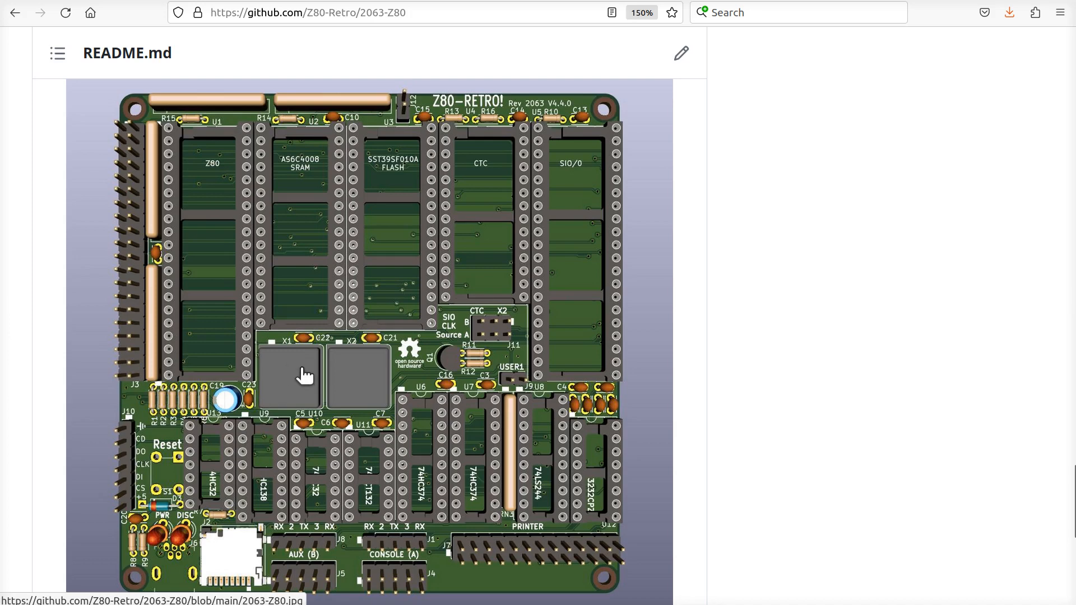
pyautogui.moveTo(331, 428)
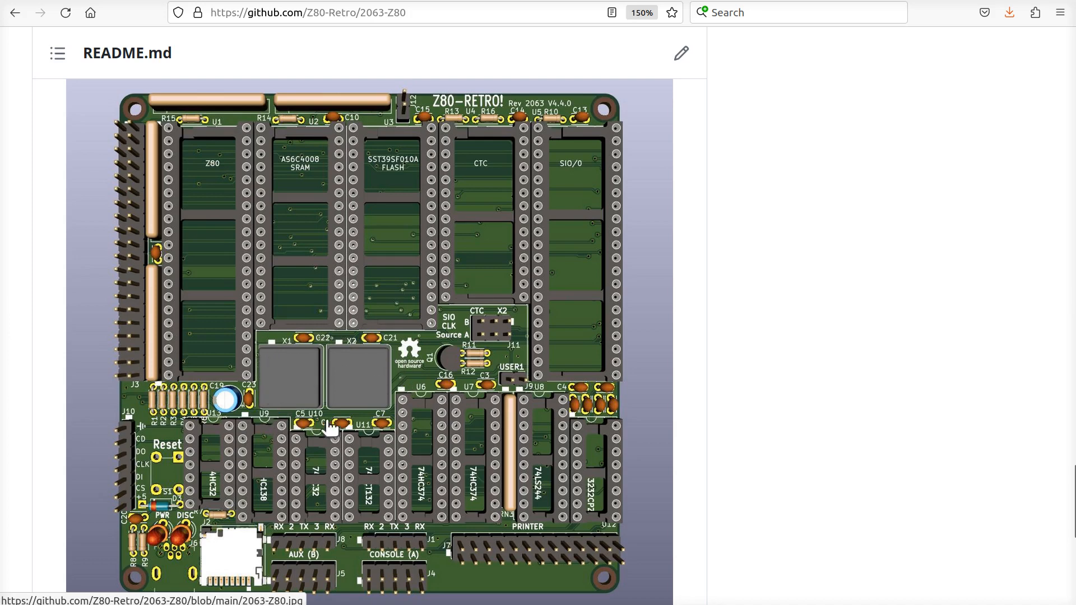
pyautogui.moveTo(388, 405)
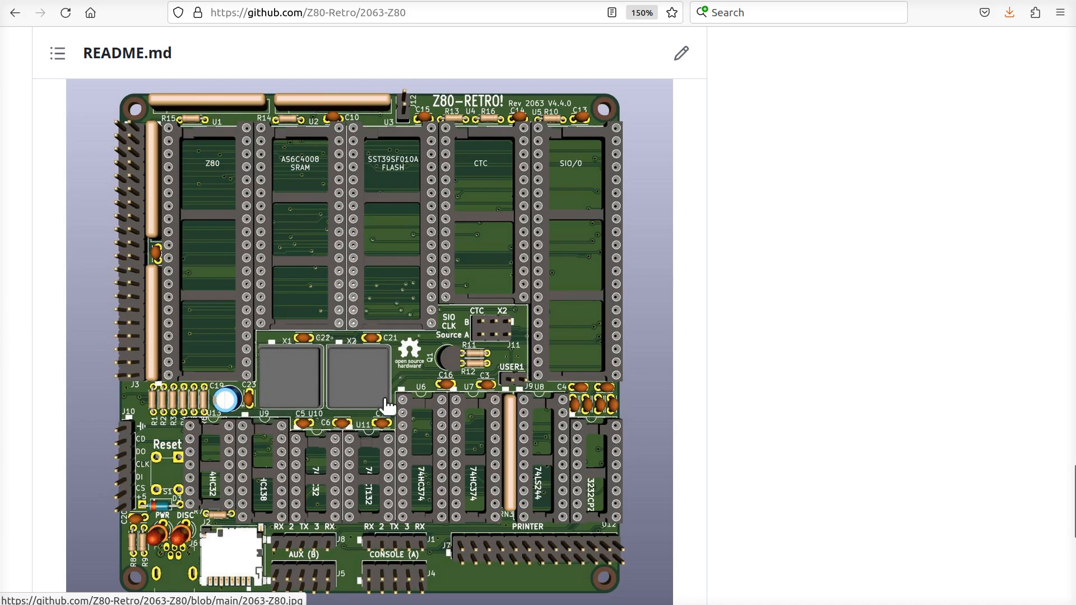
pyautogui.moveTo(423, 144)
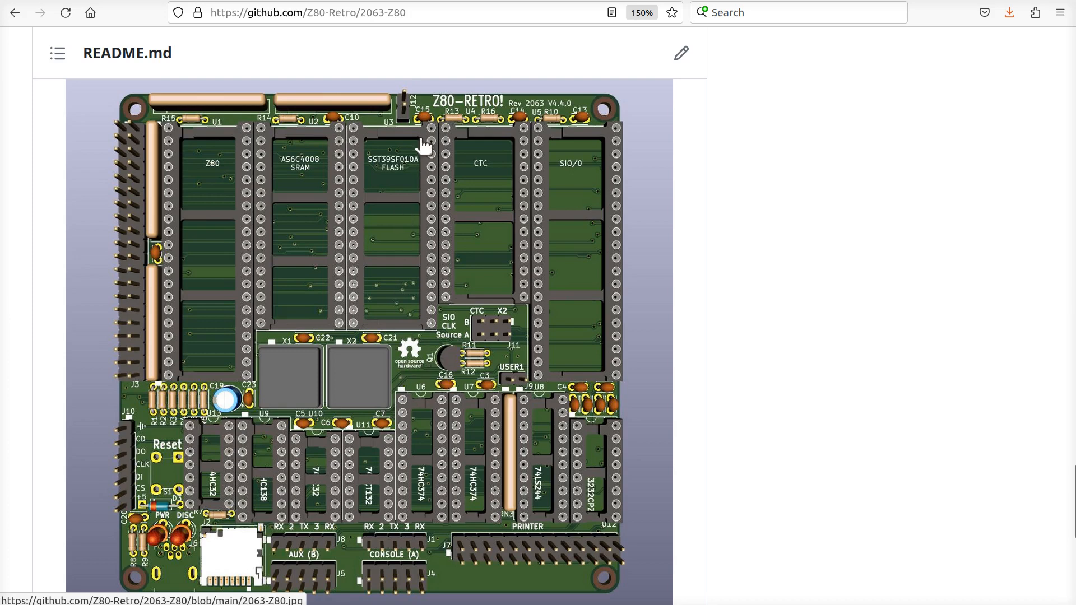
pyautogui.moveTo(410, 376)
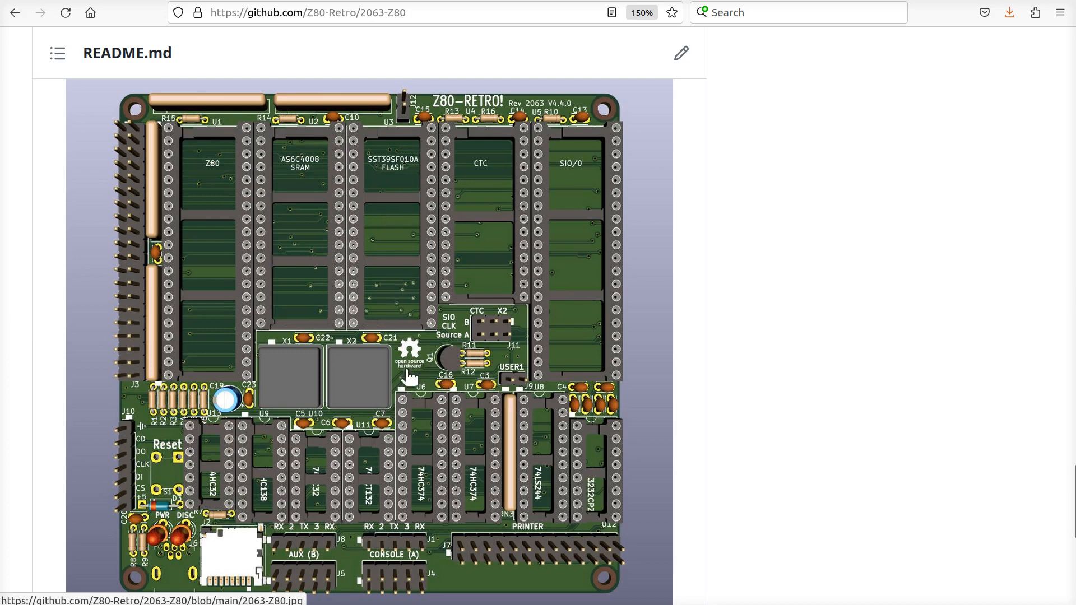
pyautogui.moveTo(314, 376)
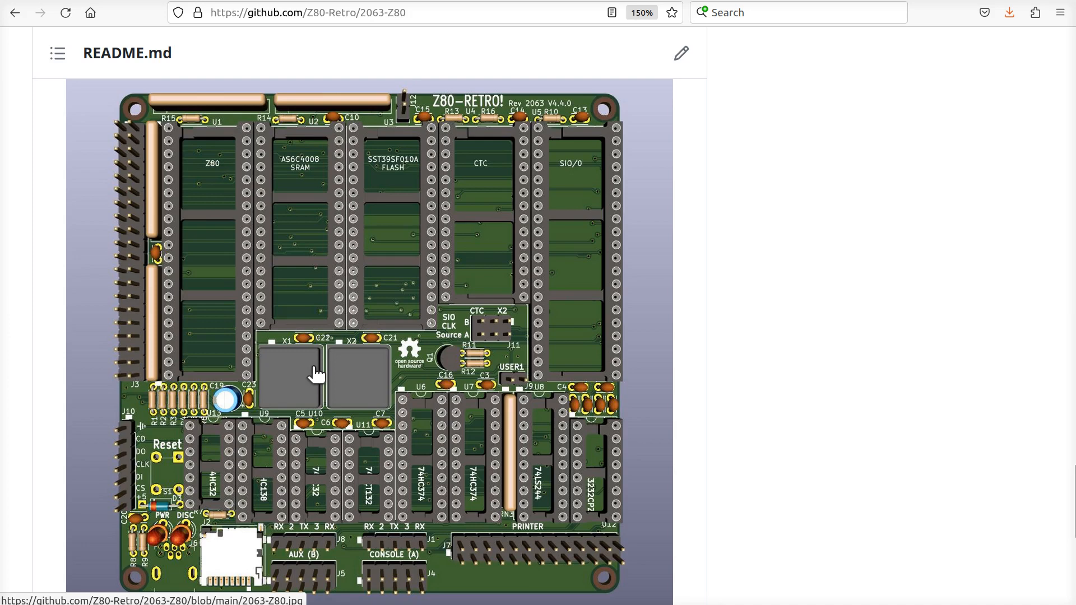
pyautogui.moveTo(266, 336)
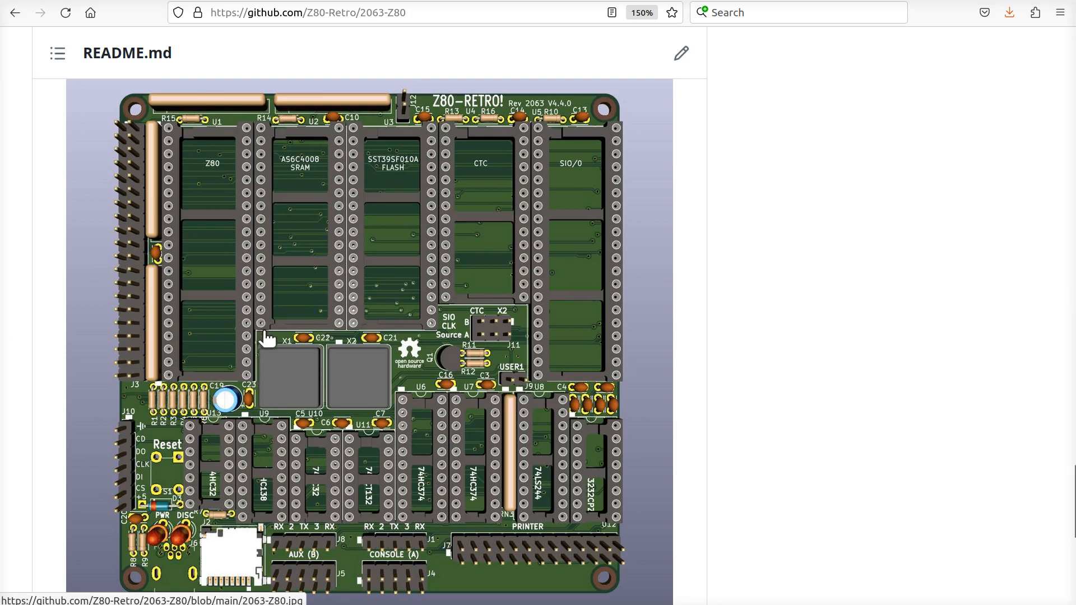
pyautogui.moveTo(343, 343)
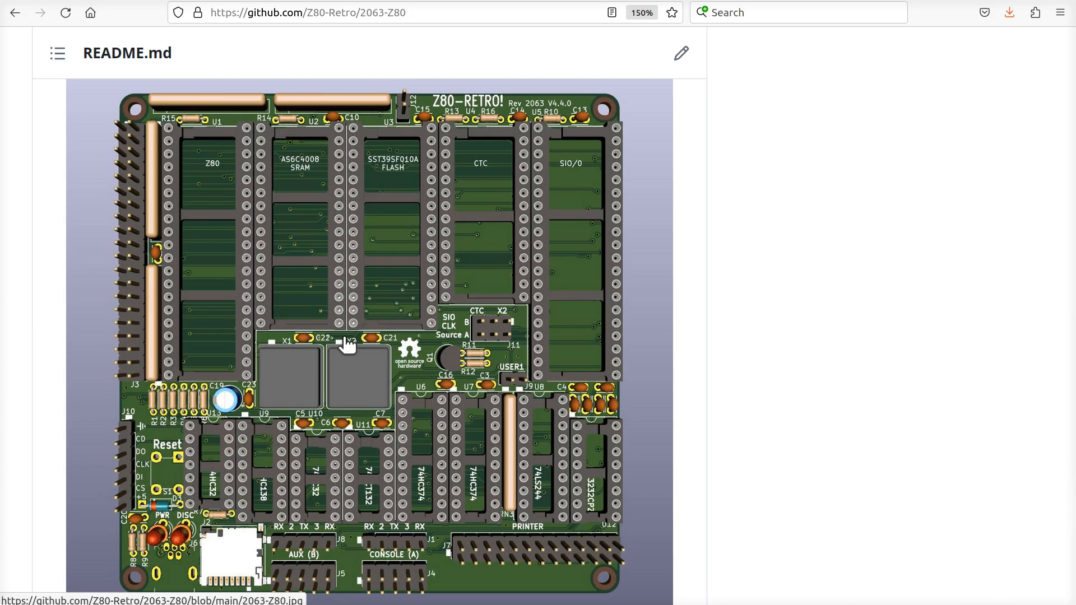
pyautogui.moveTo(228, 571)
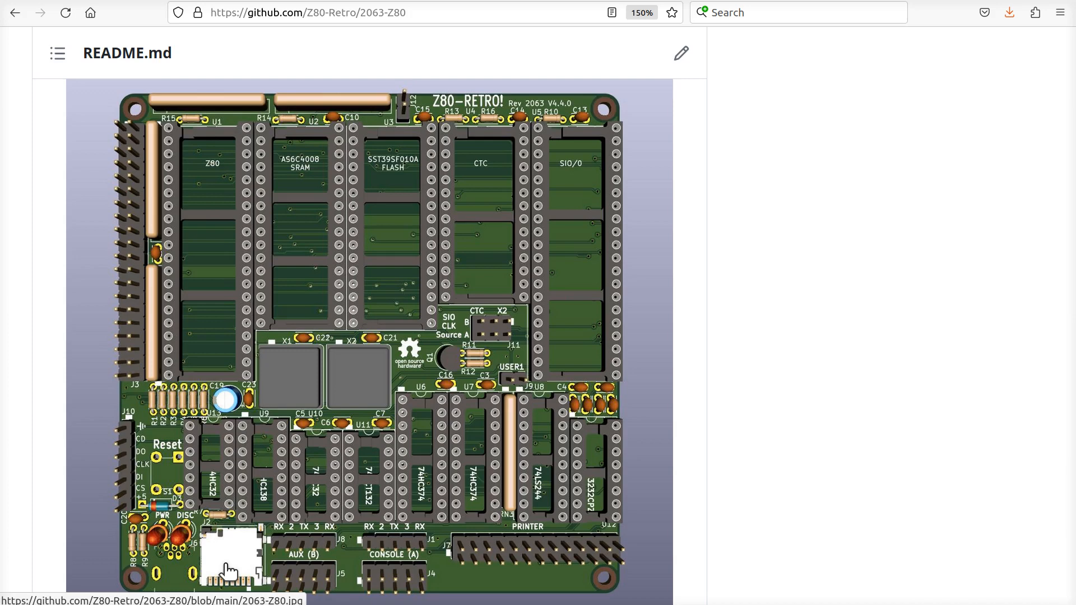
pyautogui.moveTo(124, 473)
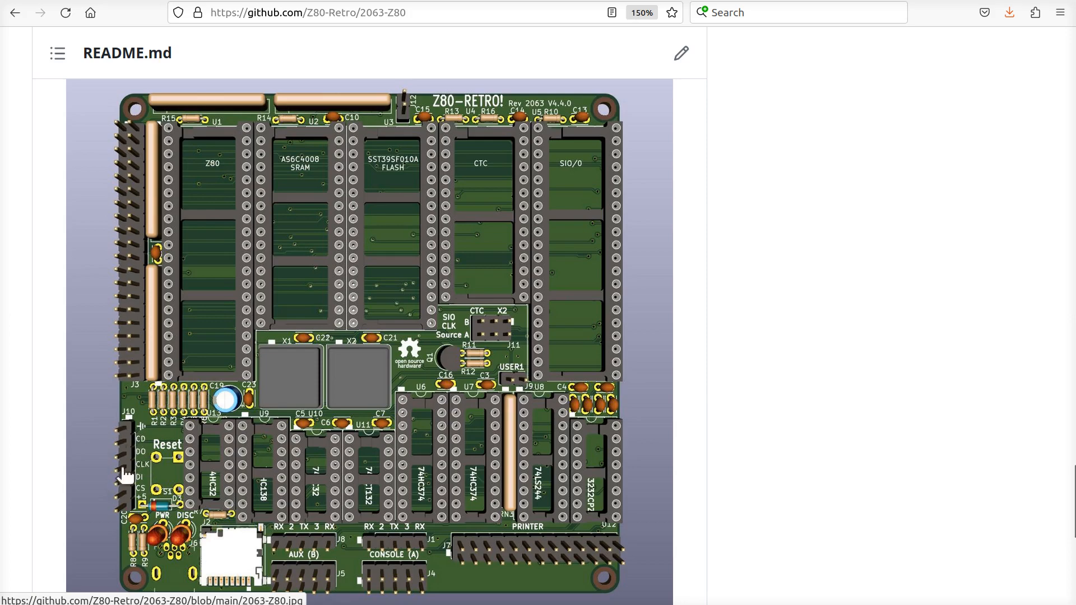
pyautogui.moveTo(121, 426)
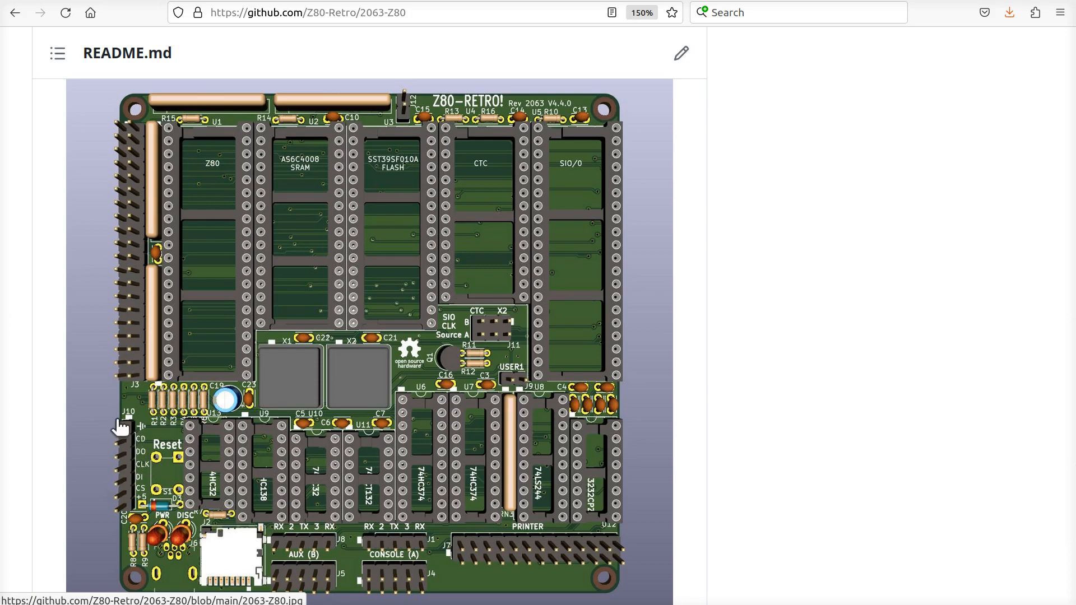
# Scroll the 2063-Z80 page toward the V4.4.0 release notes and back to the file list.
pyautogui.scroll(-3)
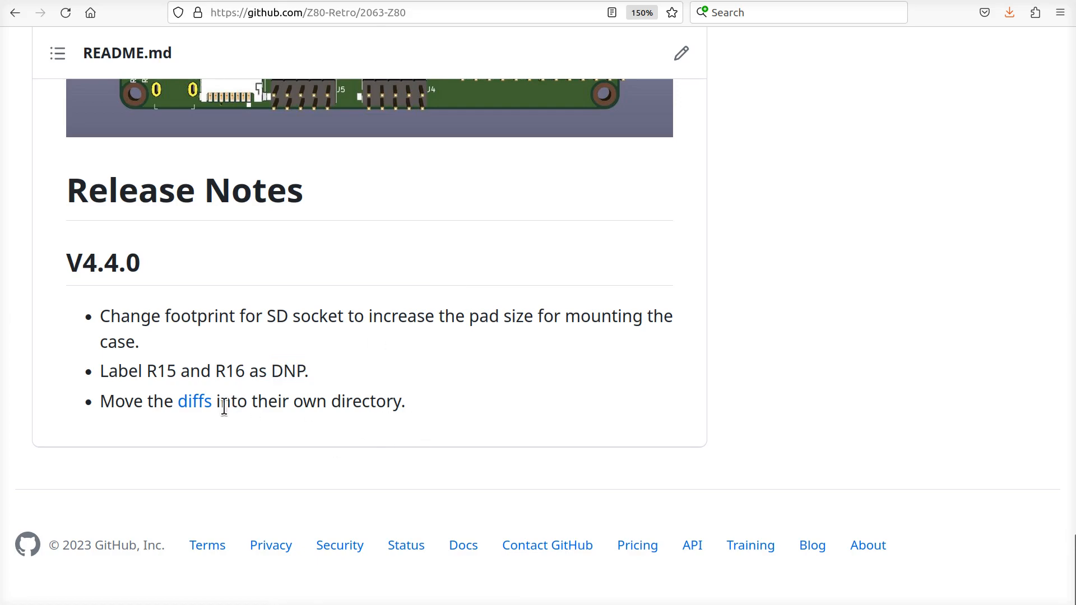
pyautogui.moveTo(422, 432)
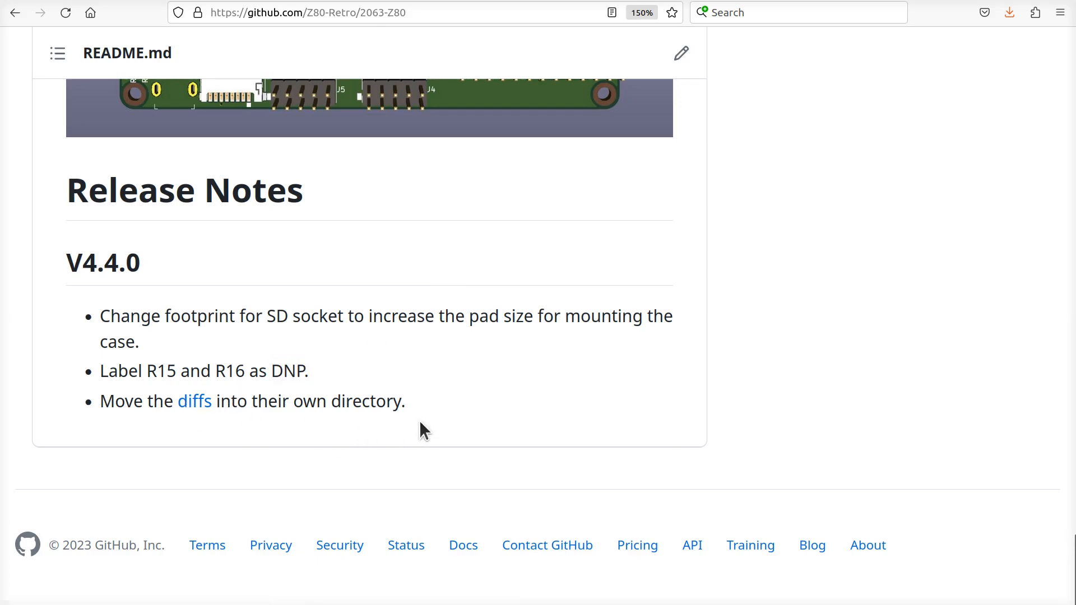
pyautogui.scroll(3)
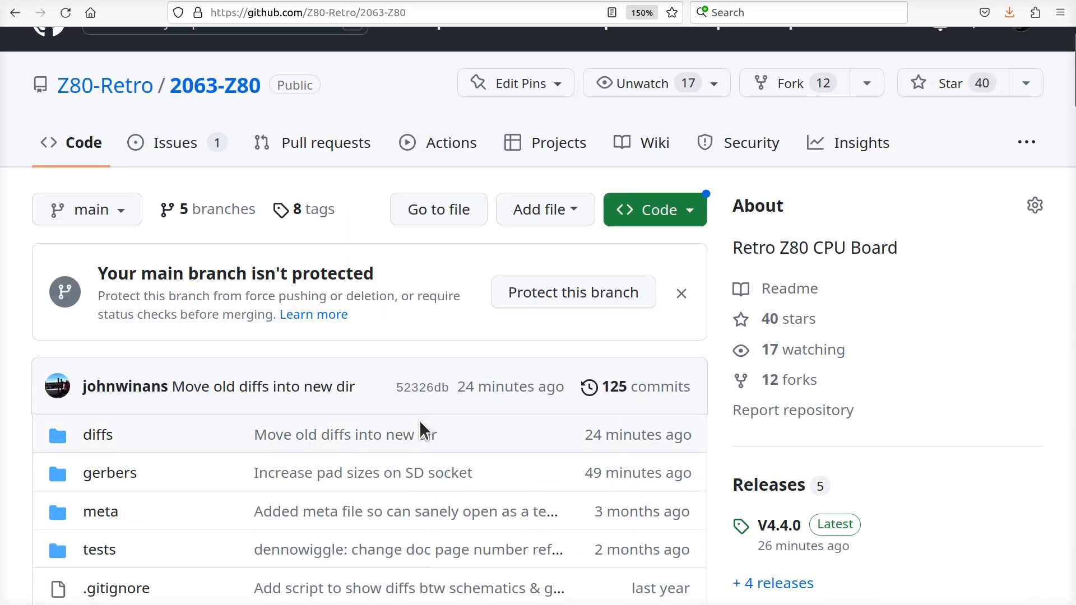
pyautogui.moveTo(98, 434)
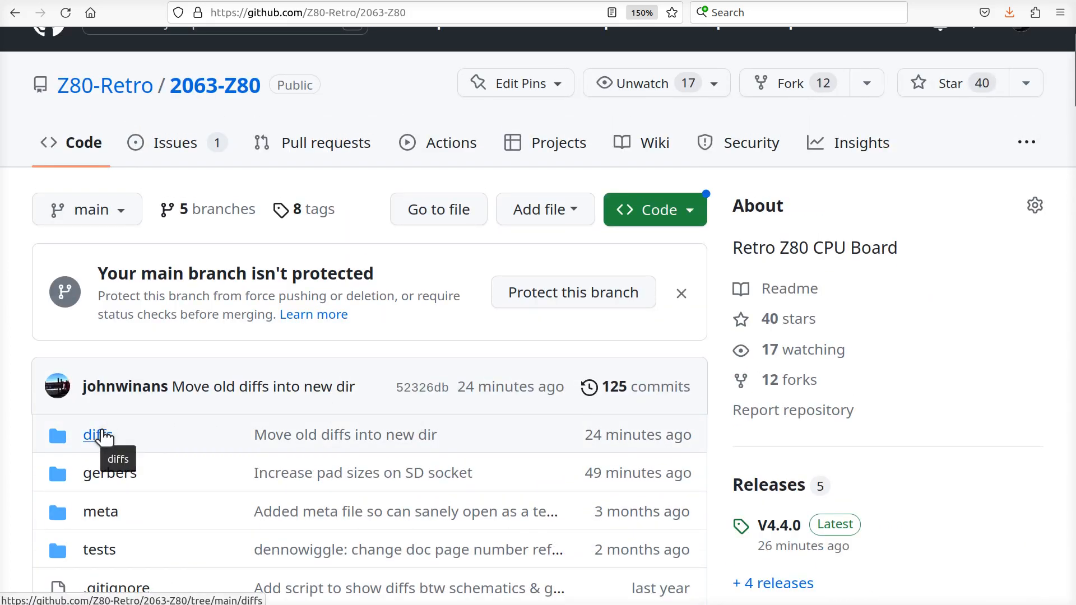
# Open the diffs folder and scroll its delta files and diff scripts.
pyautogui.click(96, 435)
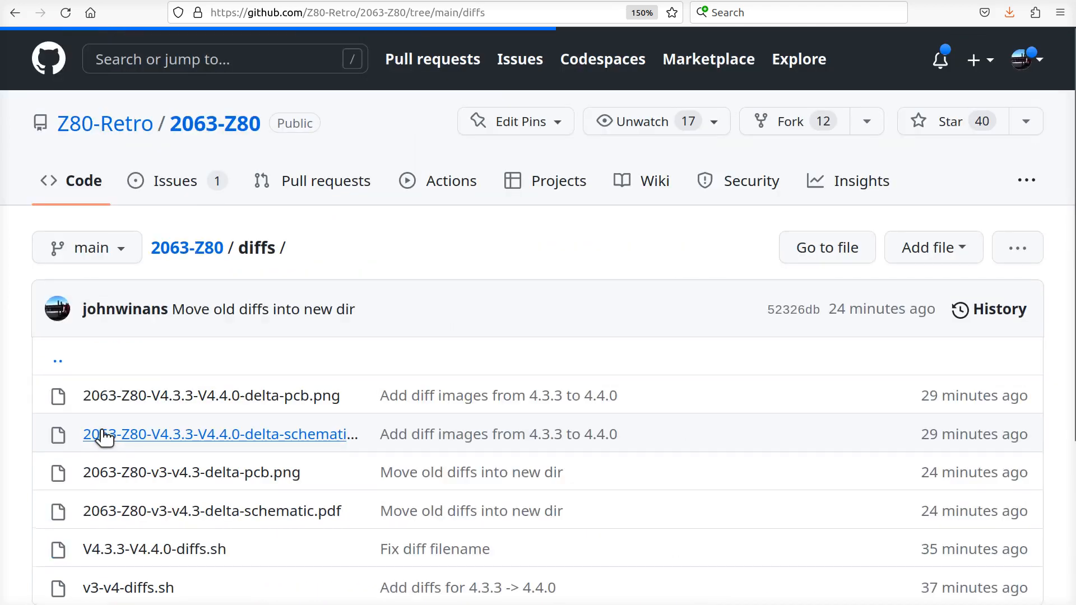
pyautogui.scroll(-3)
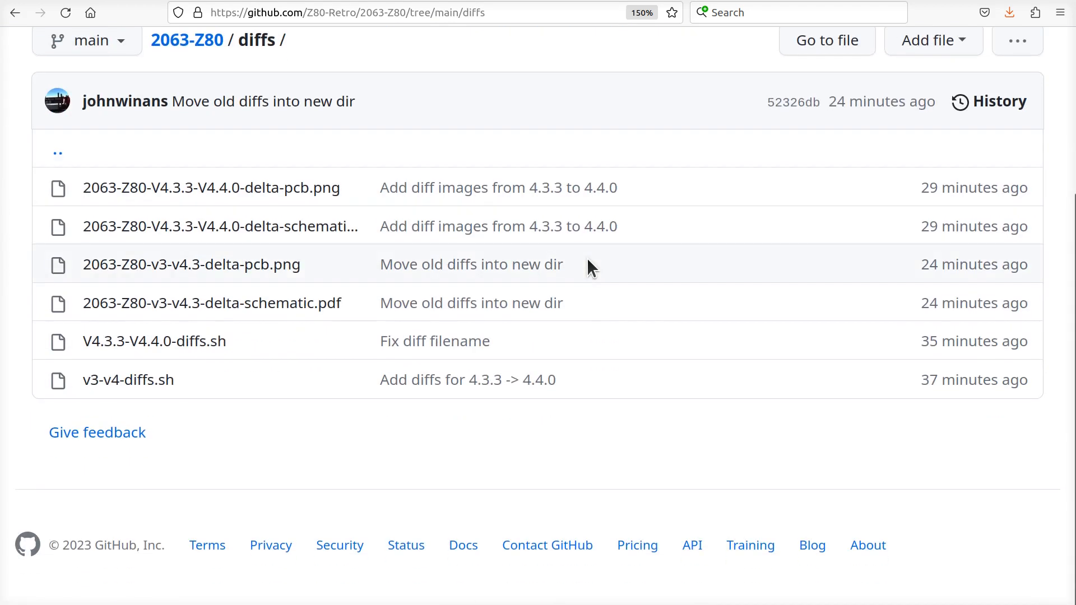
pyautogui.moveTo(542, 282)
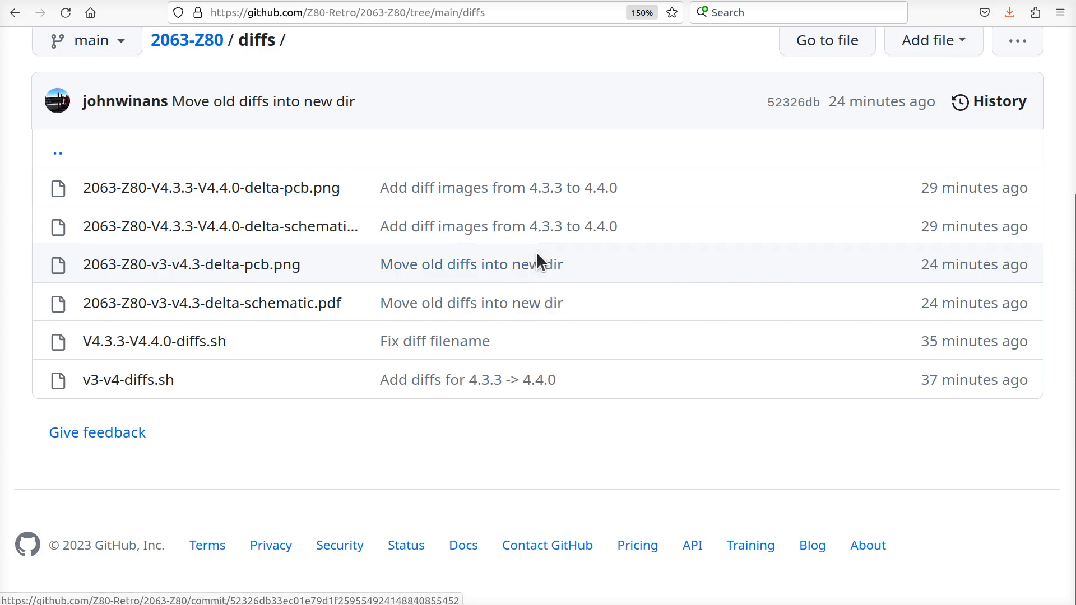
pyautogui.moveTo(511, 151)
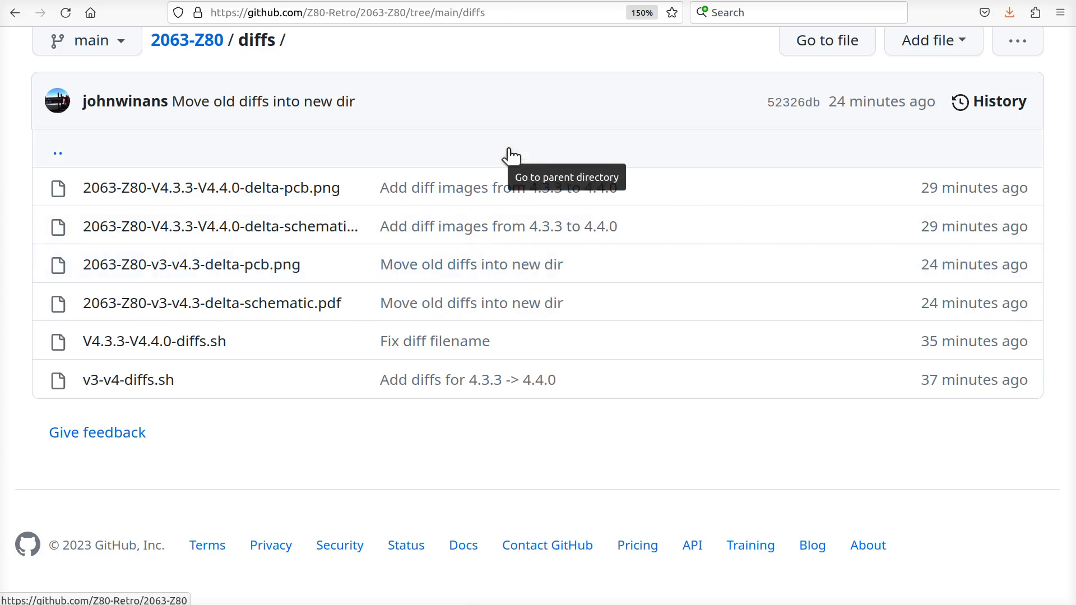
pyautogui.moveTo(228, 381)
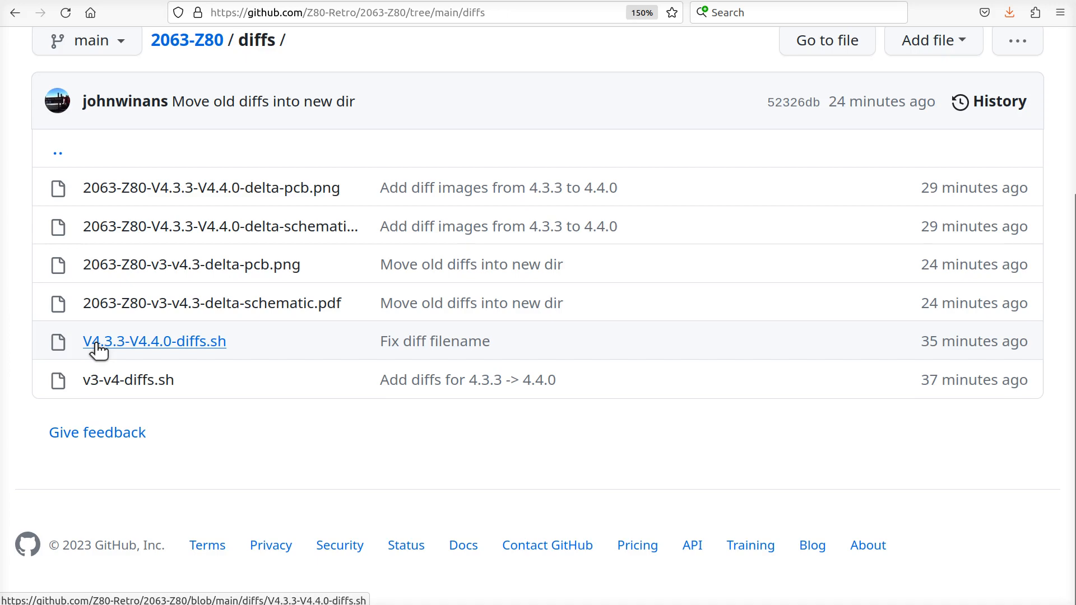
pyautogui.moveTo(176, 356)
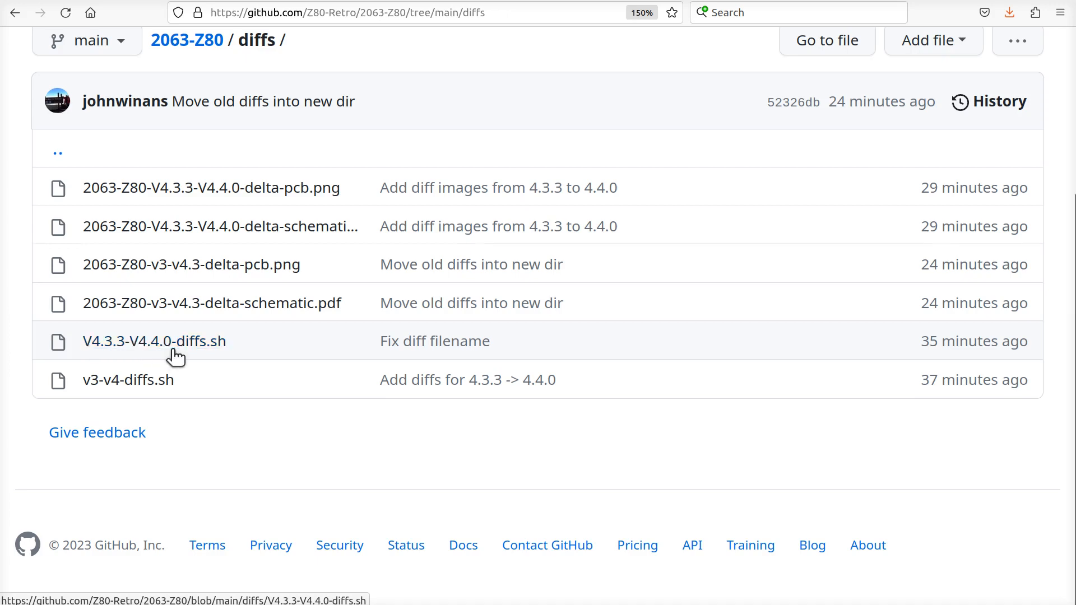
pyautogui.moveTo(155, 342)
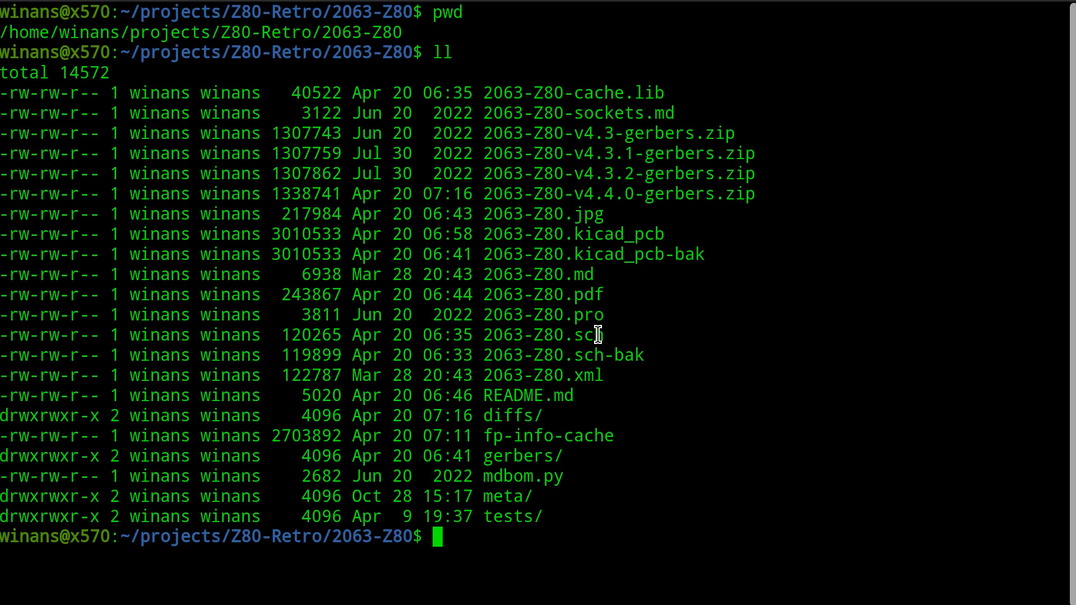
# Run git log and scroll the history back to the V4.3.3 tag.
pyautogui.write('g')
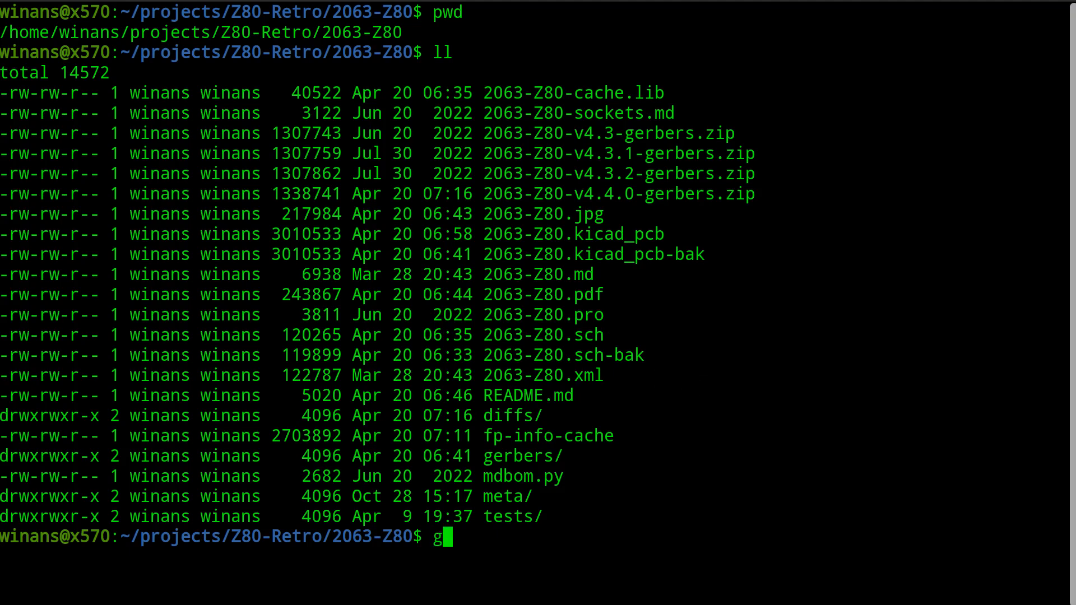
pyautogui.press('Return')
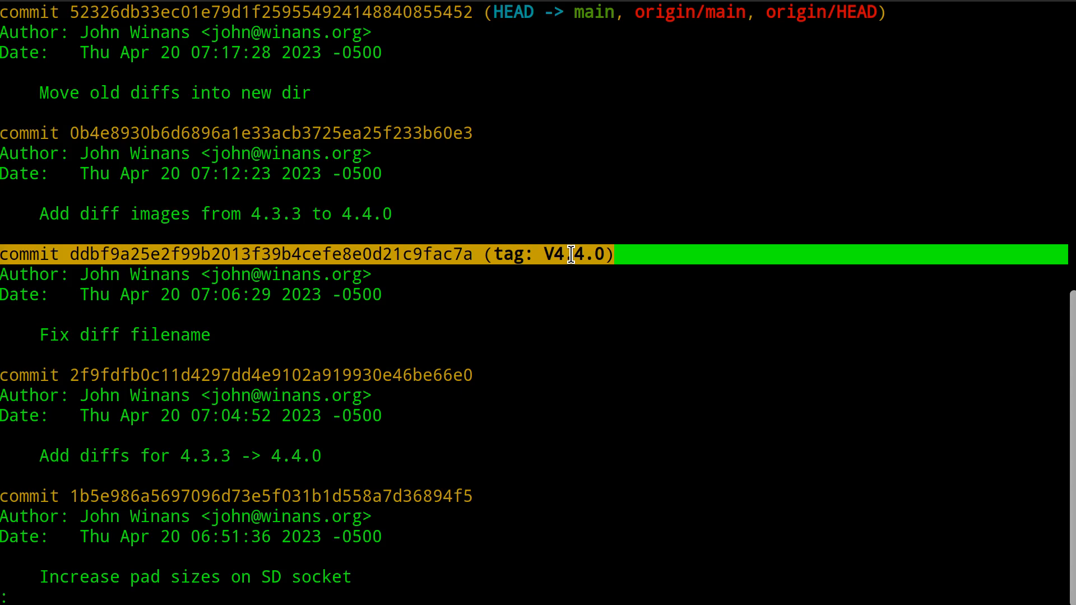
pyautogui.moveTo(349, 210)
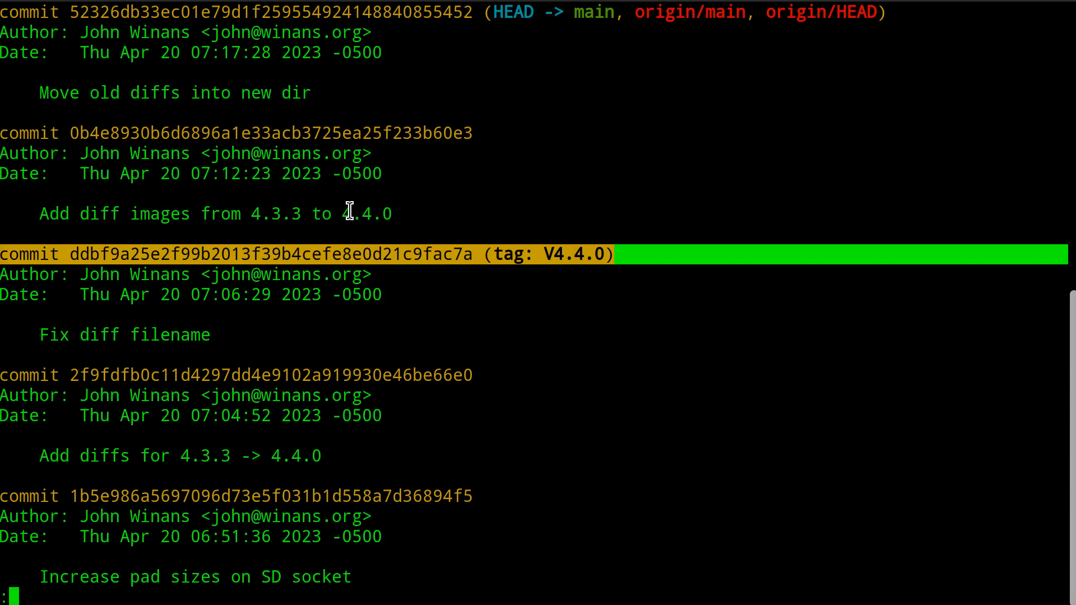
pyautogui.moveTo(468, 250)
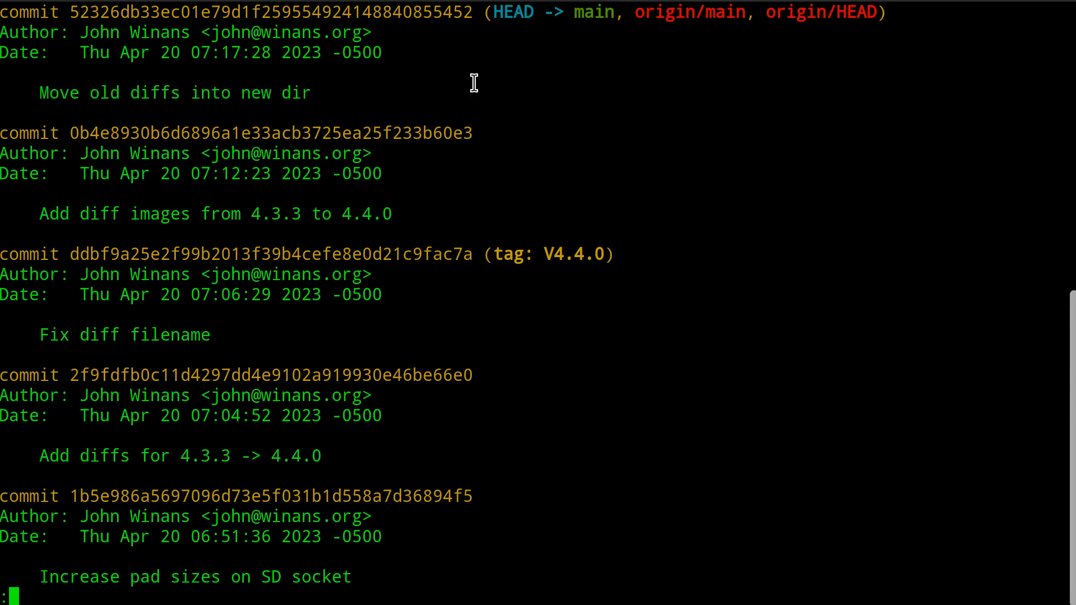
pyautogui.moveTo(483, 249)
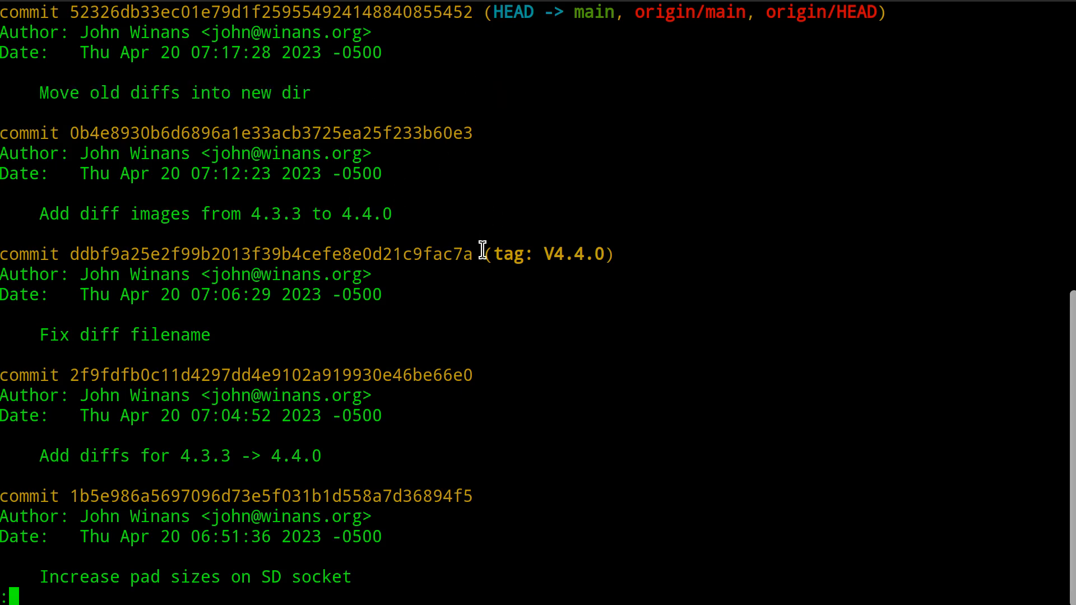
pyautogui.moveTo(621, 258)
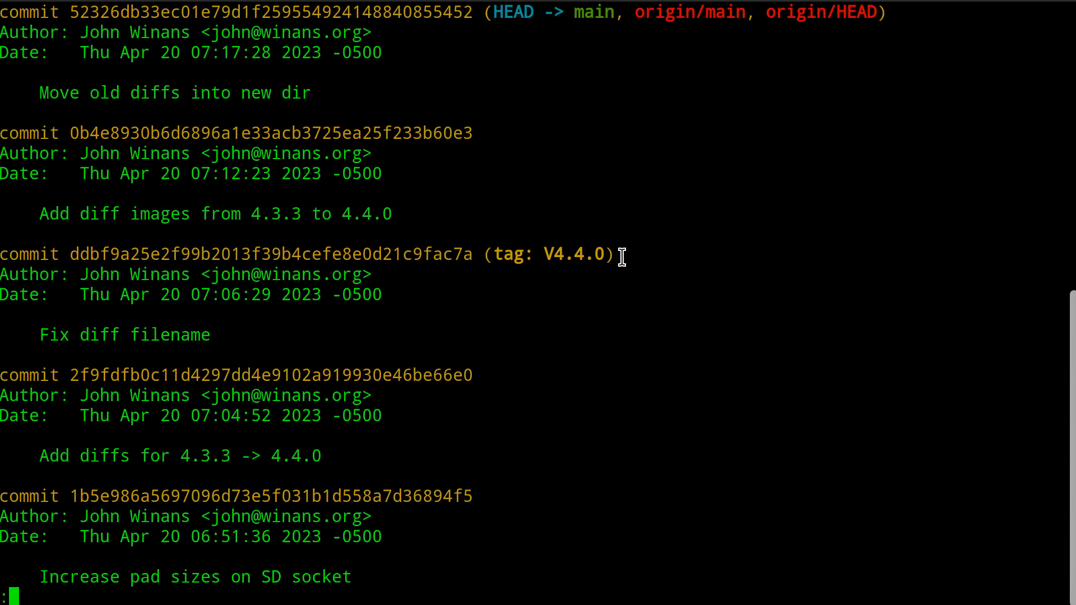
pyautogui.moveTo(549, 251)
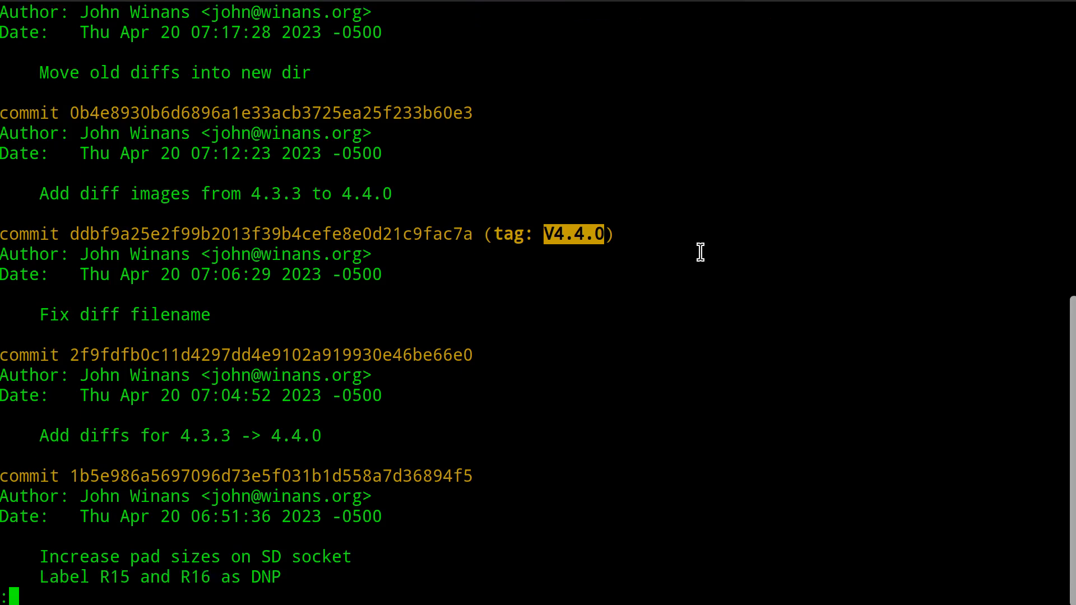
pyautogui.scroll(-3)
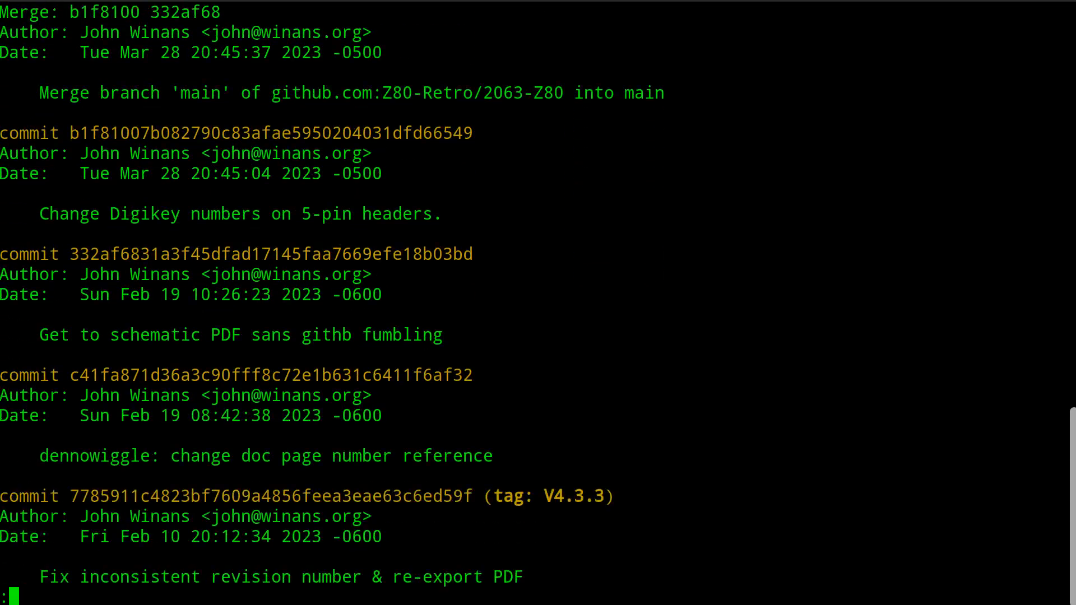
pyautogui.scroll(-3)
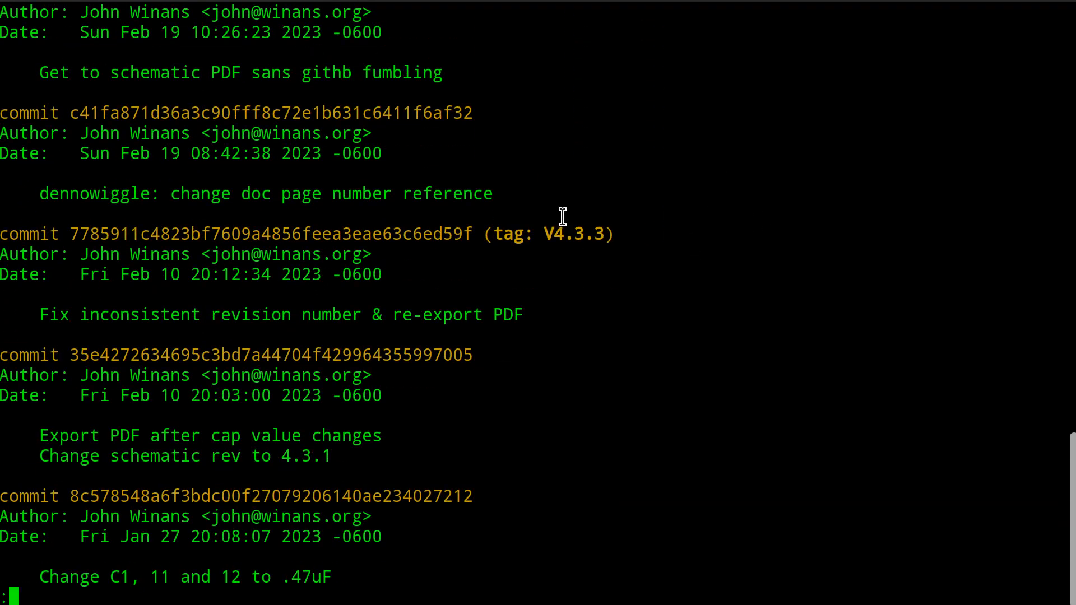
pyautogui.scroll(3)
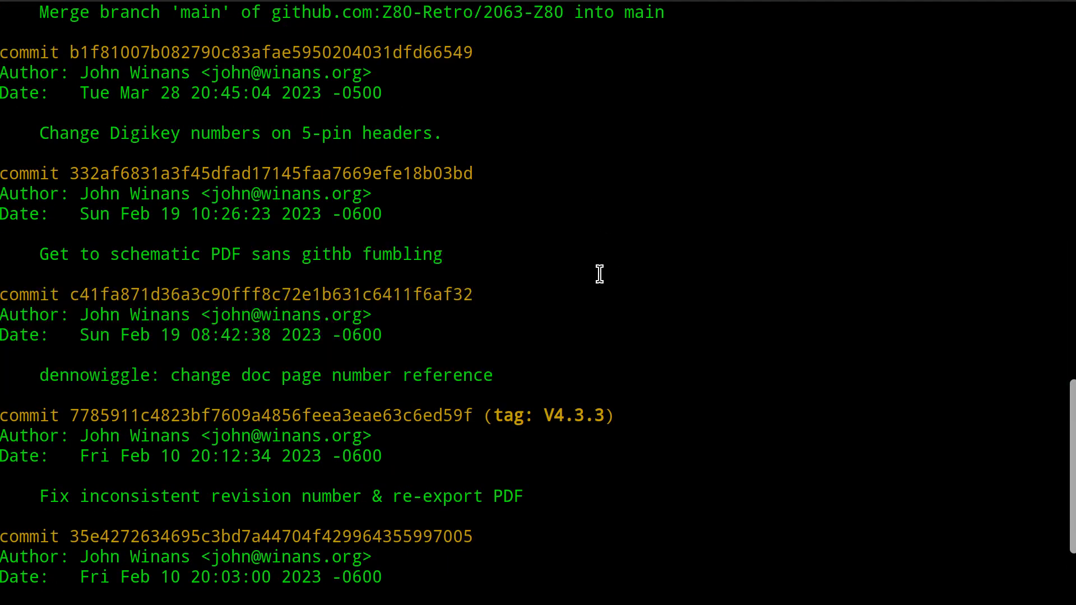
pyautogui.moveTo(472, 256)
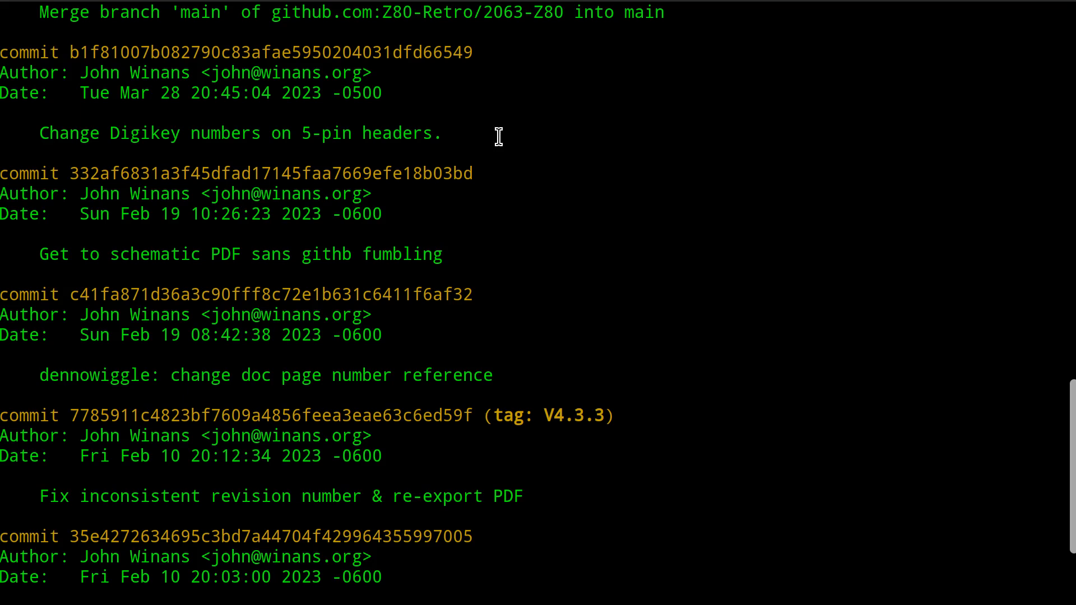
pyautogui.doubleClick(402, 133)
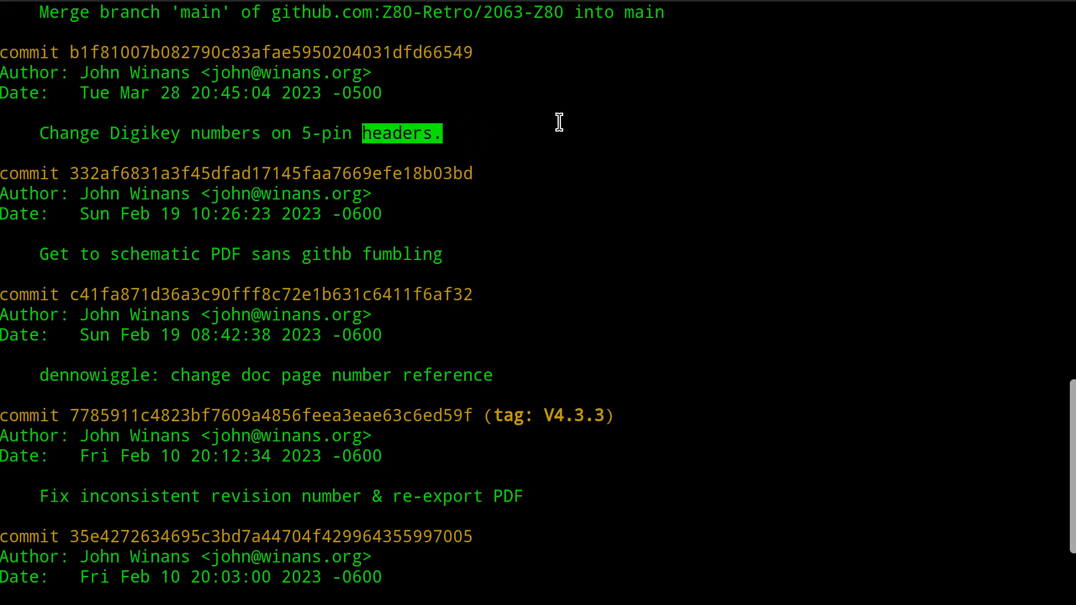
pyautogui.click(585, 120)
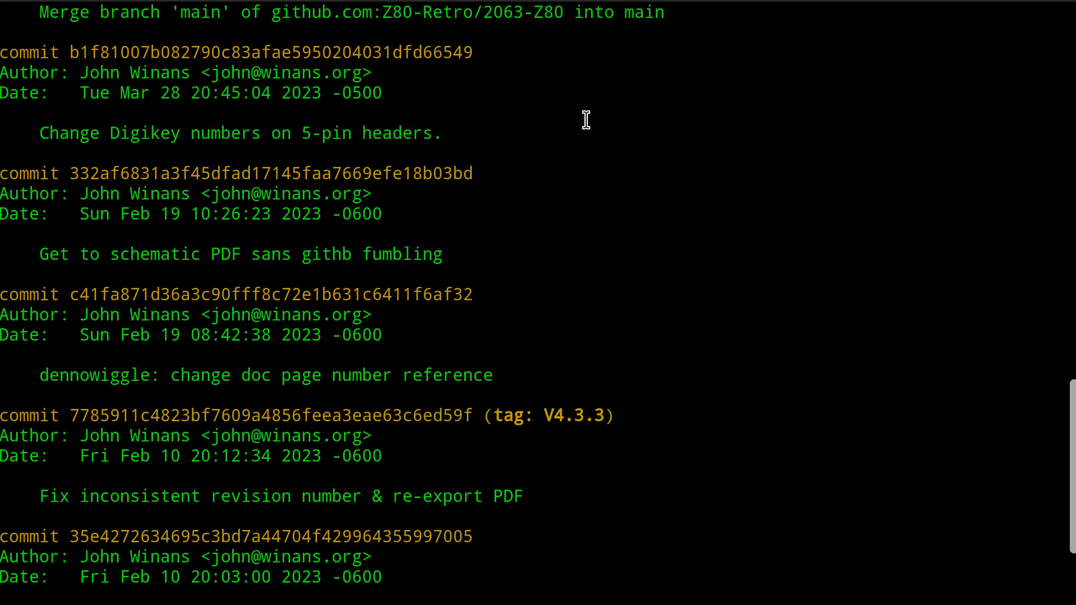
pyautogui.moveTo(122, 359)
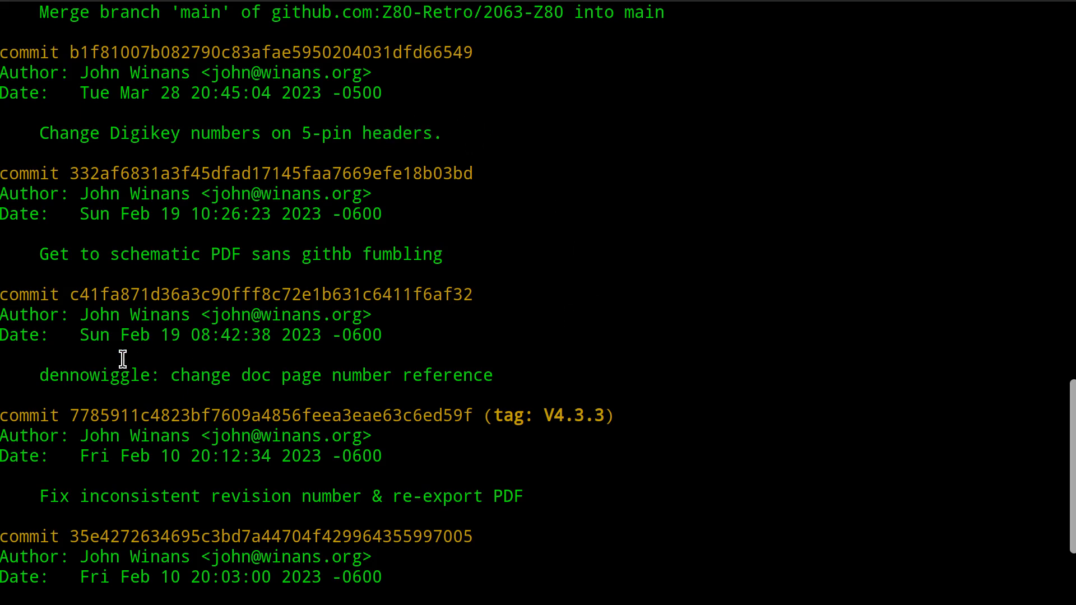
pyautogui.doubleClick(94, 376)
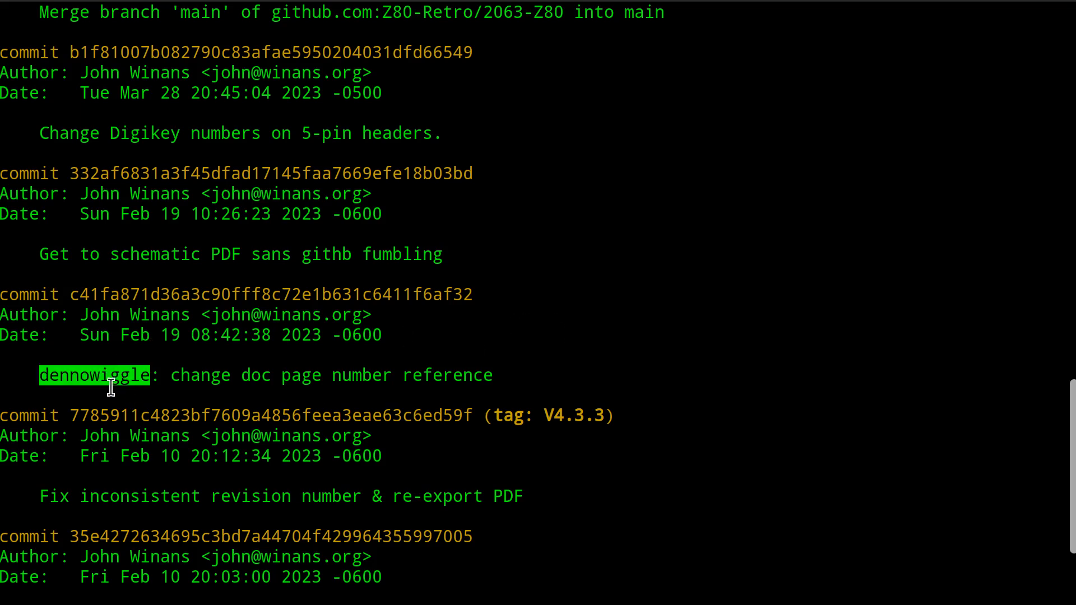
pyautogui.moveTo(386, 376)
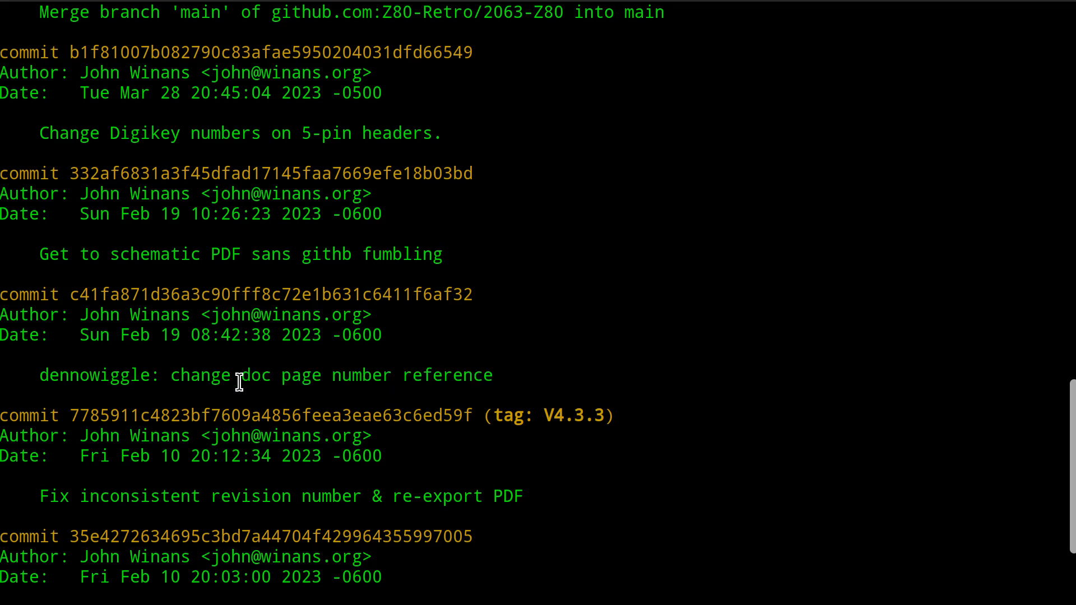
pyautogui.scroll(-3)
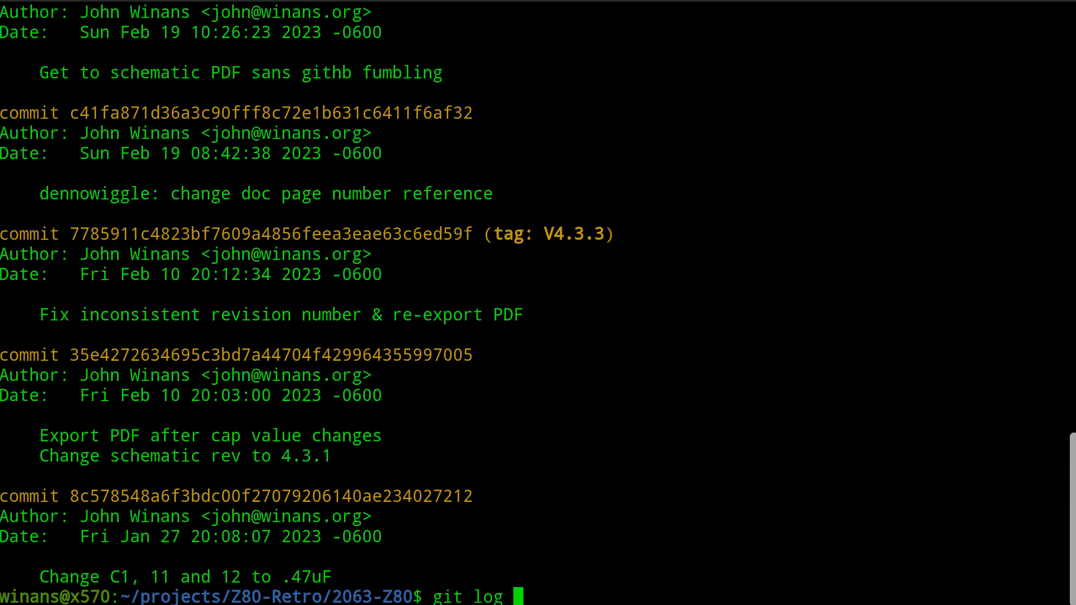
pyautogui.write('--stat')
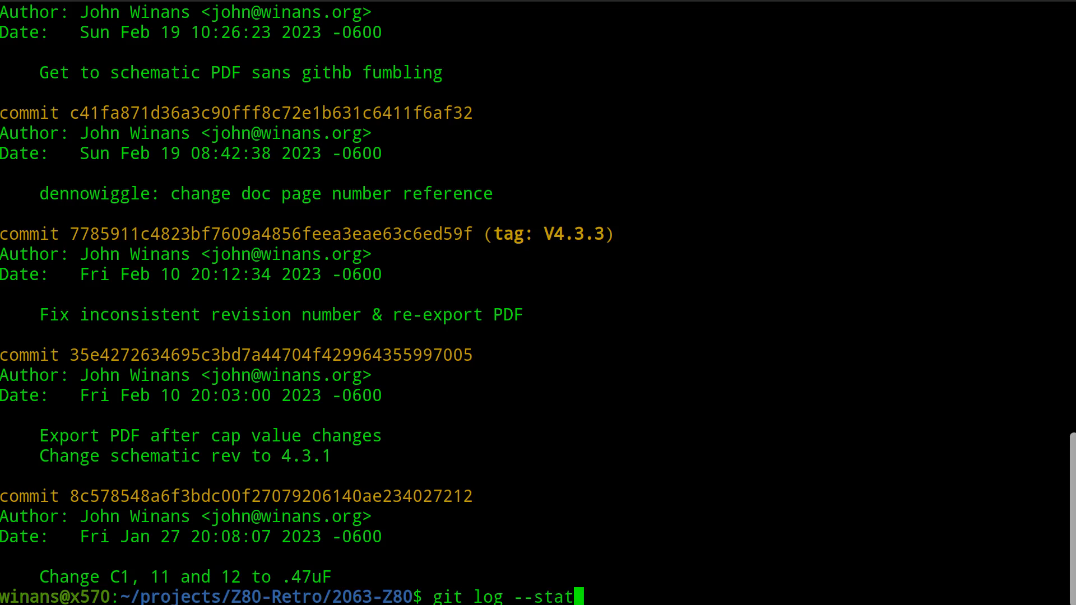
pyautogui.press('Return')
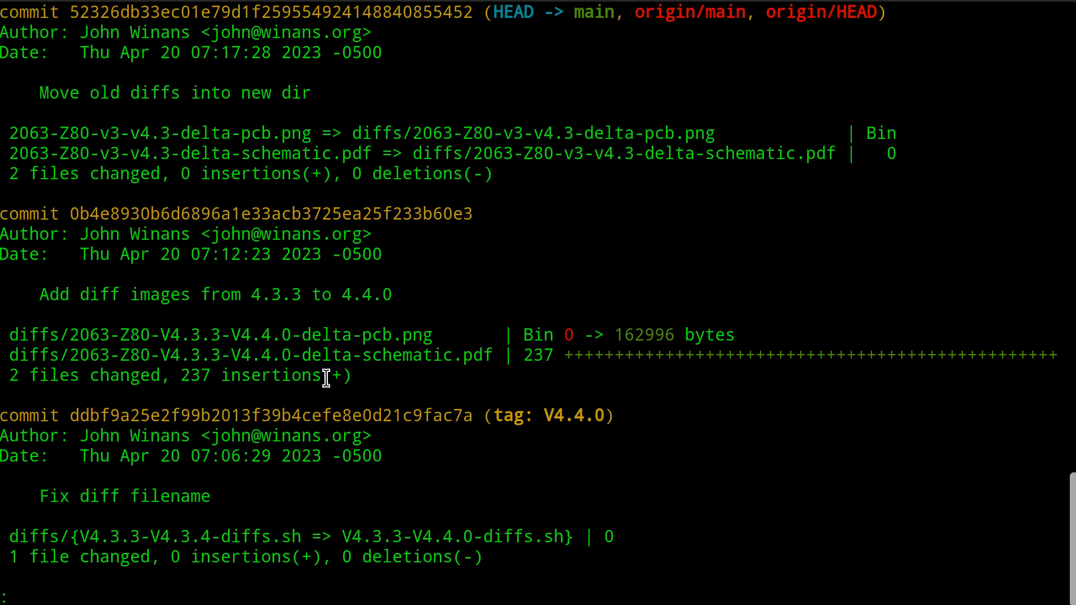
pyautogui.moveTo(483, 365)
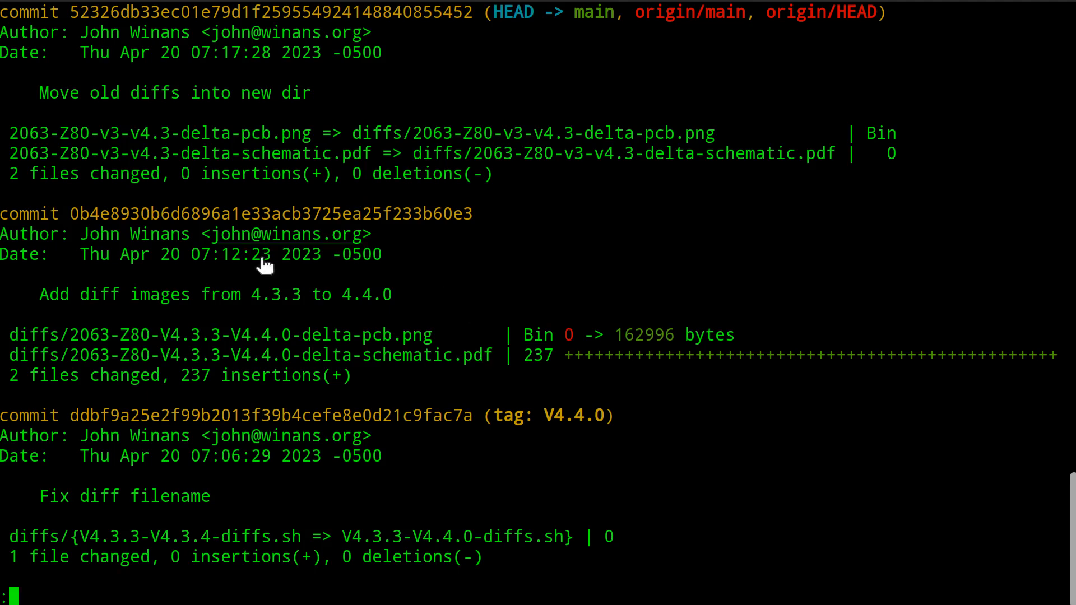
pyautogui.moveTo(476, 260)
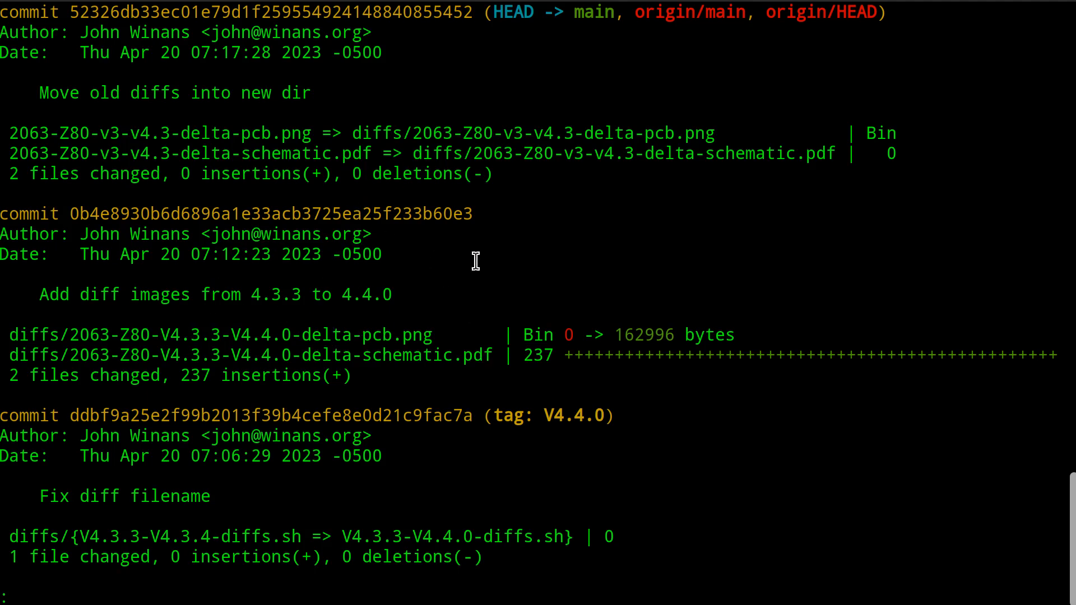
pyautogui.moveTo(558, 286)
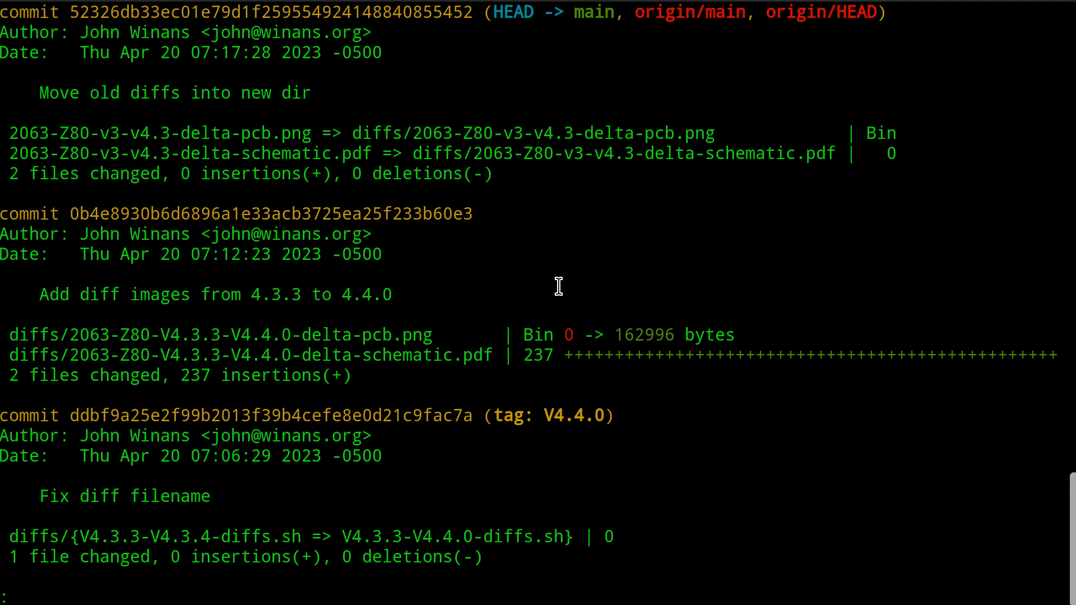
pyautogui.scroll(-3)
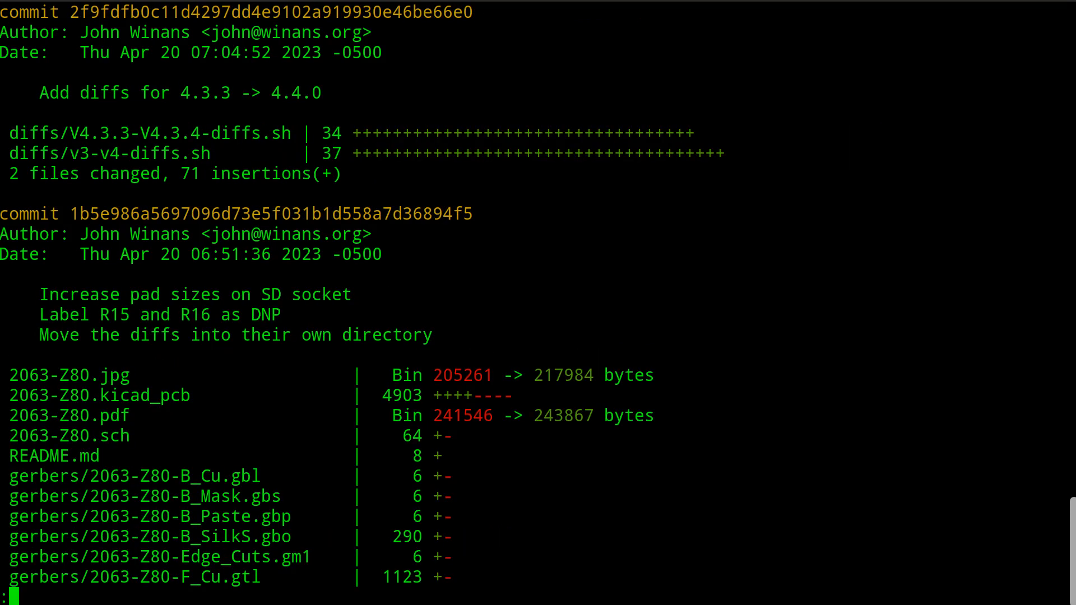
pyautogui.scroll(-3)
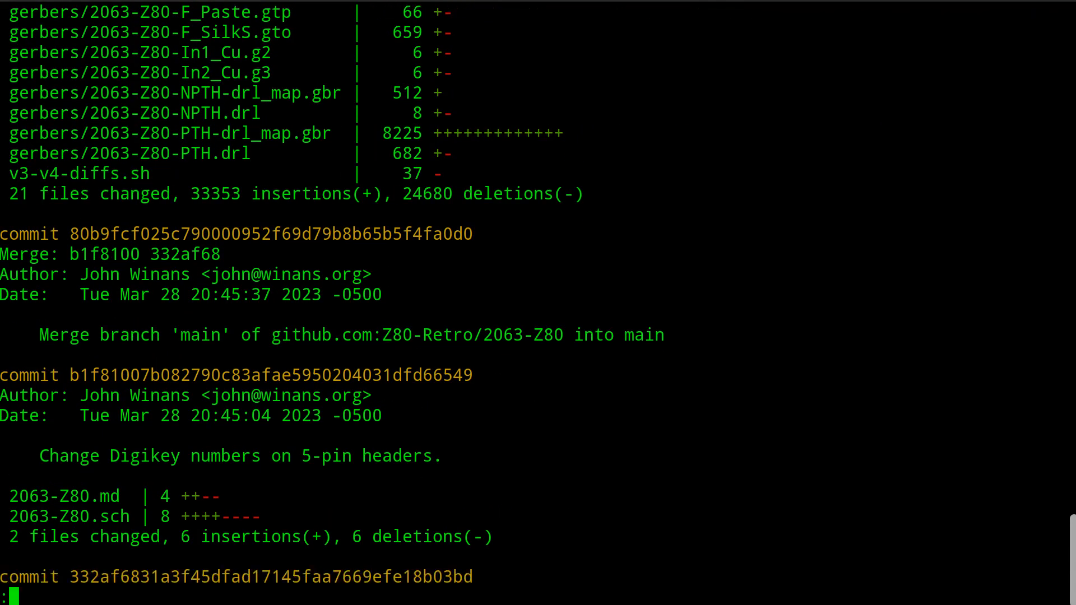
pyautogui.scroll(-3)
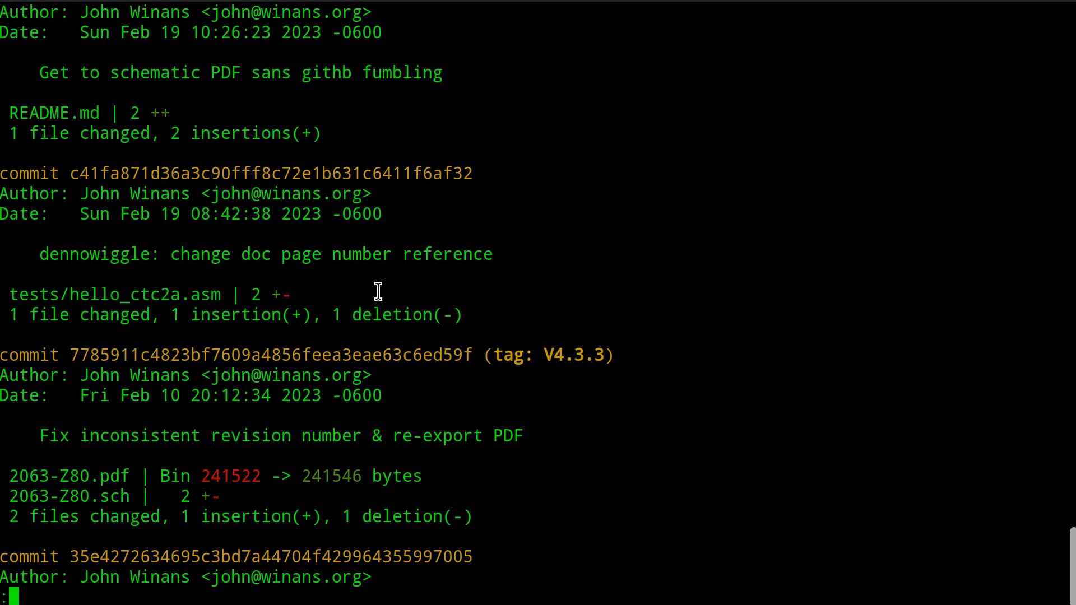
pyautogui.scroll(3)
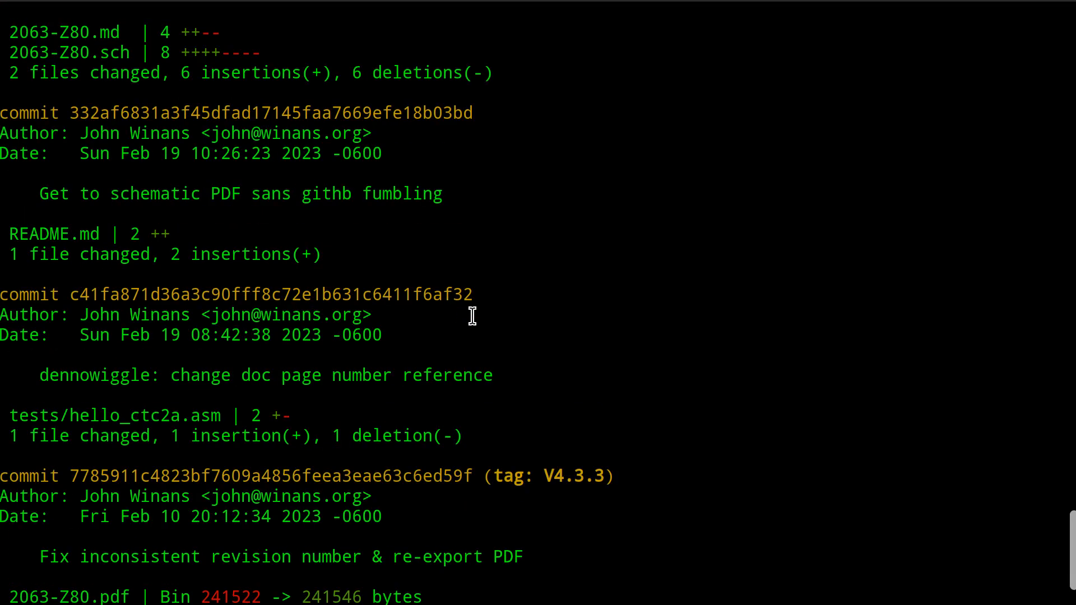
pyautogui.moveTo(371, 375)
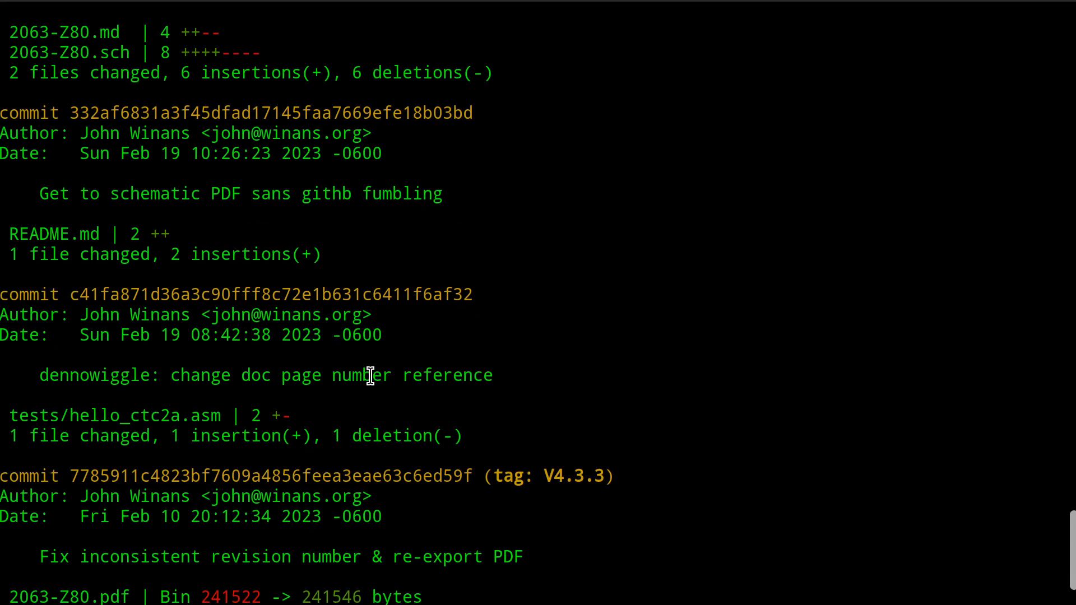
pyautogui.moveTo(573, 351)
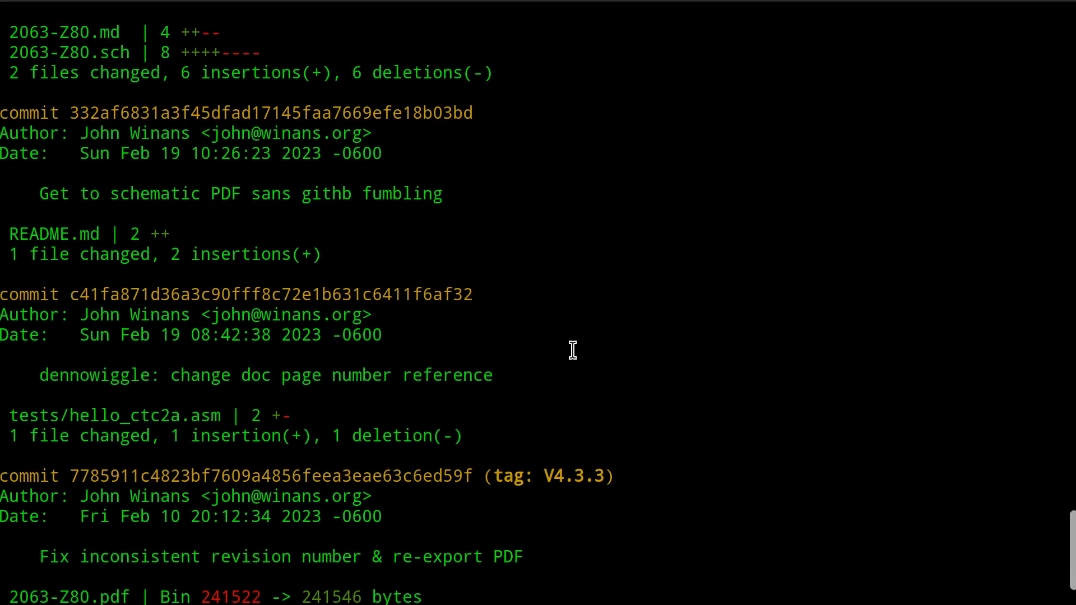
pyautogui.doubleClick(95, 375)
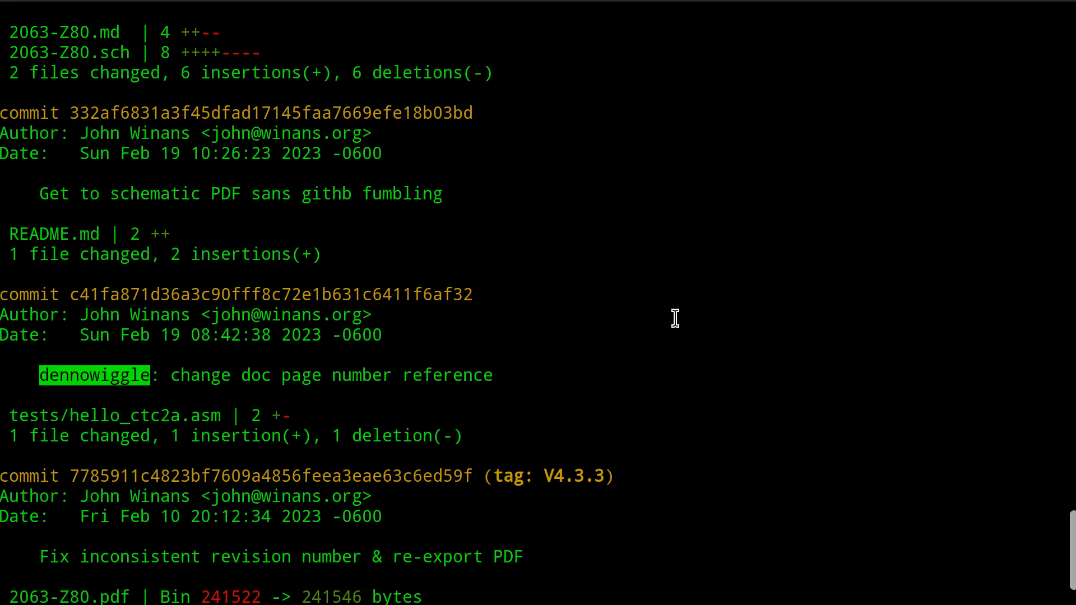
pyautogui.scroll(3)
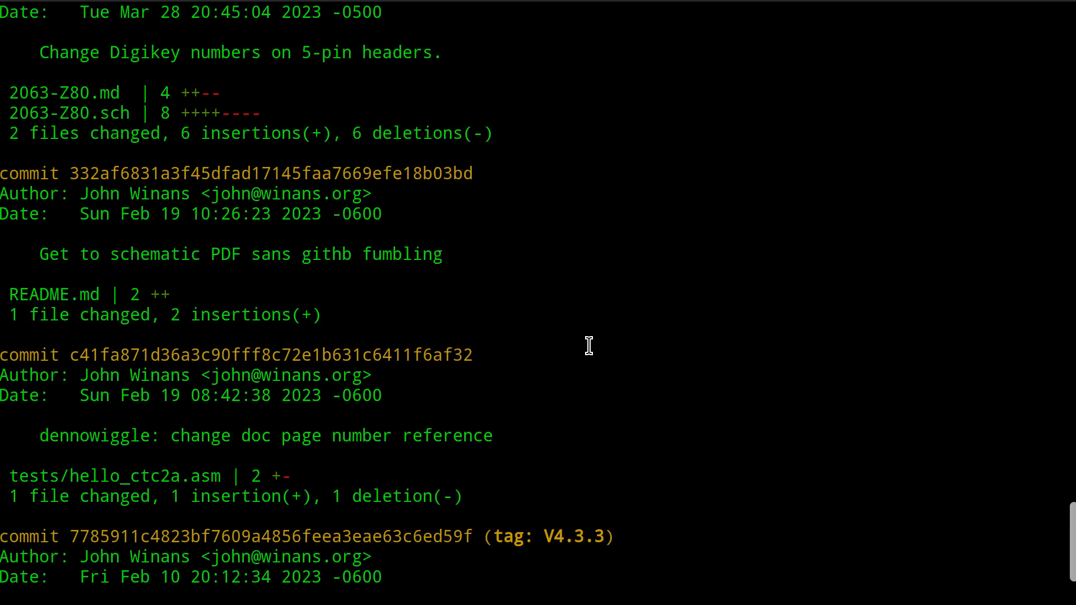
pyautogui.moveTo(171, 251)
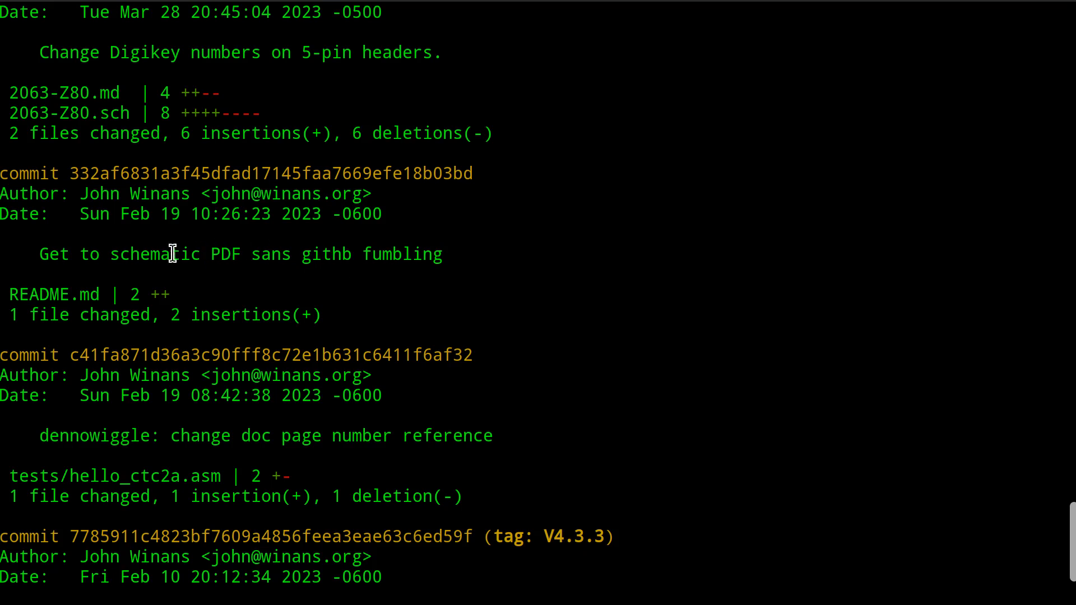
pyautogui.moveTo(404, 253)
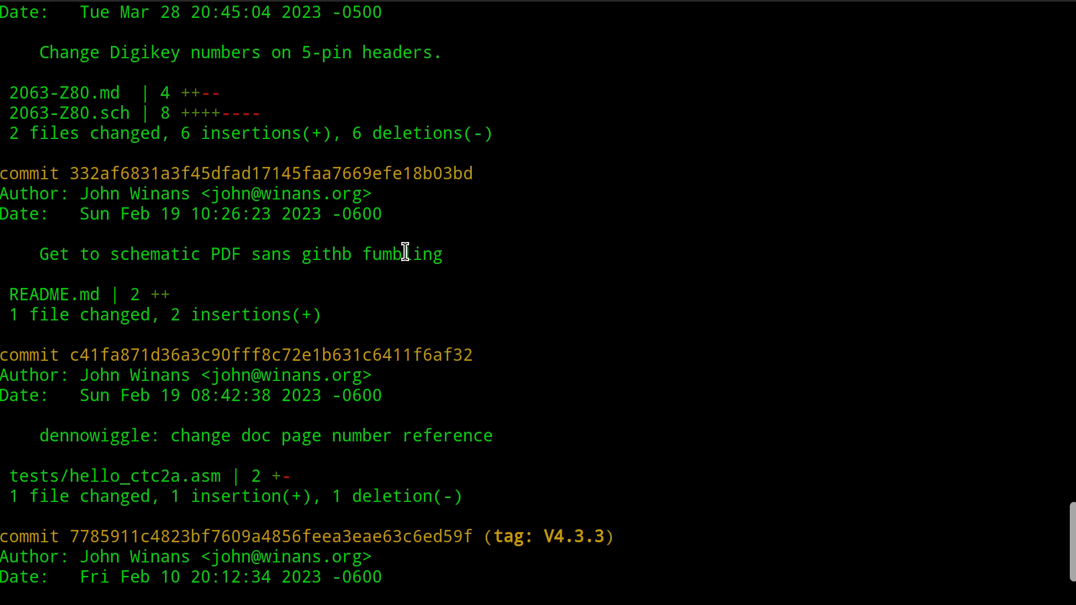
pyautogui.moveTo(290, 253)
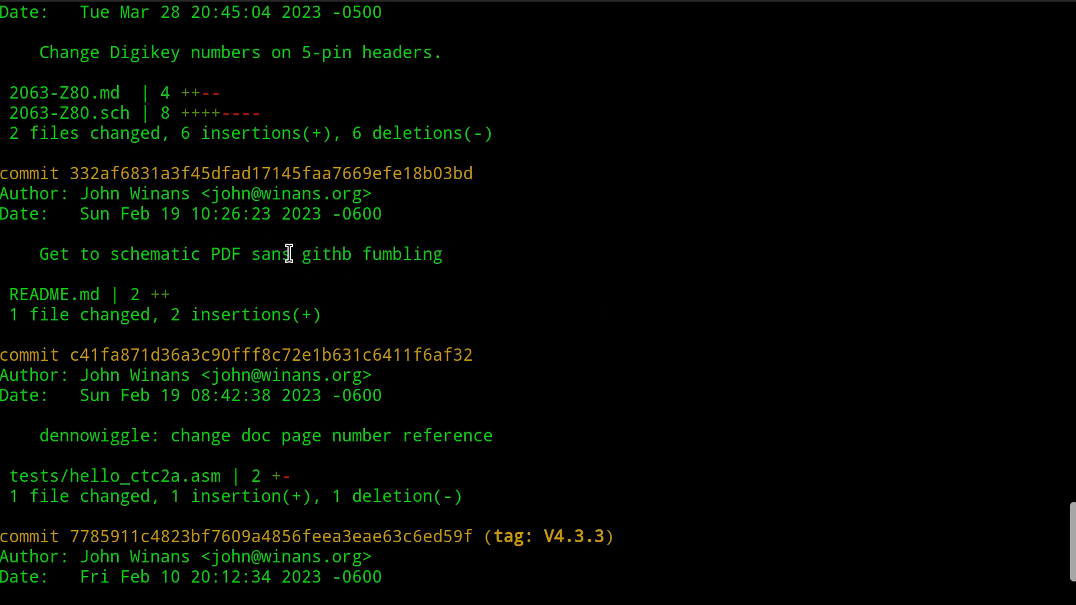
pyautogui.moveTo(84, 294)
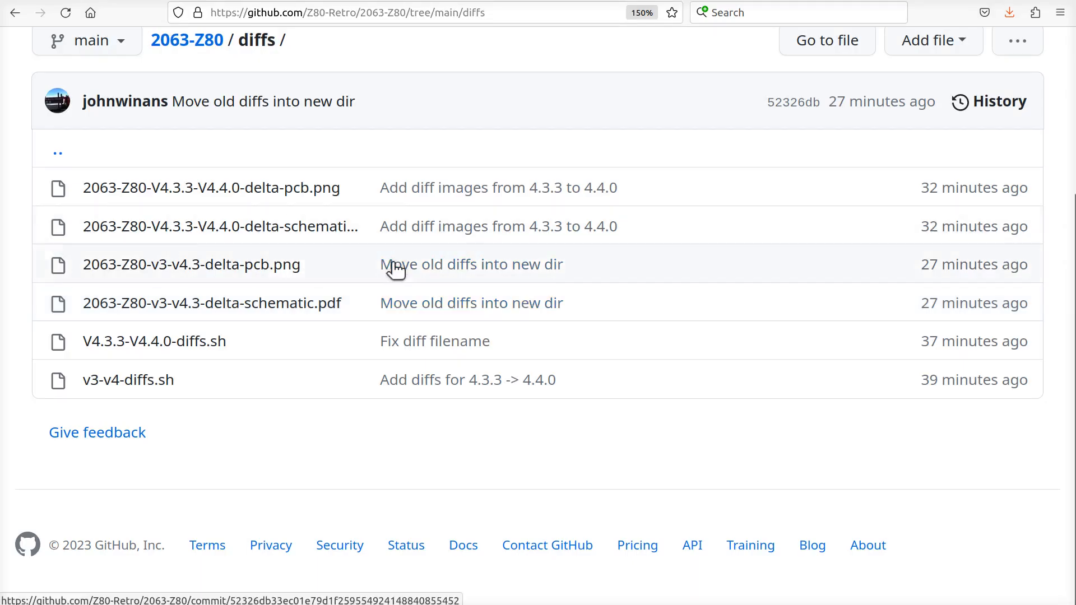
pyautogui.moveTo(310, 294)
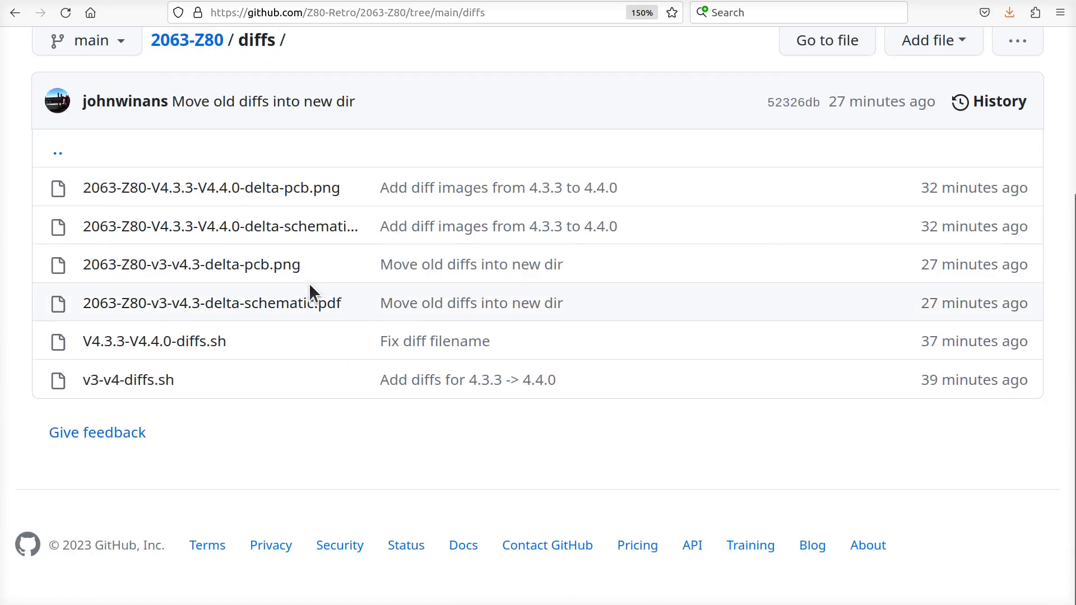
# Scroll the repository root file list and open the 2063-Z80.pdf schematic.
pyautogui.scroll(3)
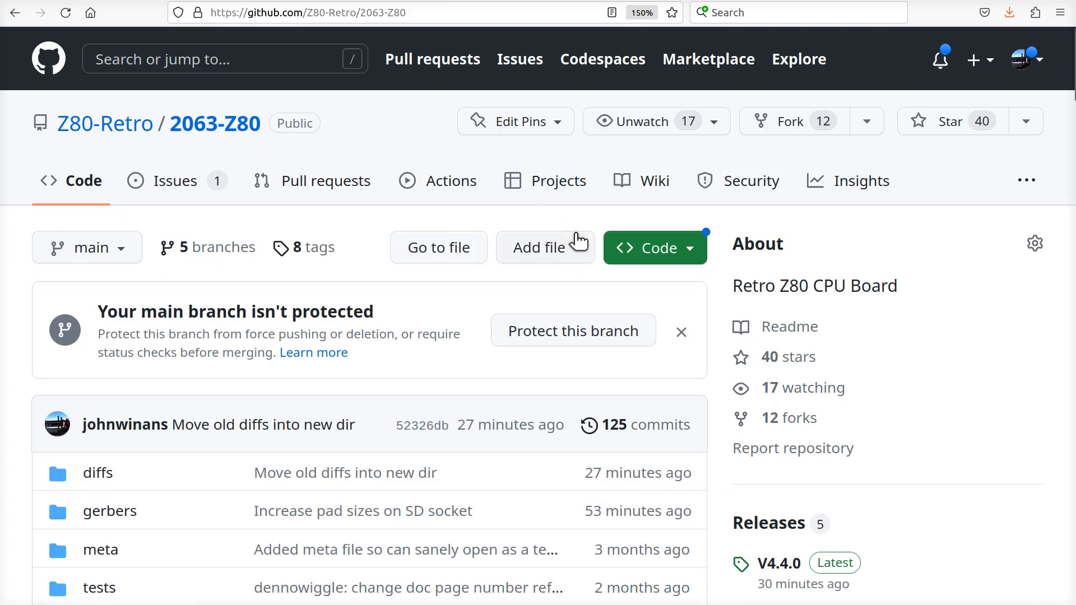
pyautogui.scroll(-3)
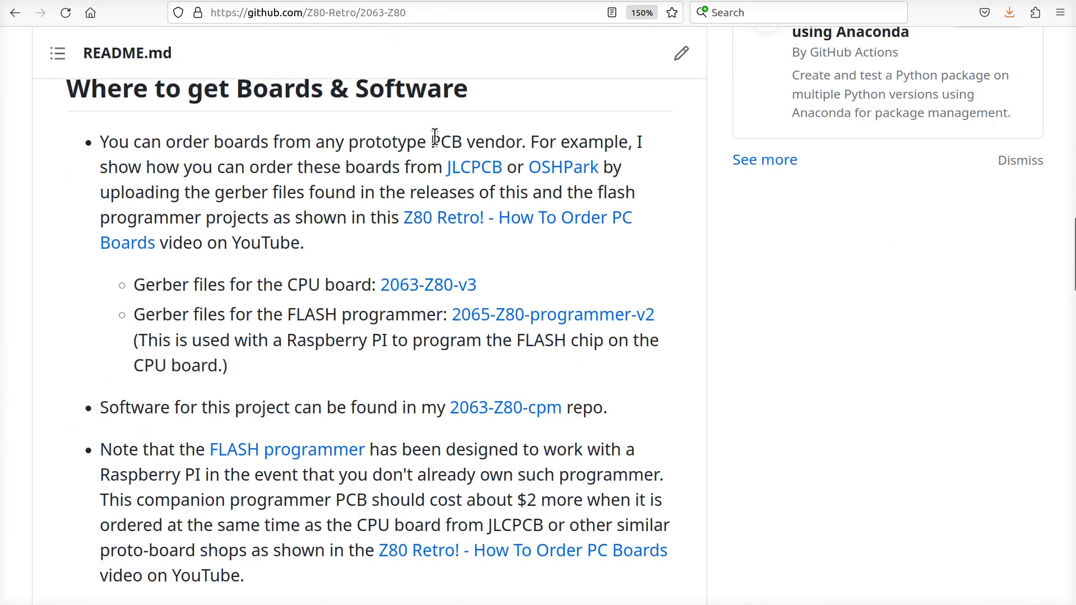
pyautogui.scroll(3)
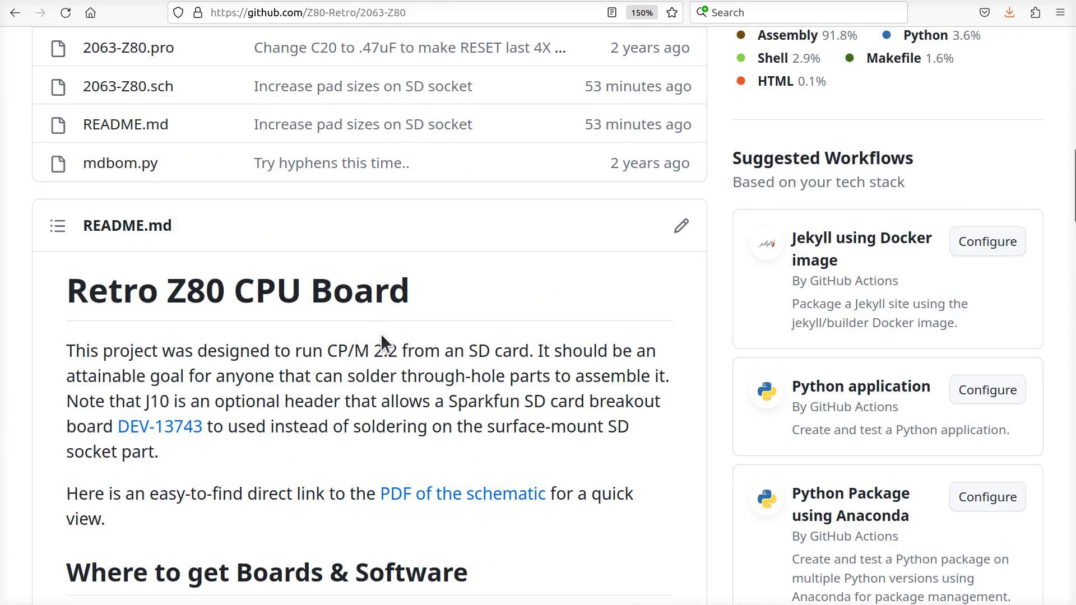
pyautogui.scroll(3)
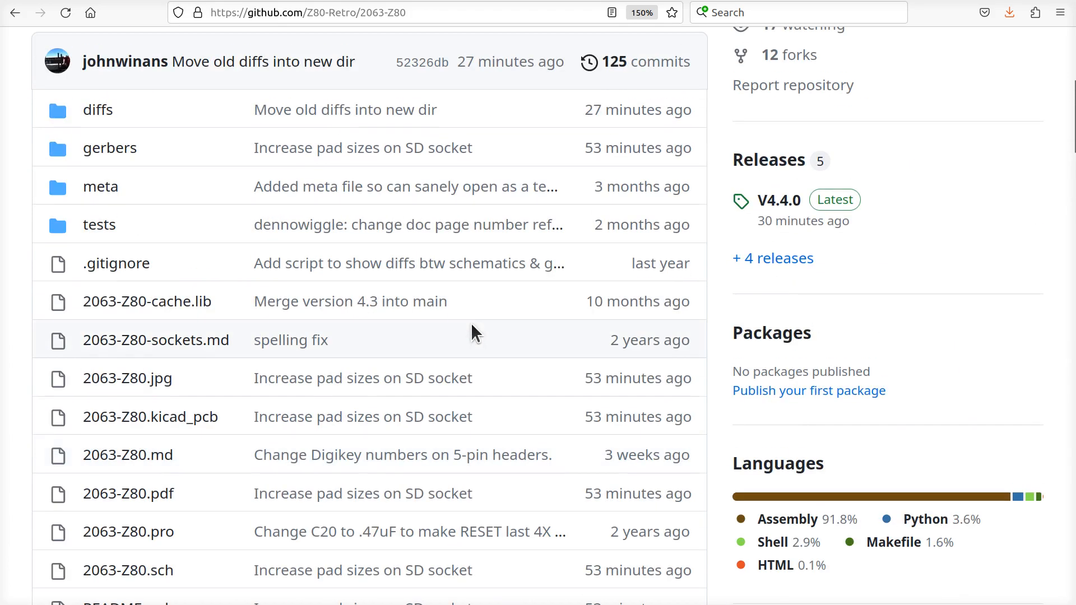
pyautogui.scroll(-3)
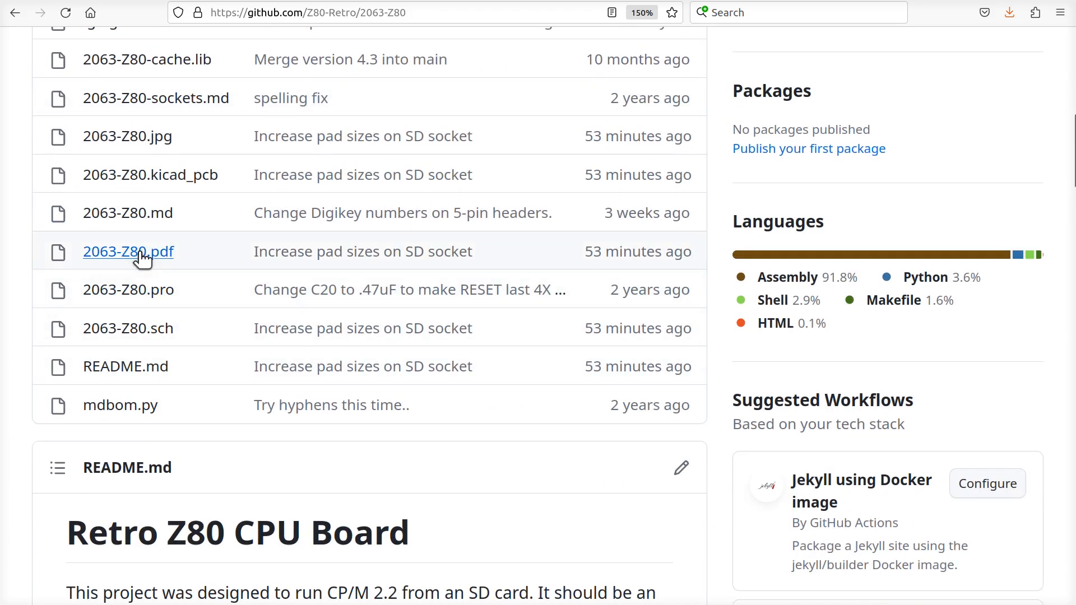
pyautogui.click(128, 252)
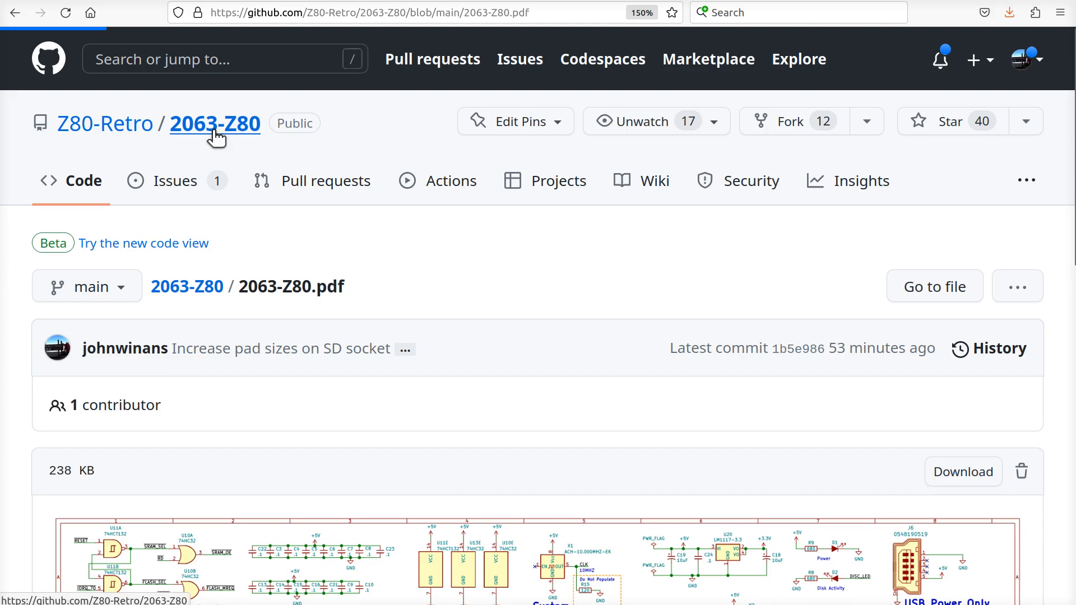
# Return to the 2063-Z80 front page and scroll down to the README's schematic link.
pyautogui.click(214, 124)
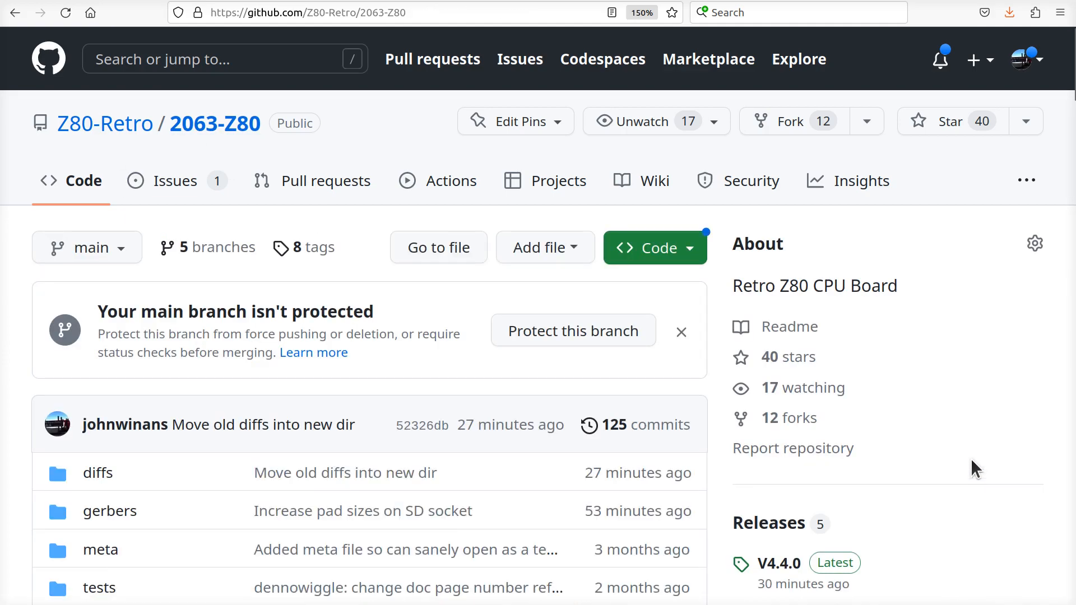
pyautogui.scroll(-3)
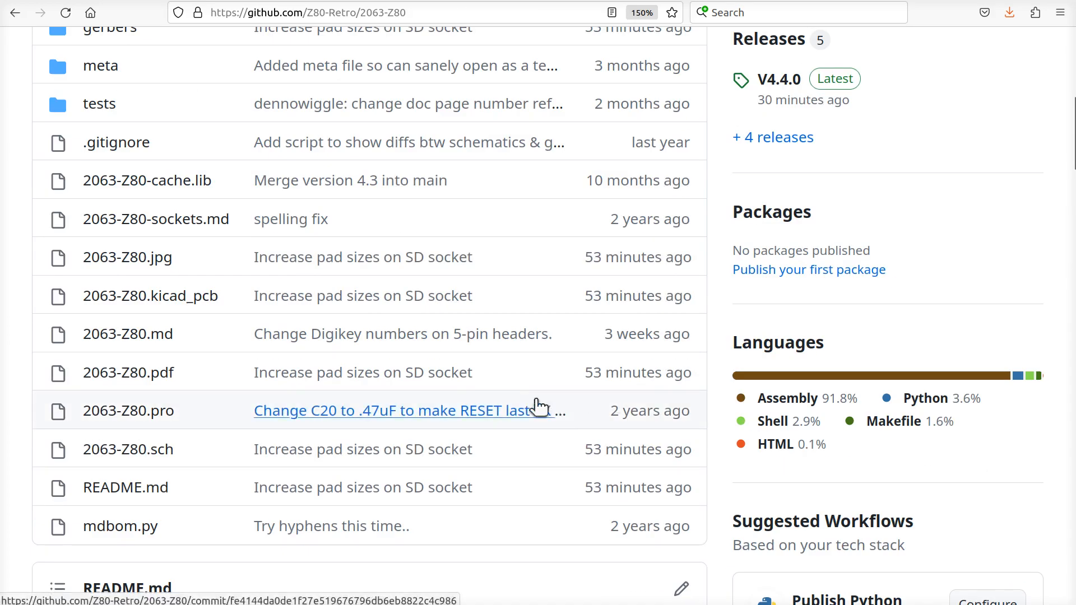
pyautogui.scroll(-3)
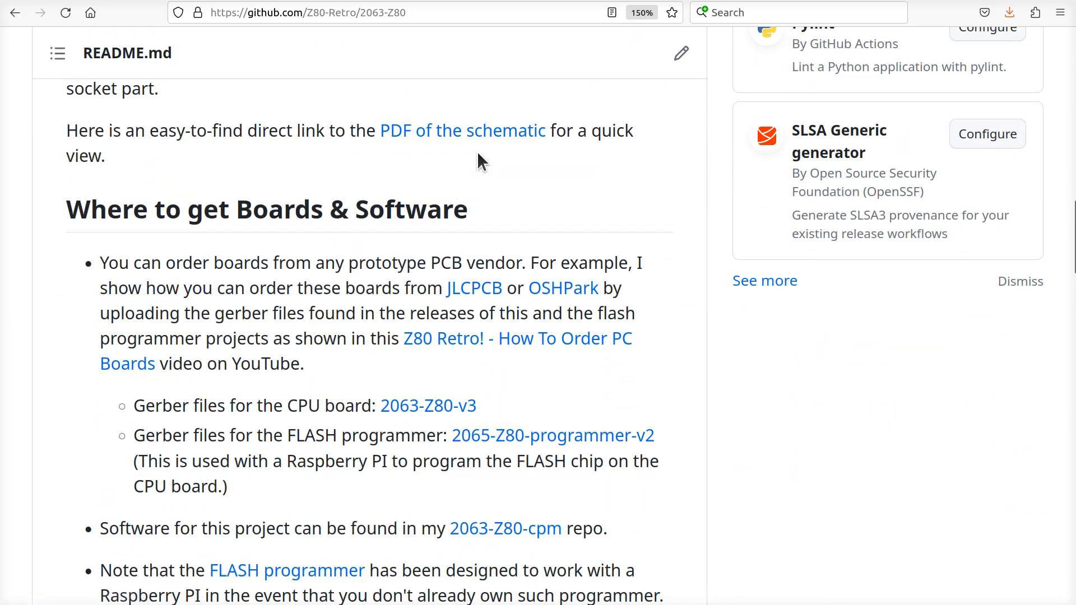
pyautogui.moveTo(464, 130)
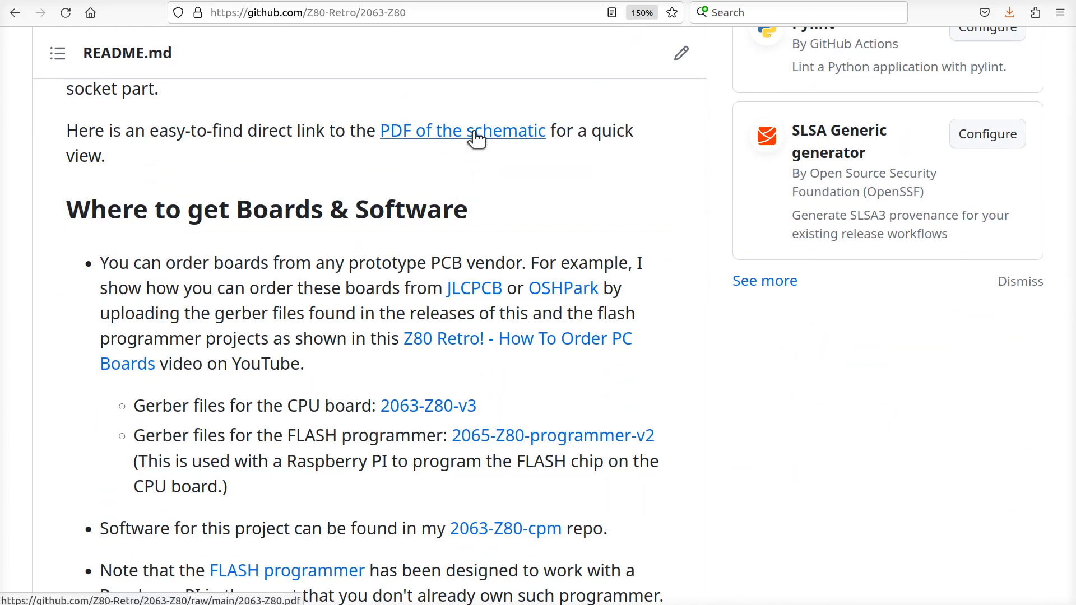
pyautogui.click(464, 131)
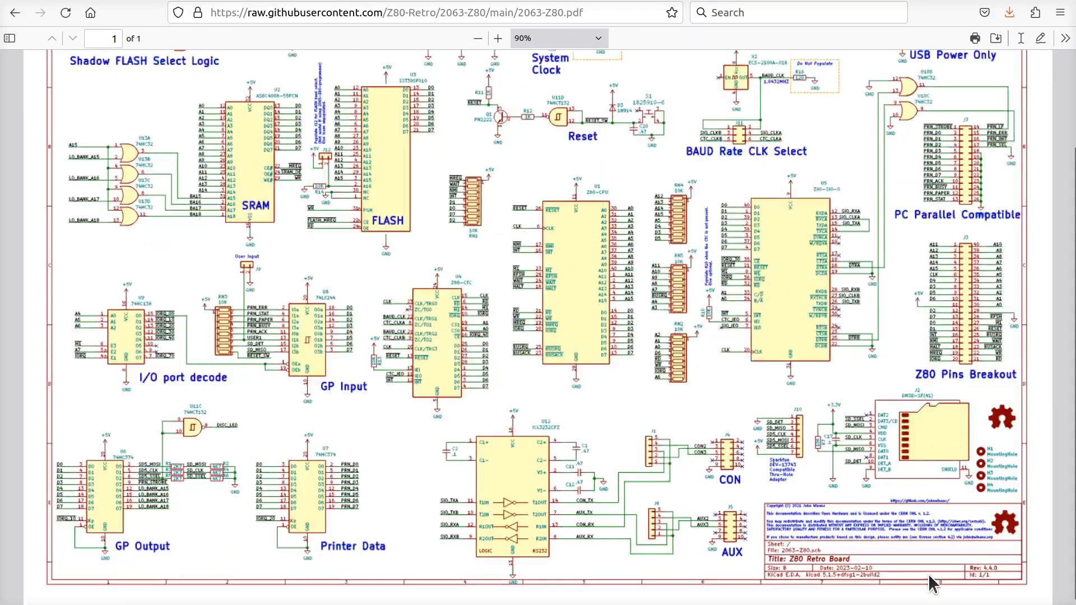
pyautogui.click(498, 38)
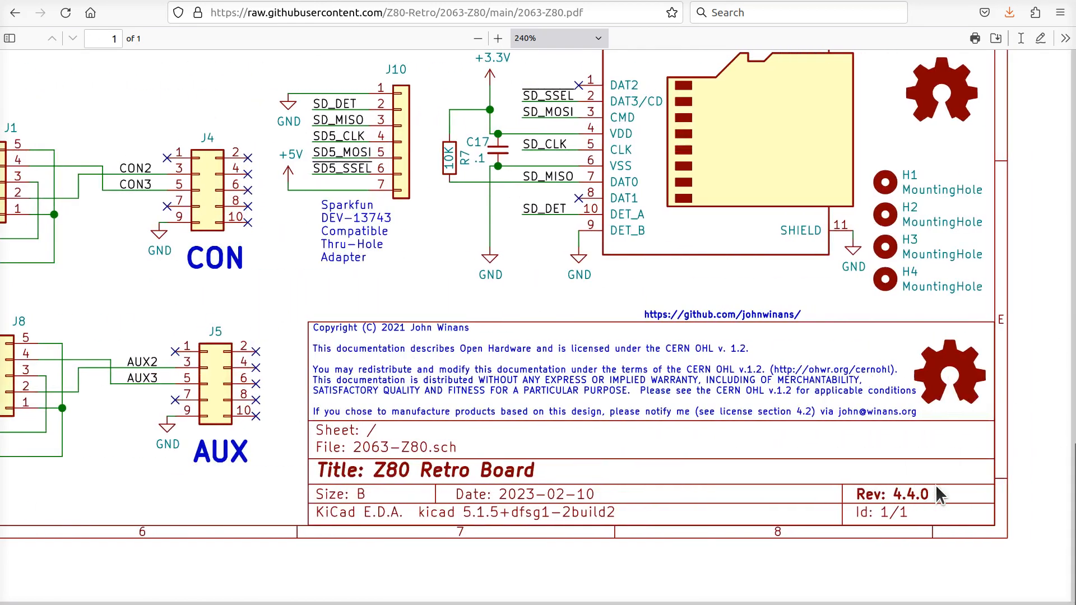
pyautogui.moveTo(909, 501)
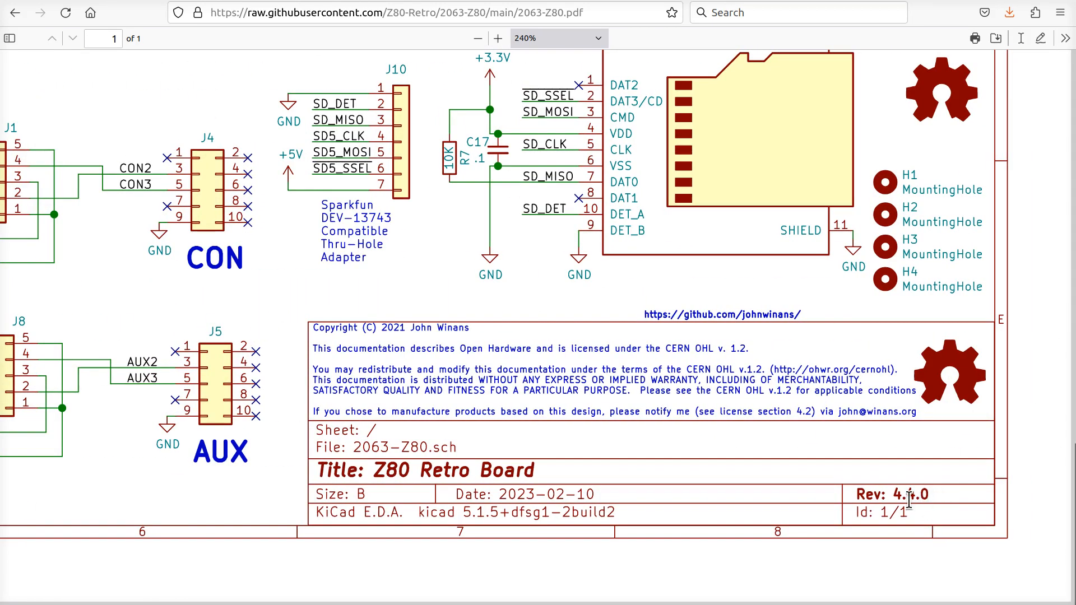
pyautogui.moveTo(728, 367)
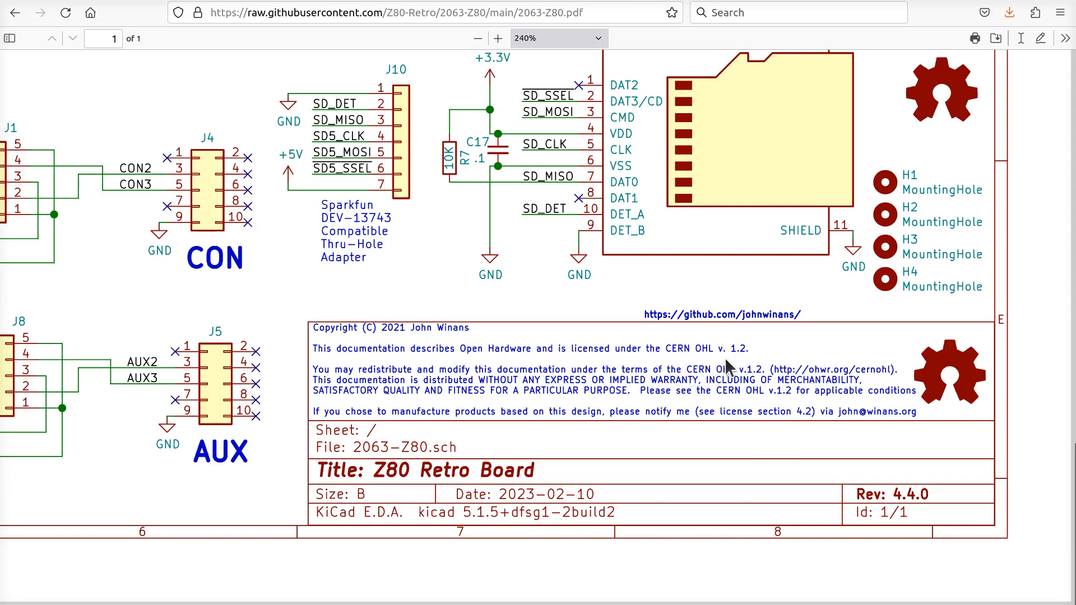
pyautogui.click(477, 38)
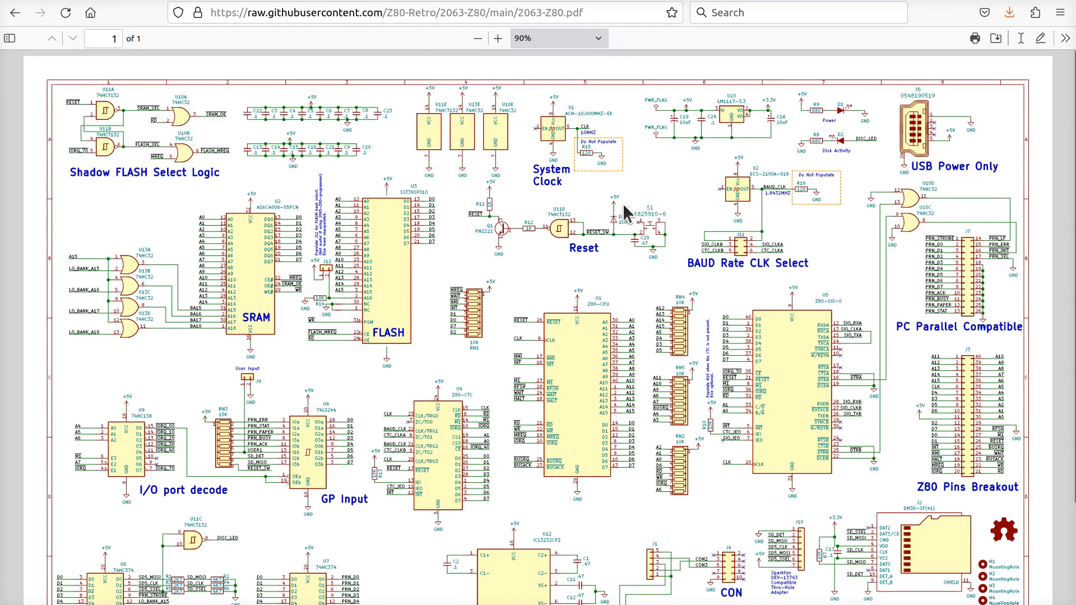
pyautogui.moveTo(743, 206)
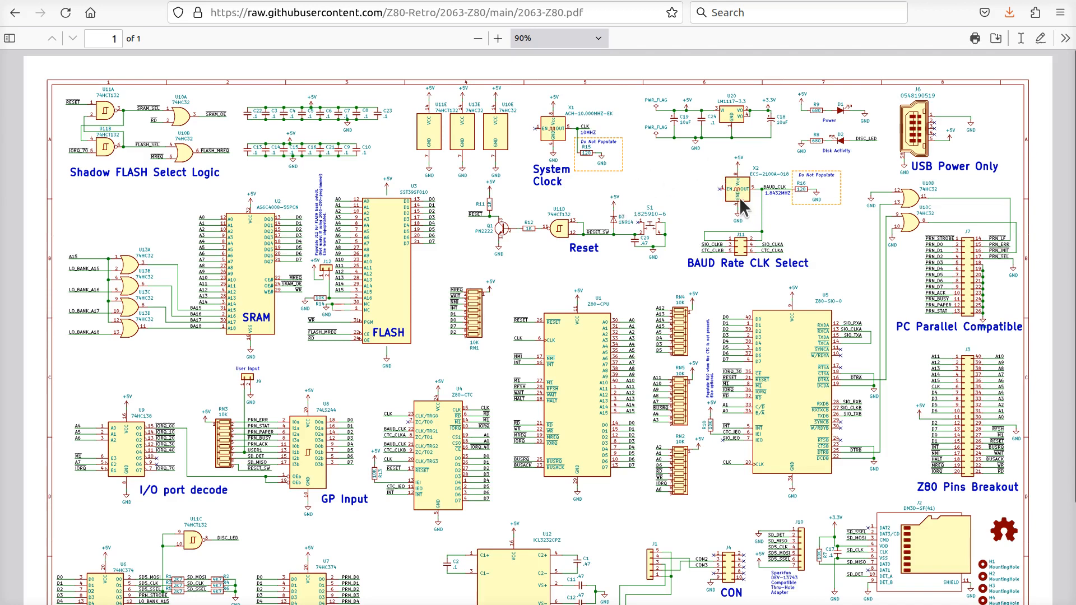
pyautogui.moveTo(597, 211)
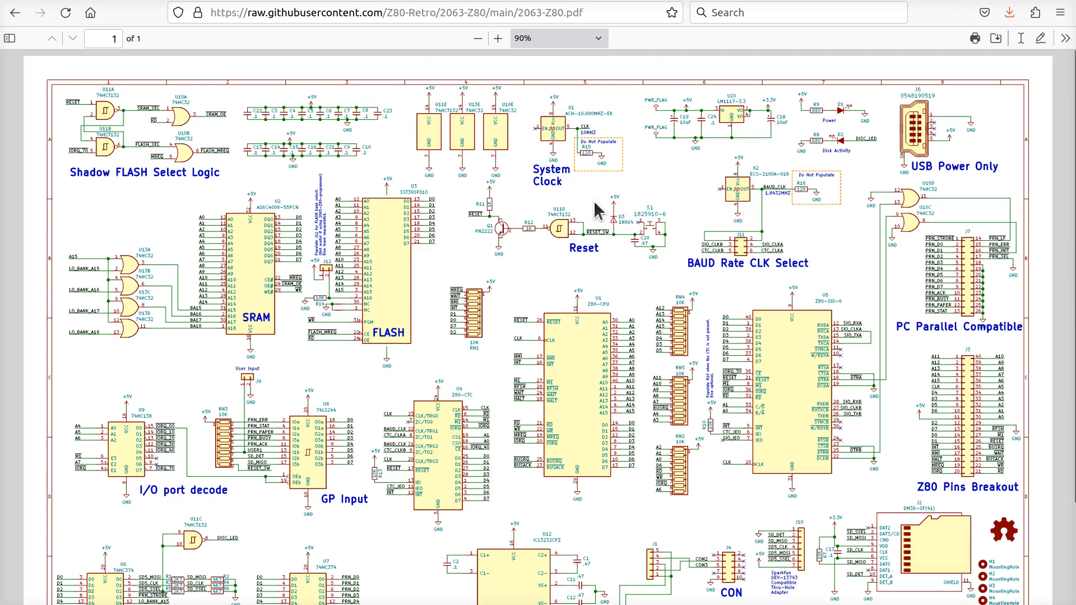
pyautogui.click(16, 12)
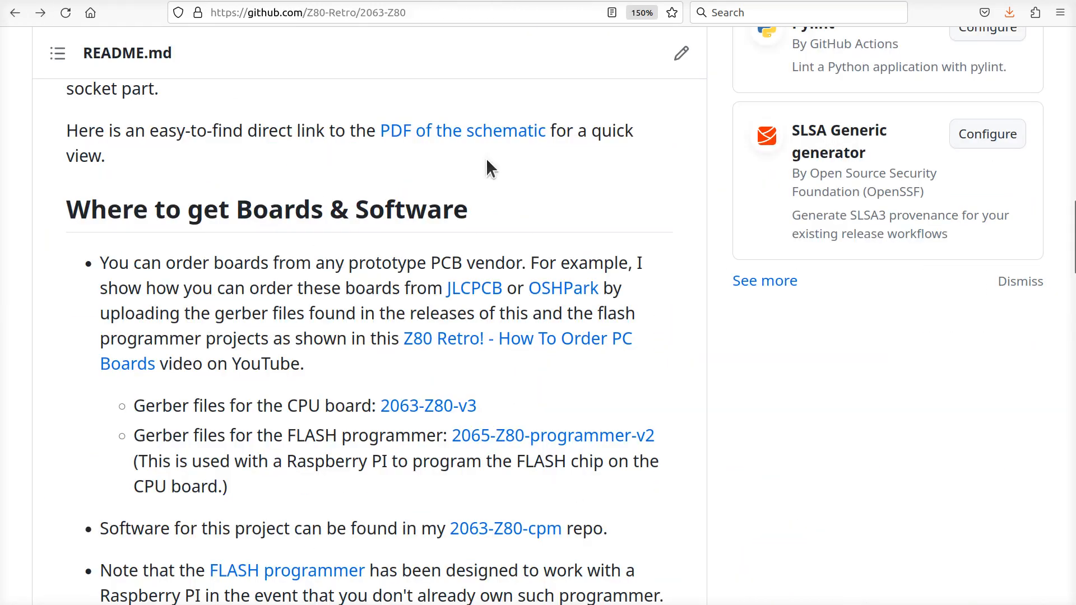
pyautogui.moveTo(538, 260)
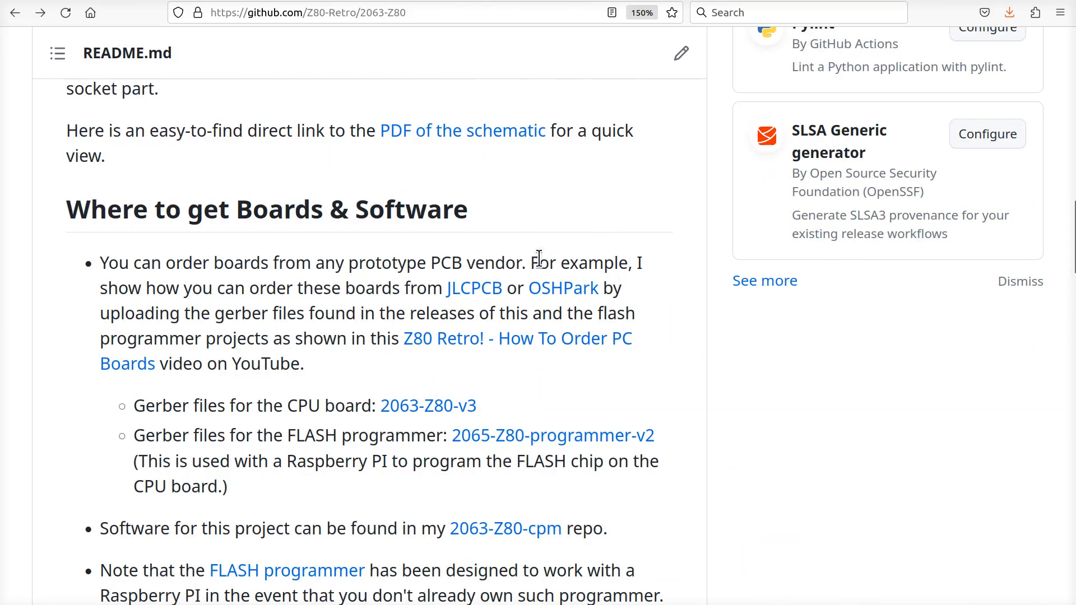
pyautogui.scroll(3)
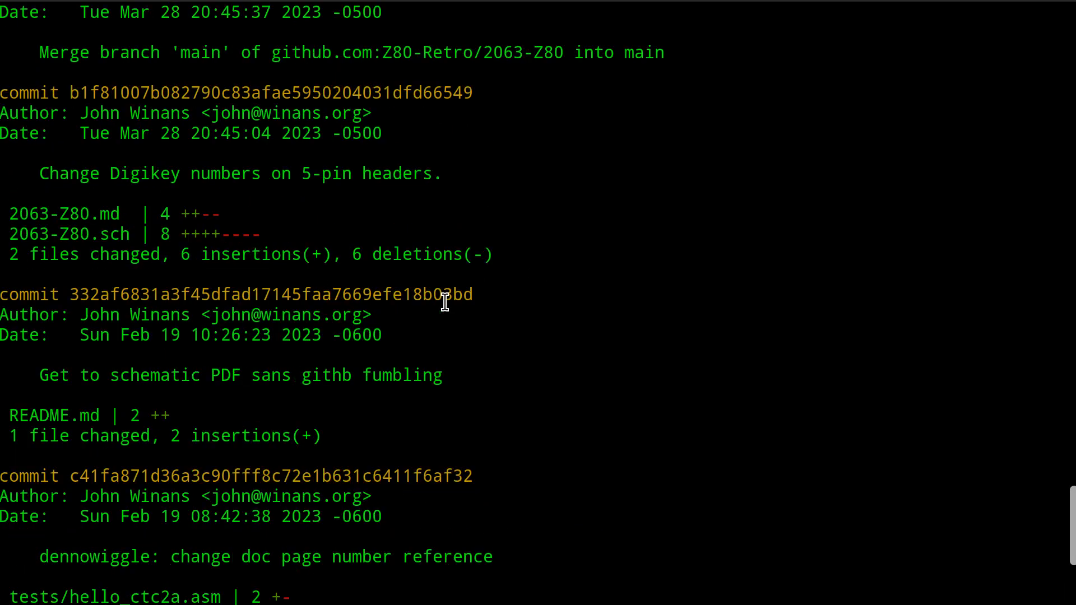
pyautogui.moveTo(405, 254)
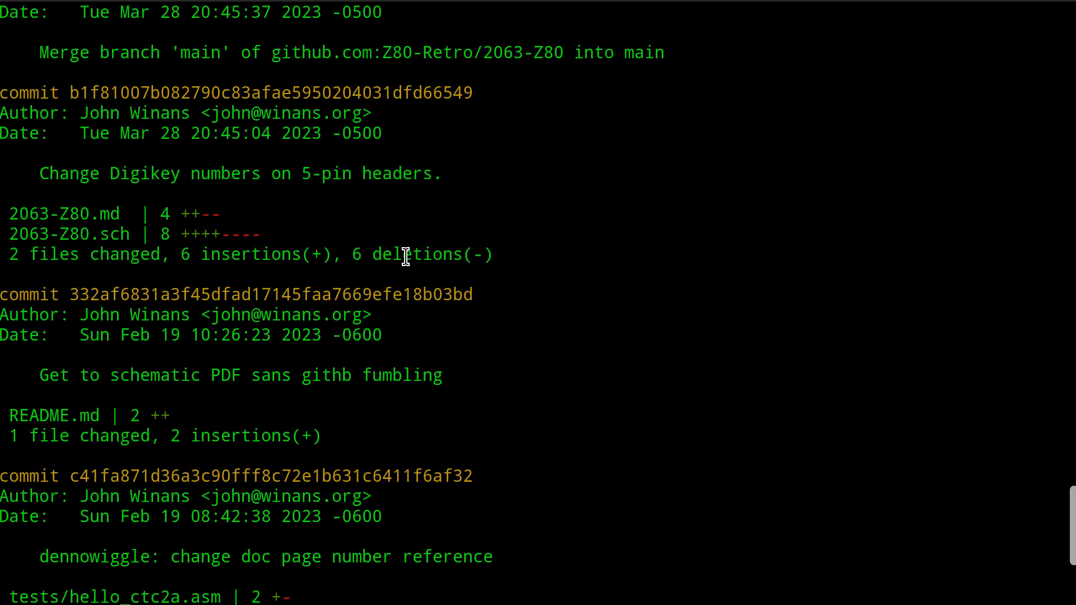
pyautogui.moveTo(330, 391)
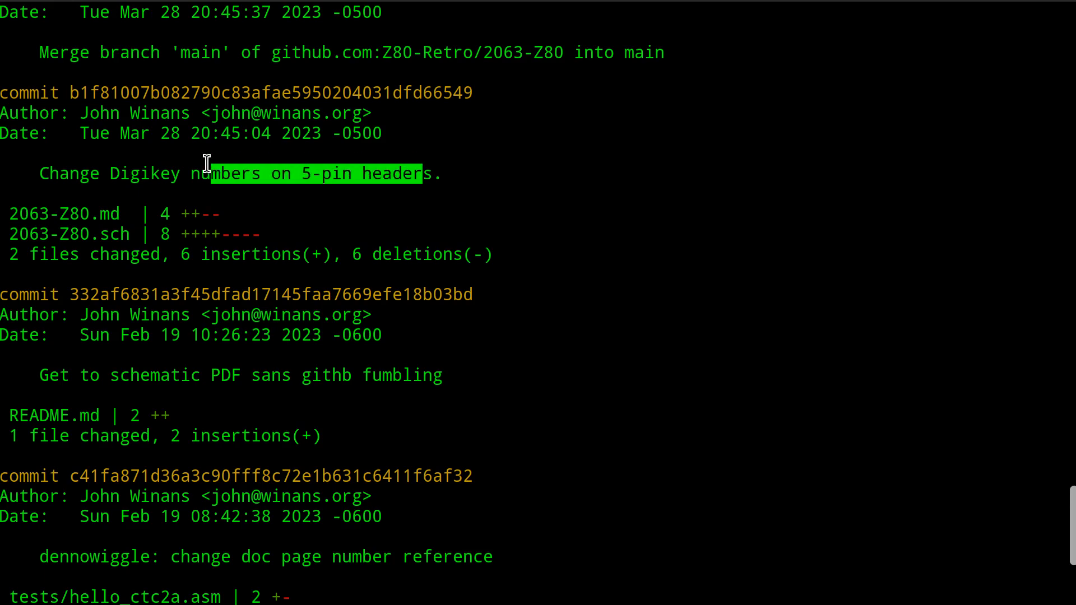
pyautogui.scroll(3)
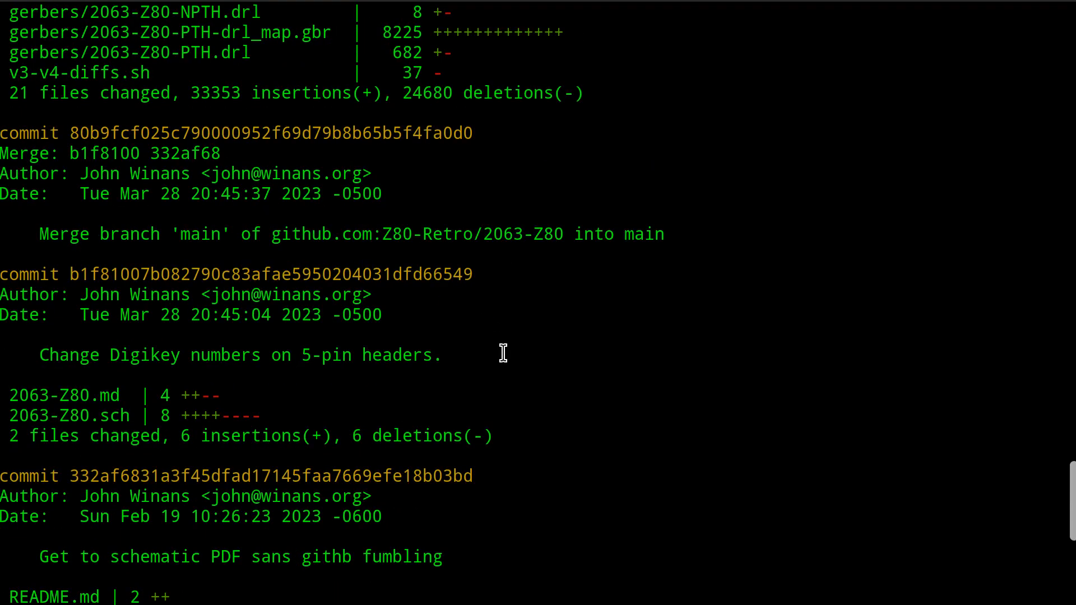
pyautogui.scroll(3)
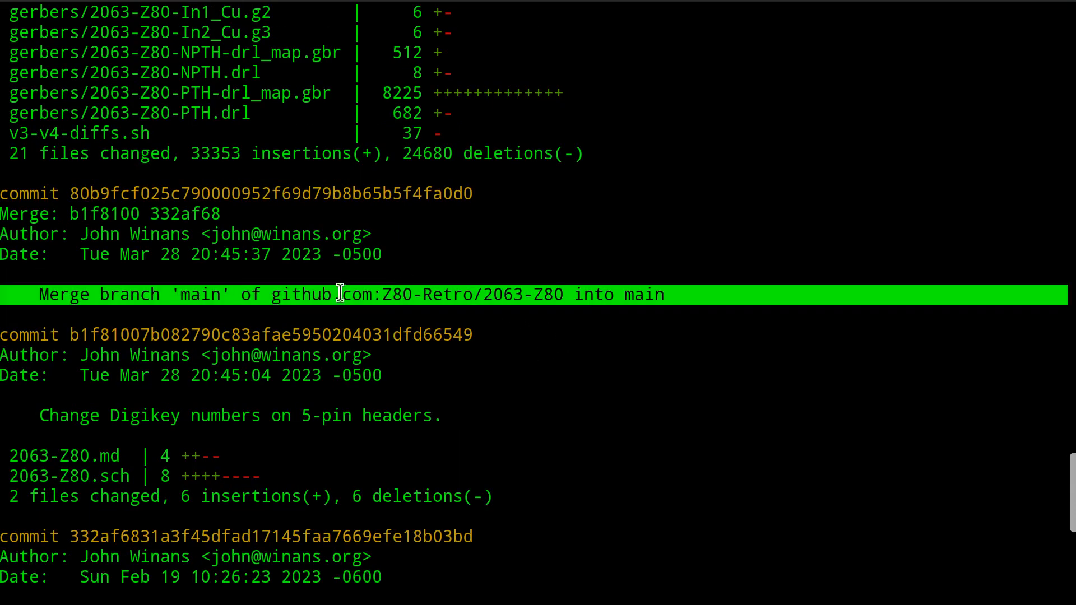
pyautogui.moveTo(501, 282)
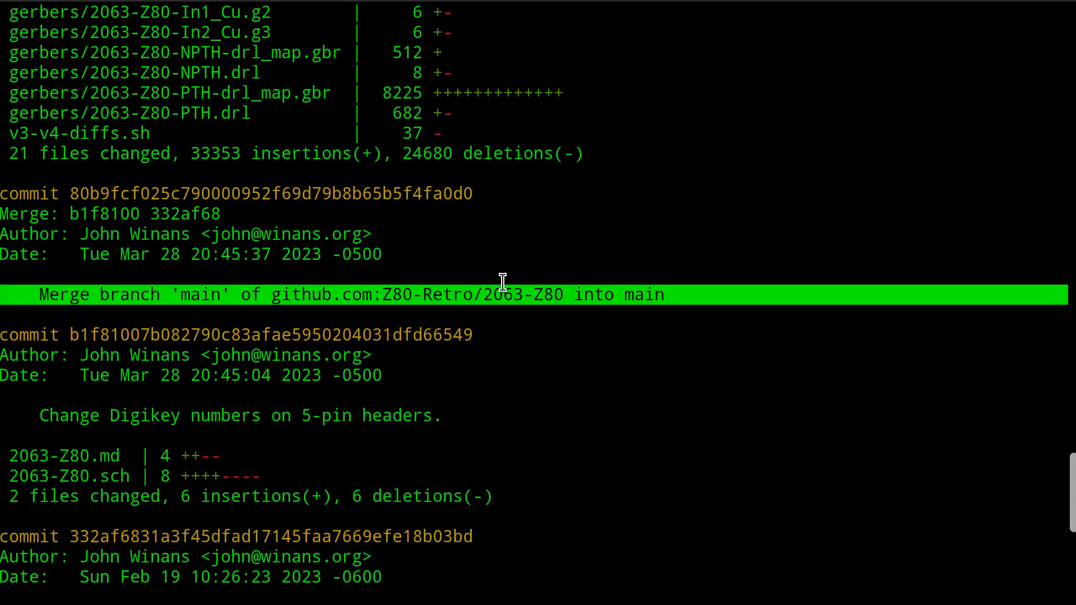
pyautogui.moveTo(518, 263)
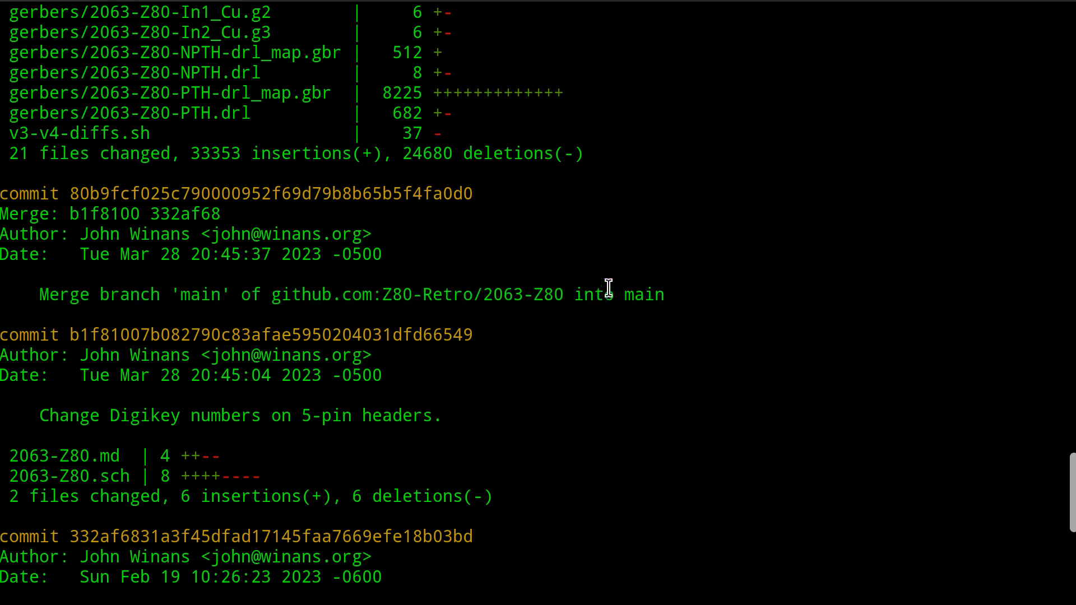
pyautogui.moveTo(544, 297)
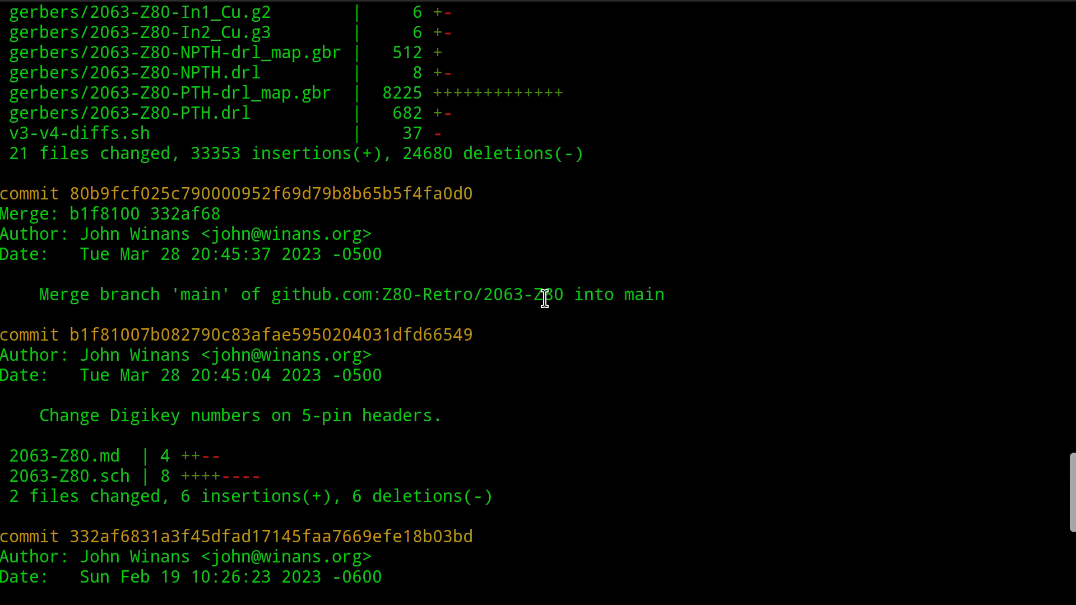
pyautogui.moveTo(637, 296)
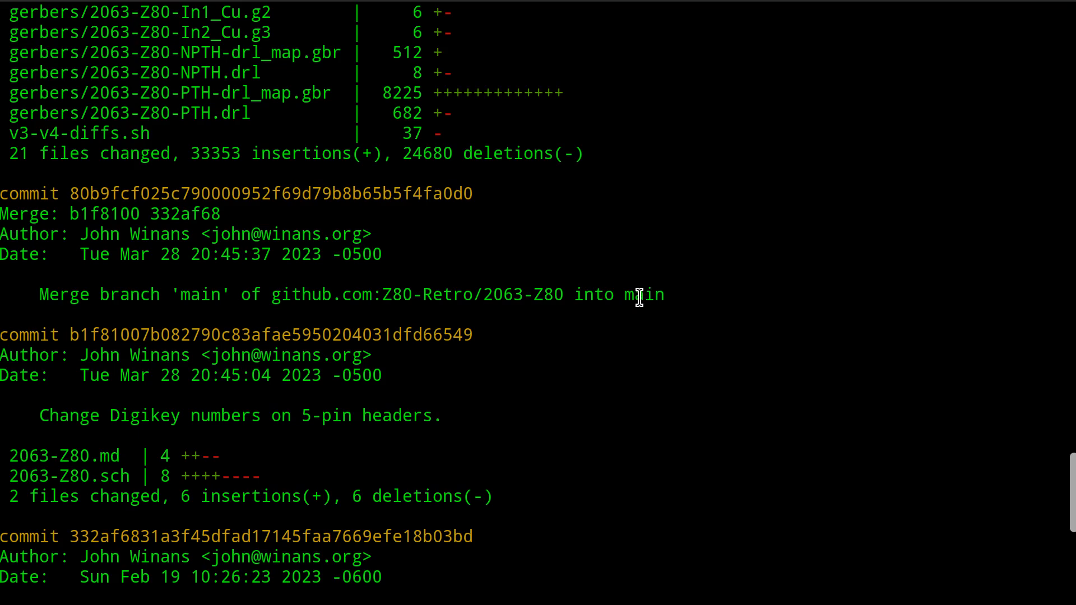
pyautogui.scroll(3)
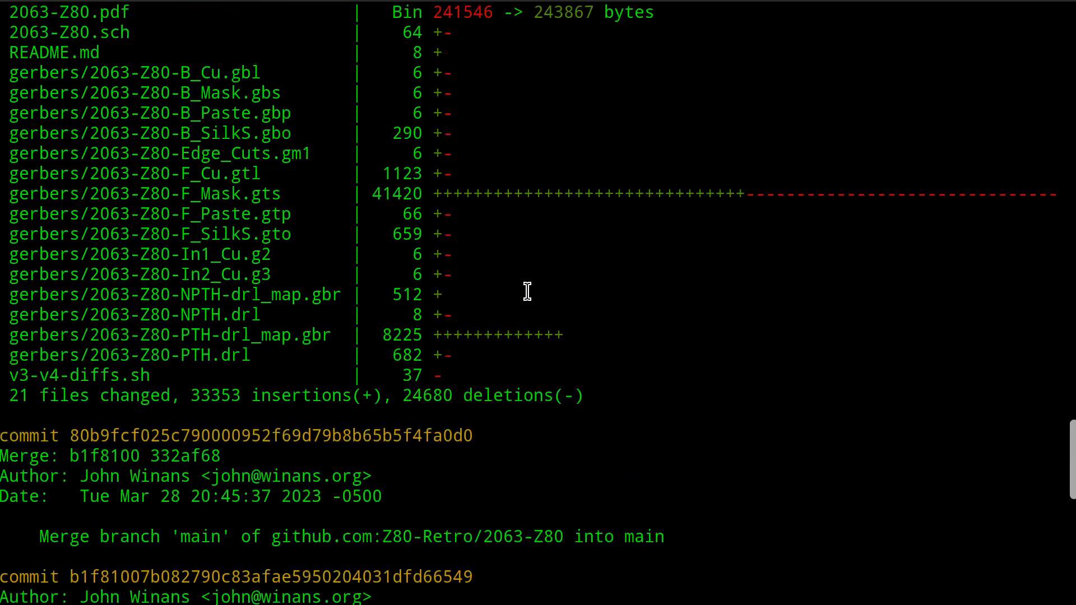
pyautogui.scroll(3)
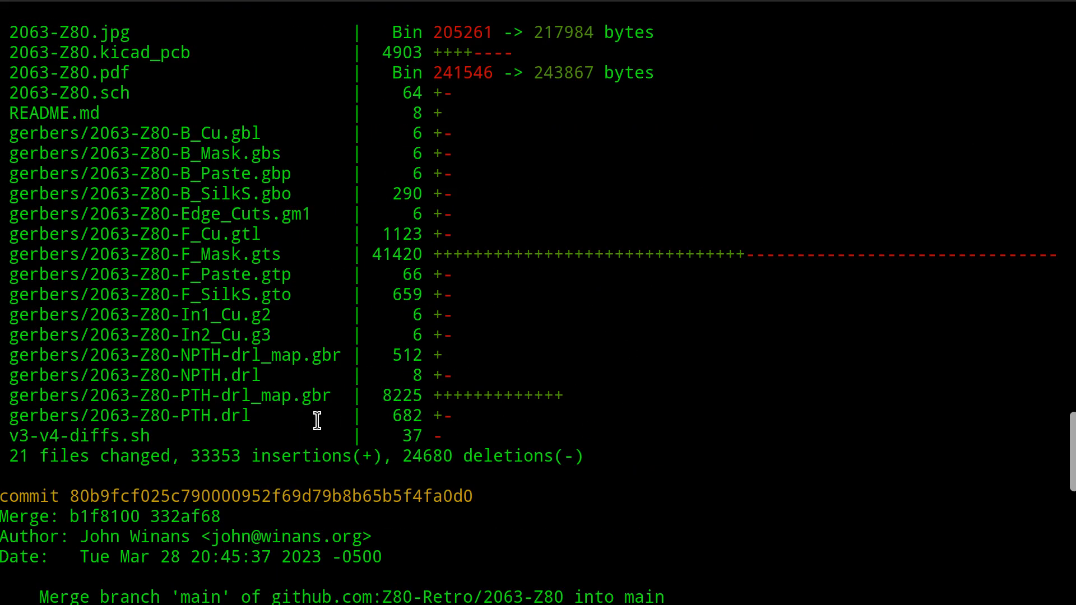
pyautogui.doubleClick(68, 435)
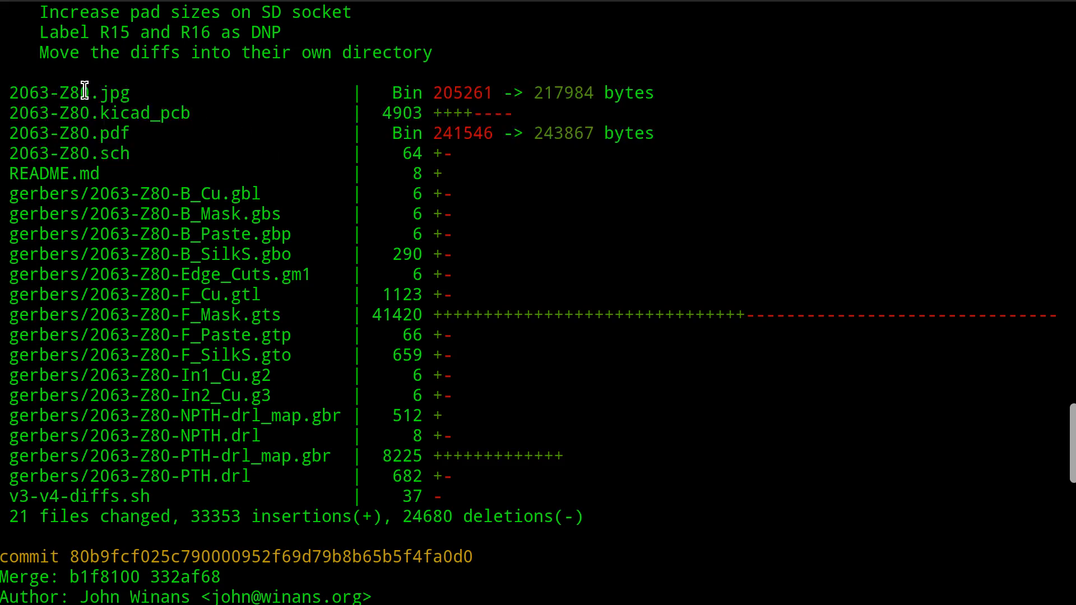
pyautogui.moveTo(387, 230)
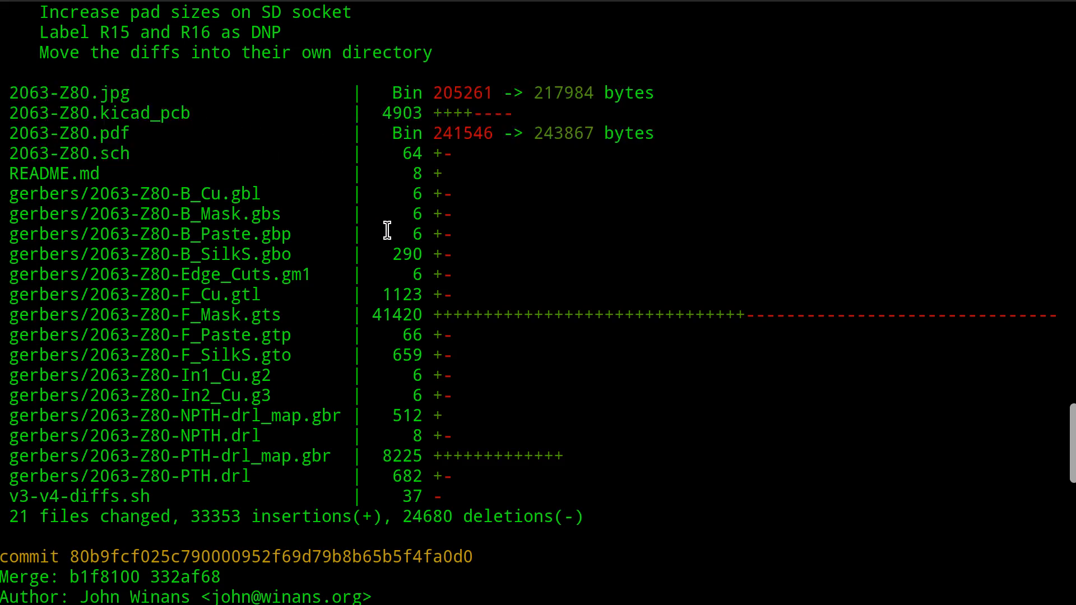
pyautogui.moveTo(363, 241)
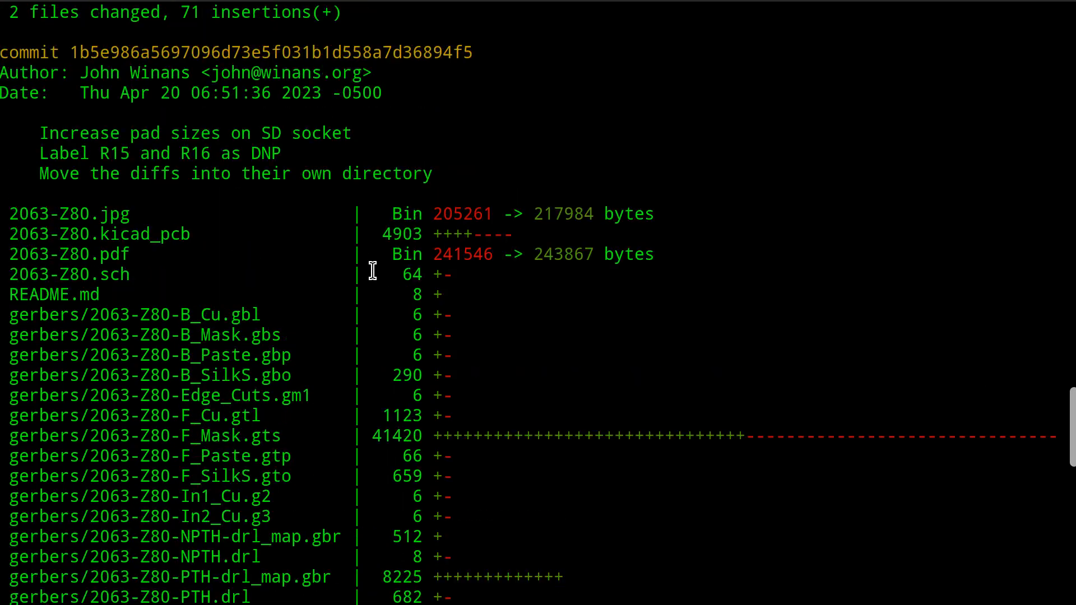
pyautogui.moveTo(360, 190)
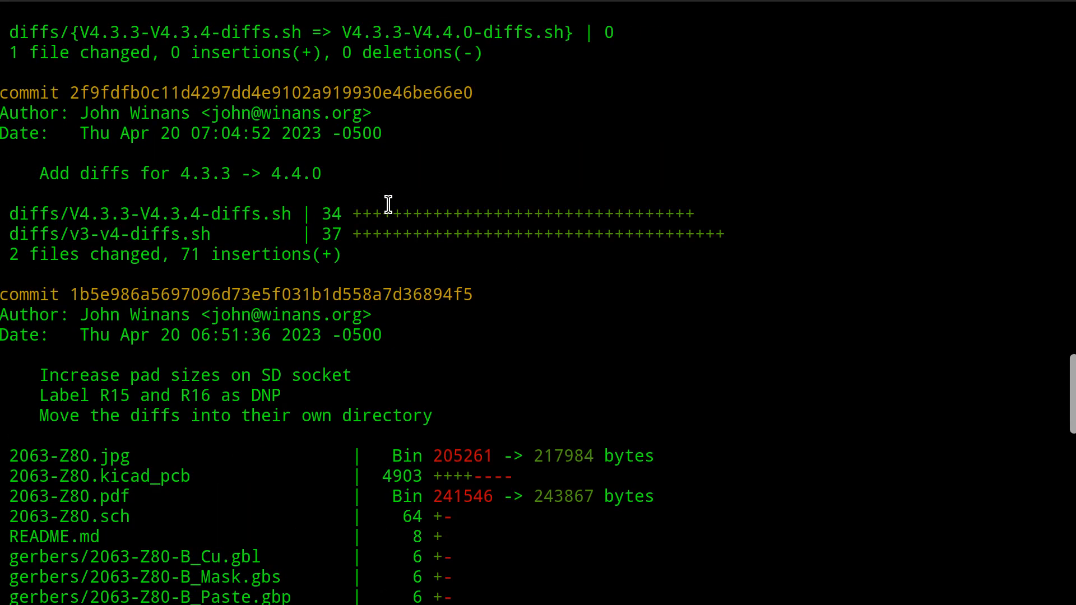
pyautogui.scroll(3)
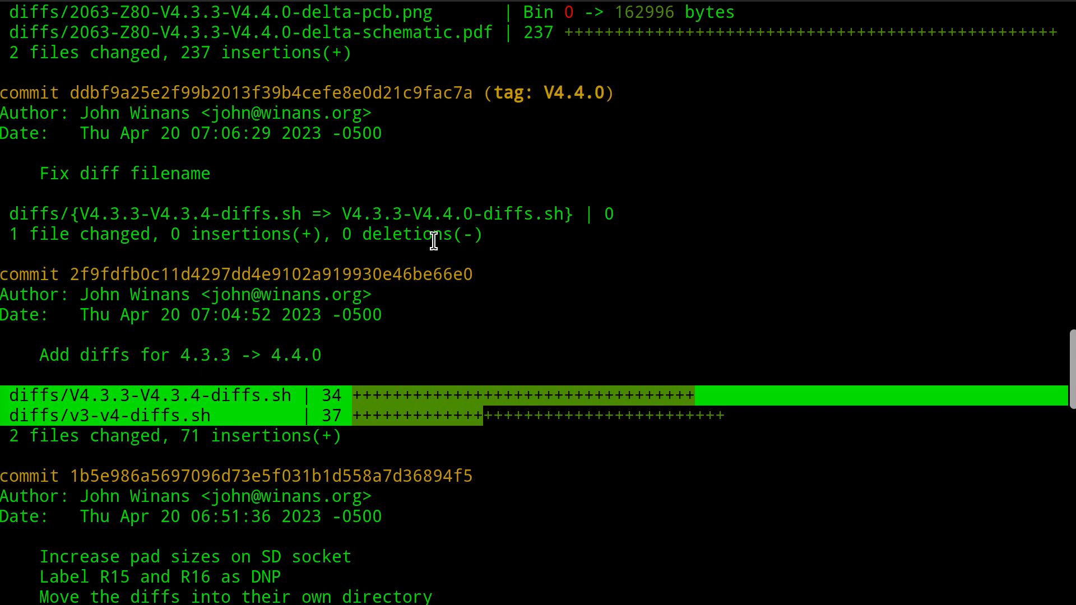
pyautogui.moveTo(159, 191)
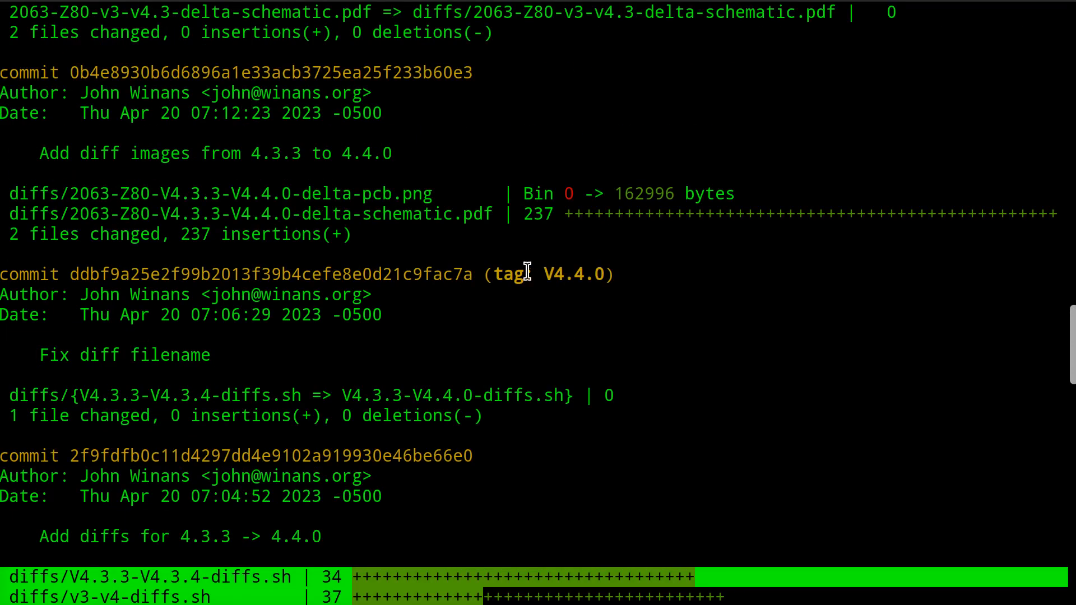
pyautogui.moveTo(549, 343)
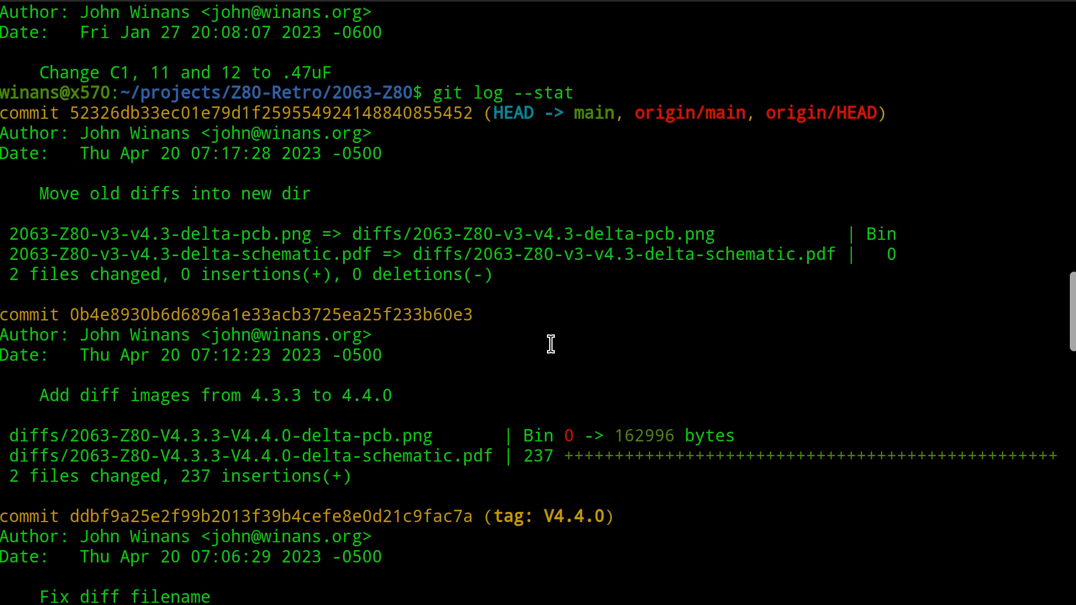
pyautogui.moveTo(566, 346)
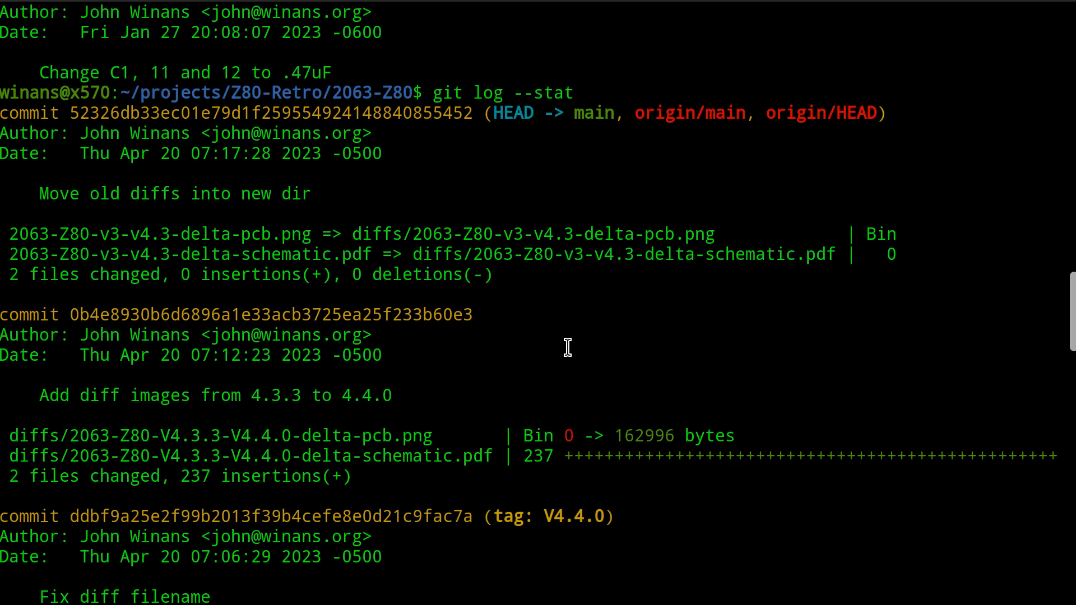
pyautogui.scroll(3)
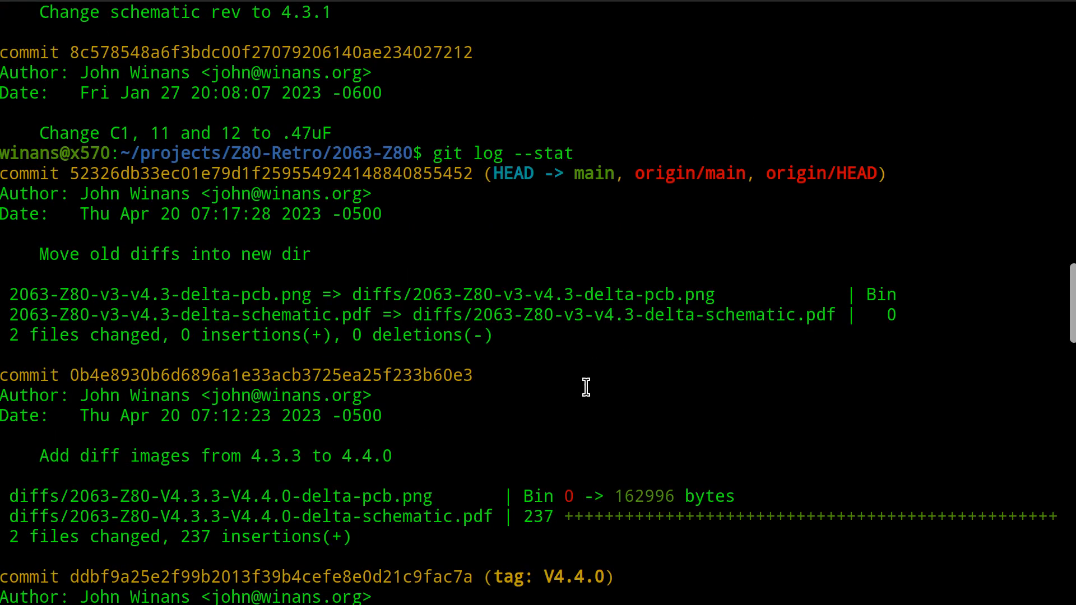
pyautogui.scroll(-3)
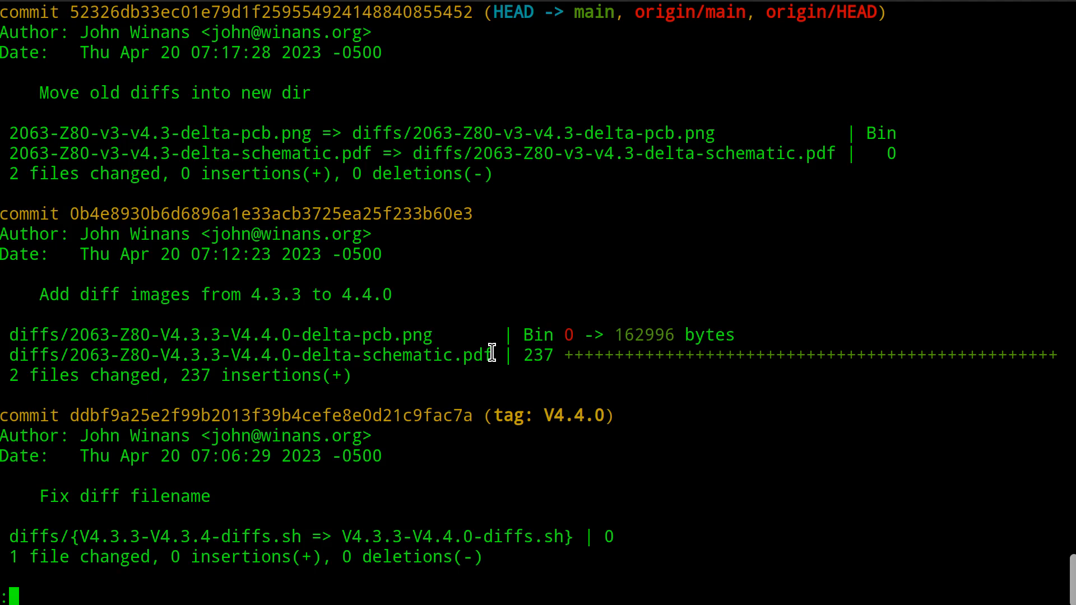
# Quit the git log pager and open diffs from the V4.4.0 release-notes link.
pyautogui.press('q')
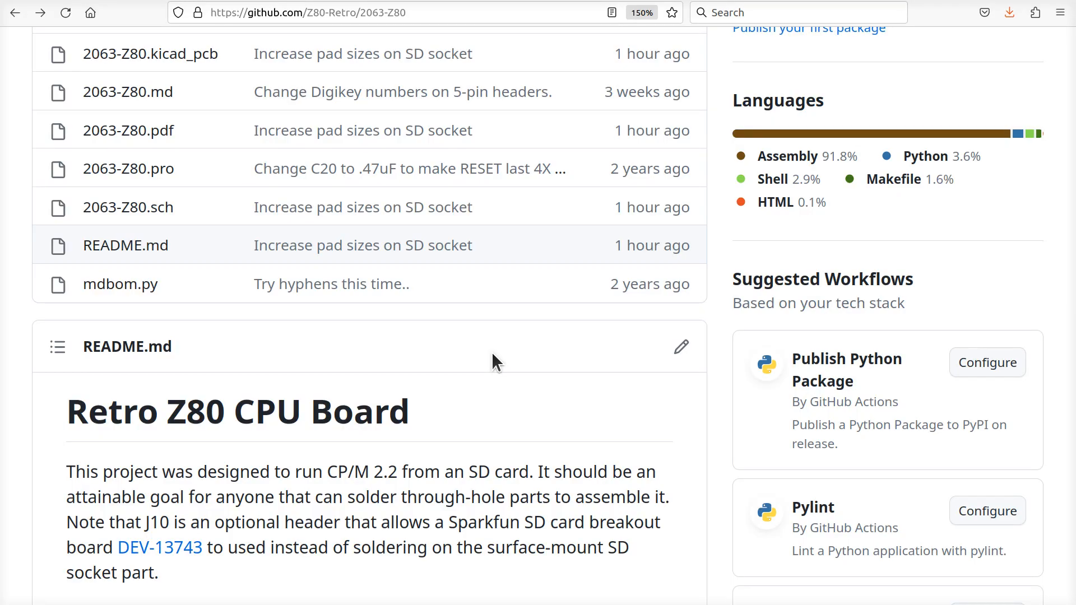
pyautogui.scroll(3)
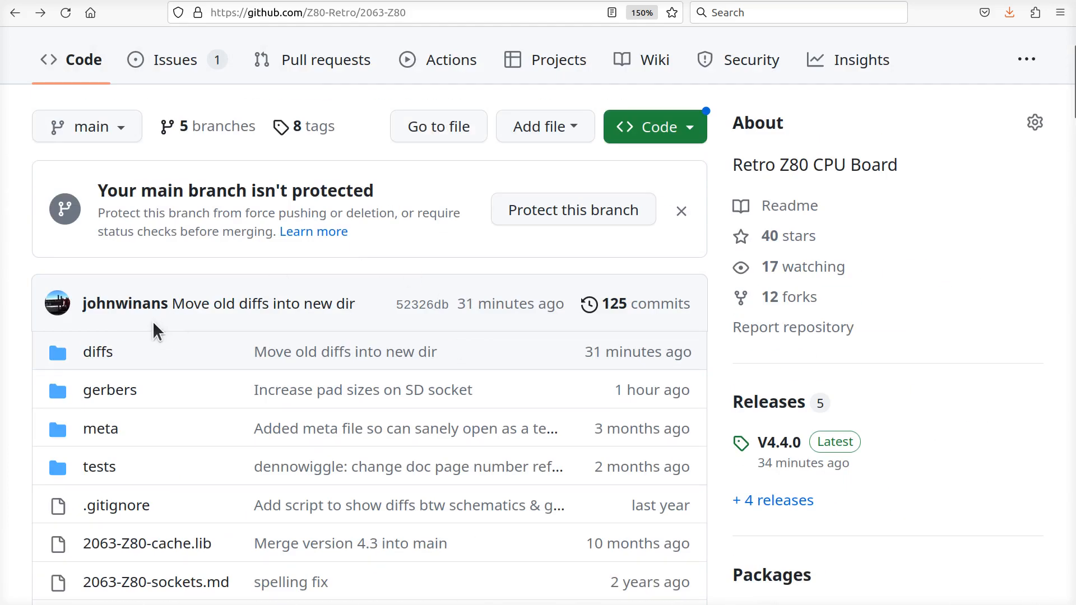
pyautogui.moveTo(97, 352)
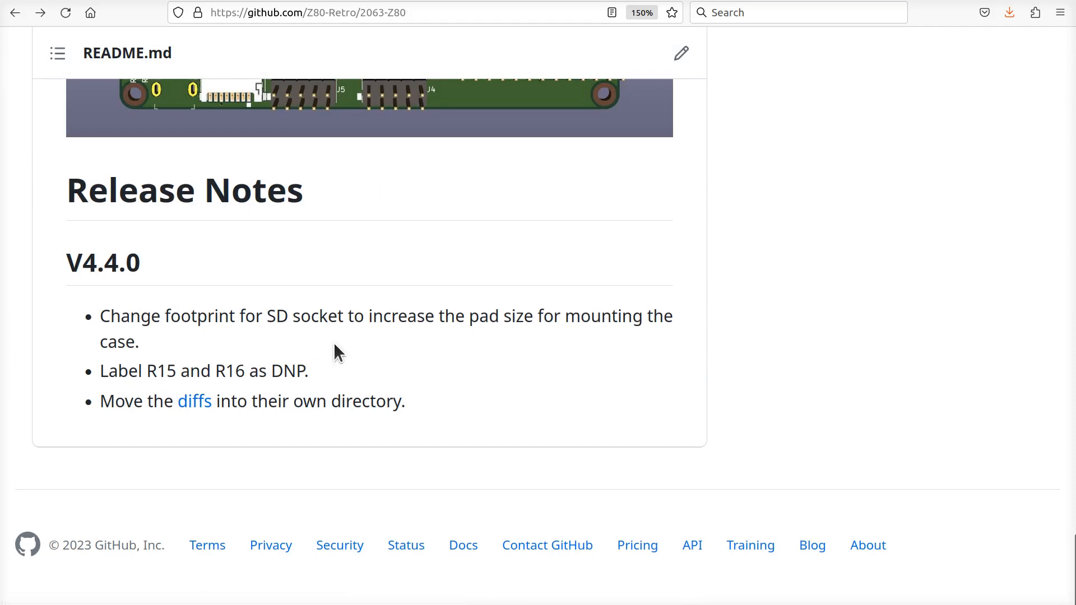
pyautogui.moveTo(195, 402)
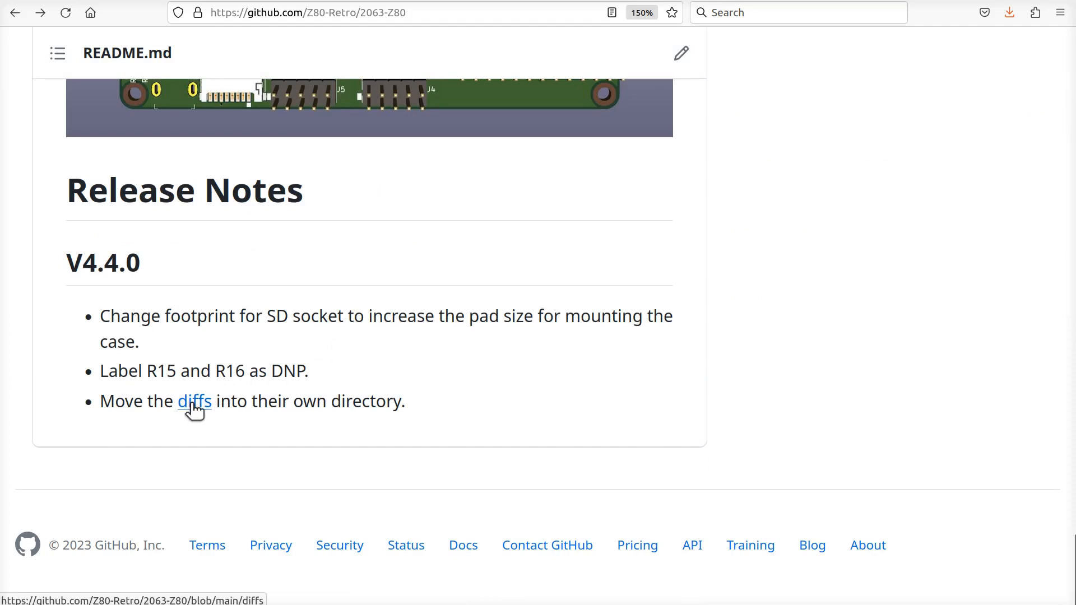
pyautogui.click(194, 401)
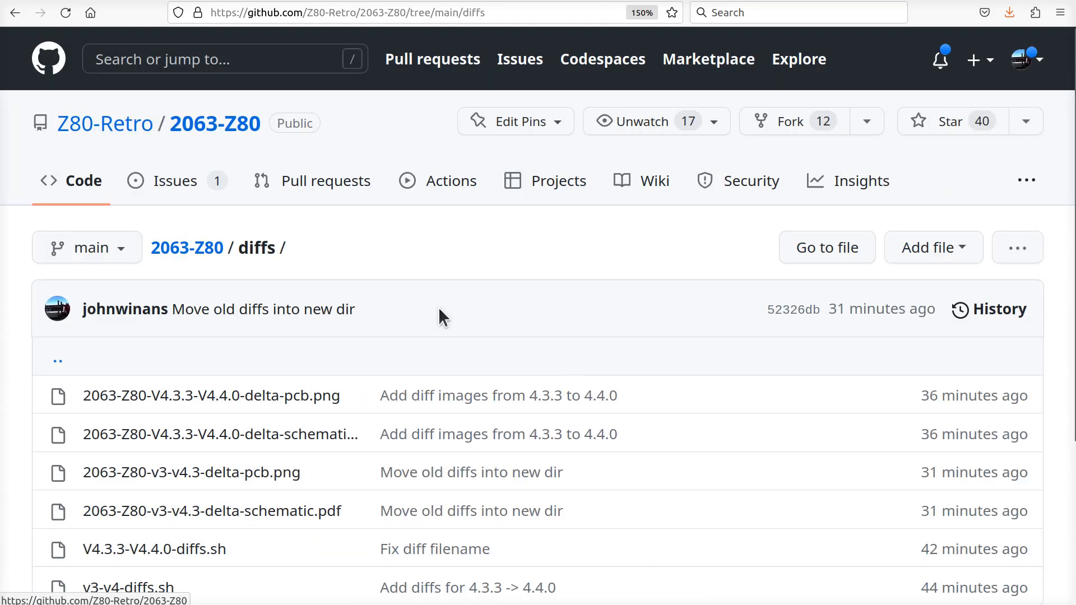
pyautogui.scroll(-3)
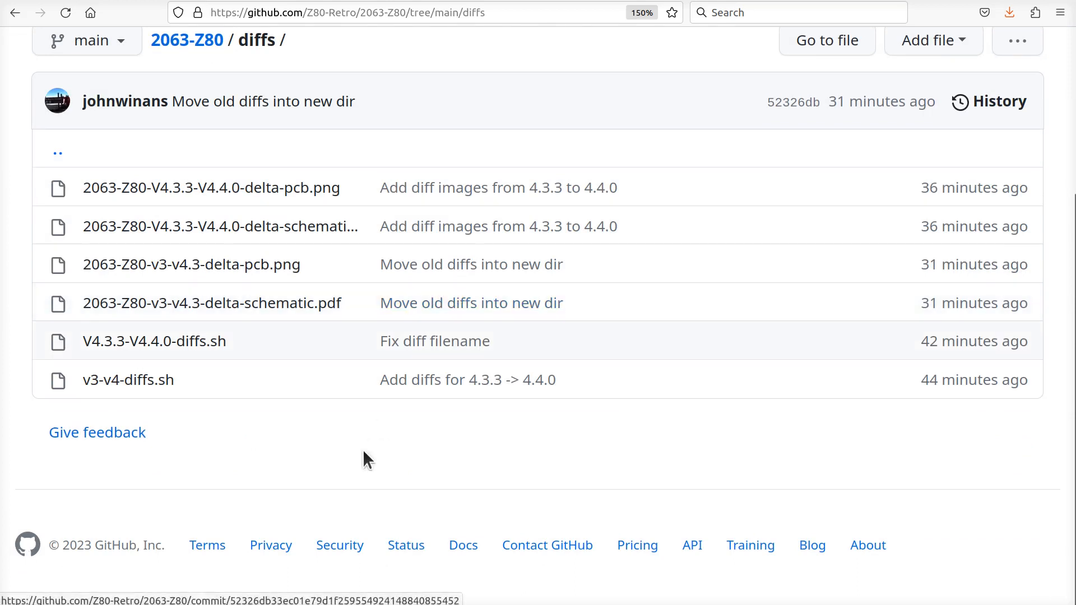
pyautogui.moveTo(186, 404)
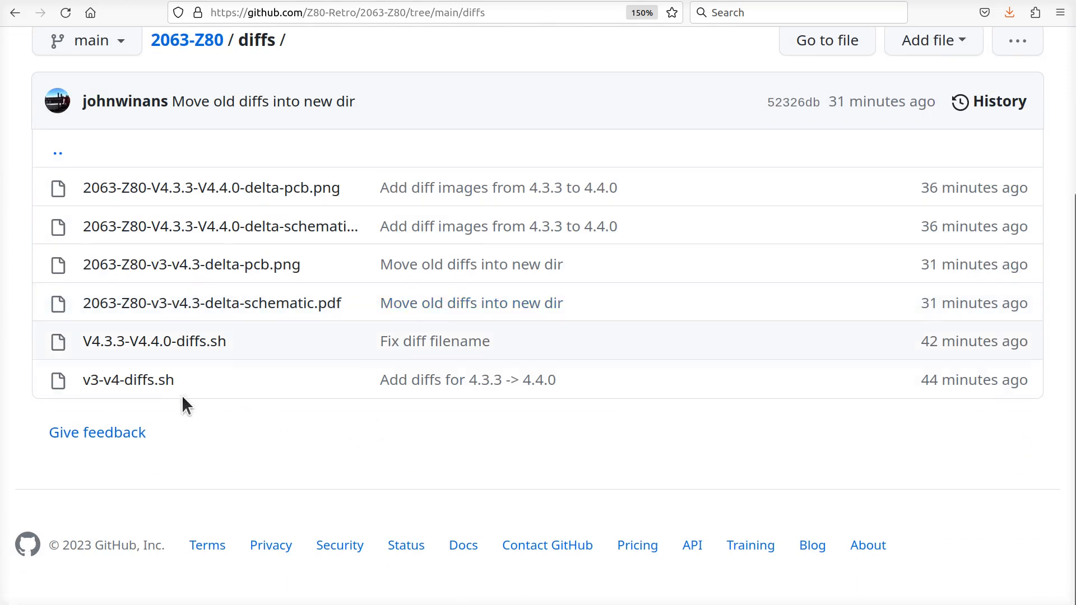
pyautogui.moveTo(196, 388)
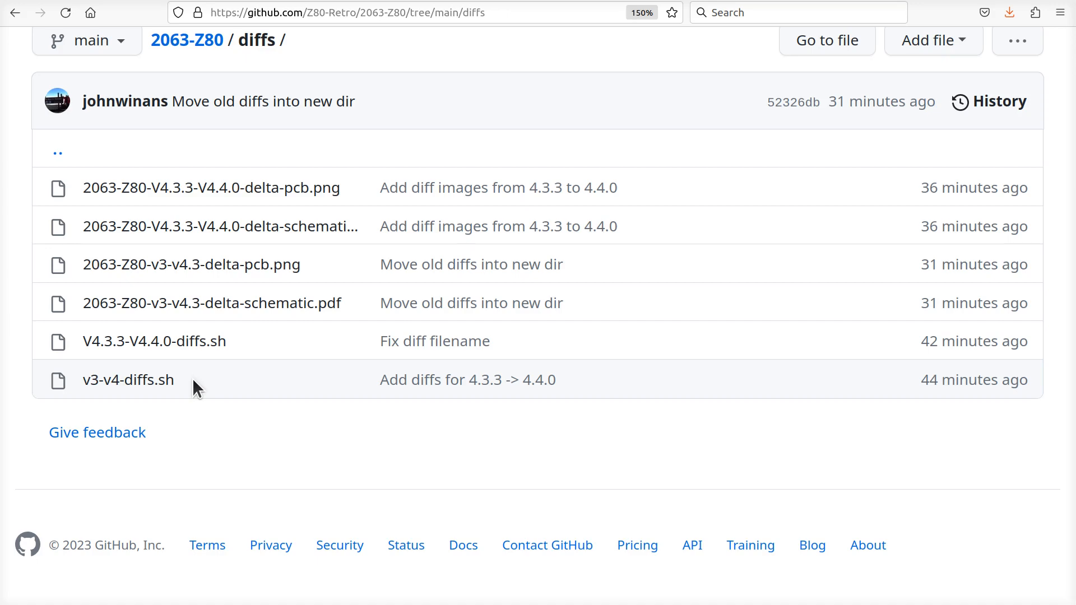
pyautogui.moveTo(323, 357)
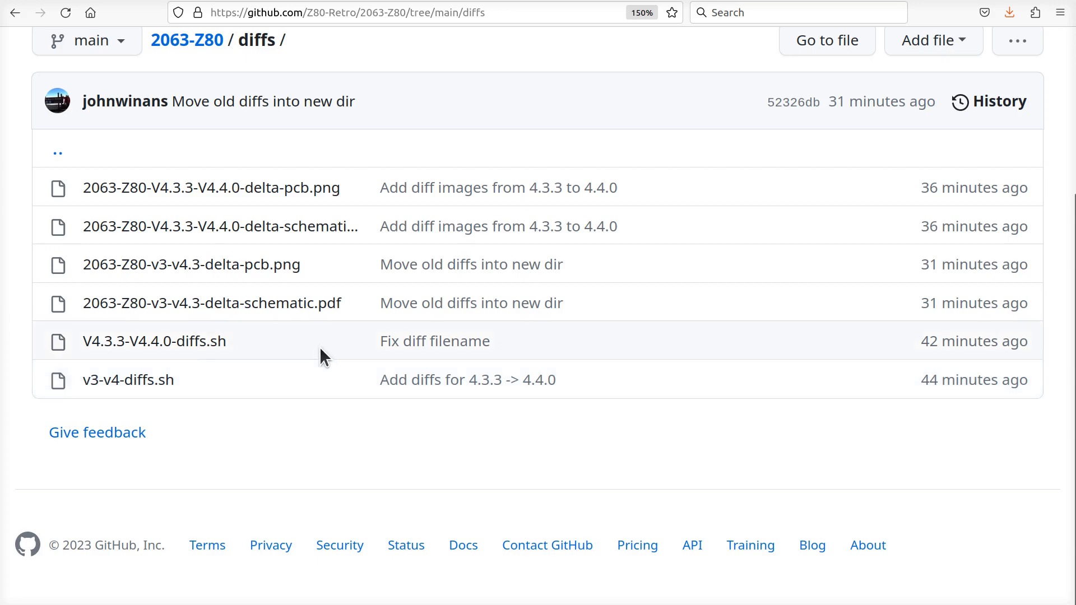
pyautogui.moveTo(155, 341)
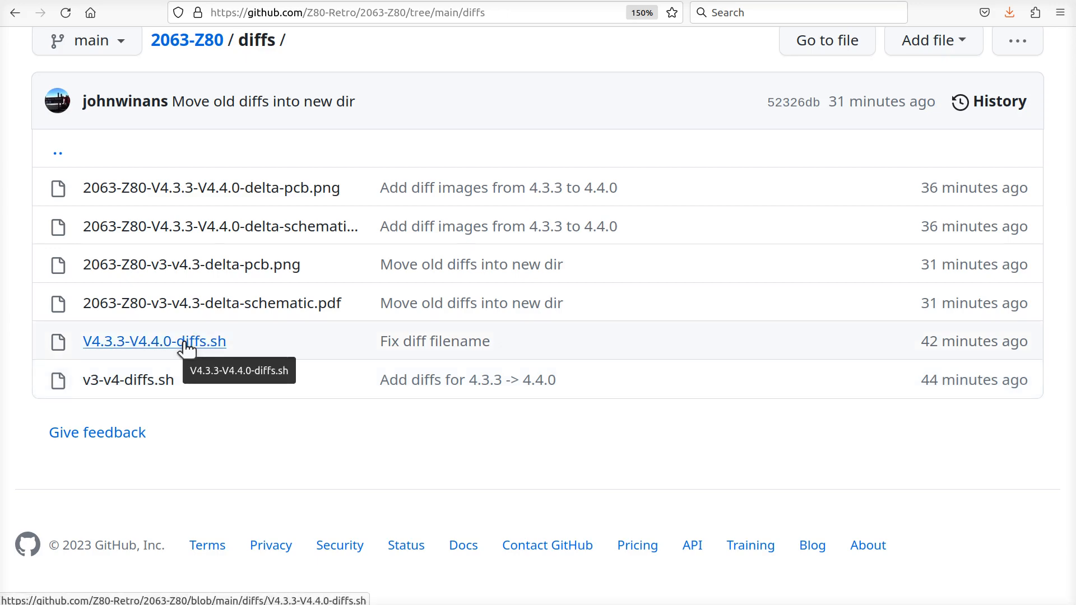
pyautogui.moveTo(266, 382)
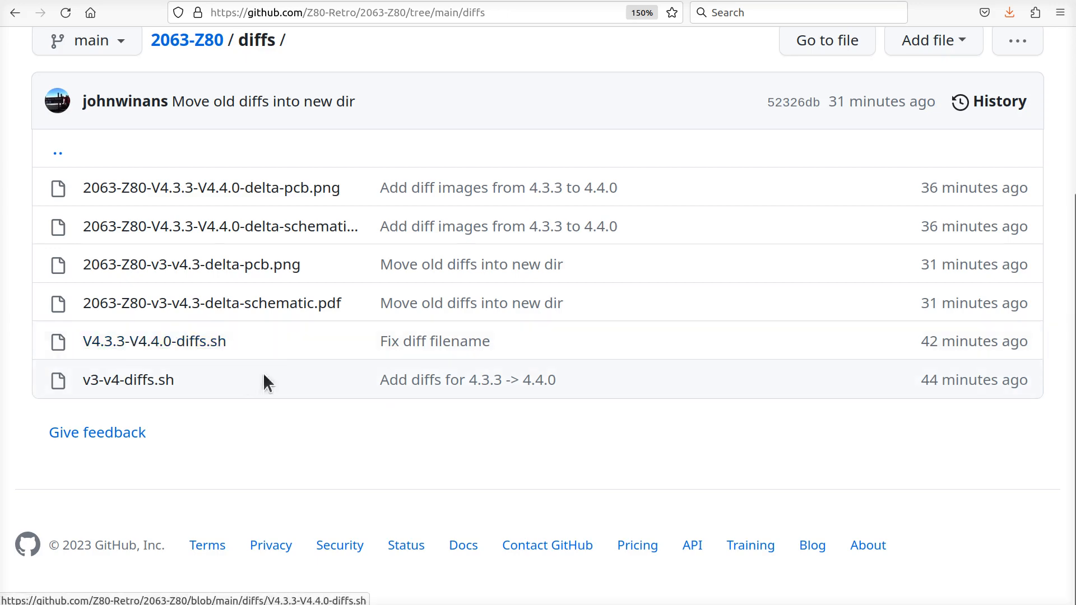
pyautogui.moveTo(435, 341)
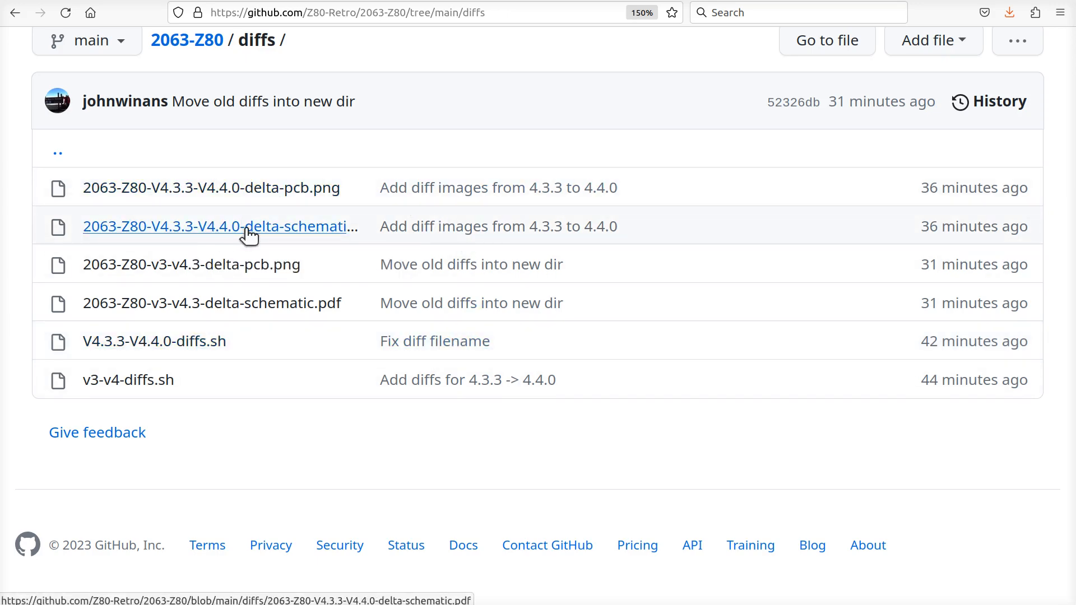
pyautogui.moveTo(177, 237)
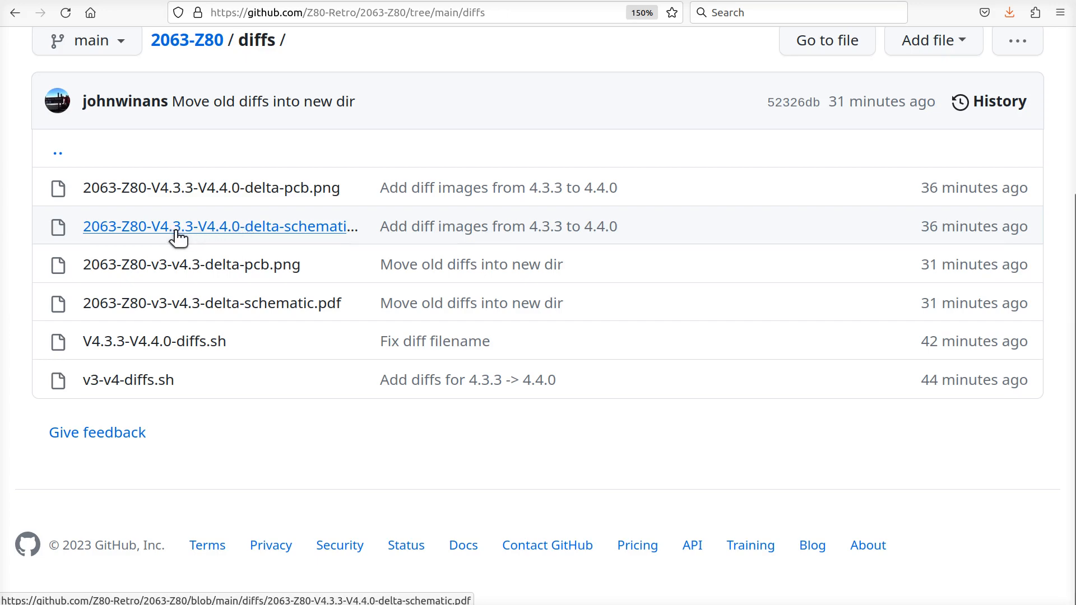
pyautogui.moveTo(171, 240)
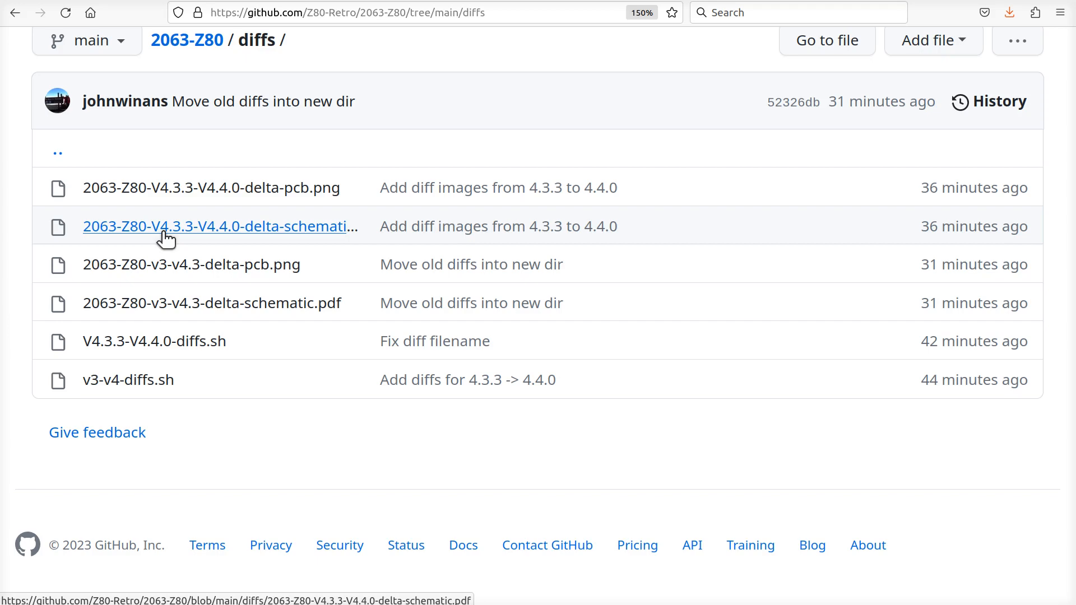
pyautogui.moveTo(177, 233)
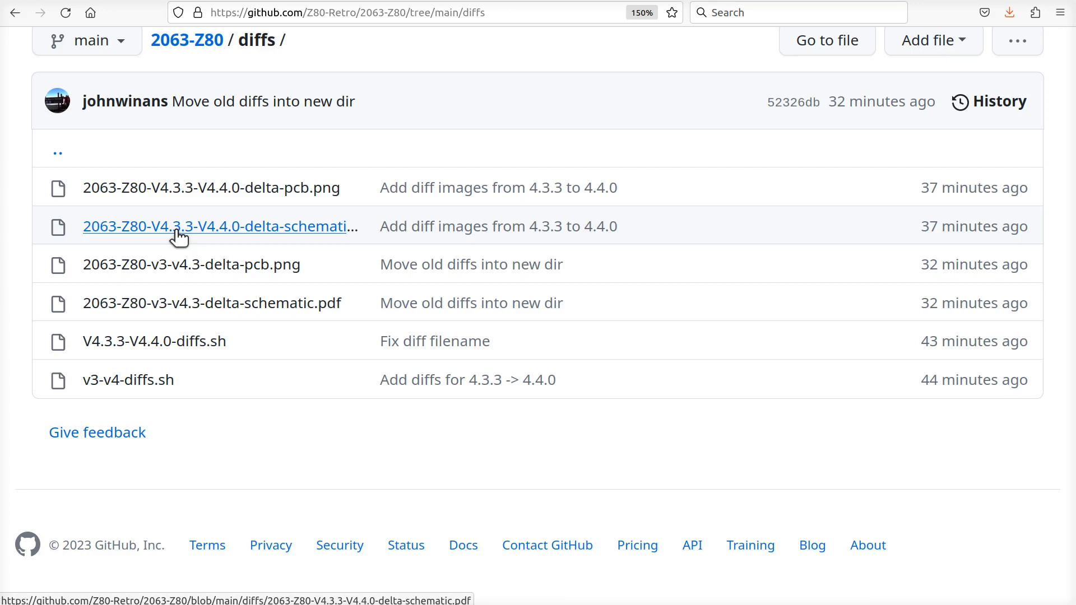
pyautogui.moveTo(556, 134)
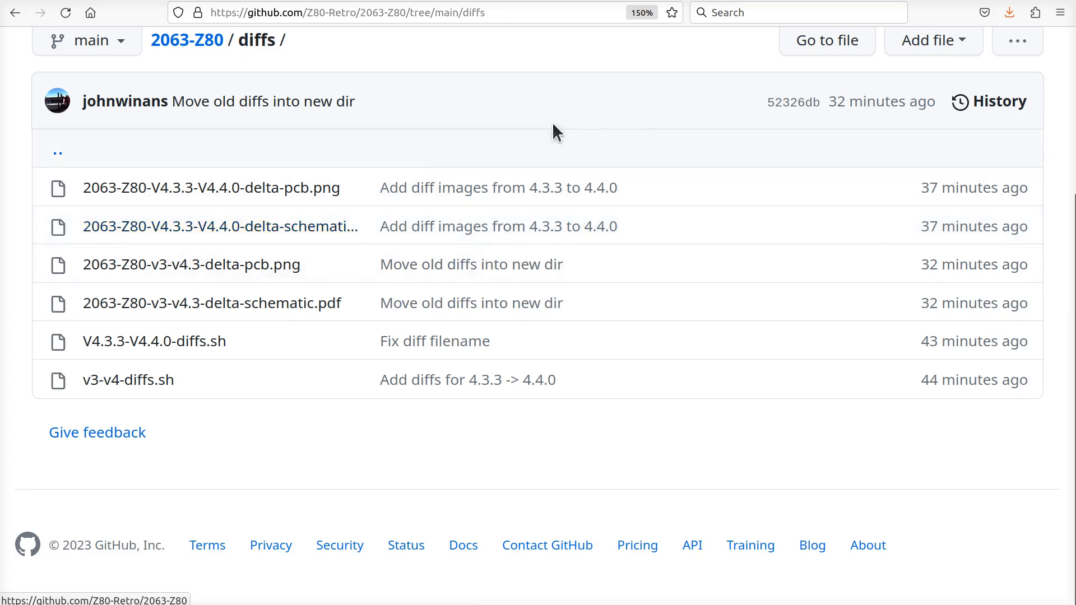
# Open 2063-Z80-V4.3.3-V4.4.0-delta-pcb.png from the diffs file list.
pyautogui.click(211, 187)
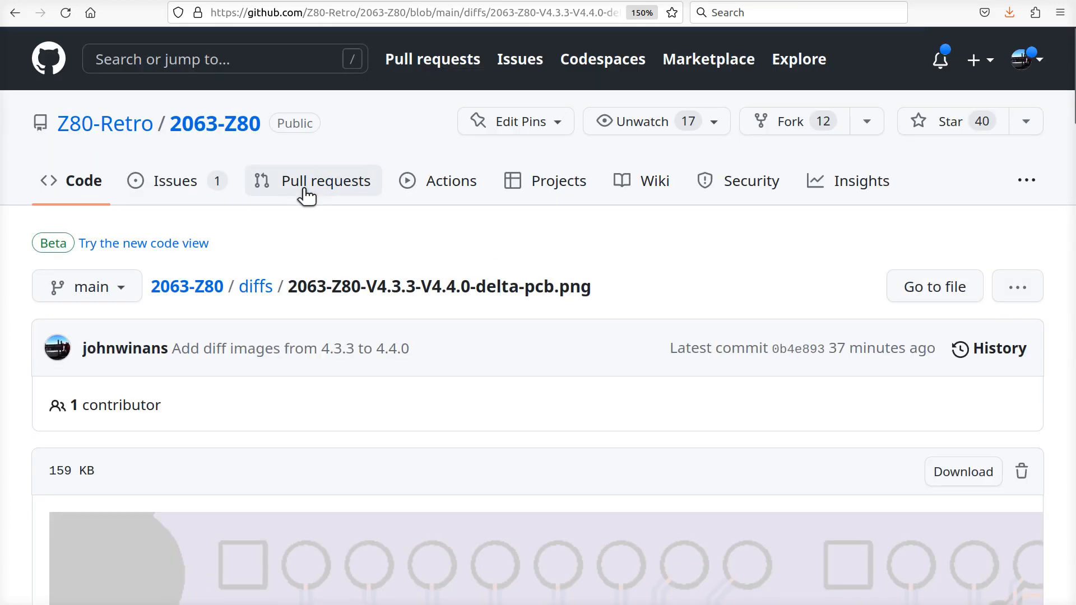
pyautogui.moveTo(345, 287)
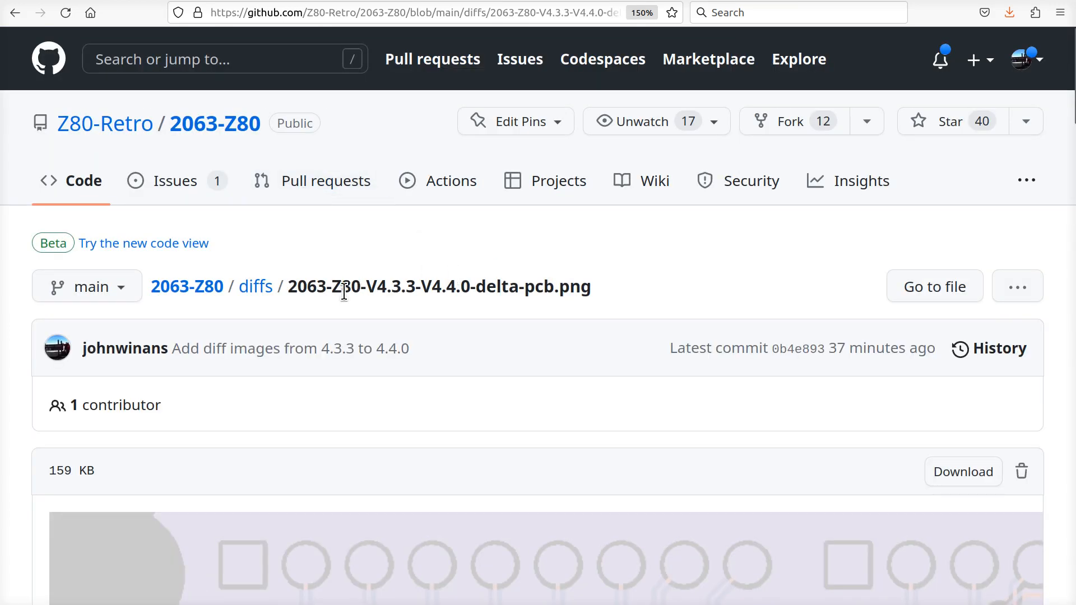
pyautogui.moveTo(500, 296)
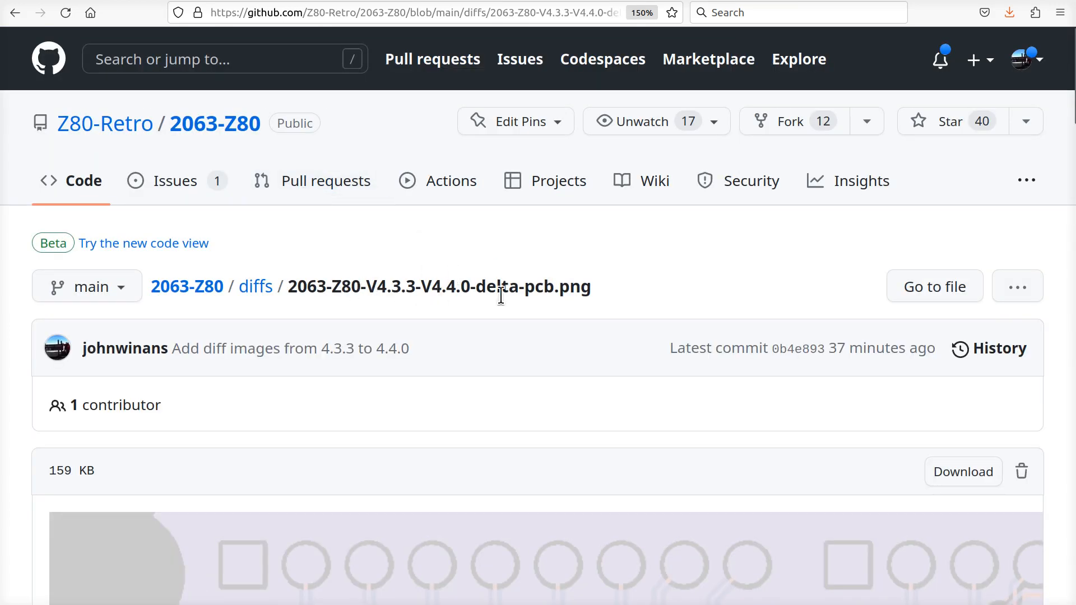
pyautogui.moveTo(581, 310)
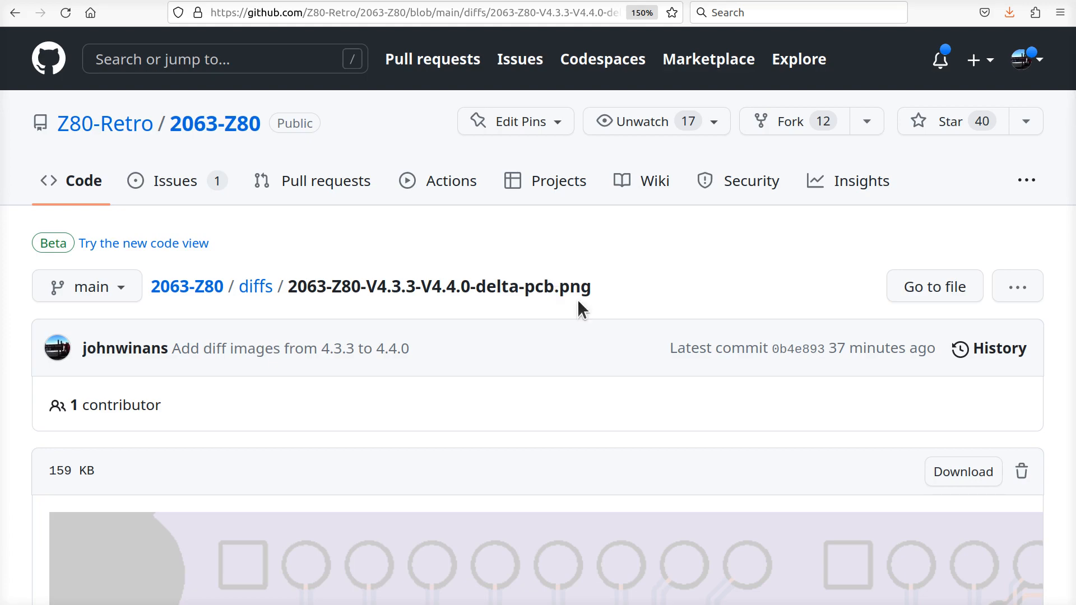
pyautogui.moveTo(591, 322)
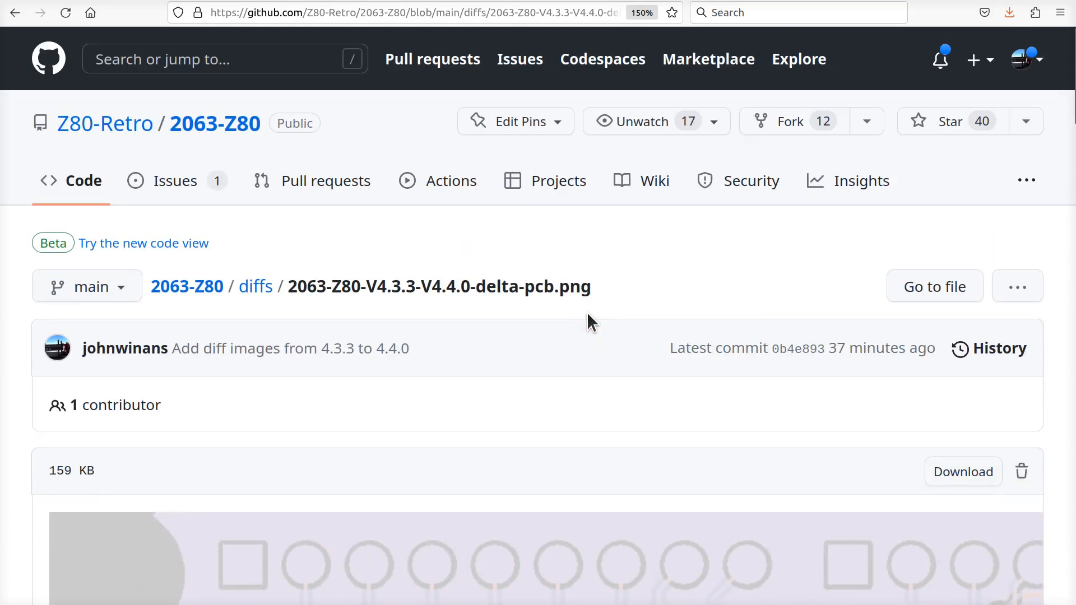
pyautogui.moveTo(941, 464)
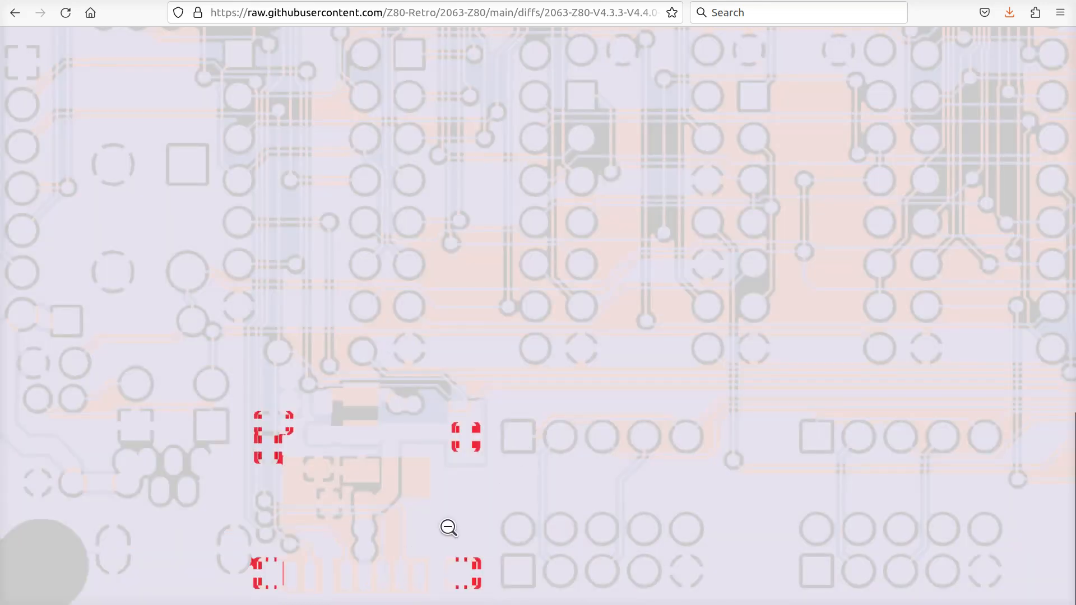
pyautogui.moveTo(472, 587)
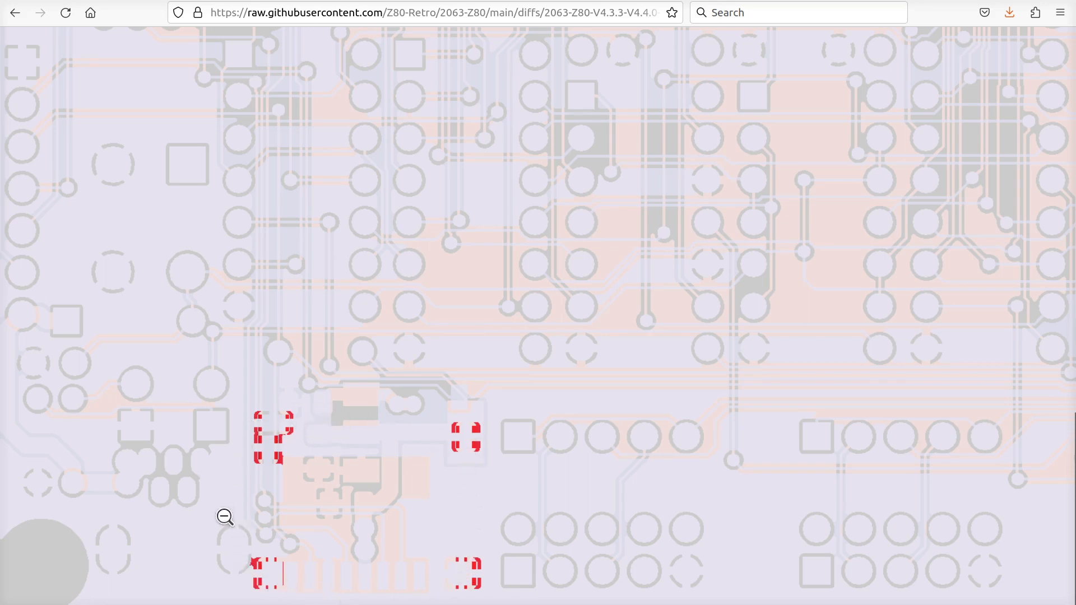
pyautogui.moveTo(464, 451)
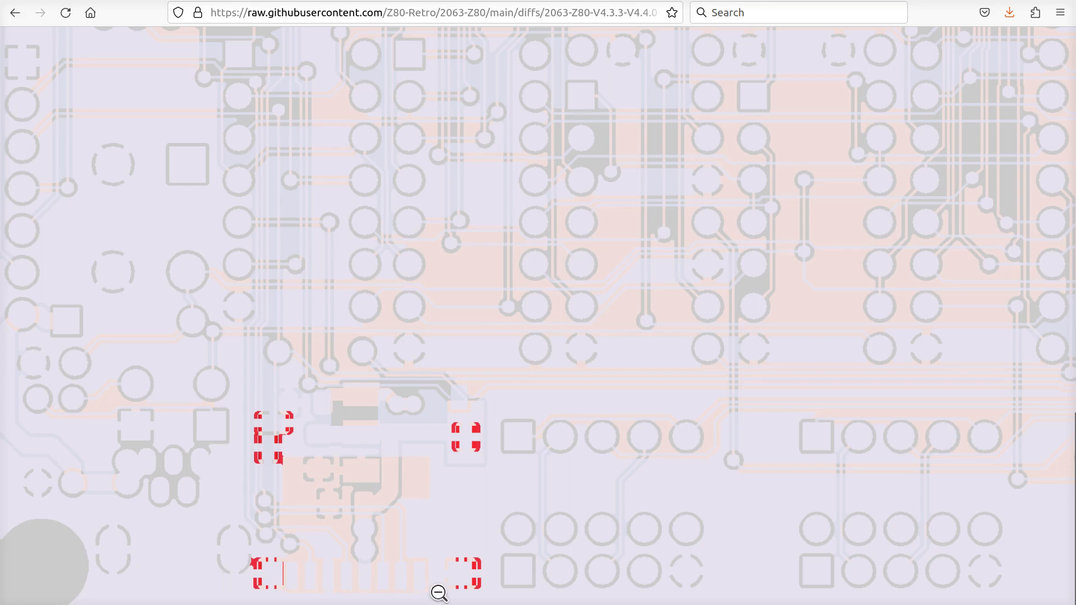
pyautogui.moveTo(268, 416)
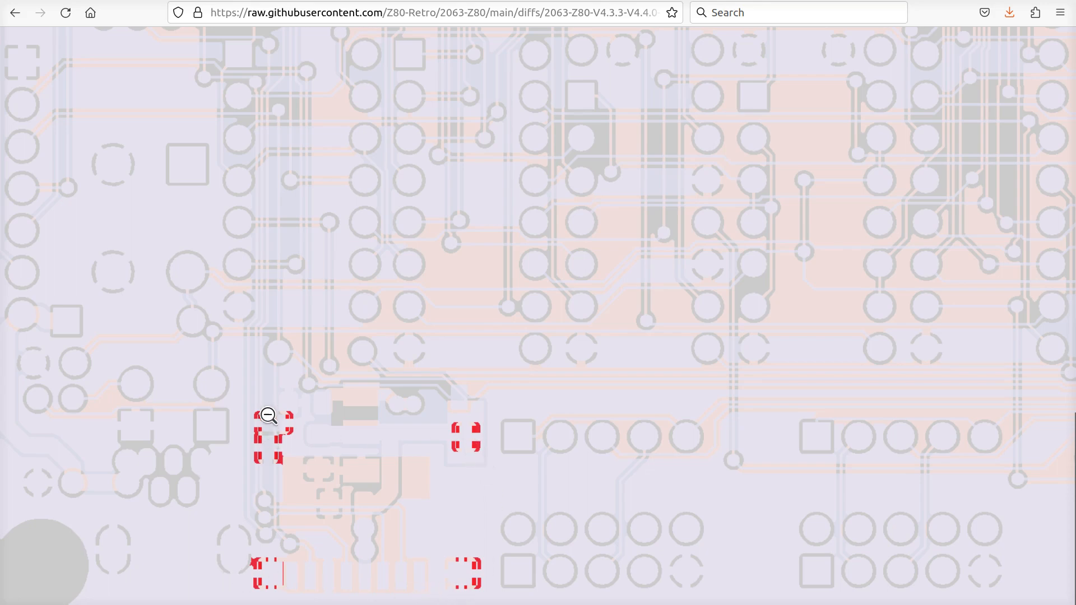
pyautogui.moveTo(444, 432)
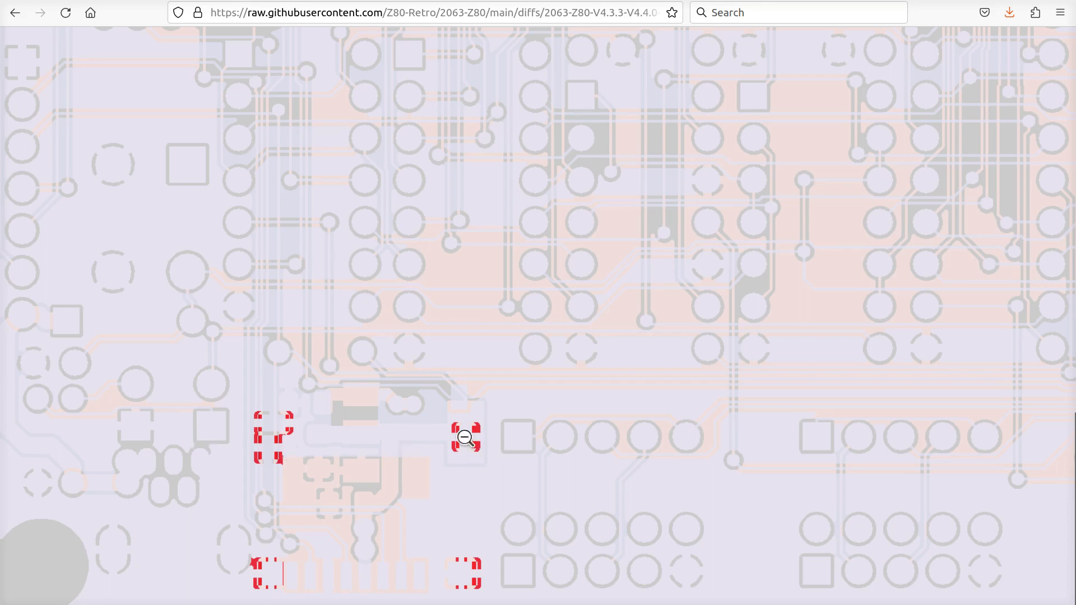
pyautogui.moveTo(444, 500)
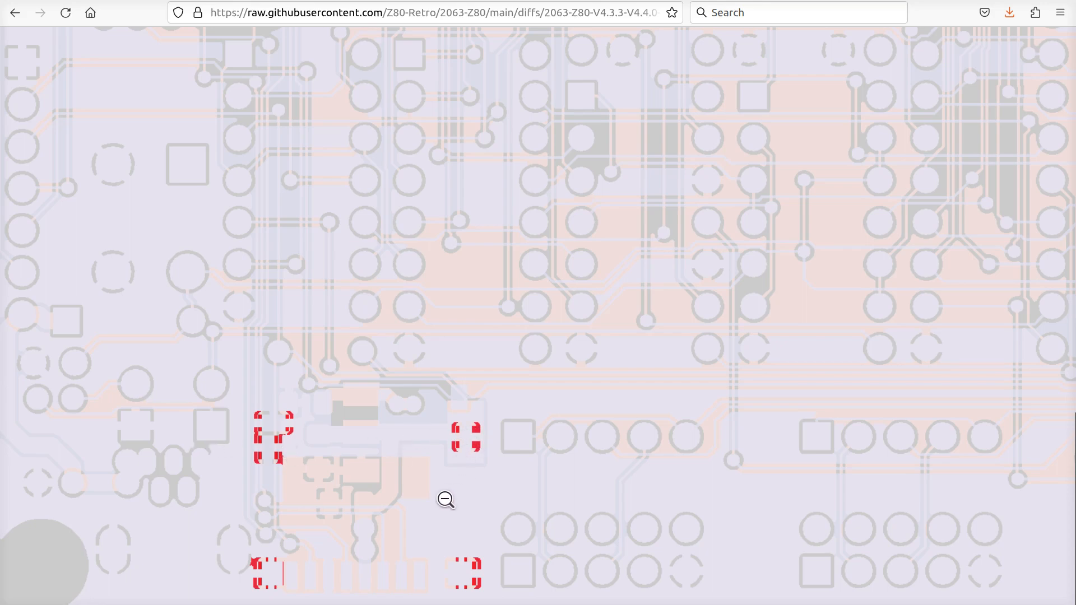
pyautogui.moveTo(461, 577)
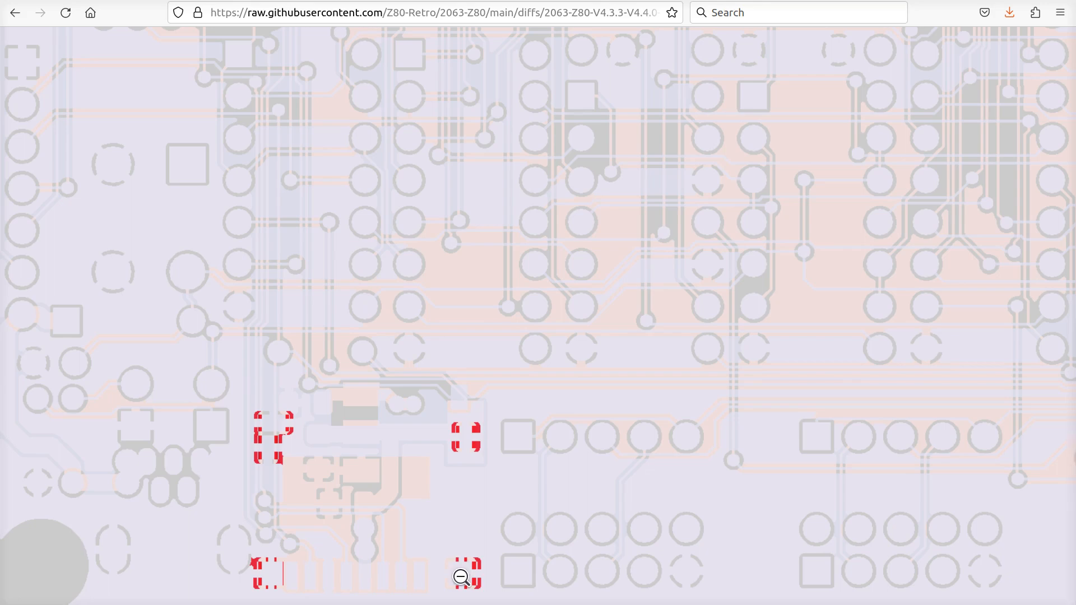
pyautogui.moveTo(481, 507)
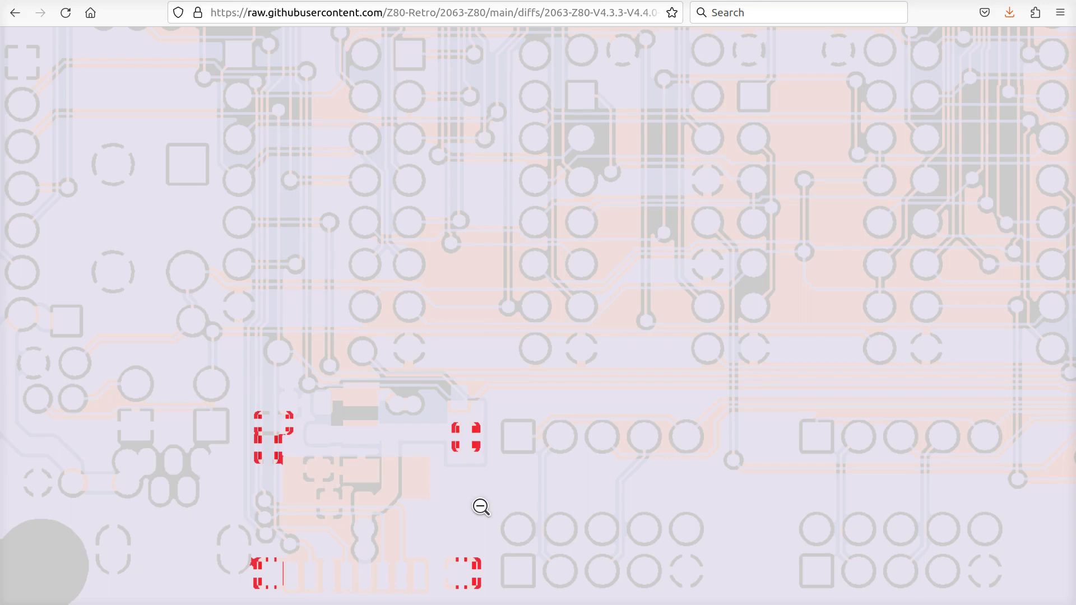
pyautogui.moveTo(287, 434)
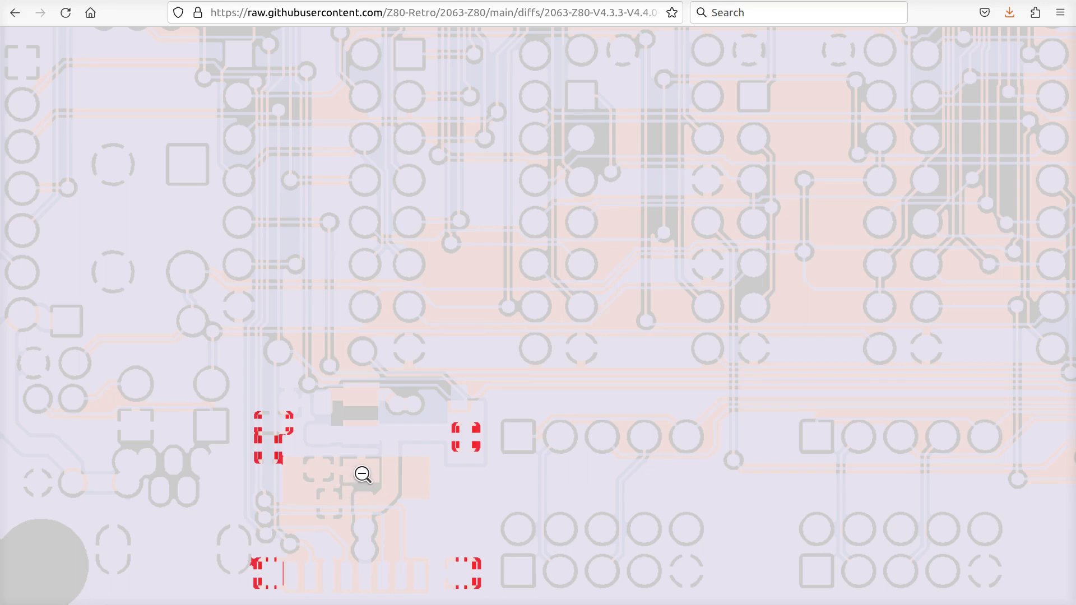
pyautogui.moveTo(520, 516)
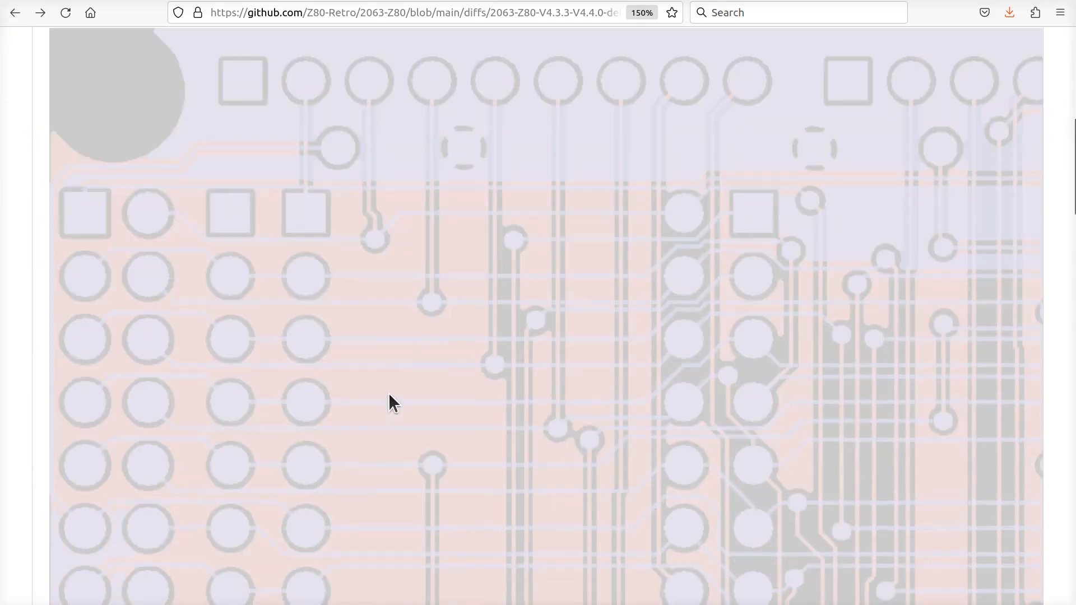
pyautogui.click(13, 13)
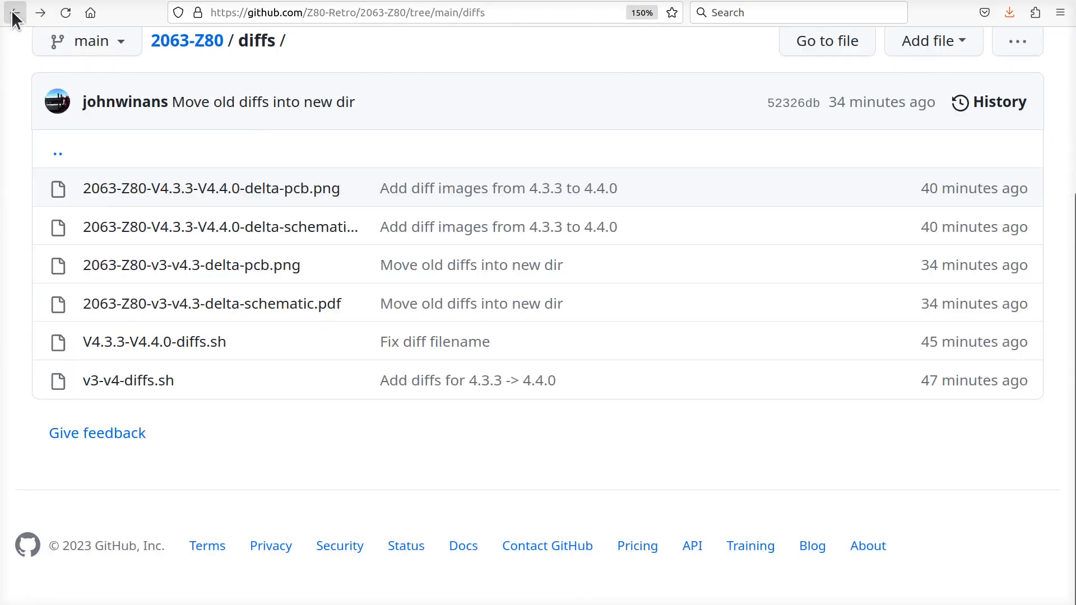
pyautogui.moveTo(324, 460)
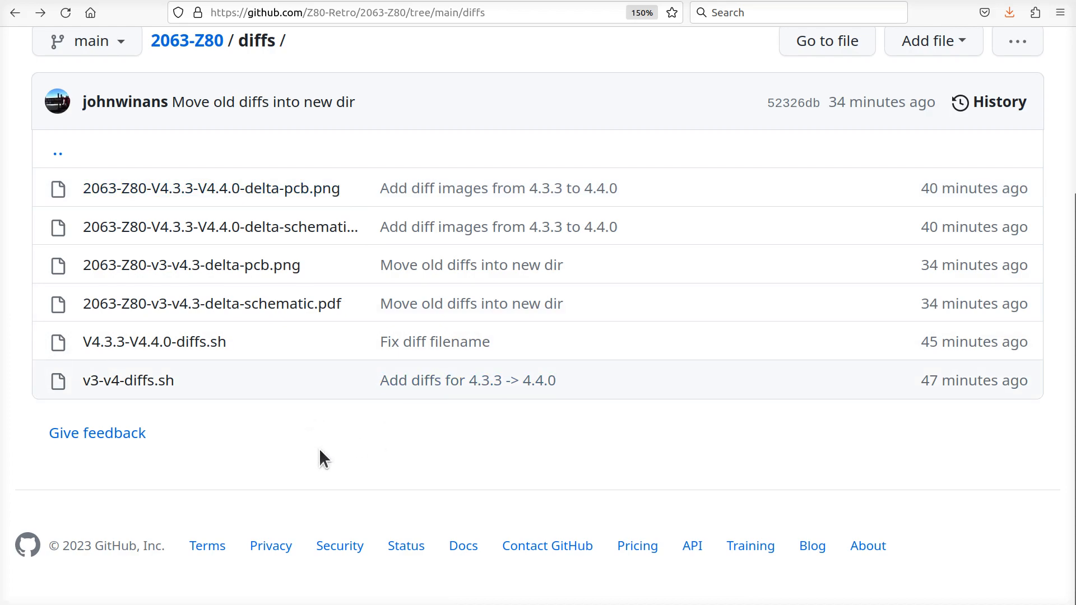
pyautogui.click(154, 342)
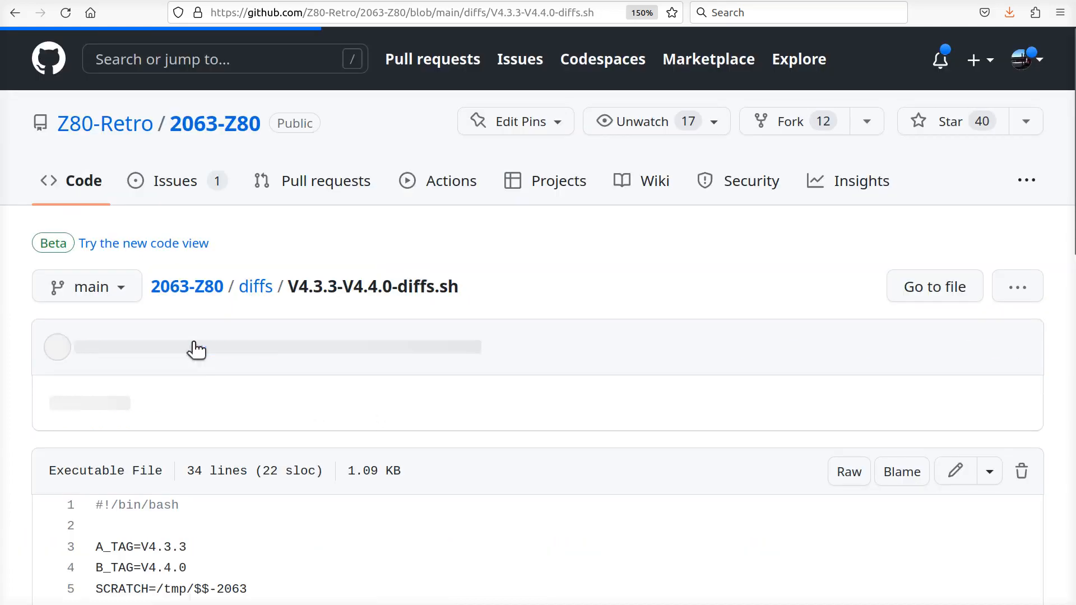
pyautogui.scroll(-3)
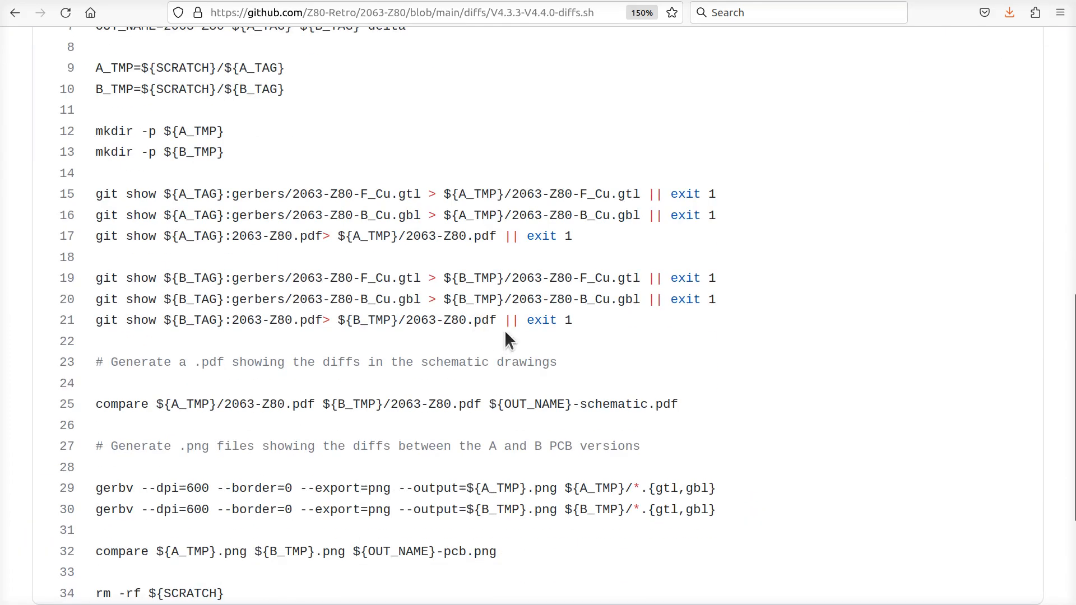
pyautogui.scroll(3)
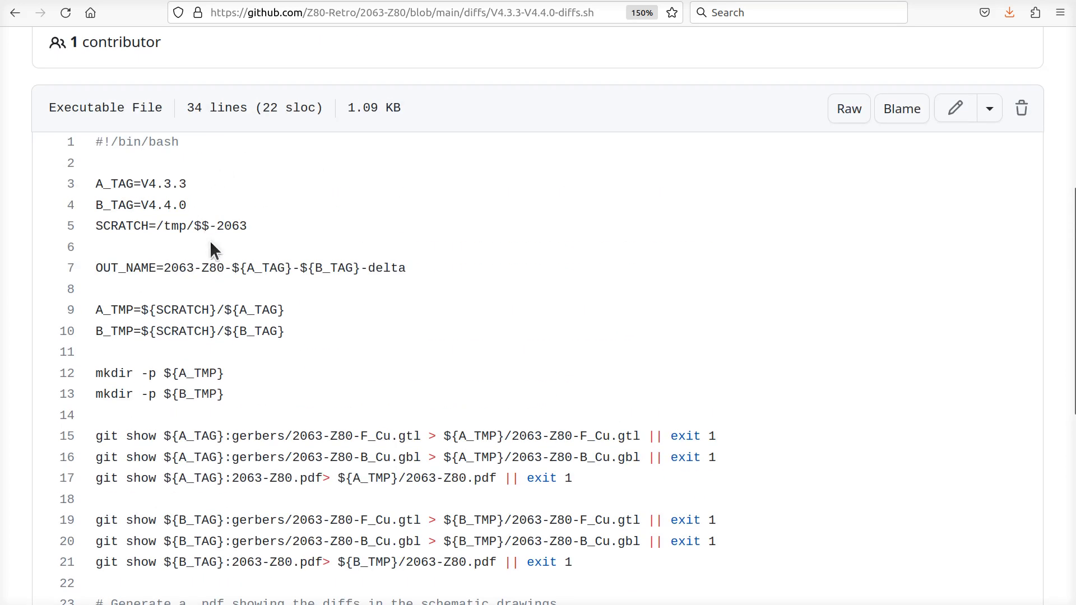
pyautogui.moveTo(152, 202)
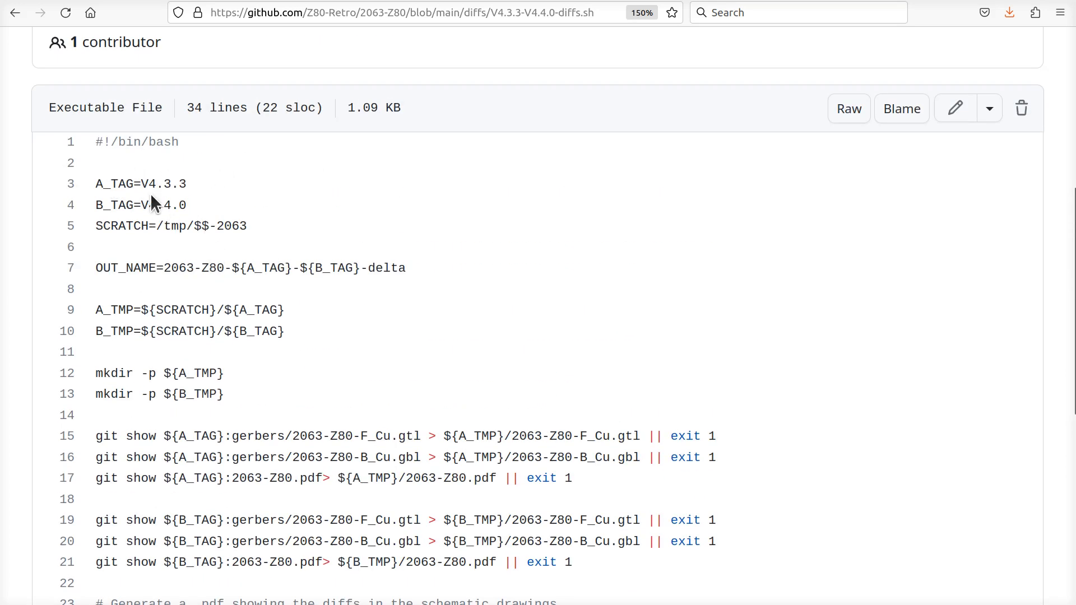
pyautogui.moveTo(180, 389)
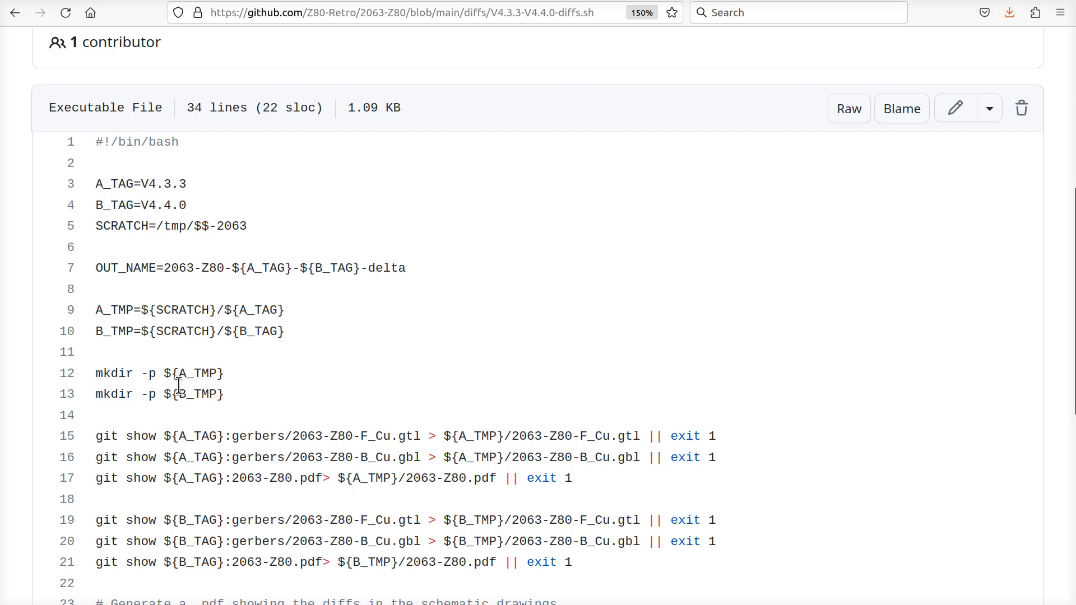
pyautogui.doubleClick(106, 437)
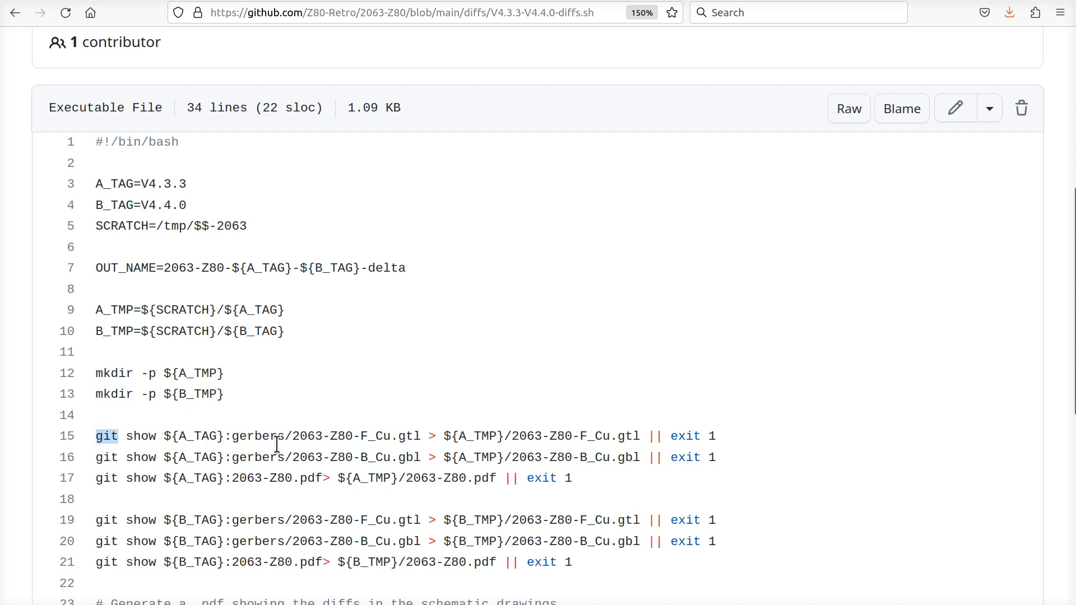
pyautogui.moveTo(239, 434)
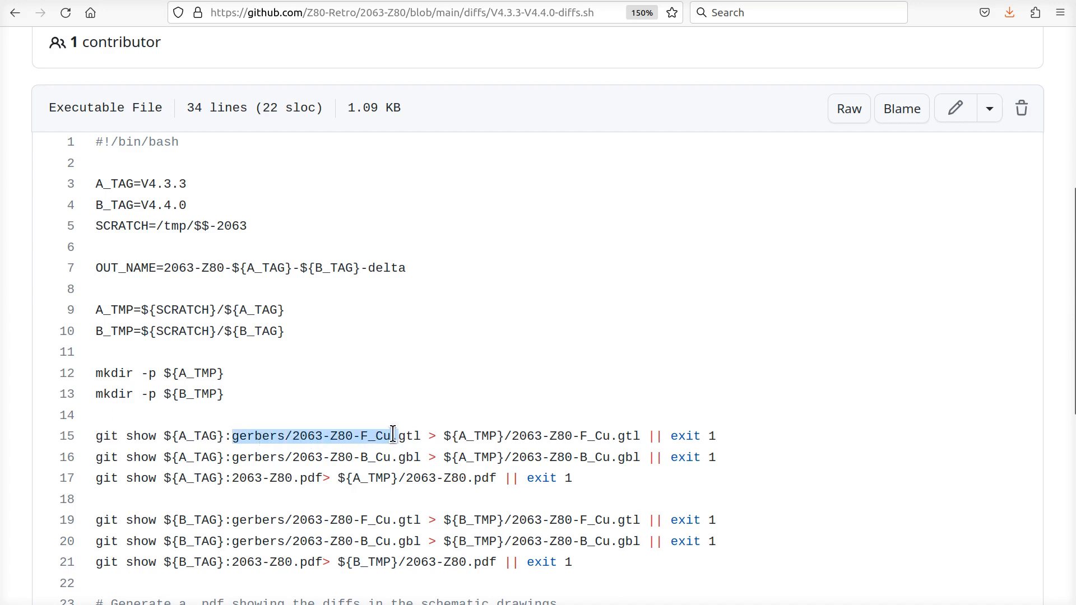
pyautogui.click(333, 436)
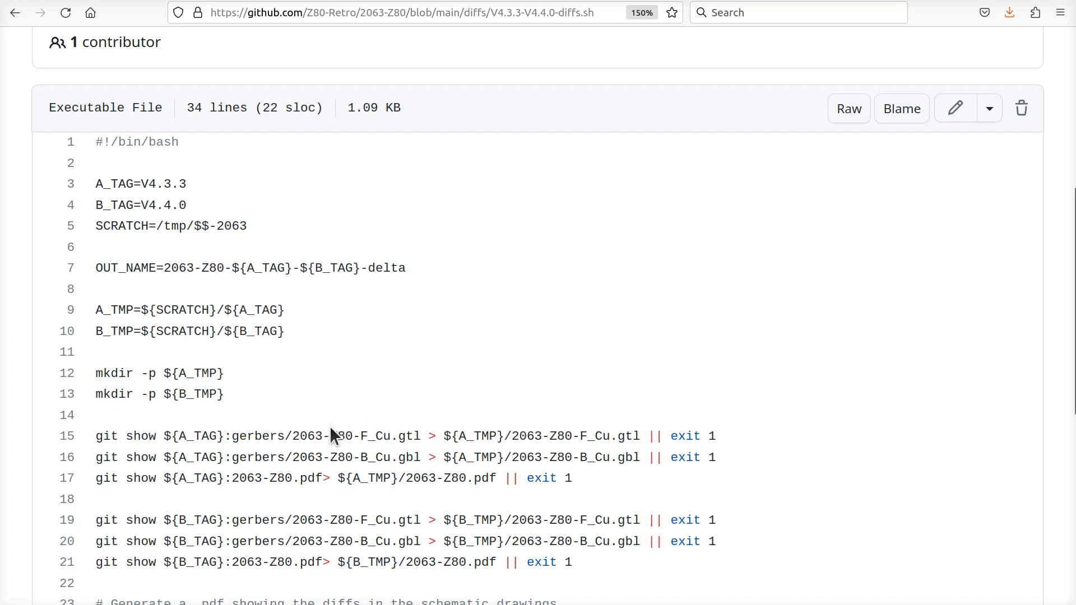
pyautogui.doubleClick(163, 184)
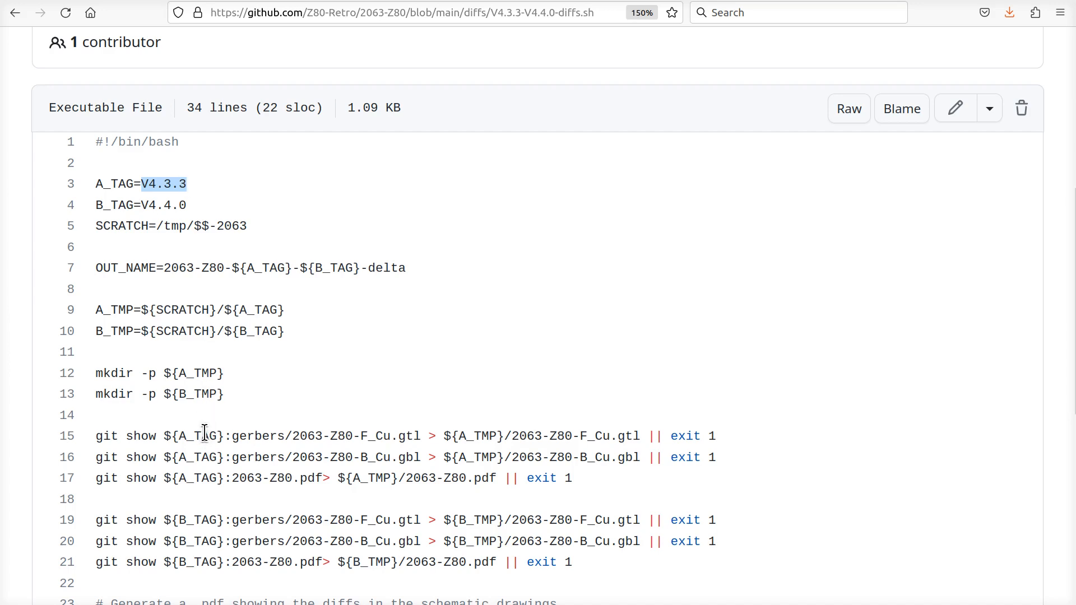
pyautogui.moveTo(573, 437)
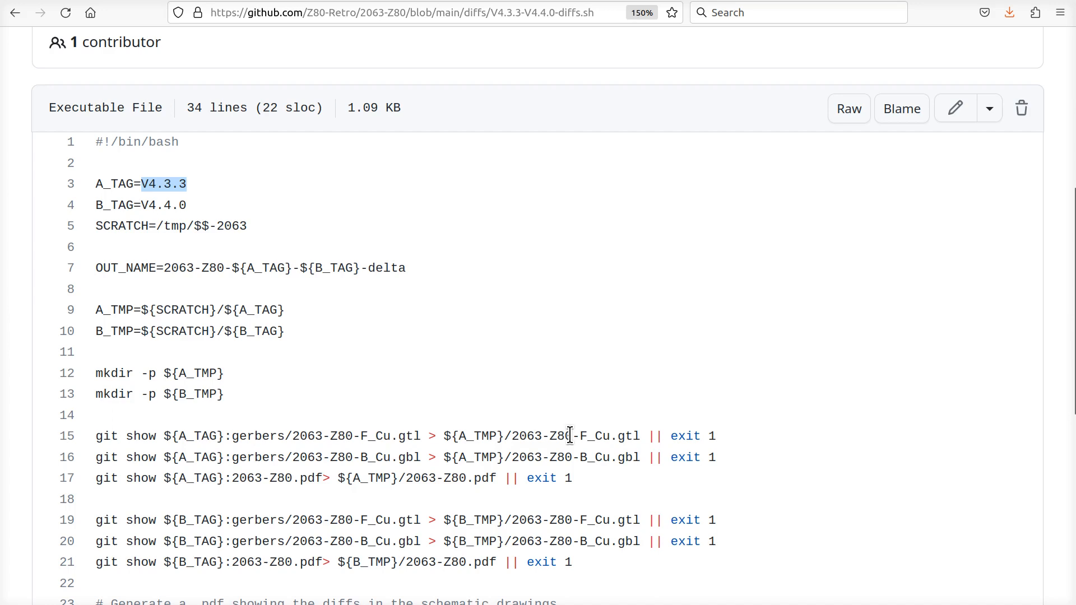
pyautogui.moveTo(312, 457)
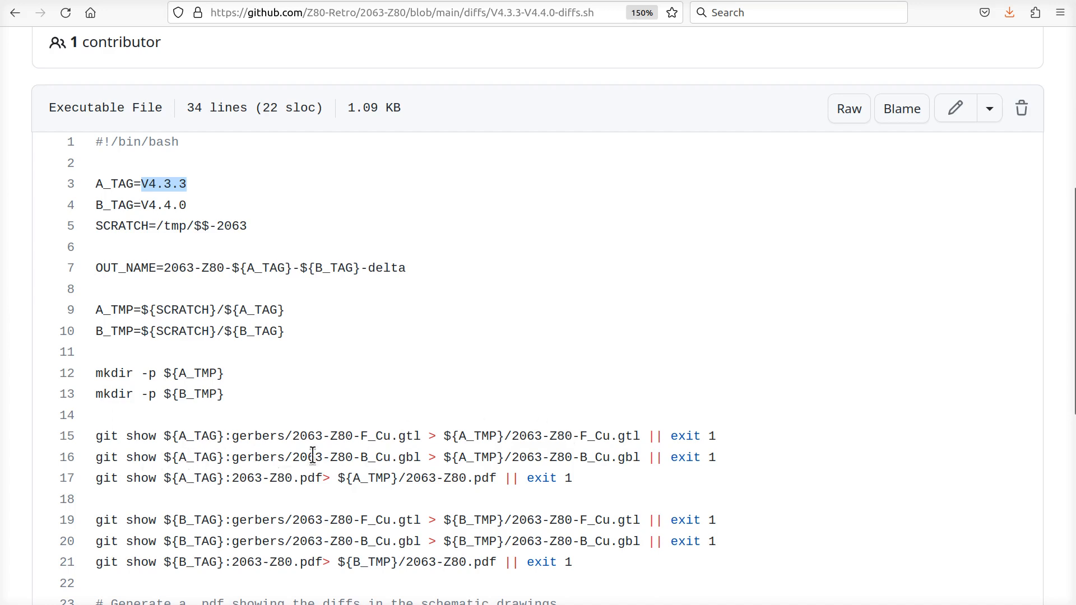
pyautogui.doubleClick(340, 457)
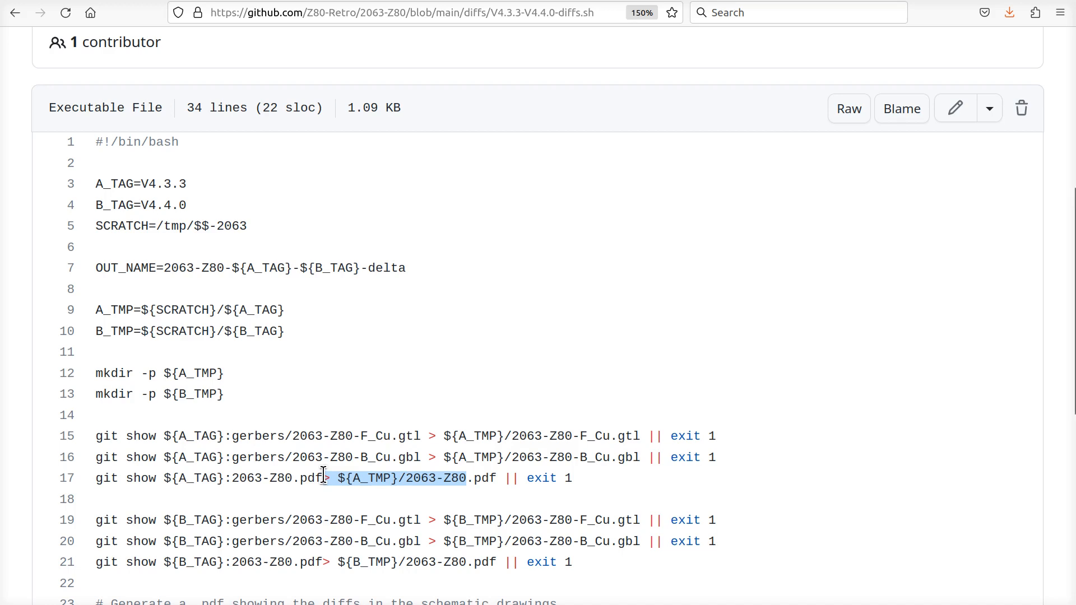
pyautogui.scroll(-3)
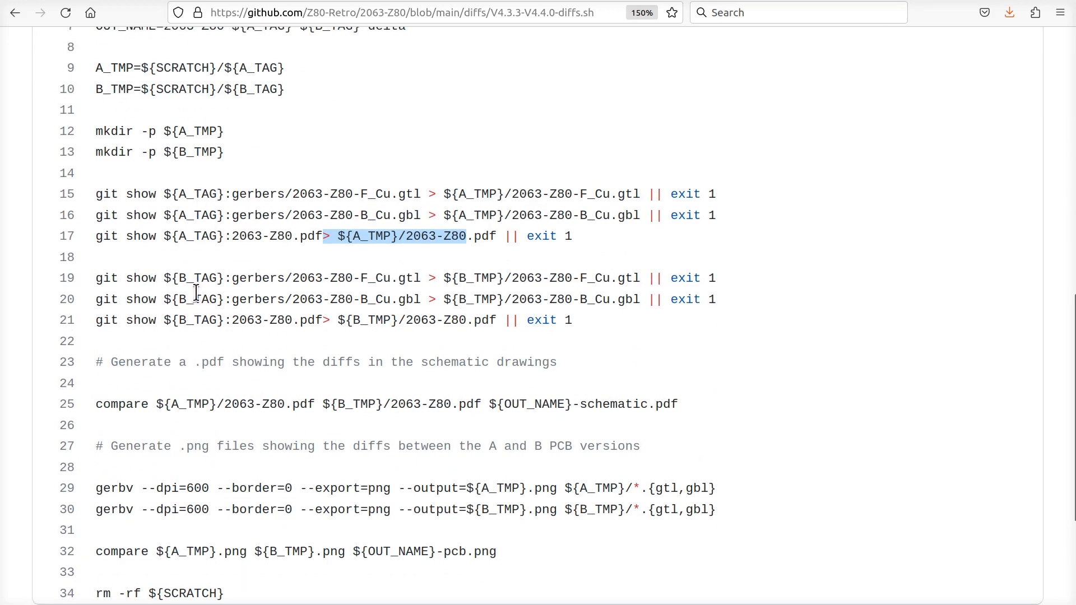
pyautogui.moveTo(266, 297)
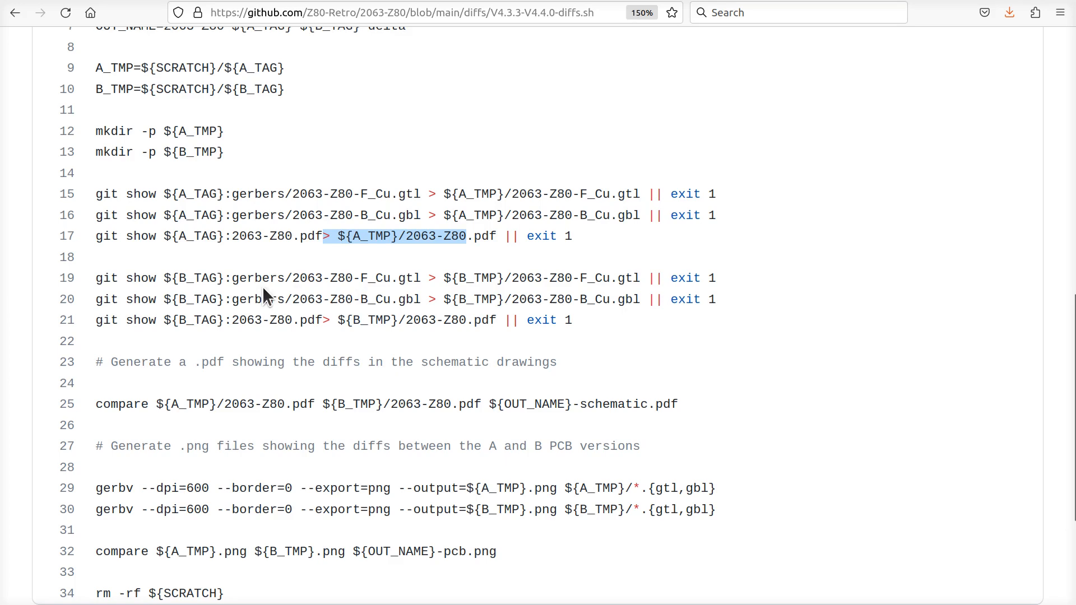
pyautogui.doubleClick(122, 403)
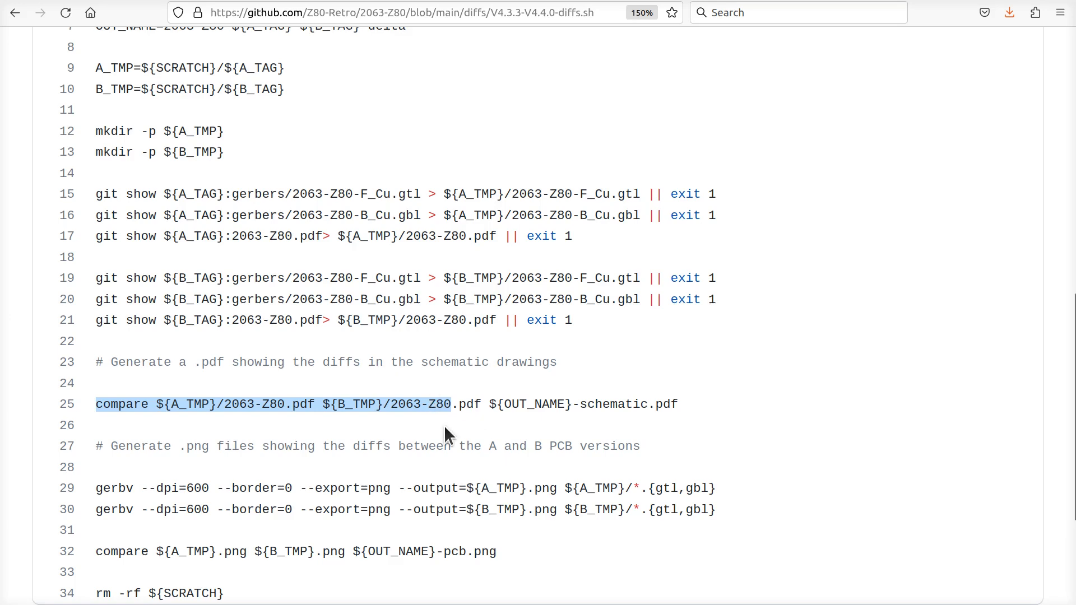
pyautogui.scroll(-3)
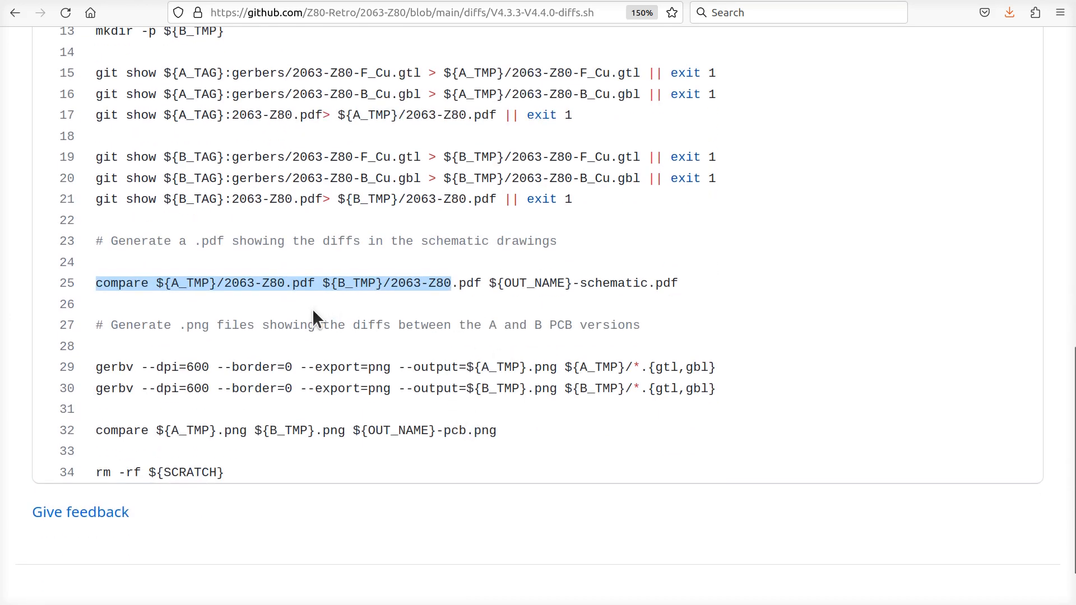
pyautogui.moveTo(352, 316)
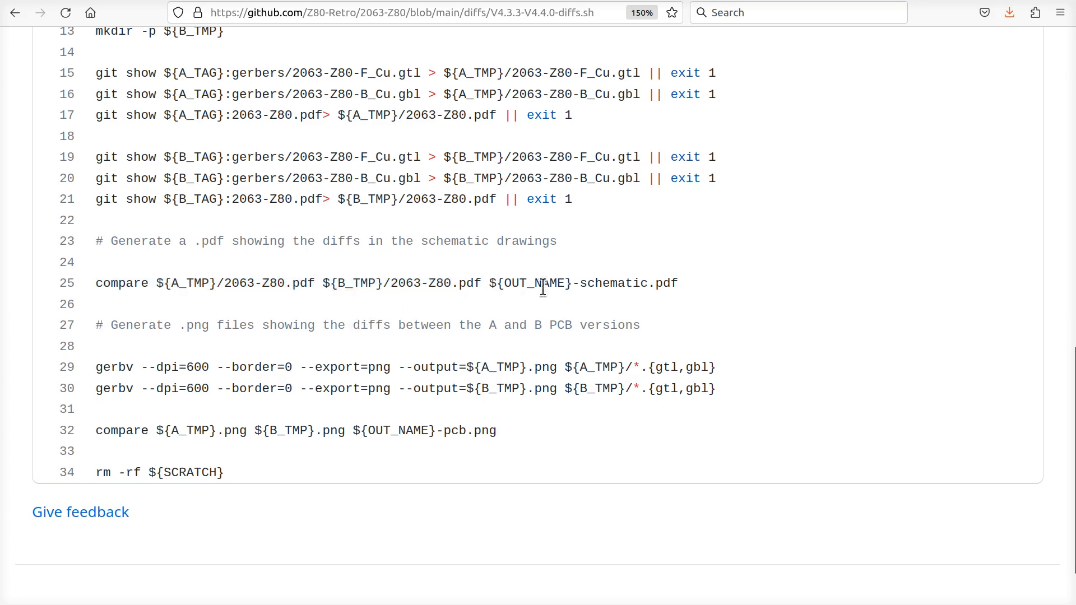
pyautogui.moveTo(309, 282)
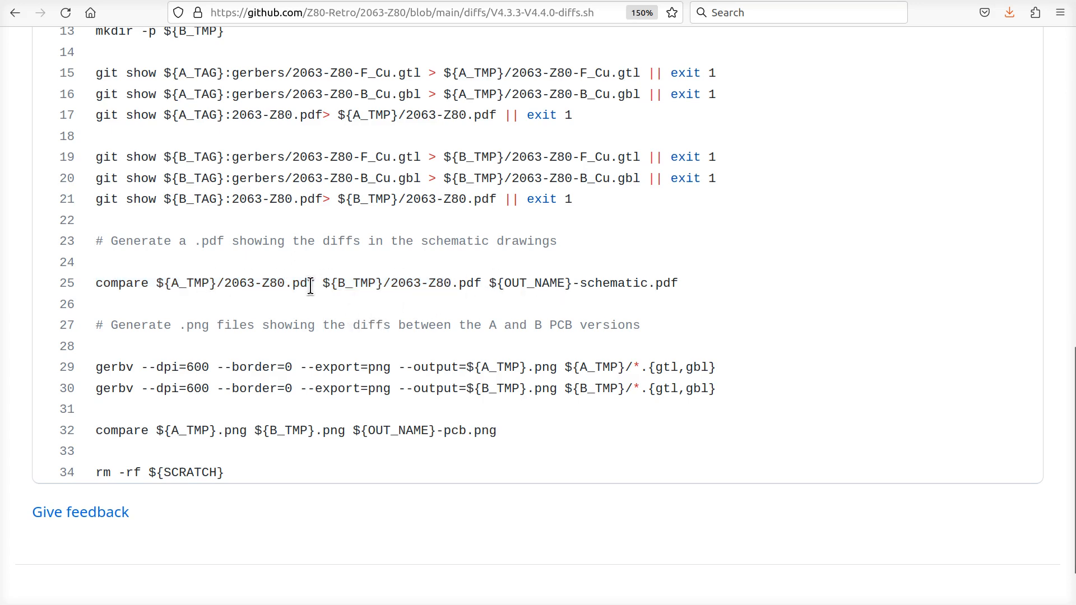
pyautogui.doubleClick(268, 283)
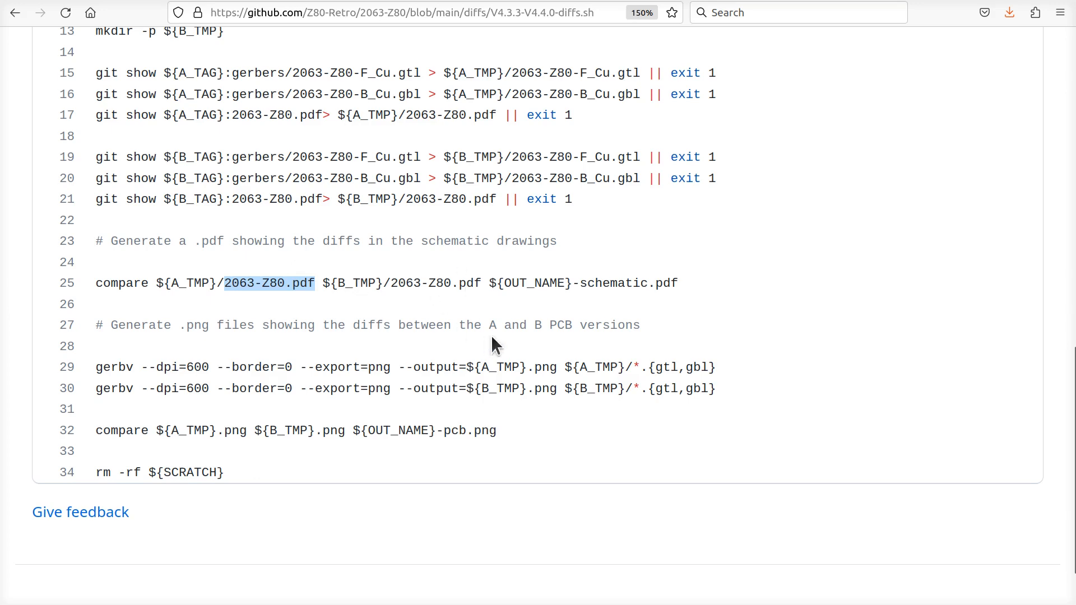
pyautogui.moveTo(495, 325)
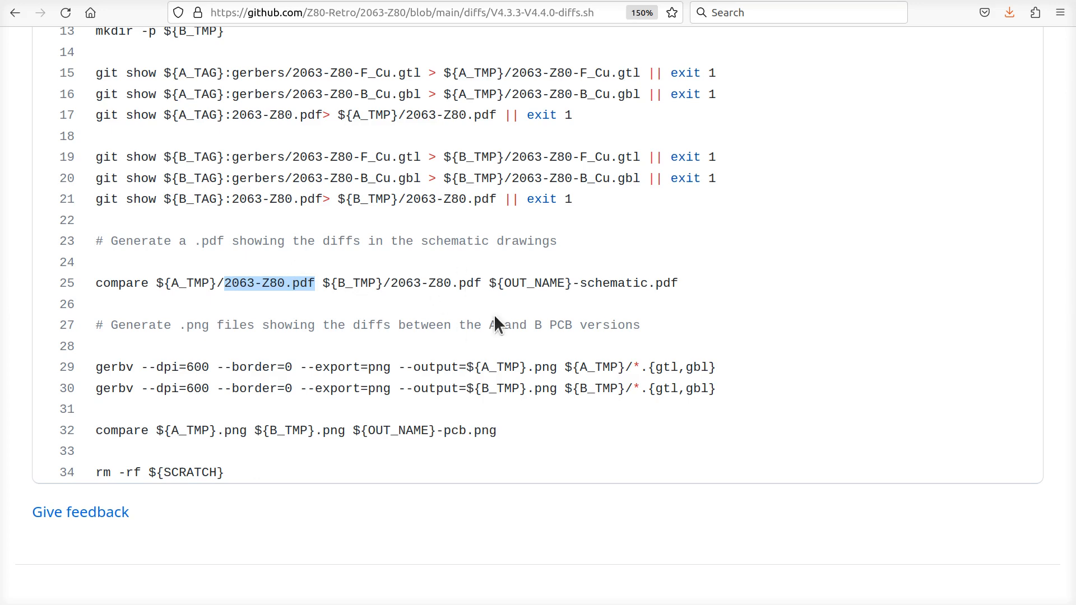
pyautogui.moveTo(623, 287)
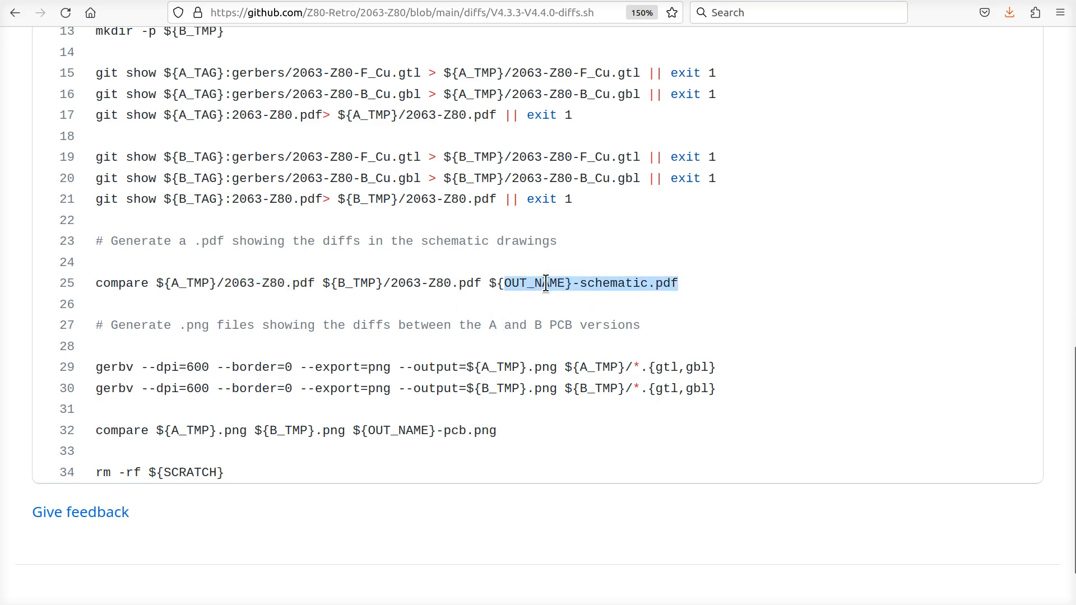
pyautogui.moveTo(237, 367)
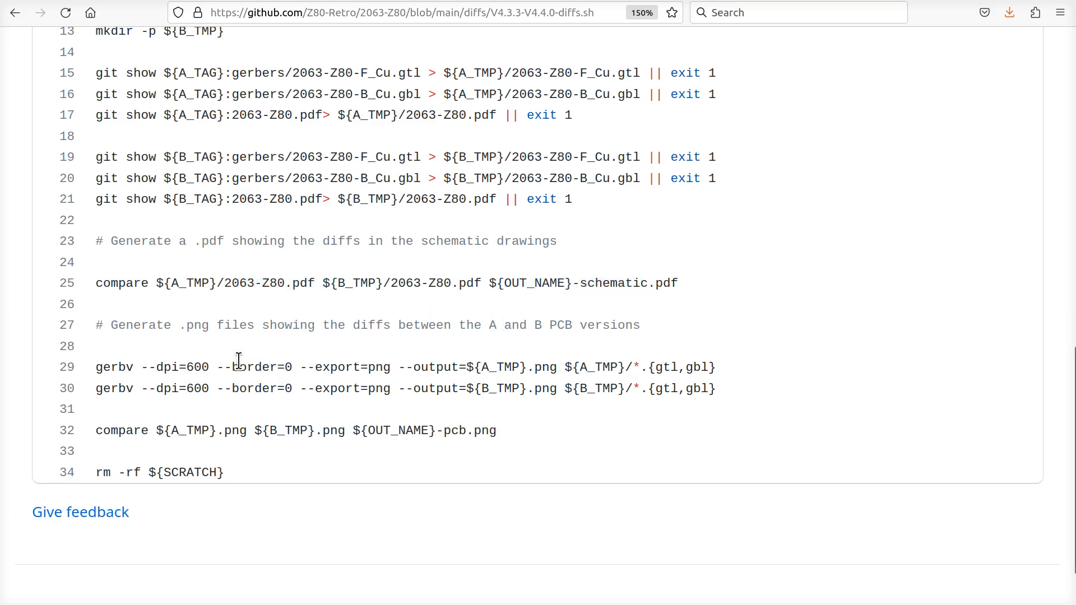
pyautogui.moveTo(317, 382)
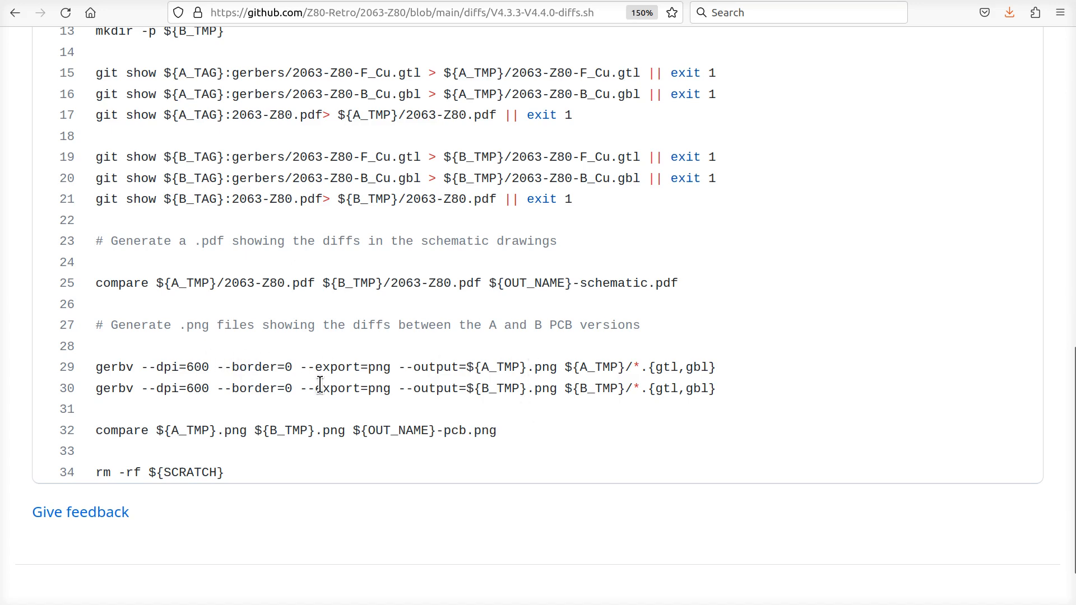
pyautogui.moveTo(451, 430)
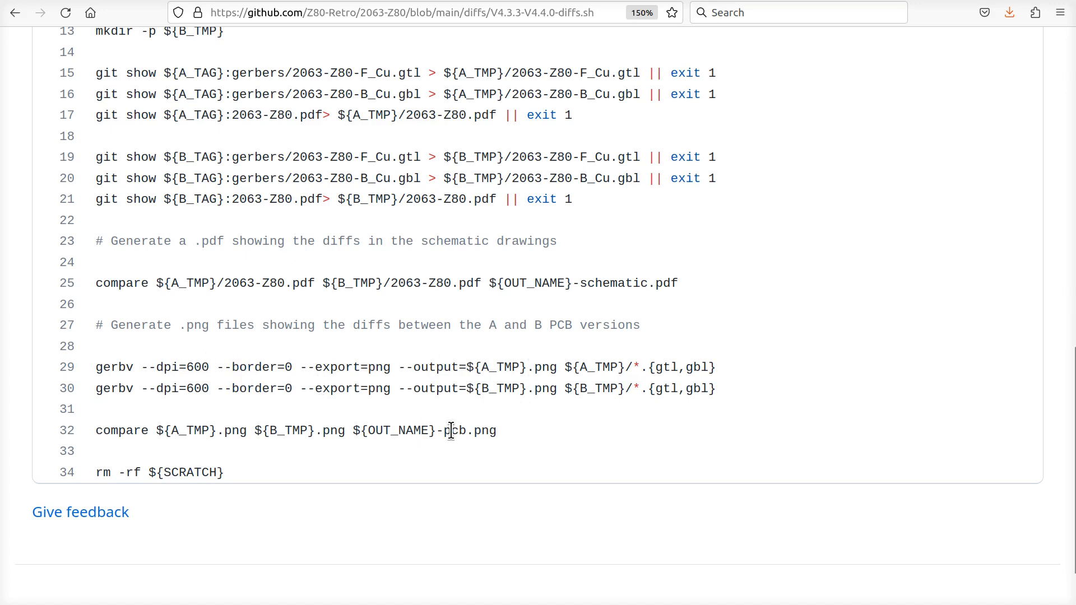
pyautogui.moveTo(122, 367)
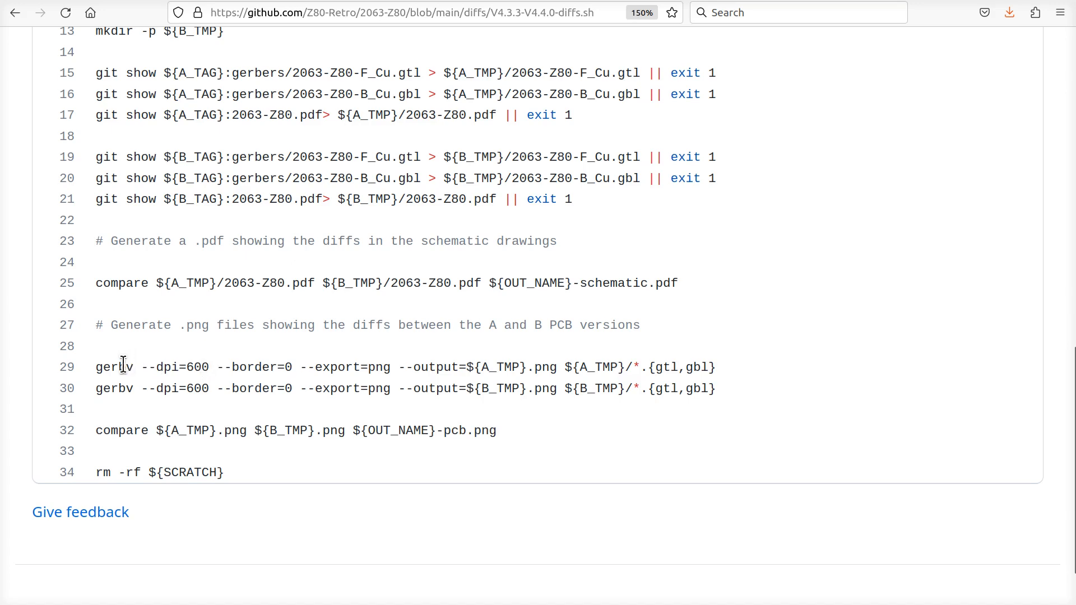
pyautogui.doubleClick(114, 366)
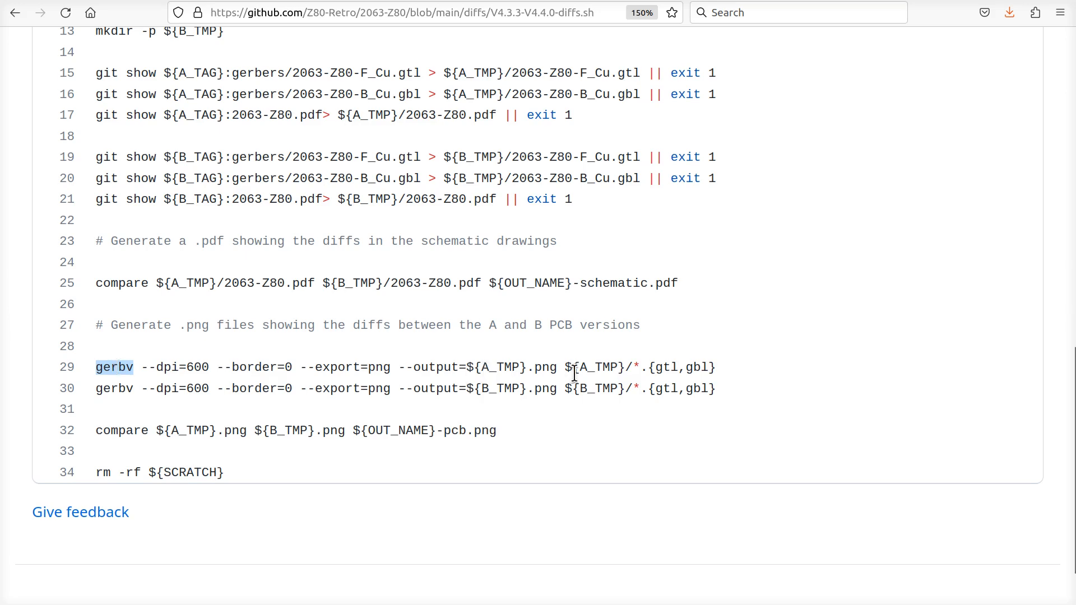
pyautogui.moveTo(703, 371)
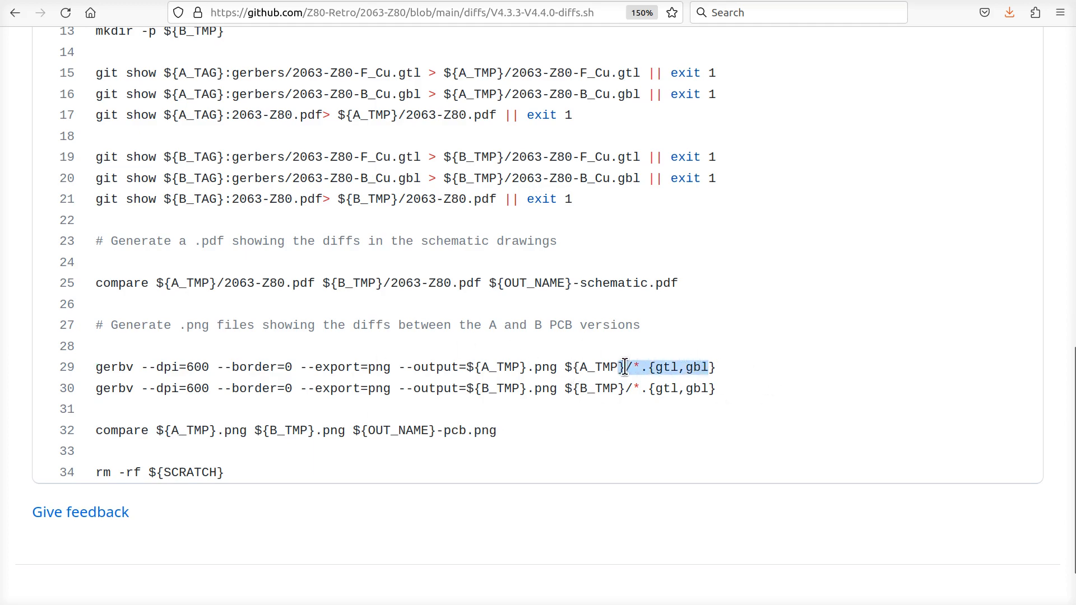
pyautogui.scroll(3)
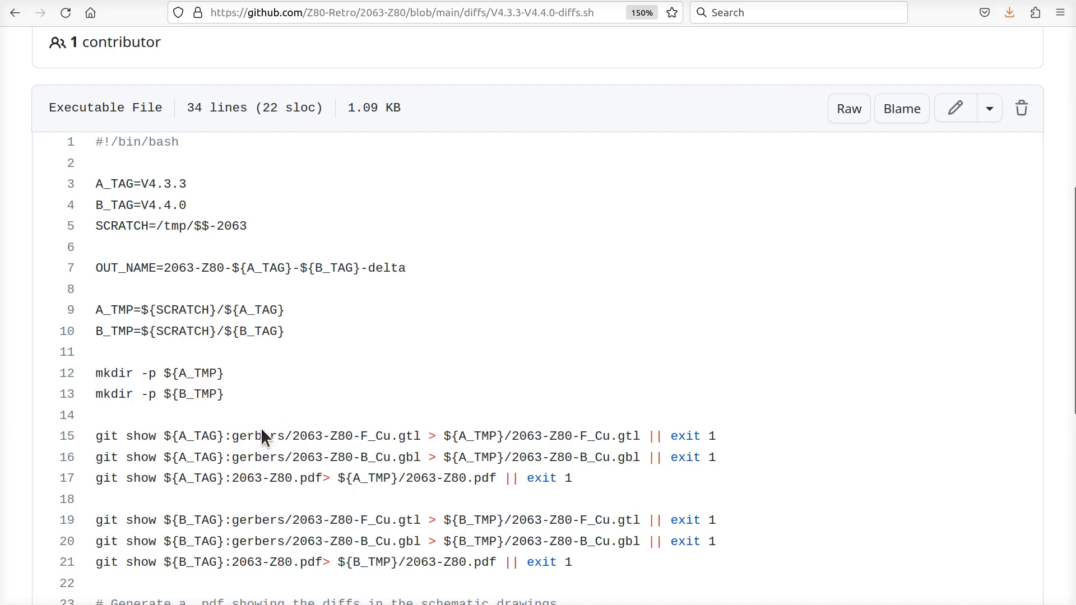
pyautogui.scroll(-3)
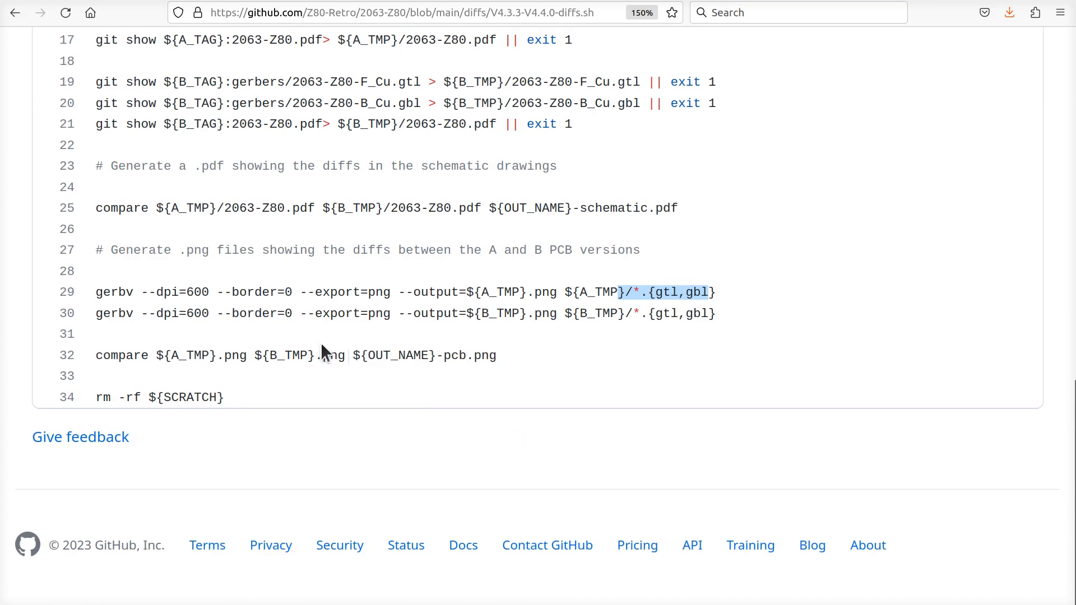
pyautogui.moveTo(476, 361)
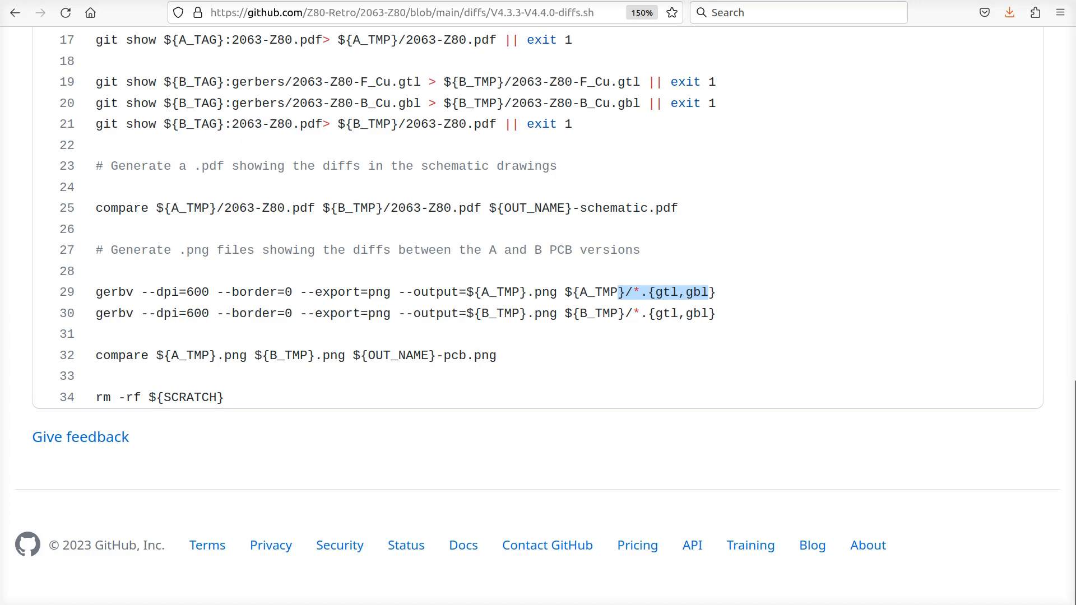
pyautogui.click(15, 13)
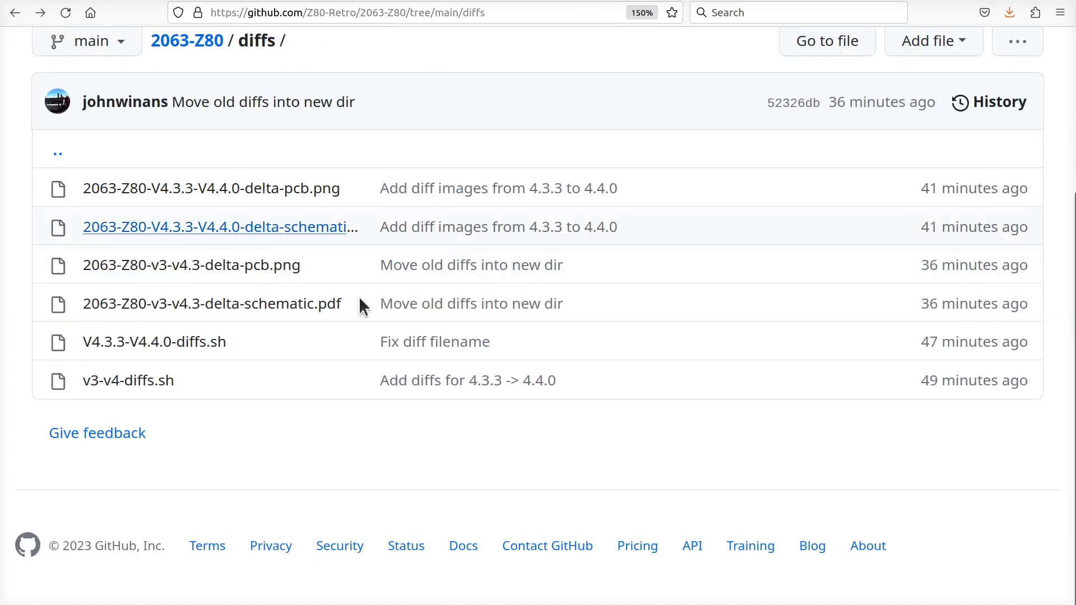
pyautogui.moveTo(362, 342)
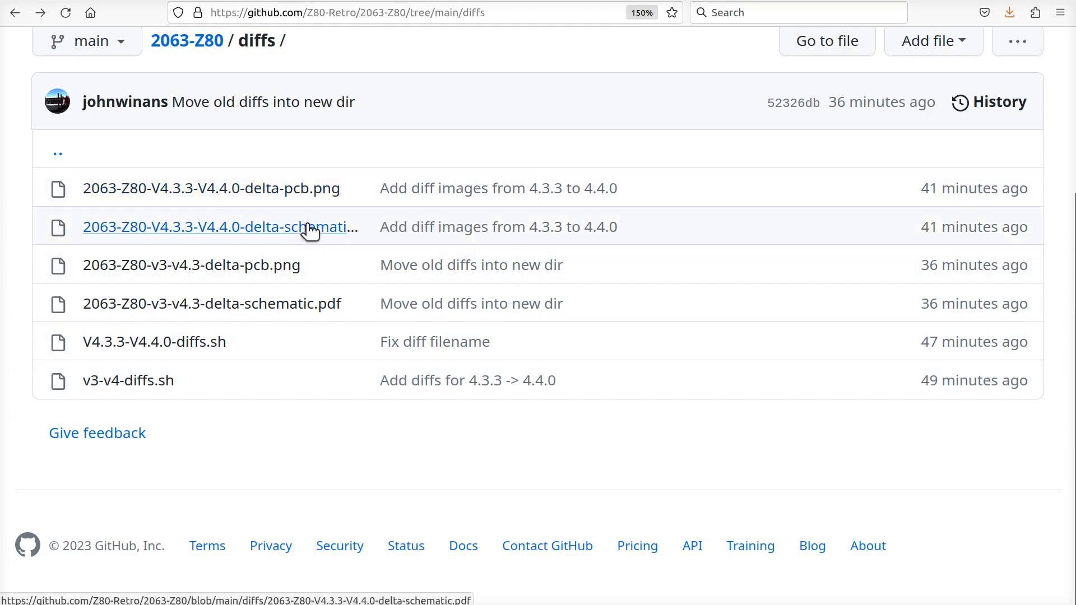
pyautogui.click(220, 227)
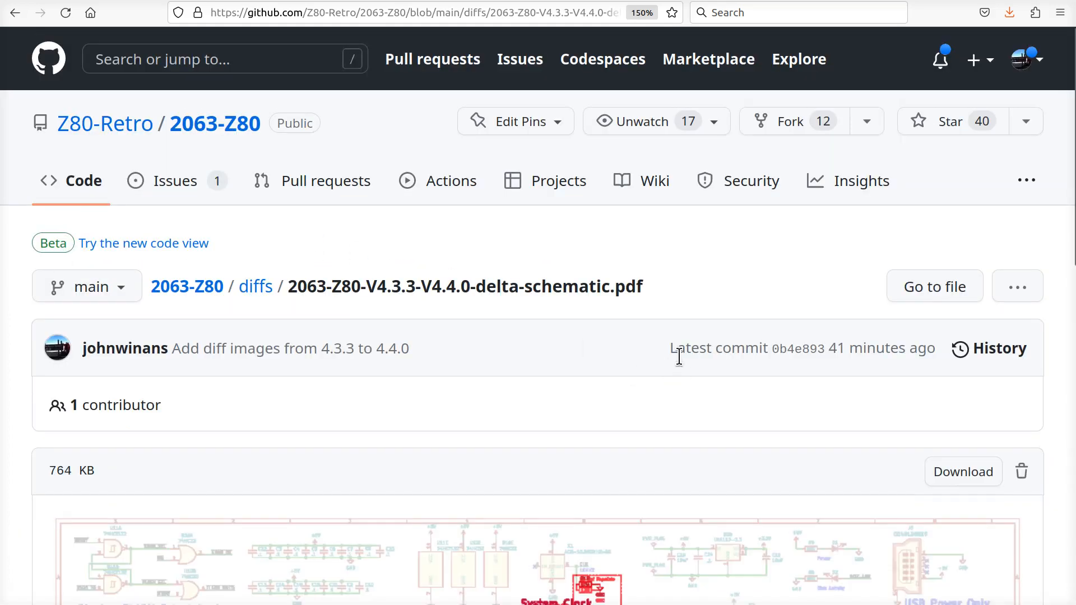
pyautogui.scroll(-3)
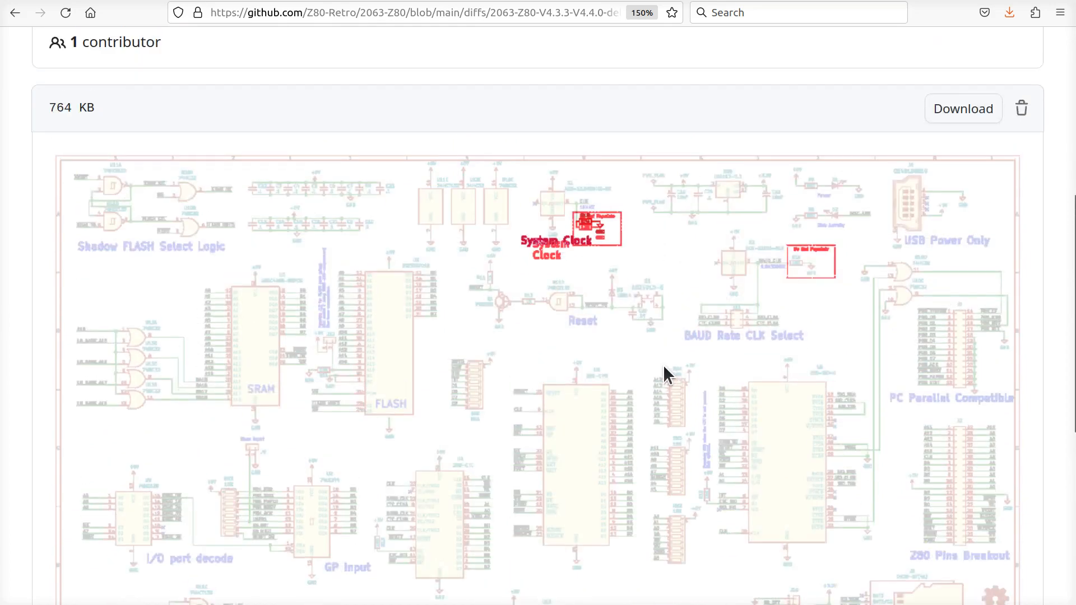
pyautogui.moveTo(712, 384)
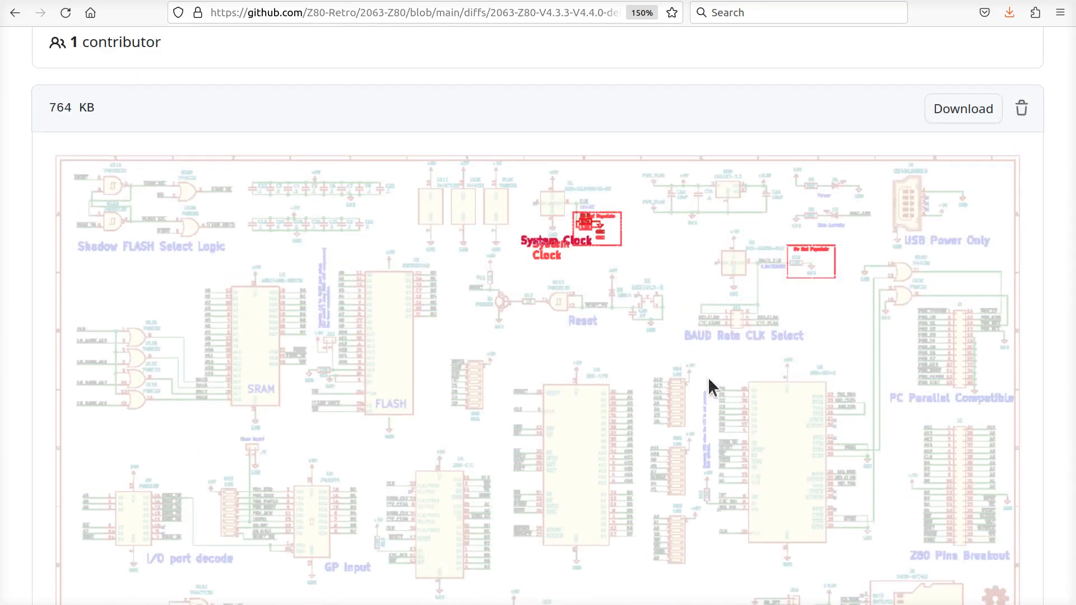
pyautogui.scroll(-3)
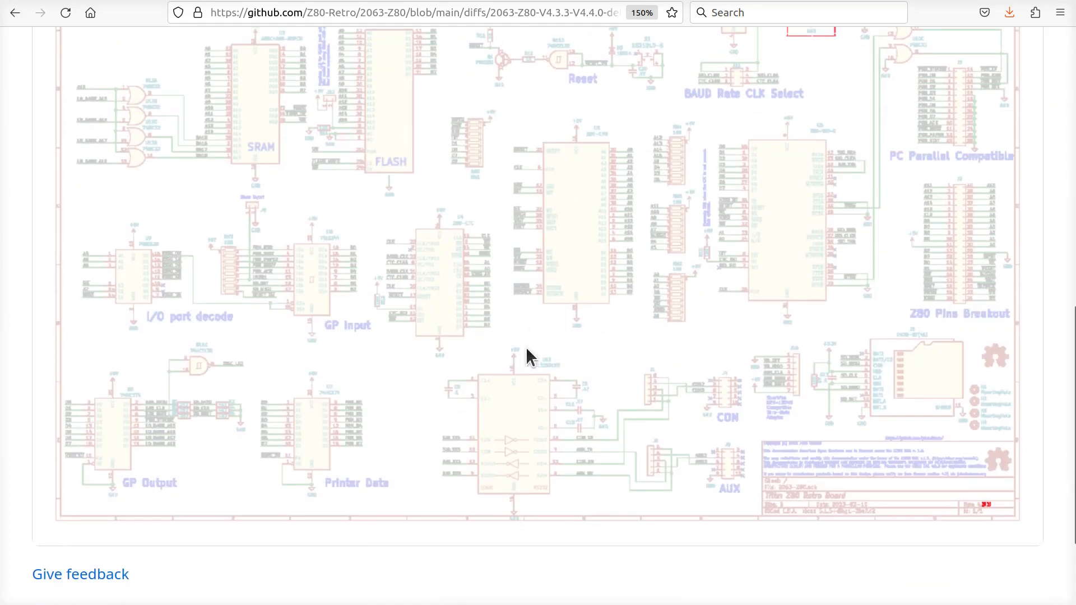
pyautogui.scroll(3)
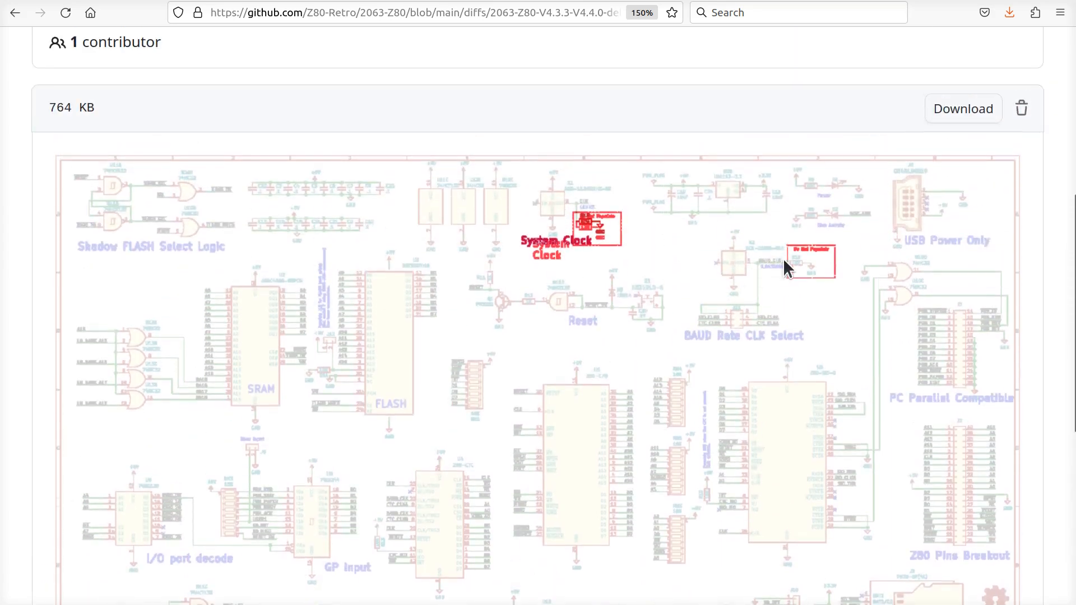
pyautogui.moveTo(609, 229)
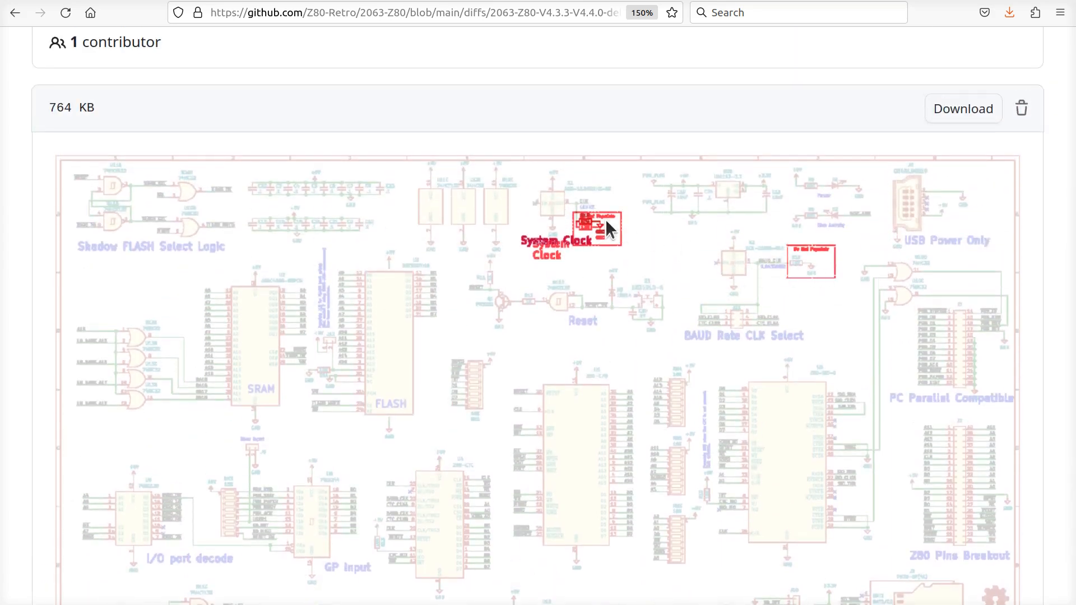
pyautogui.scroll(-3)
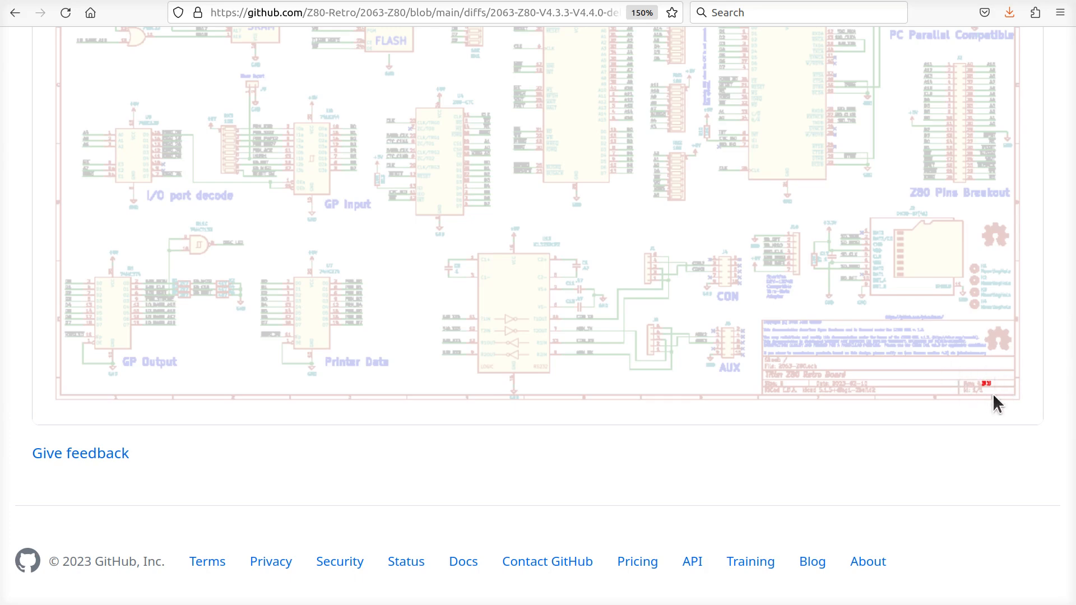
pyautogui.scroll(3)
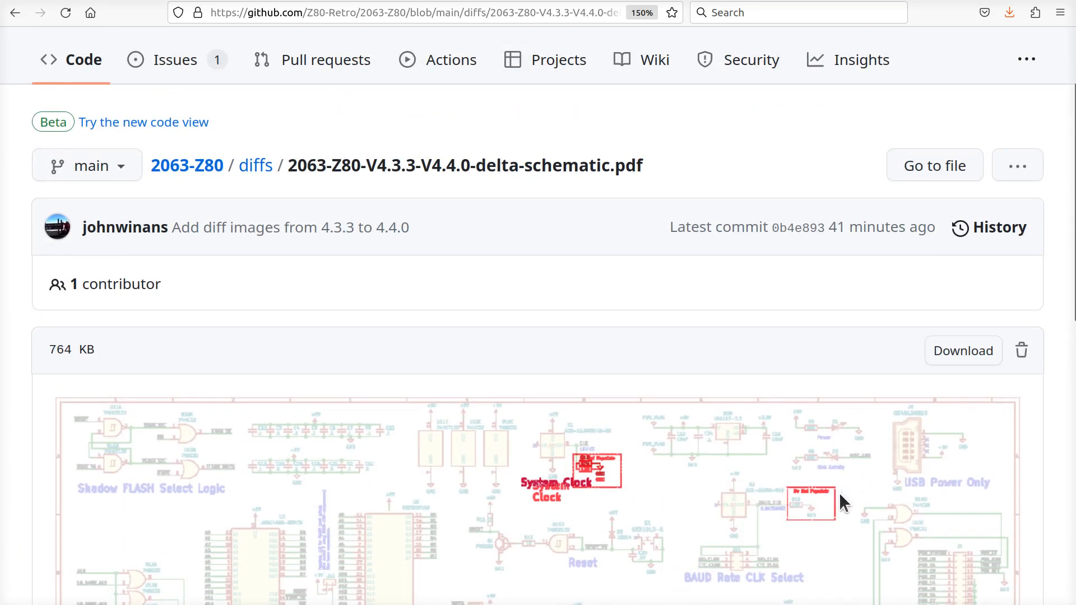
pyautogui.moveTo(813, 513)
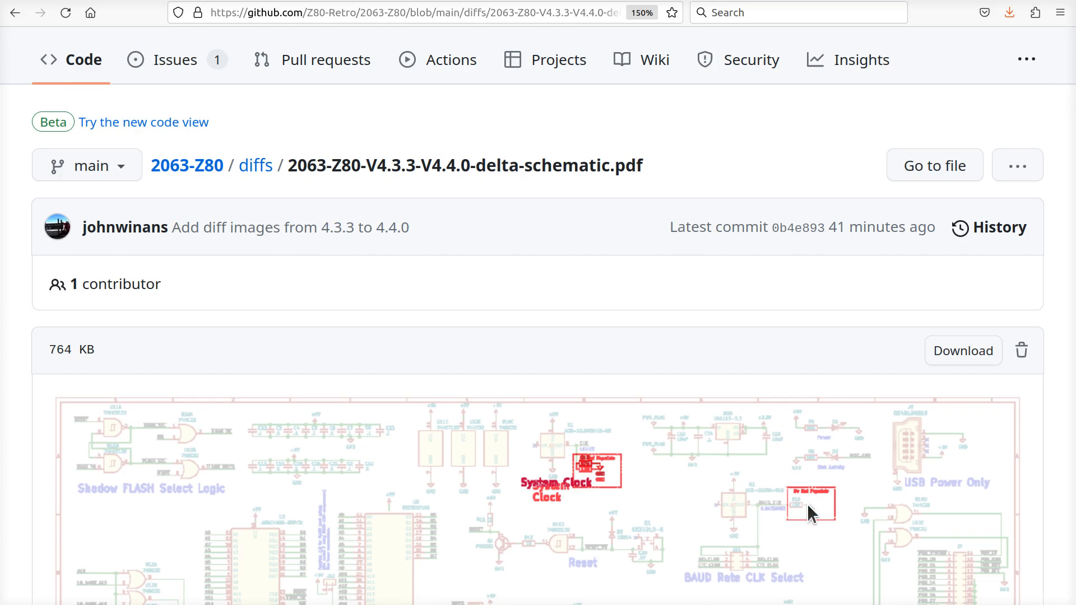
pyautogui.moveTo(782, 514)
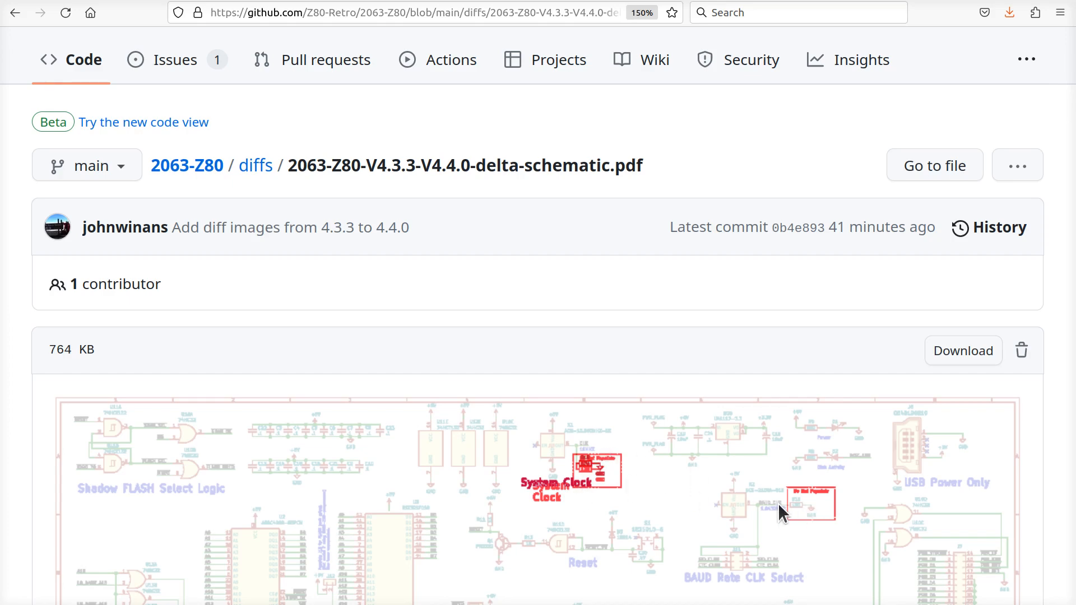
pyautogui.moveTo(775, 523)
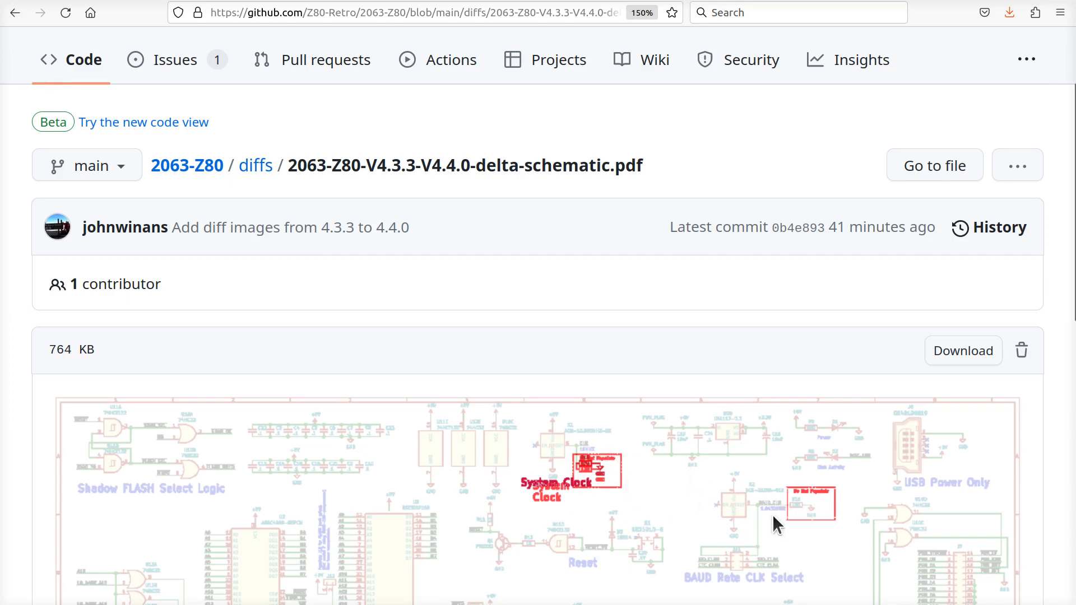
pyautogui.scroll(-3)
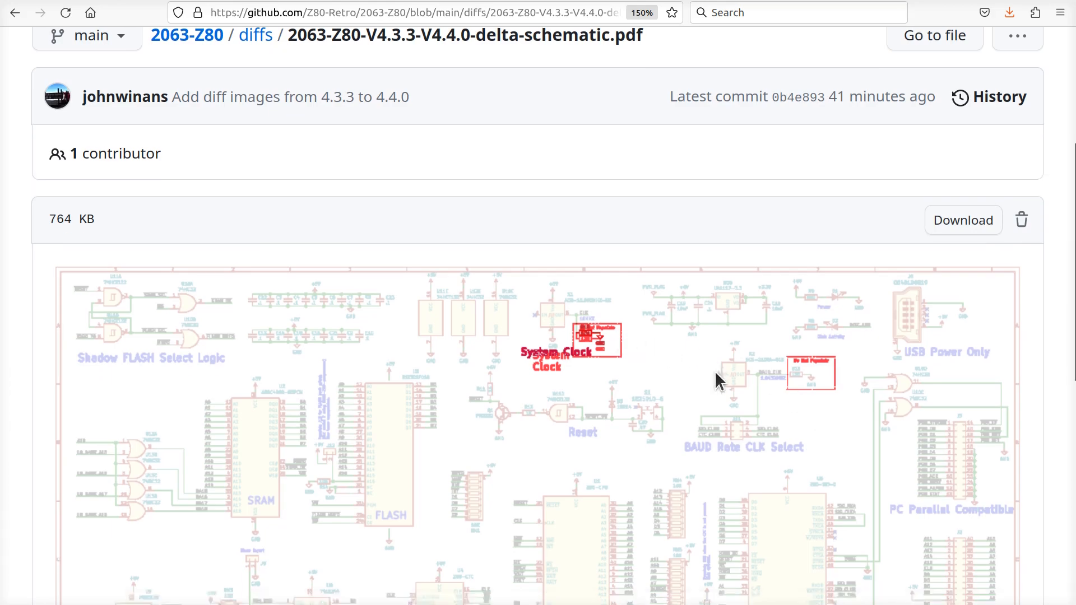
pyautogui.scroll(-3)
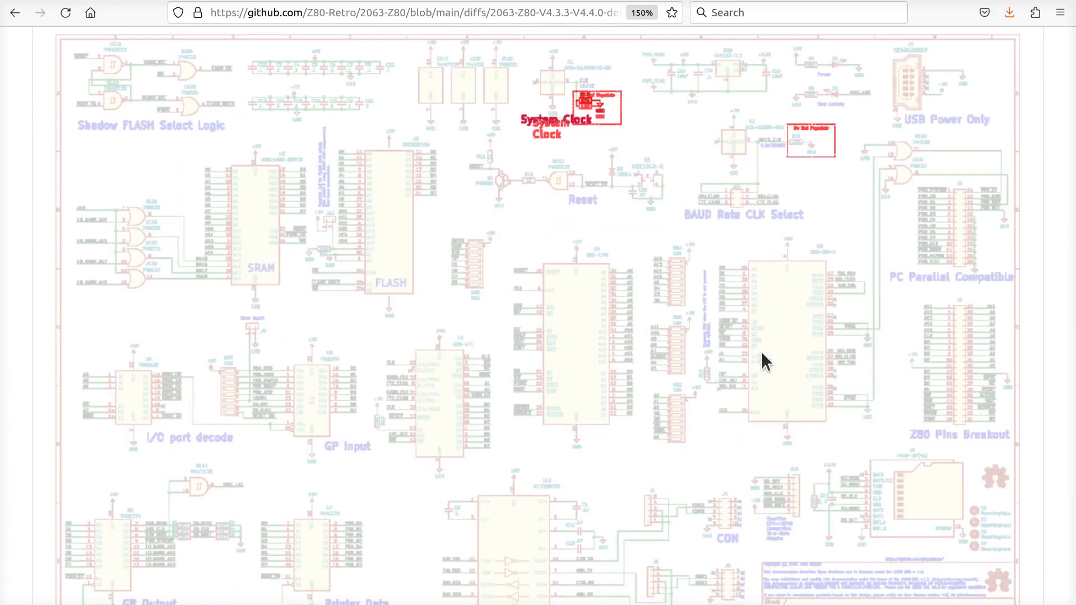
pyautogui.scroll(-3)
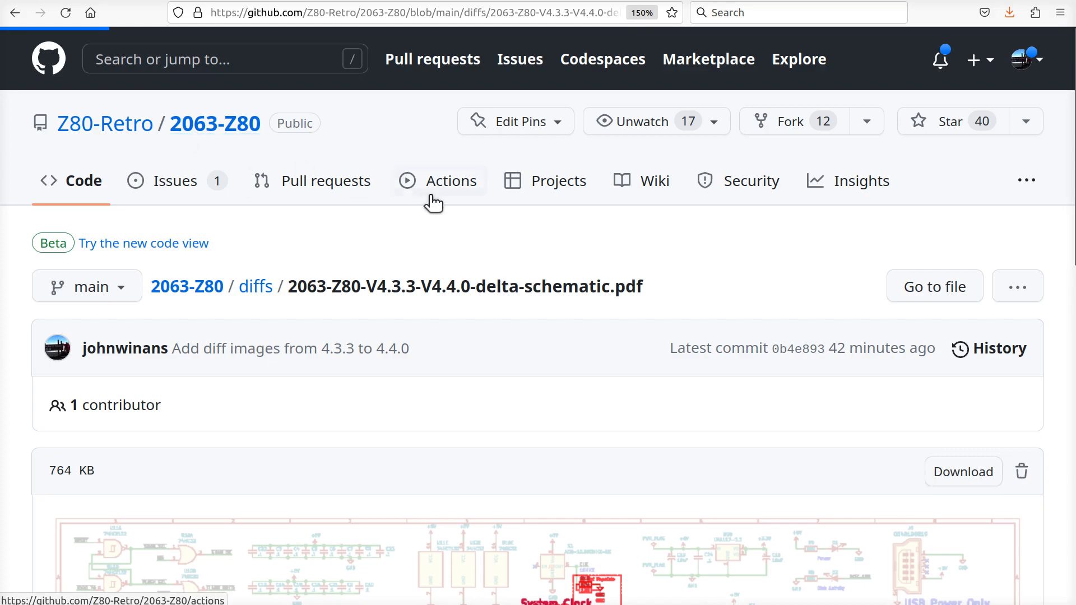
# Return to the 2063-Z80 front page and scroll to the 'PDF of the schematic' link.
pyautogui.click(213, 123)
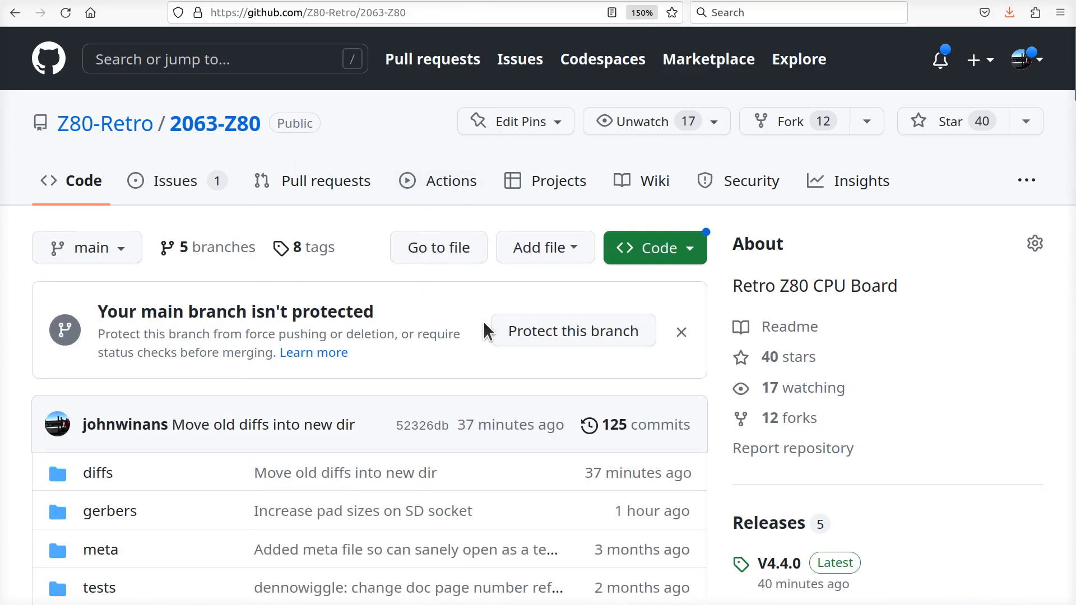
pyautogui.scroll(-3)
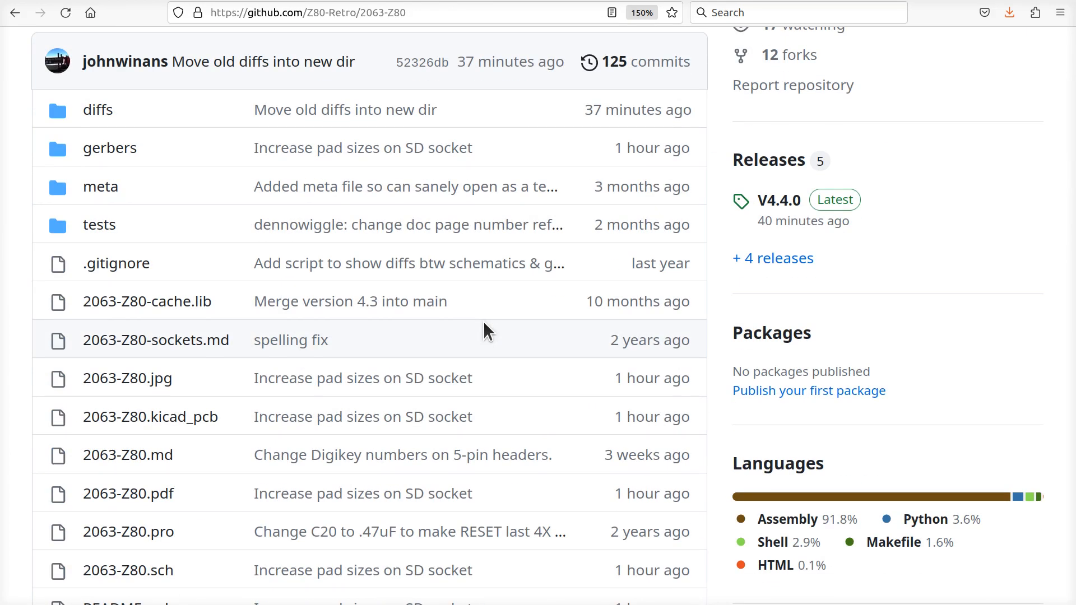
pyautogui.moveTo(501, 333)
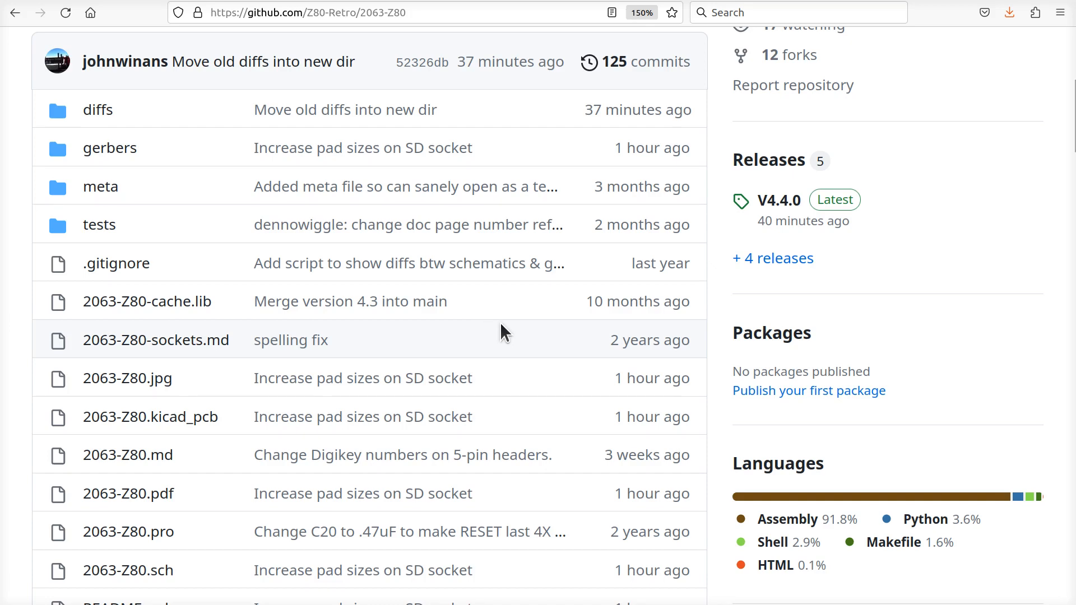
pyautogui.moveTo(496, 324)
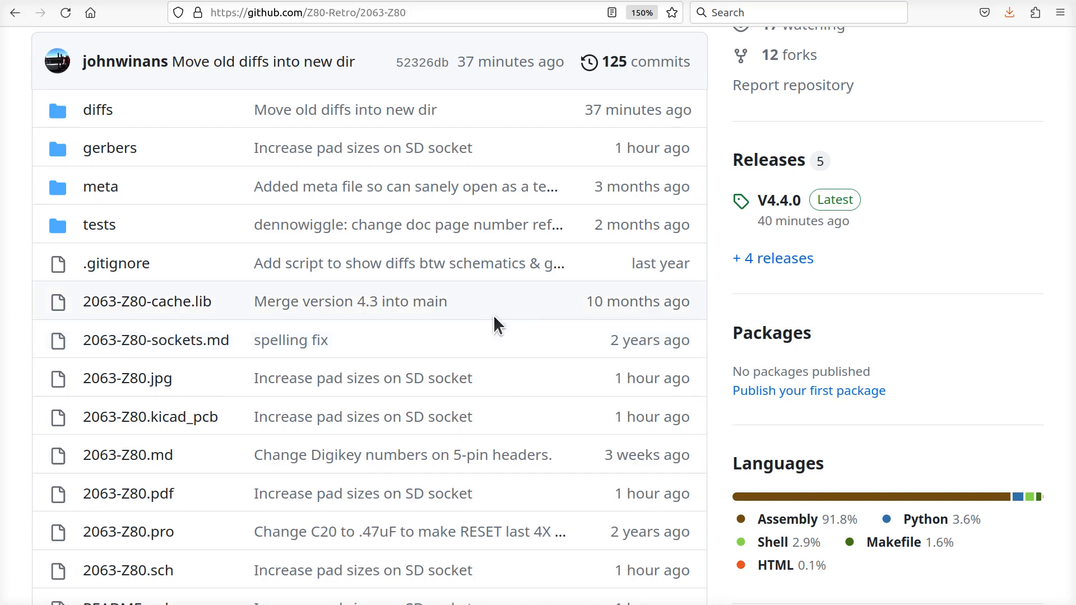
pyautogui.moveTo(401, 319)
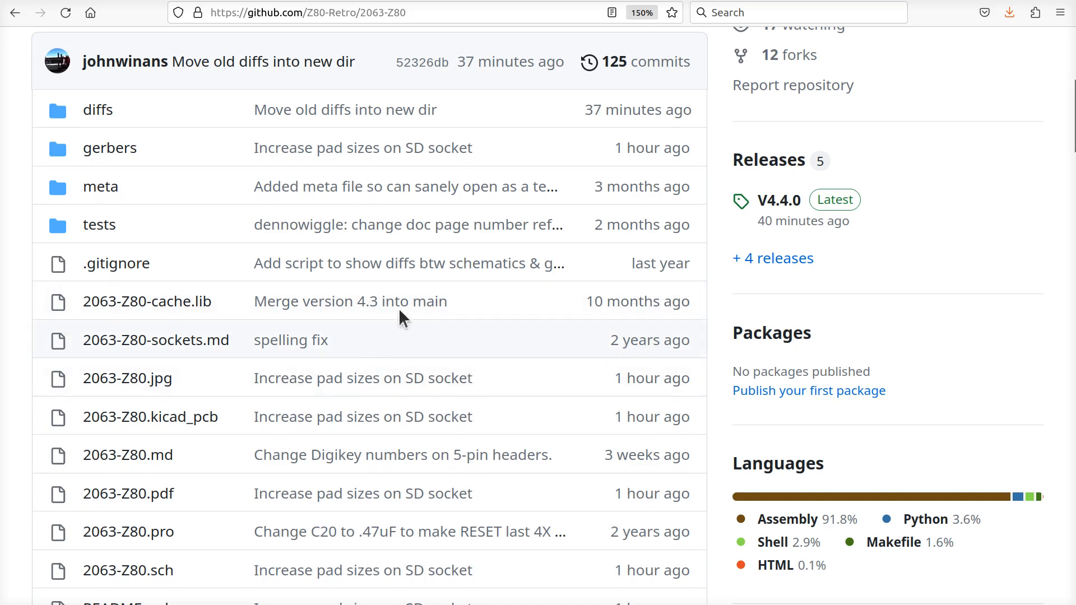
pyautogui.moveTo(426, 381)
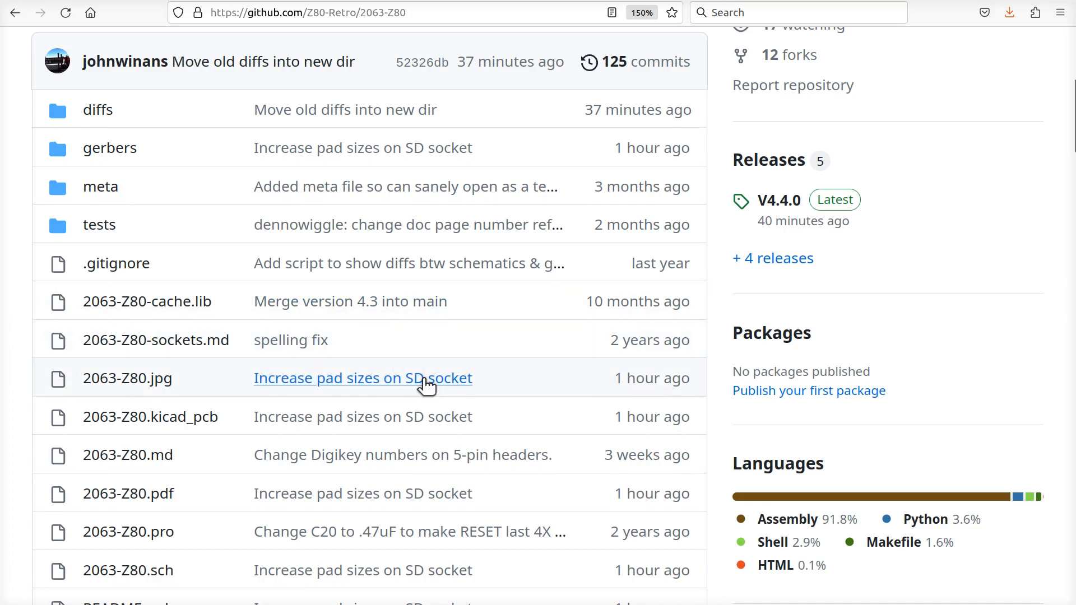
pyautogui.scroll(-3)
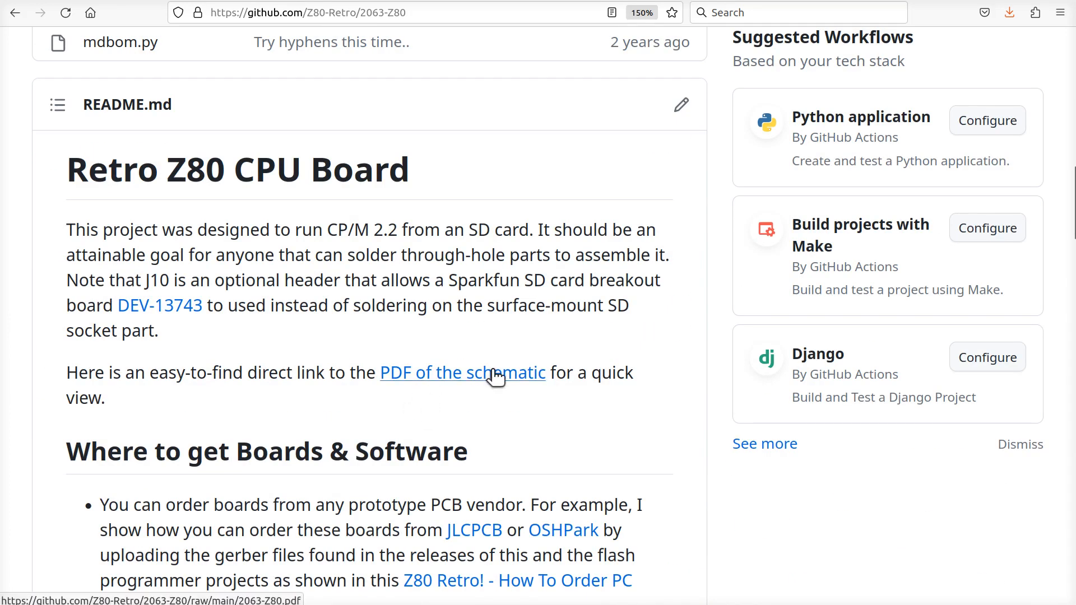
# Open the latest schematic PDF and pan to the Rev 4.4.0 title block.
pyautogui.click(462, 373)
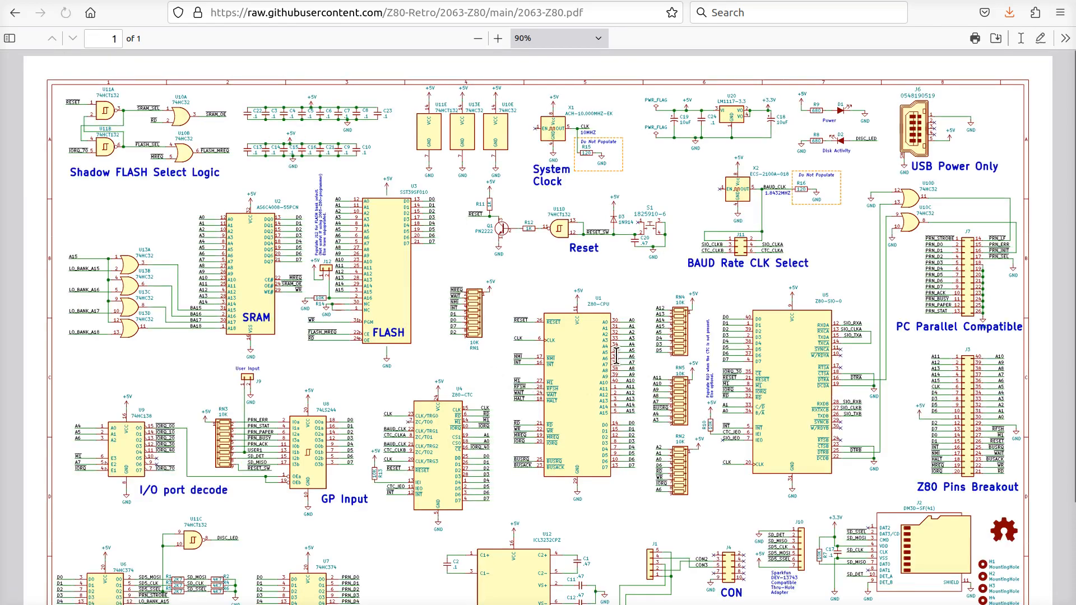
pyautogui.scroll(-3)
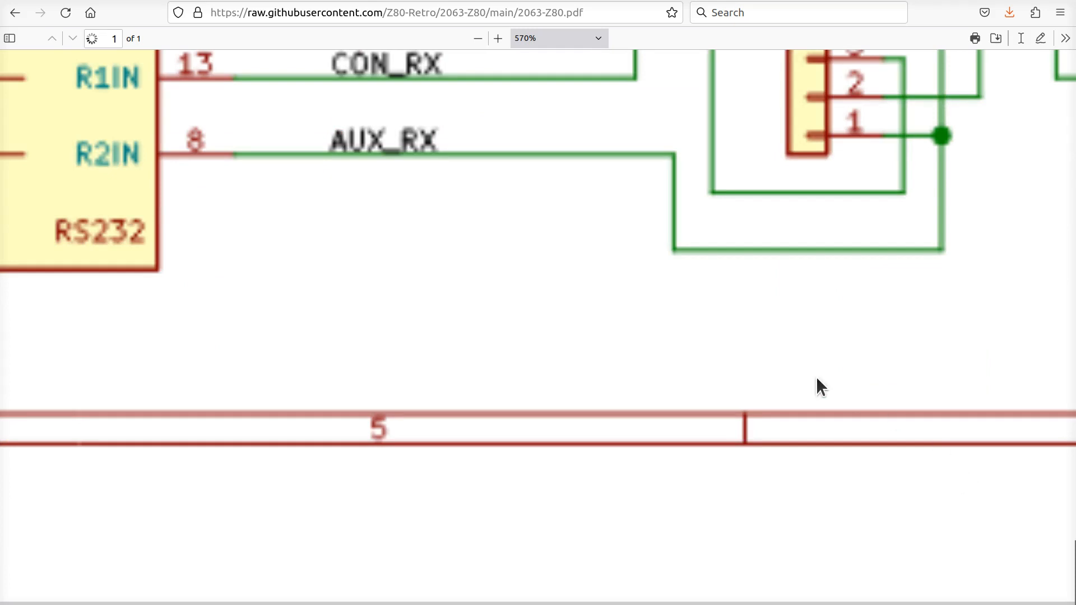
pyautogui.hscroll(3)
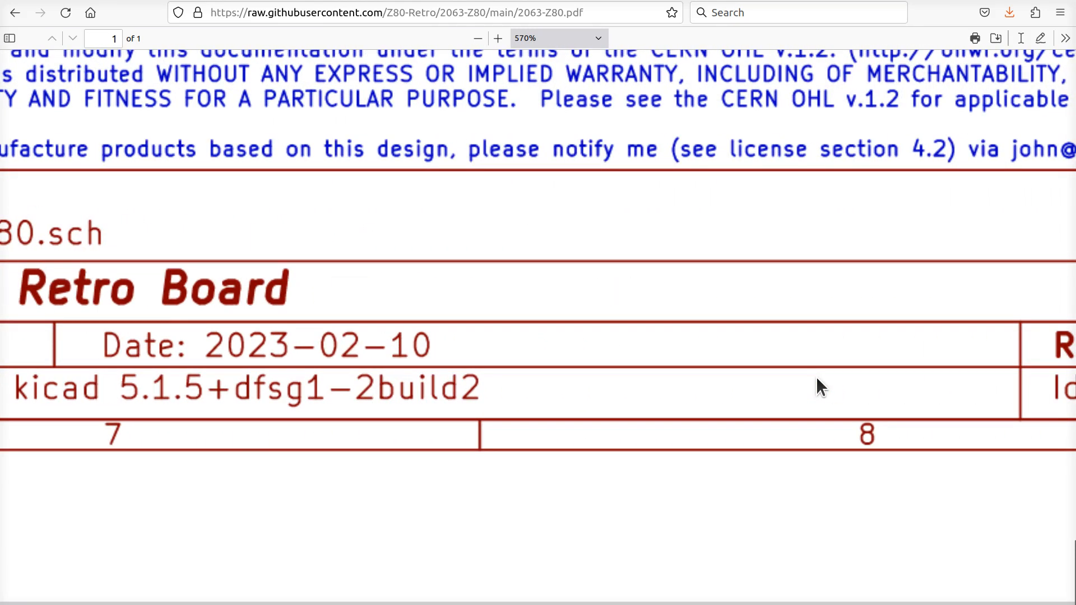
pyautogui.hscroll(3)
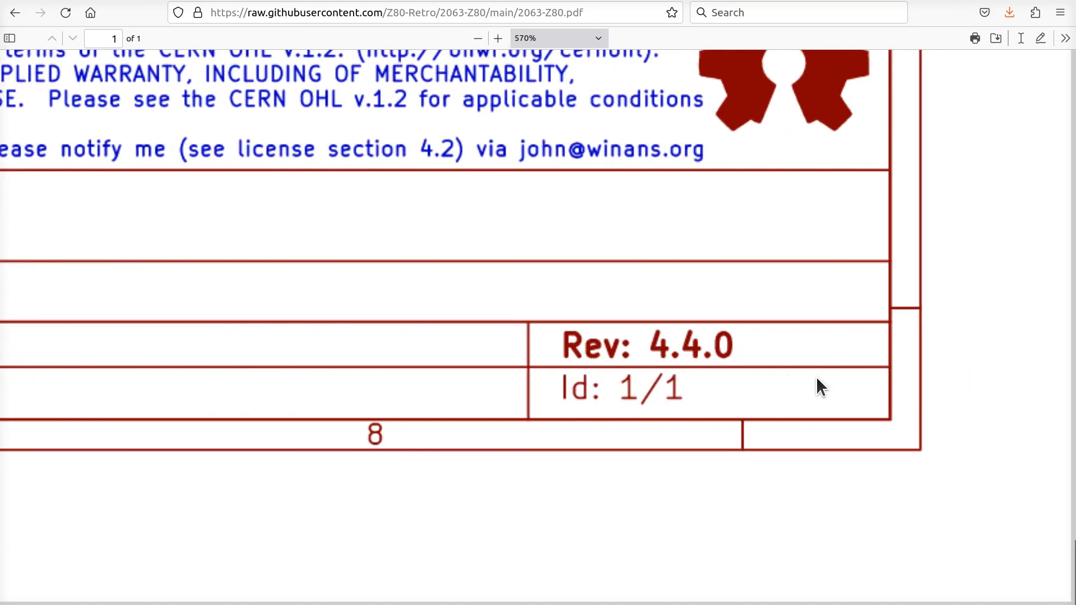
pyautogui.moveTo(690, 334)
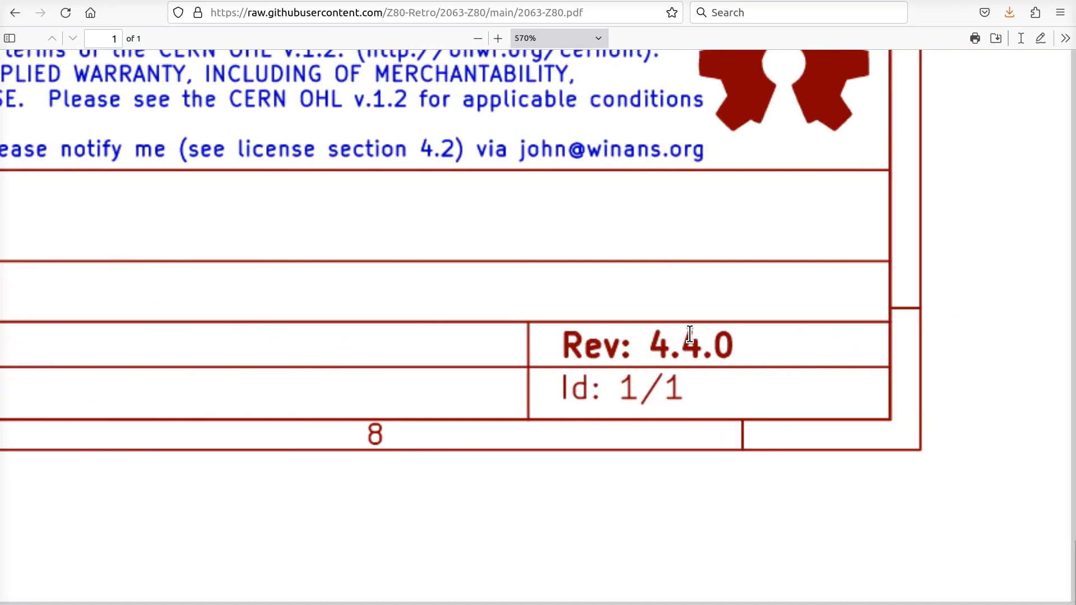
pyautogui.moveTo(669, 381)
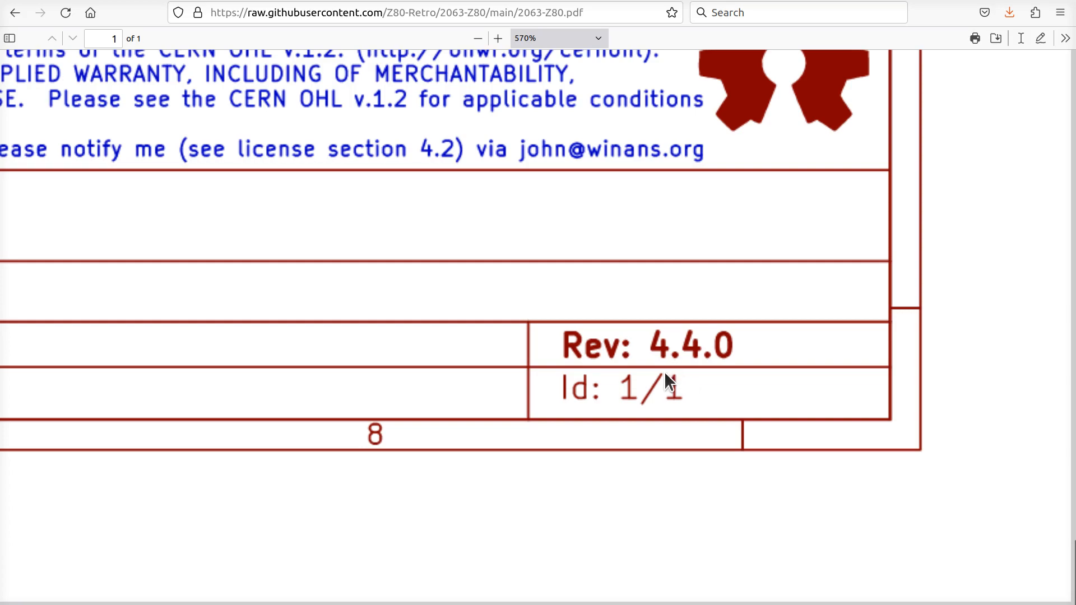
# Zoom out to bring the clock circuits with the BAUD Rate CLK Select into view.
pyautogui.click(478, 37)
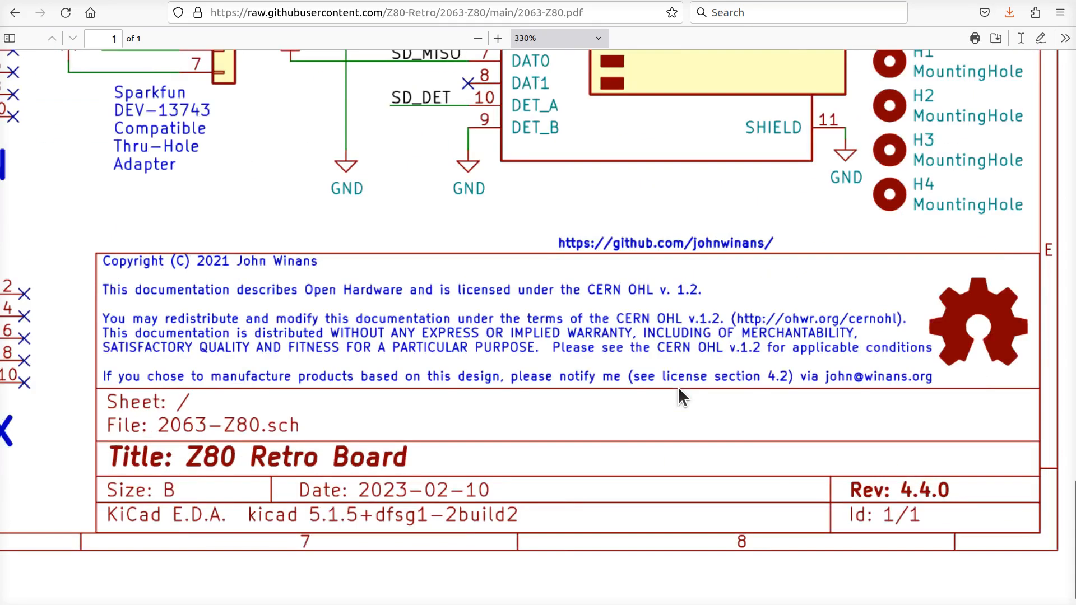
pyautogui.click(477, 37)
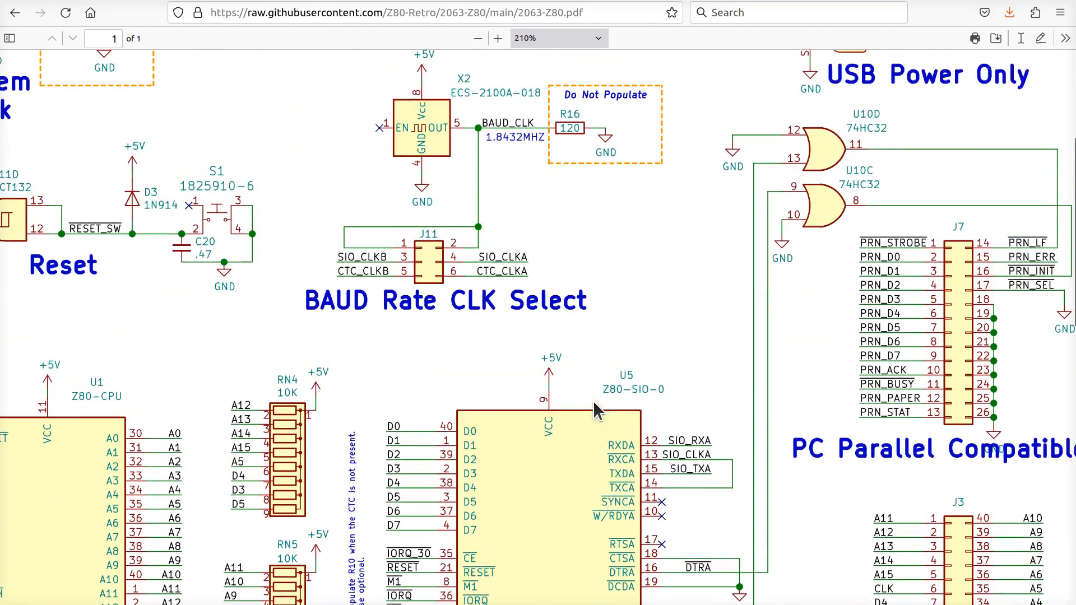
pyautogui.scroll(3)
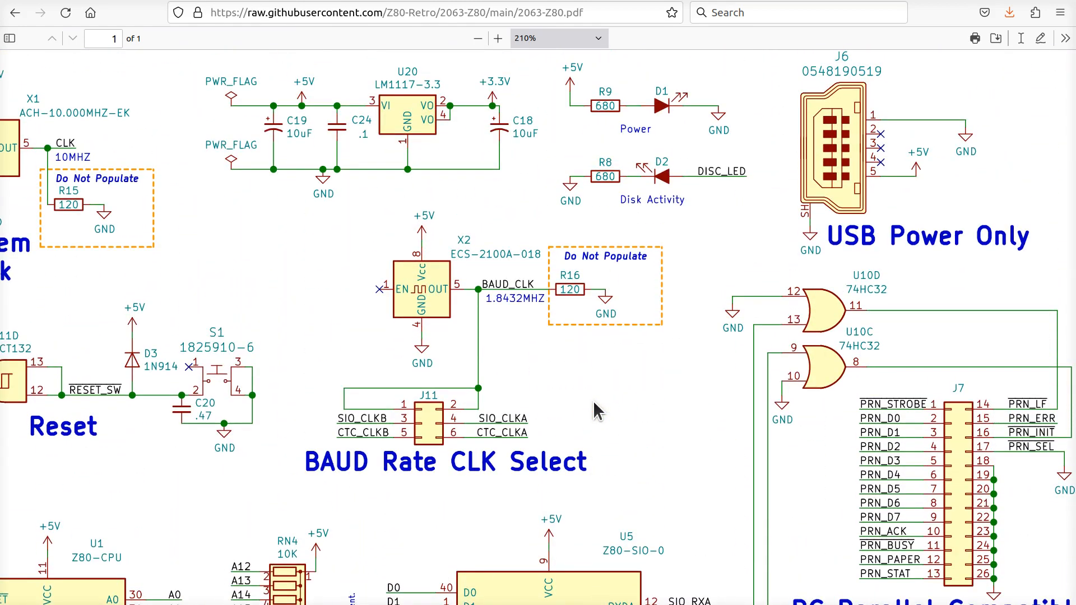
pyautogui.moveTo(371, 349)
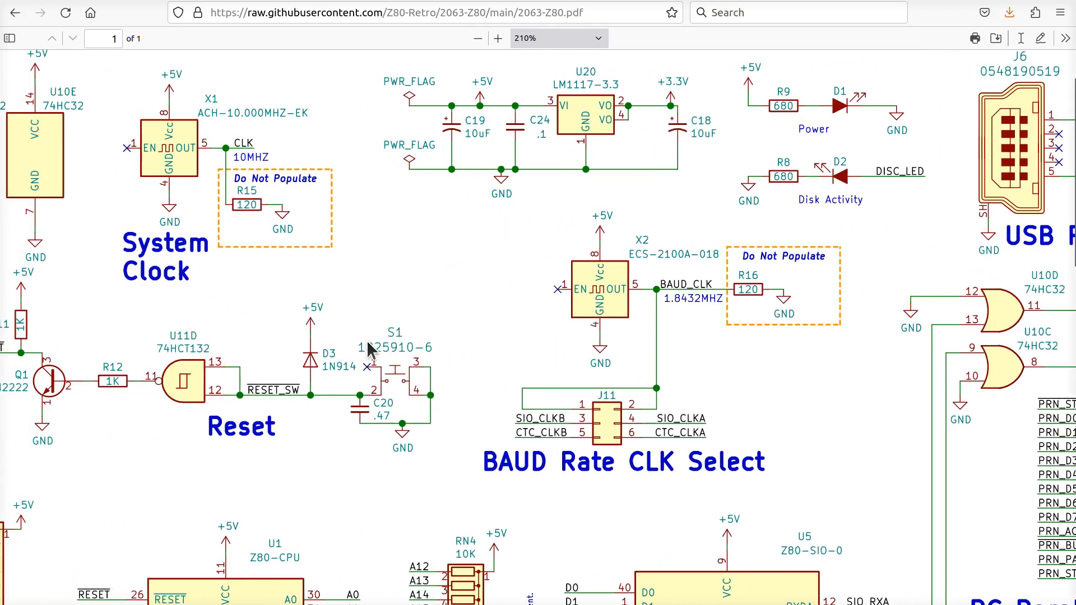
pyautogui.moveTo(268, 181)
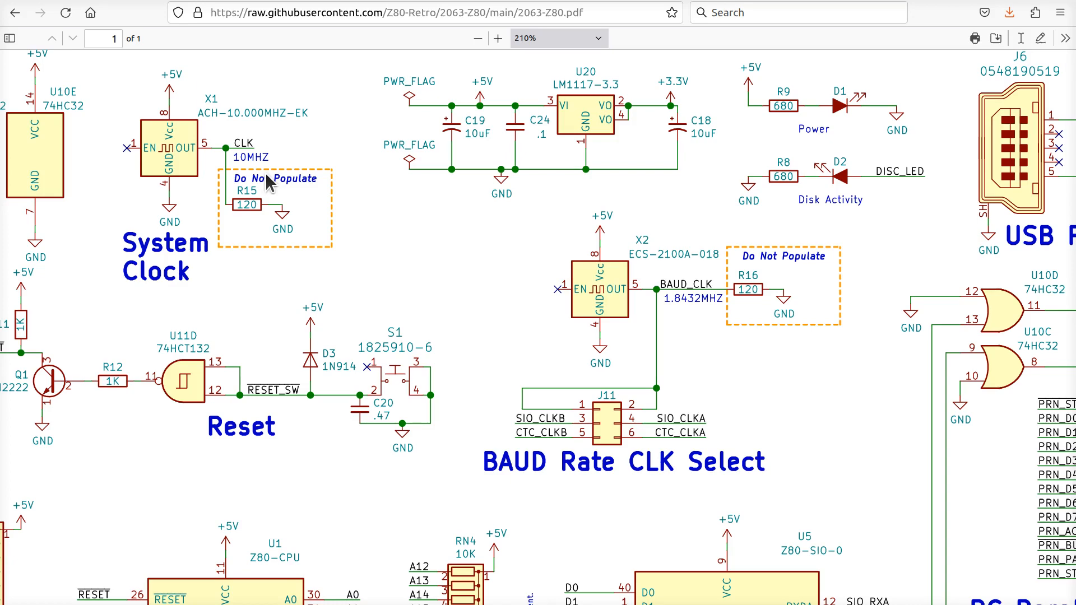
pyautogui.moveTo(566, 256)
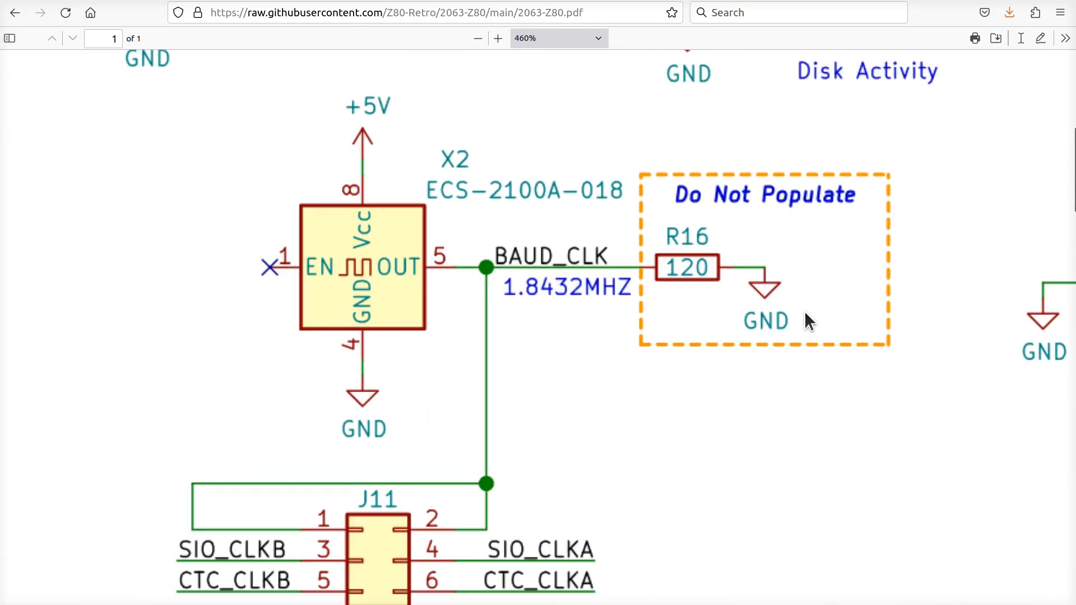
pyautogui.moveTo(881, 199)
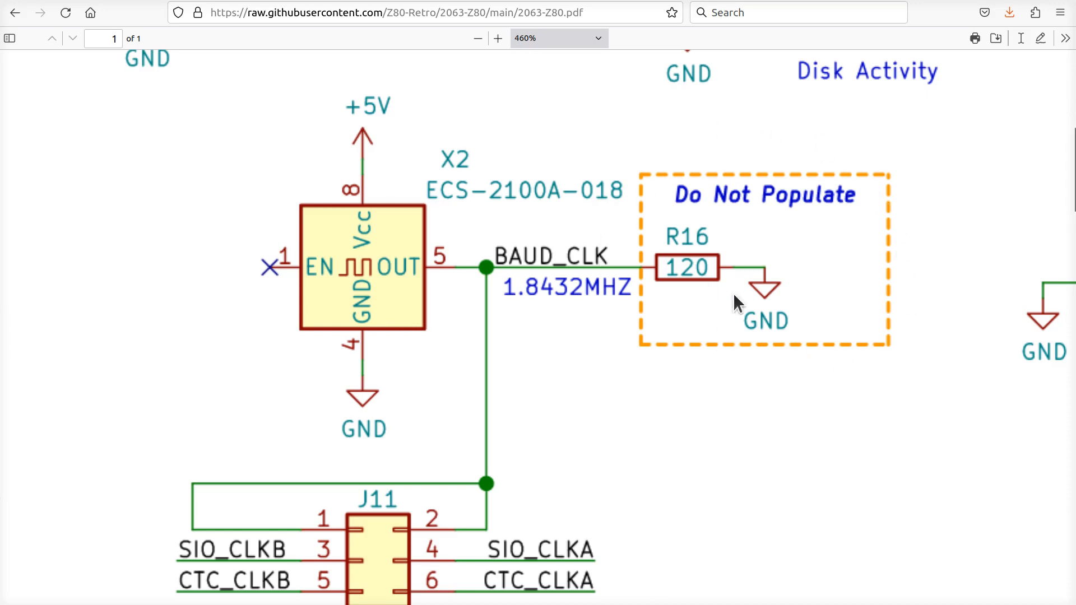
pyautogui.moveTo(717, 284)
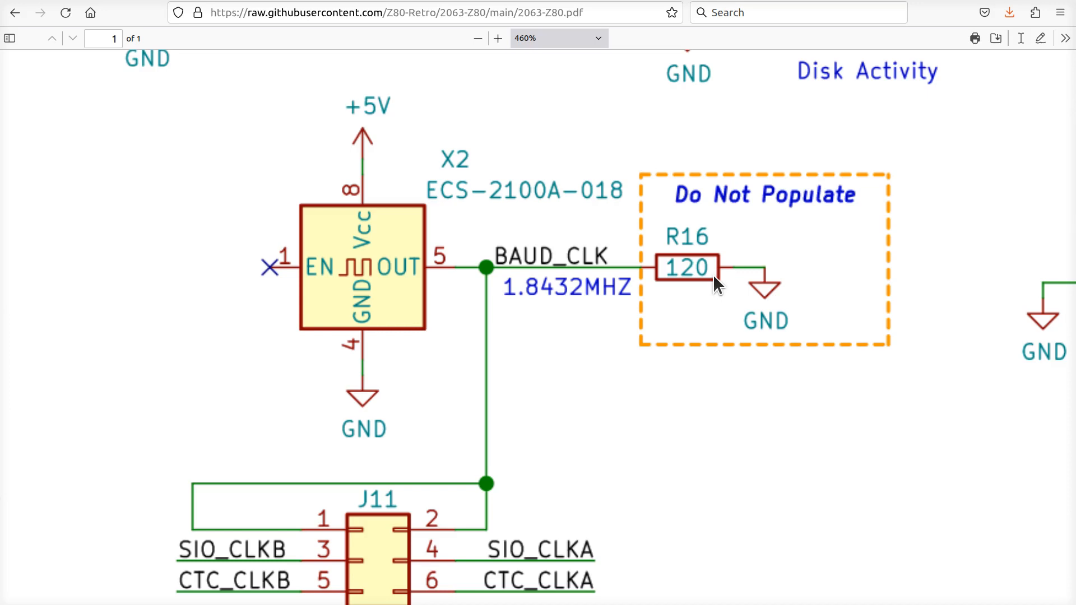
# Zoom to 410% on the System Clock section showing R15's Do Not Populate box.
pyautogui.click(478, 37)
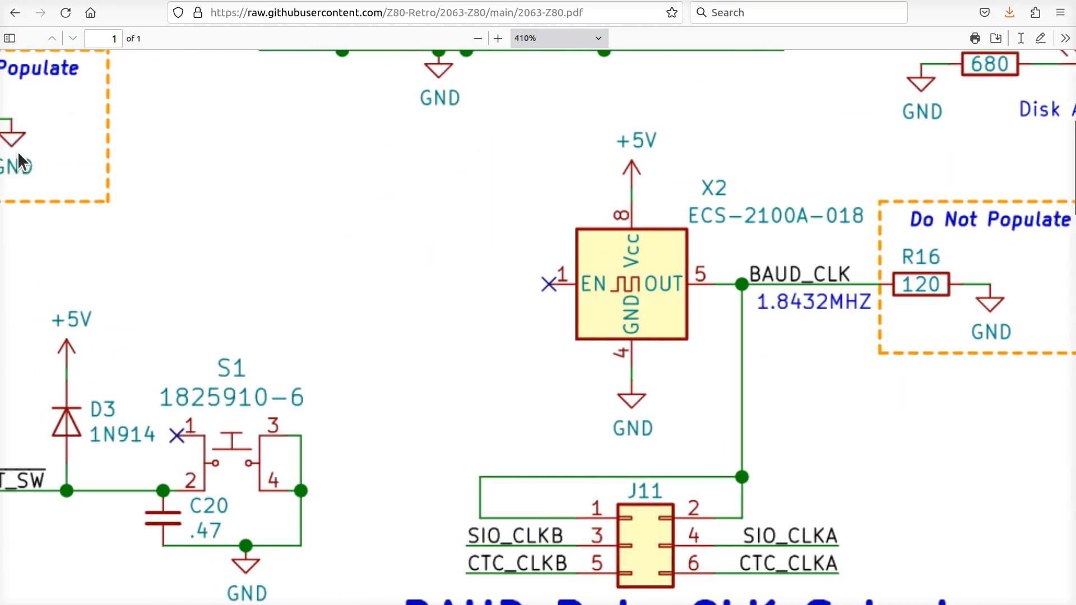
pyautogui.scroll(-3)
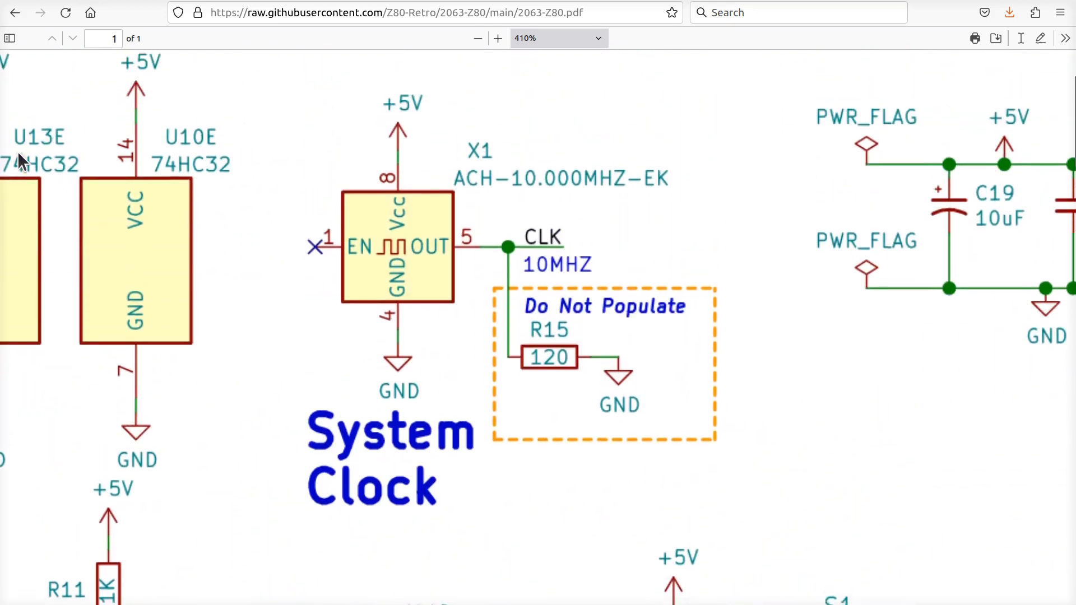
pyautogui.scroll(-3)
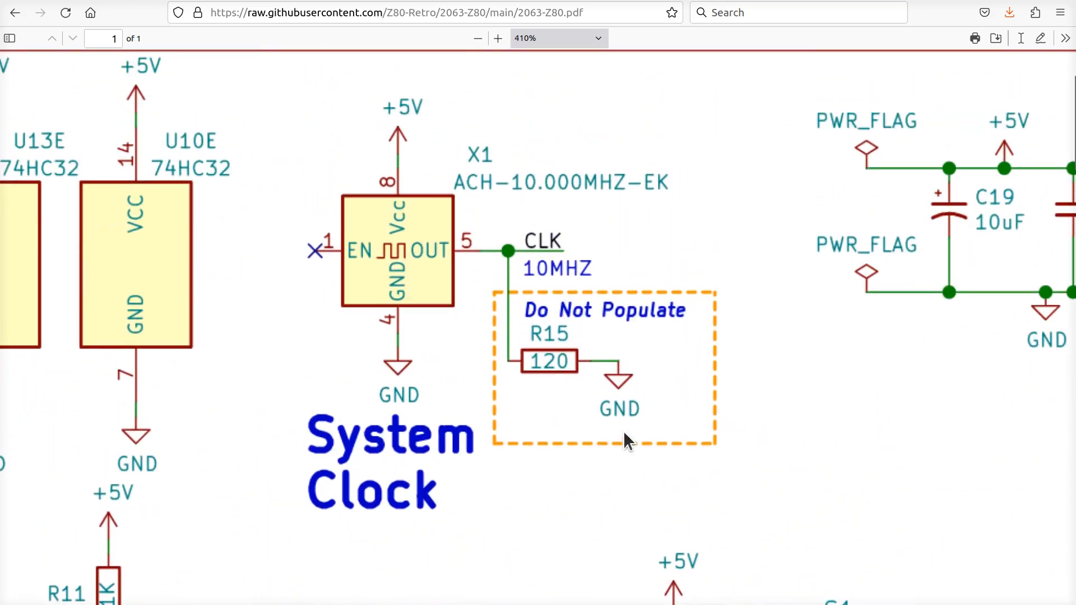
pyautogui.moveTo(625, 417)
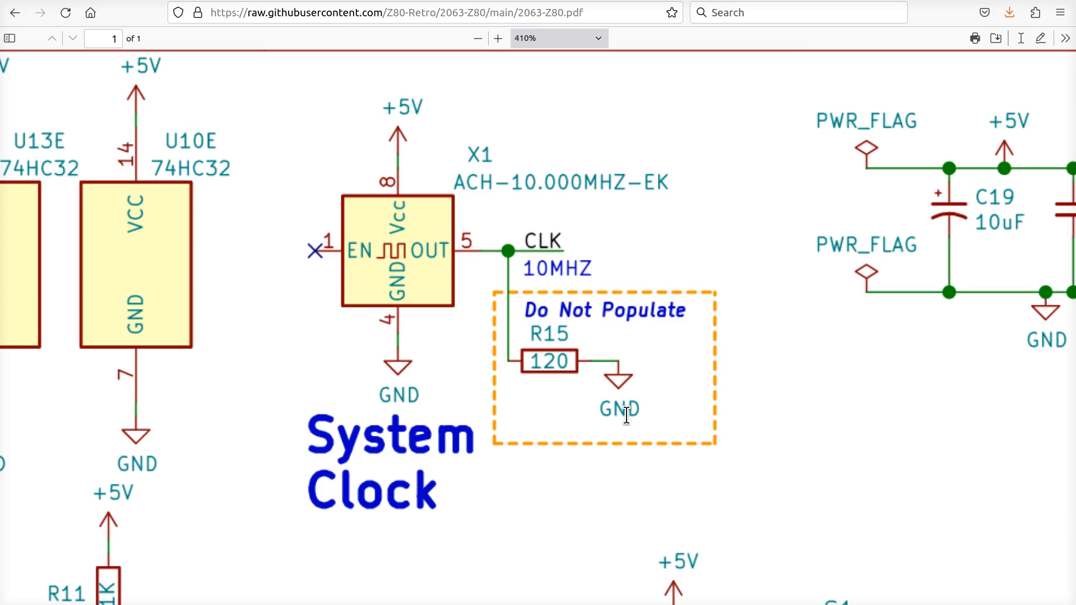
pyautogui.moveTo(596, 367)
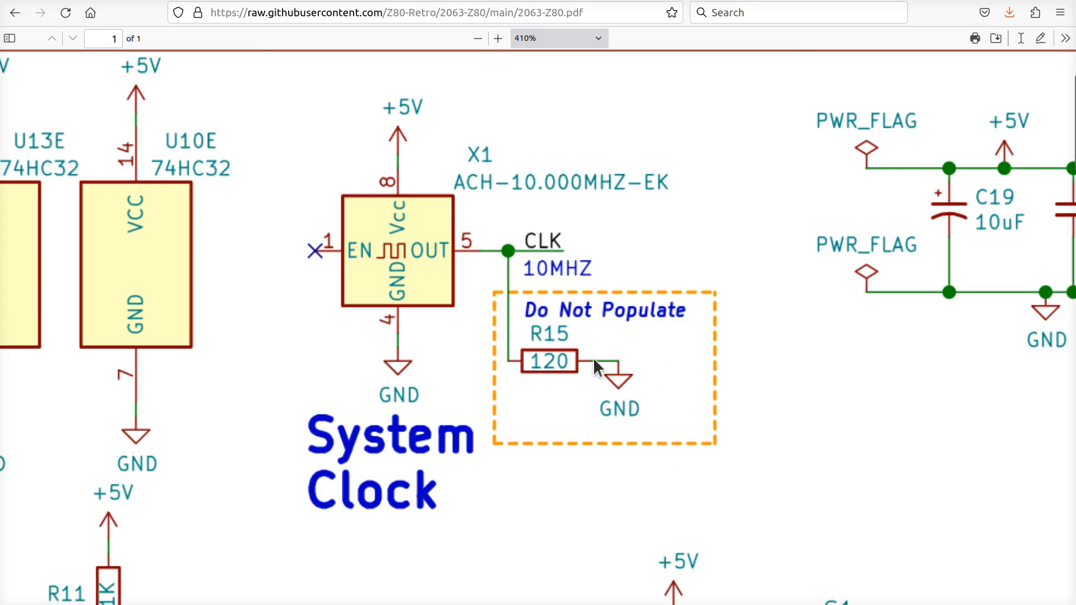
pyautogui.moveTo(653, 398)
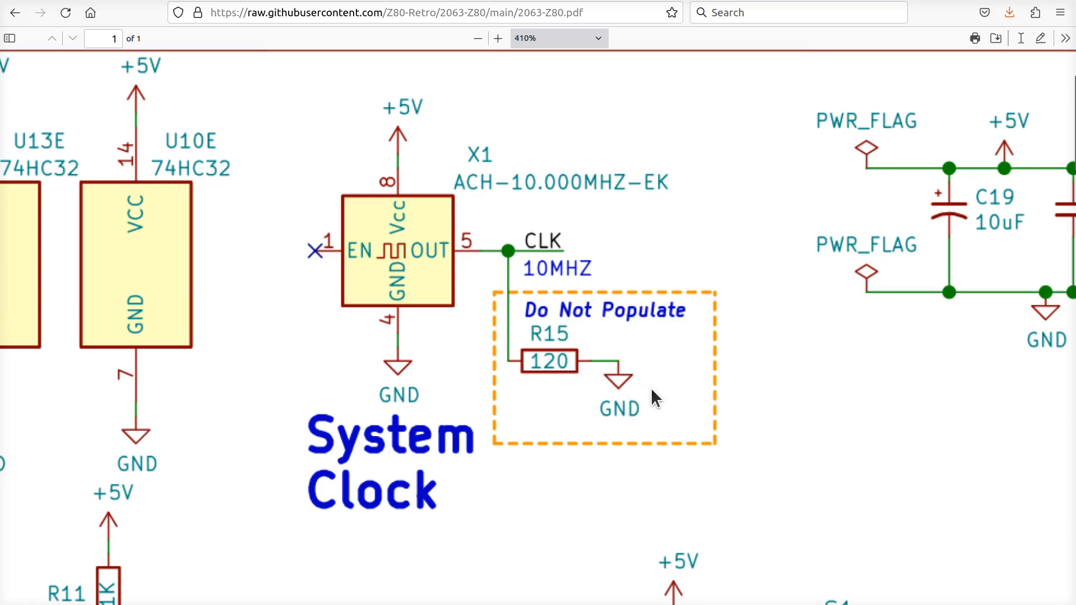
pyautogui.moveTo(602, 282)
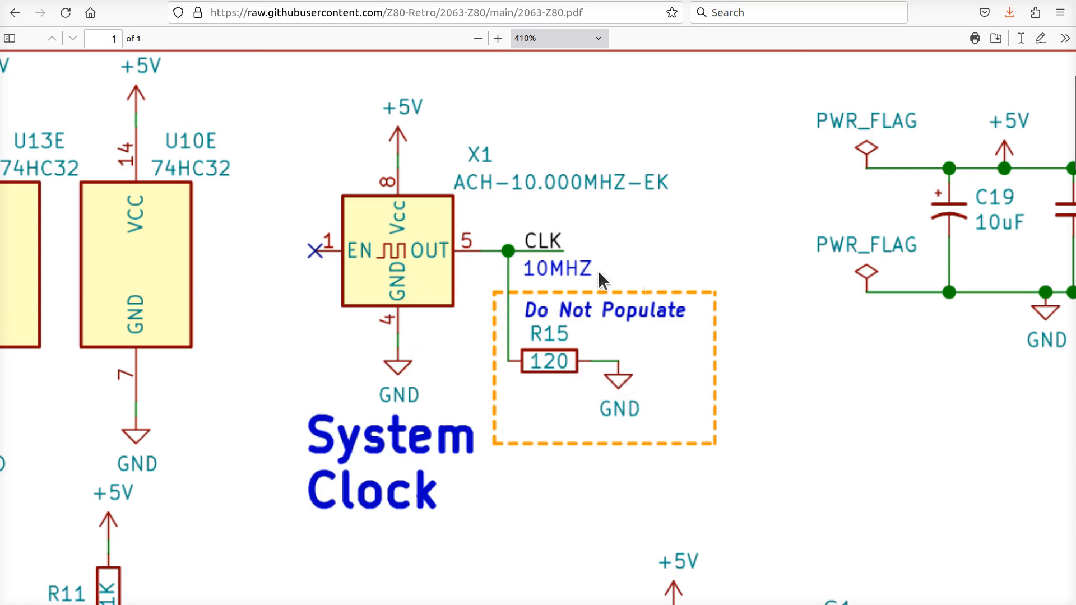
pyautogui.moveTo(592, 373)
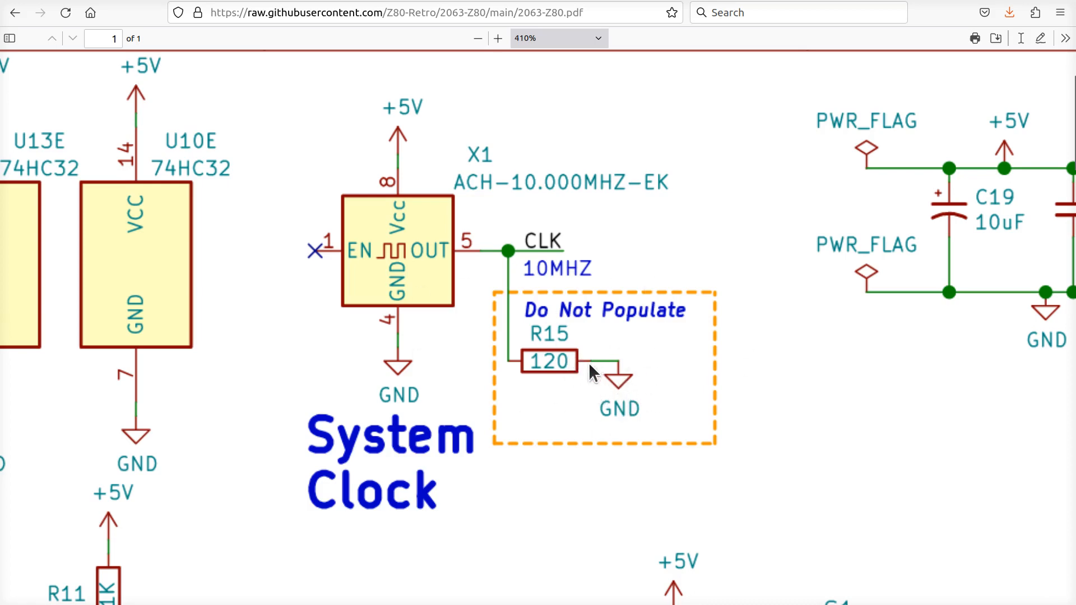
pyautogui.click(478, 38)
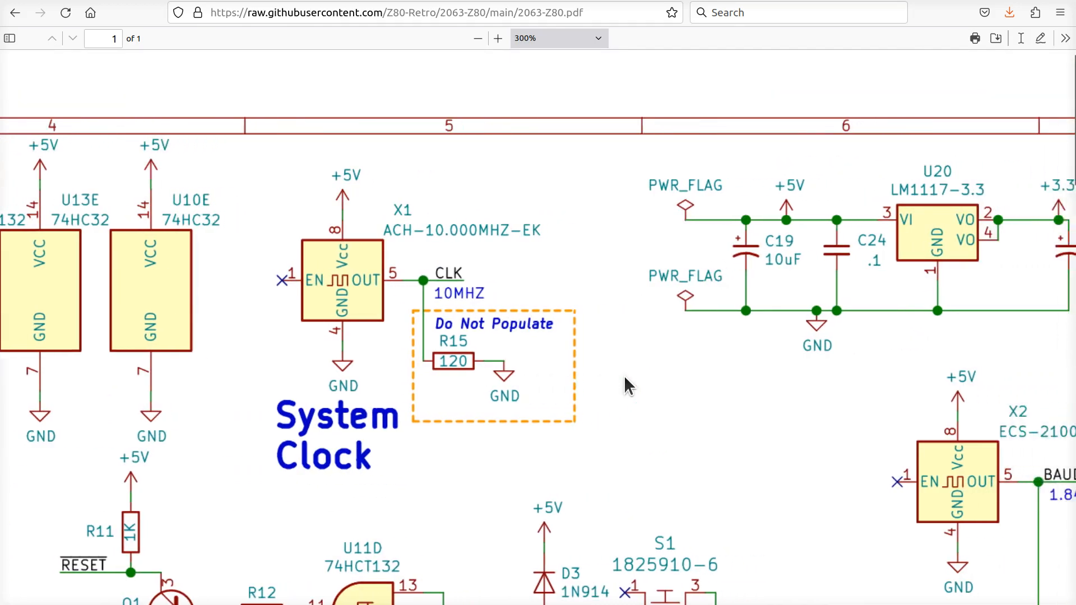
# Pan at 300% to show oscillators X1 and X2 with the R15 and R16 boxes.
pyautogui.hscroll(3)
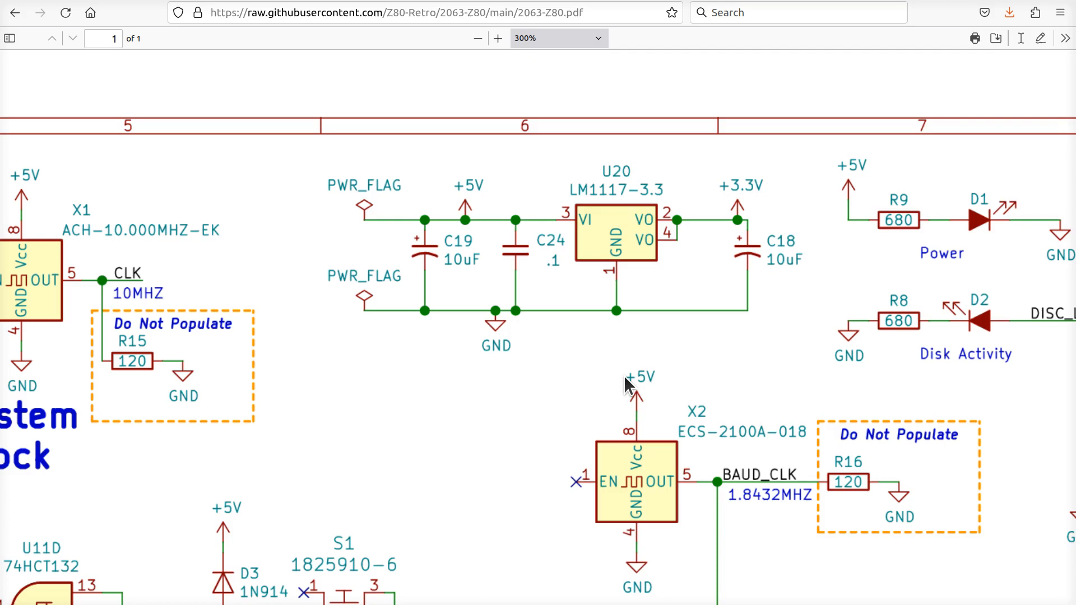
pyautogui.moveTo(779, 464)
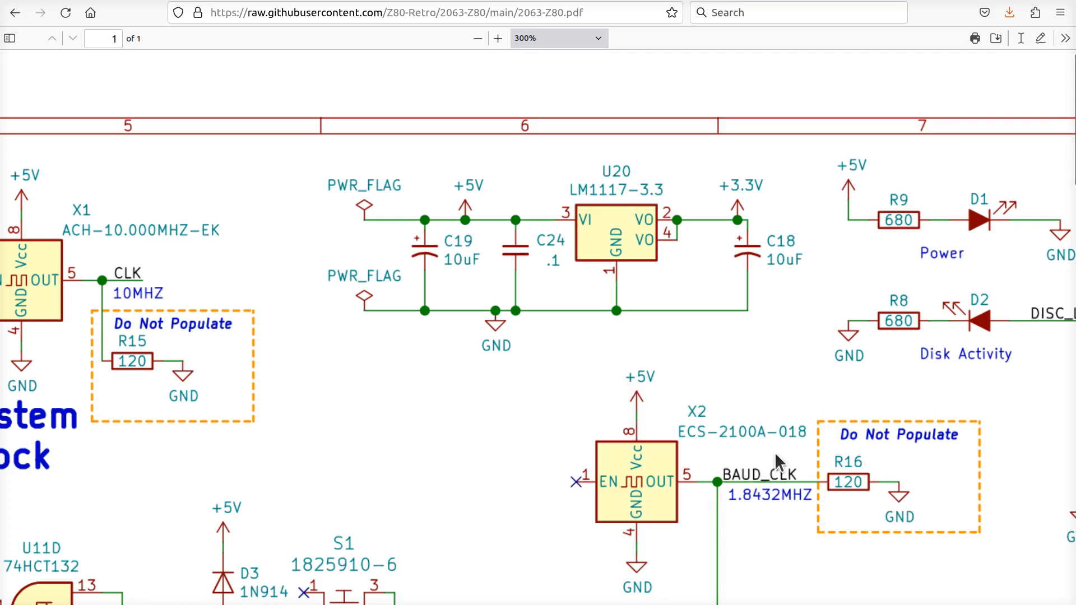
pyautogui.scroll(-3)
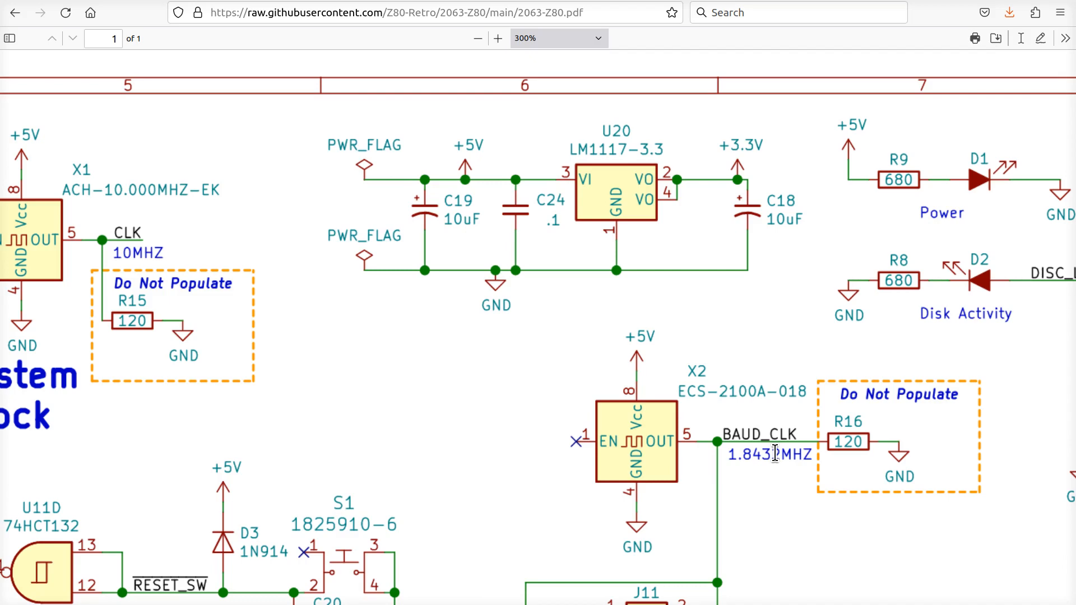
pyautogui.moveTo(685, 457)
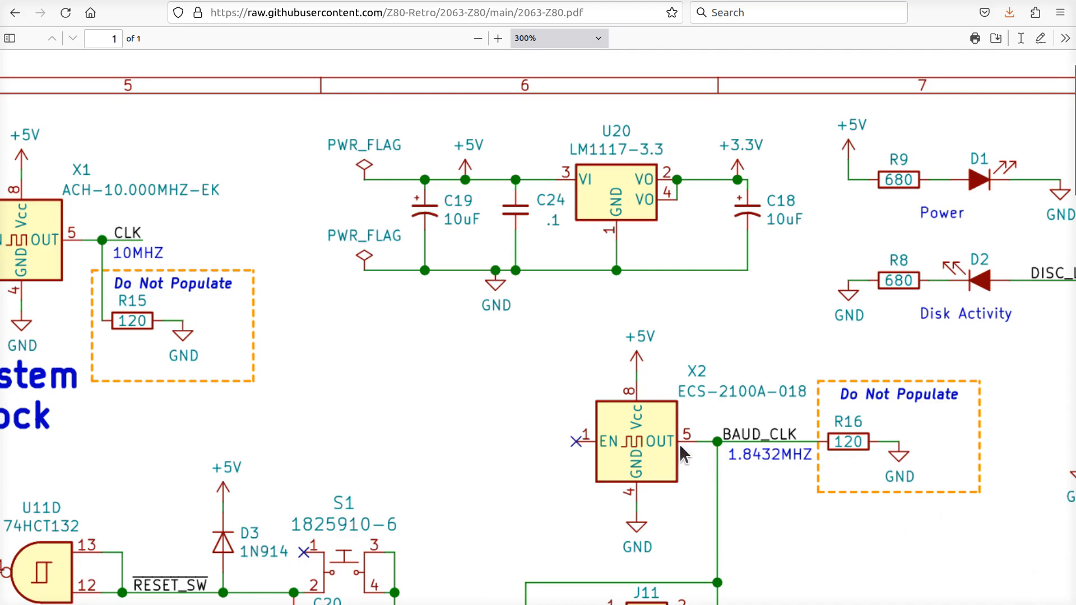
pyautogui.moveTo(659, 420)
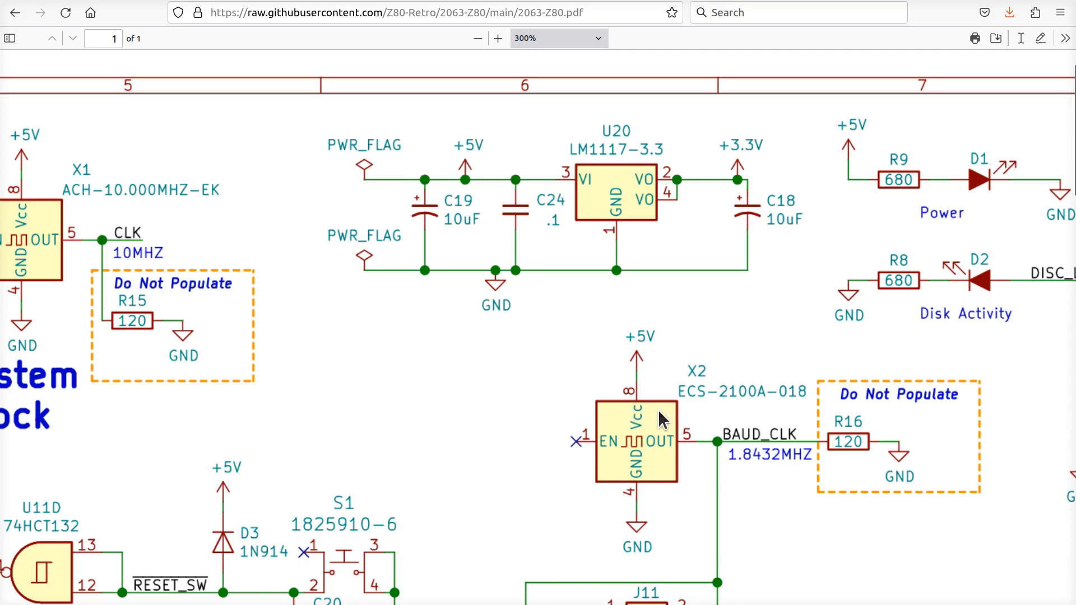
pyautogui.moveTo(752, 425)
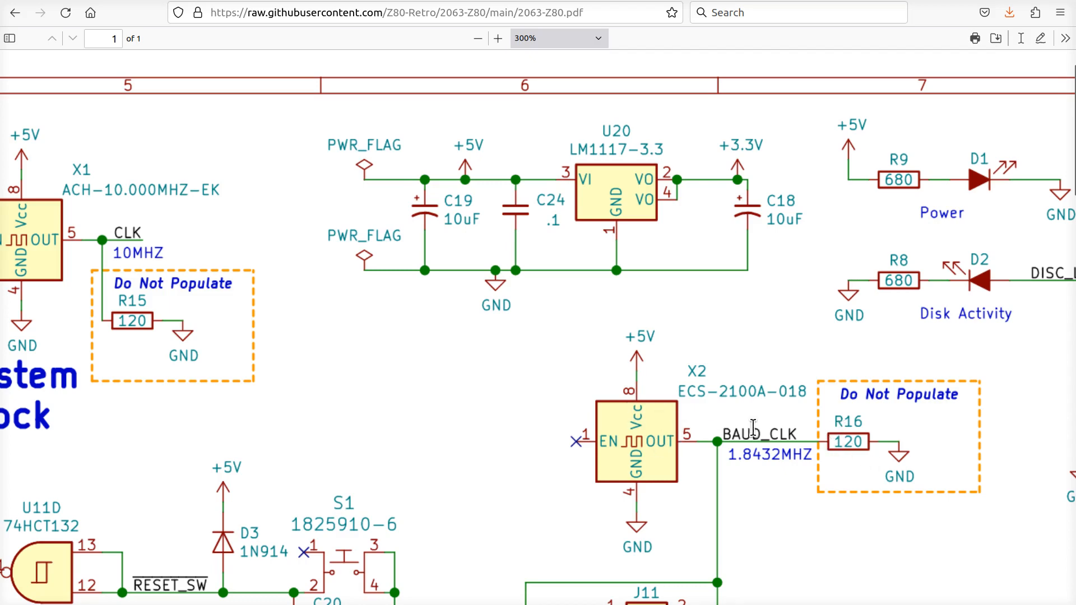
pyautogui.moveTo(99, 239)
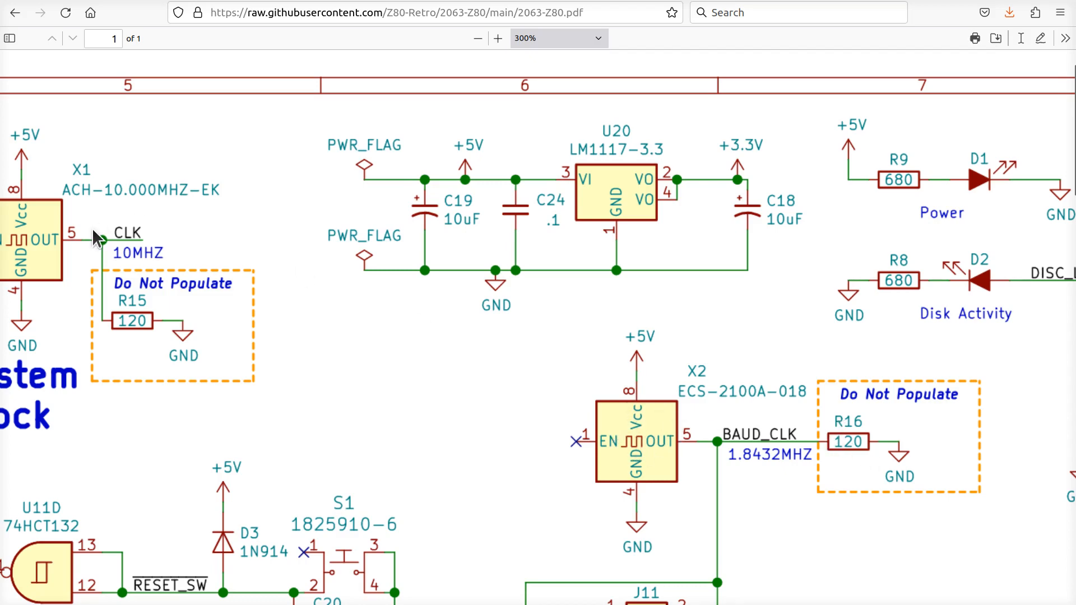
pyautogui.moveTo(163, 324)
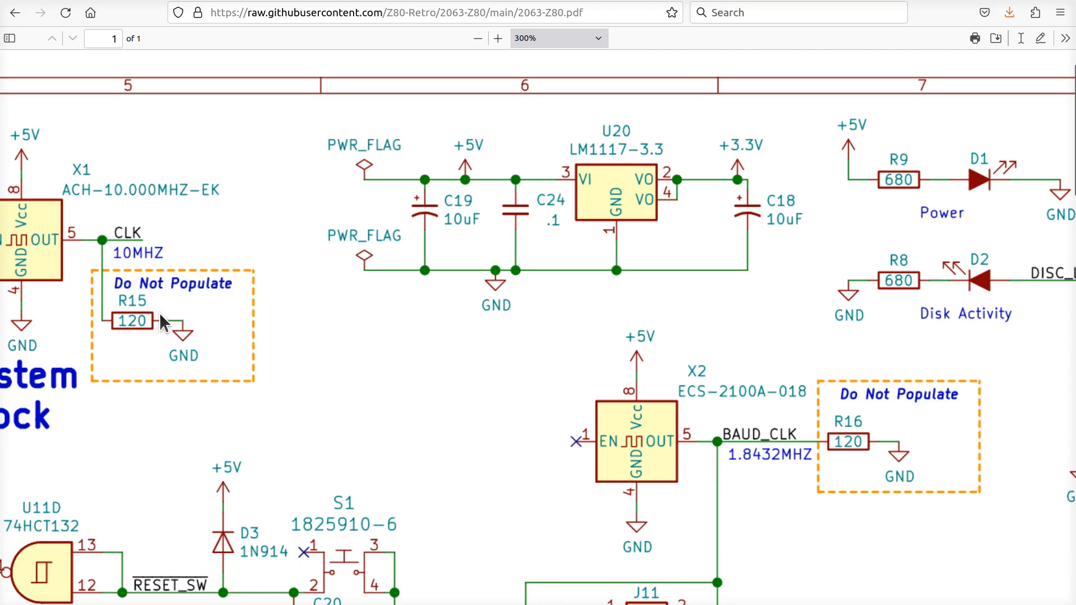
pyautogui.moveTo(364, 385)
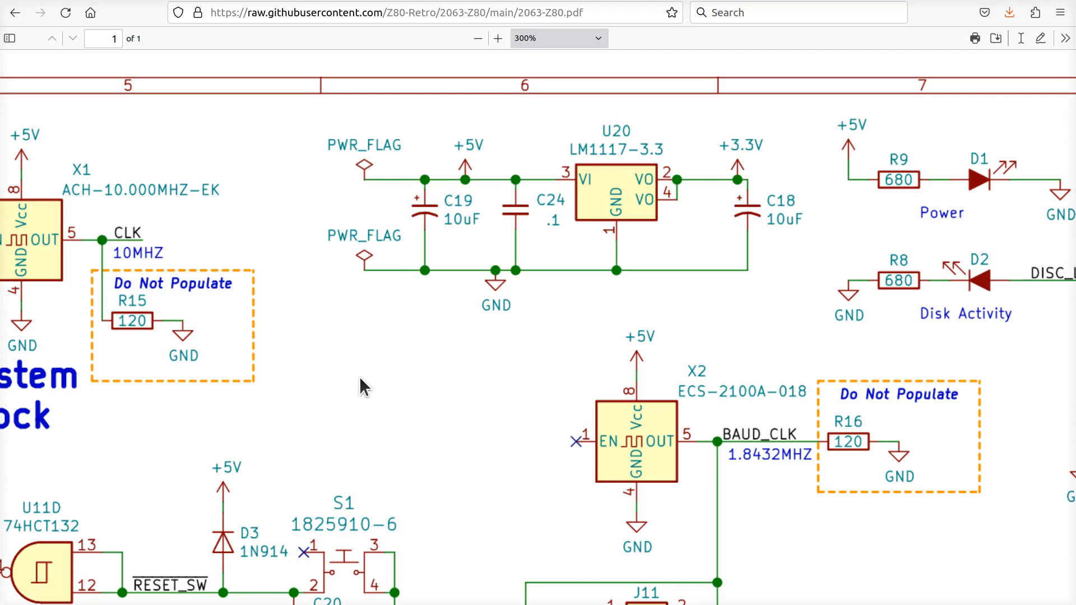
pyautogui.moveTo(853, 472)
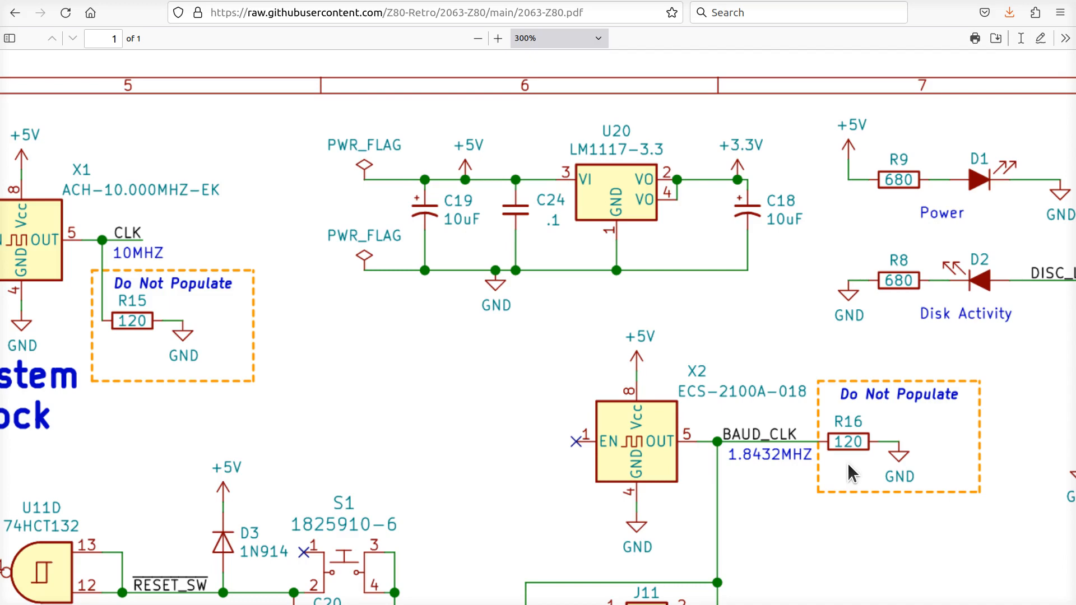
pyautogui.moveTo(824, 464)
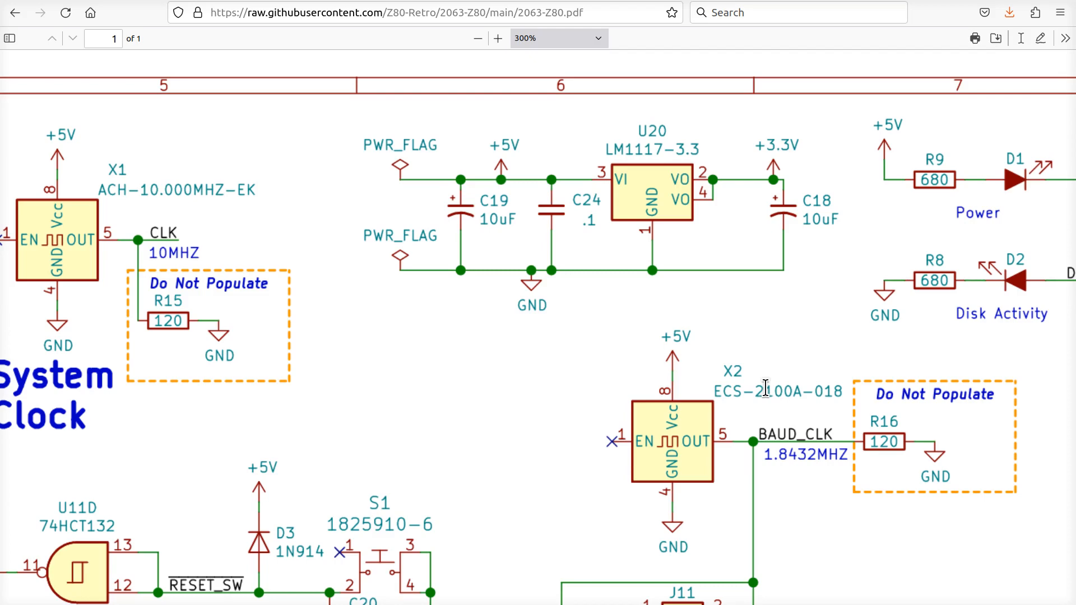
pyautogui.moveTo(816, 384)
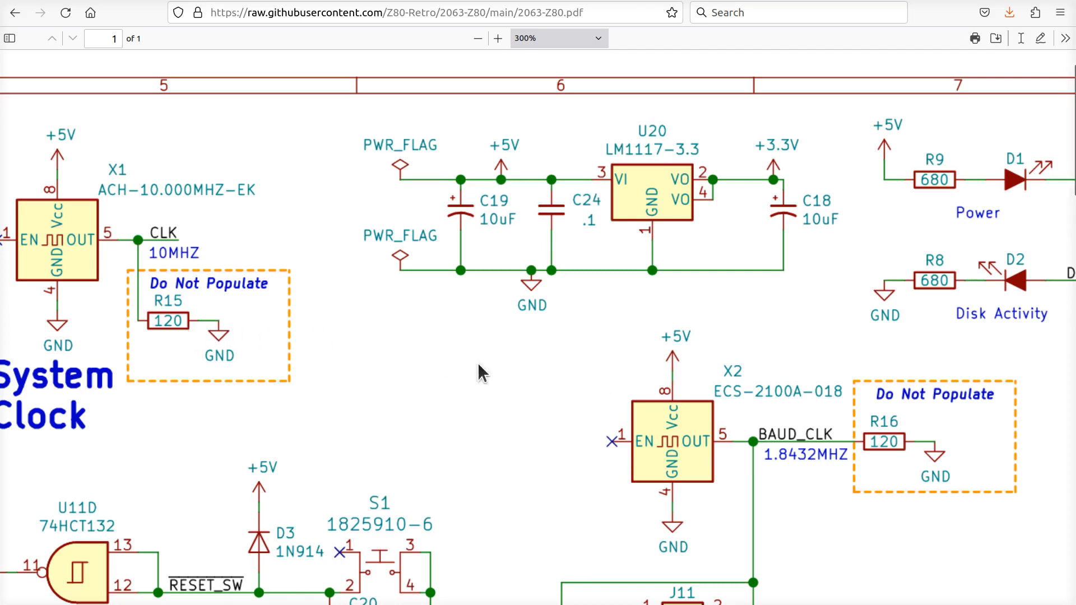
pyautogui.moveTo(405, 386)
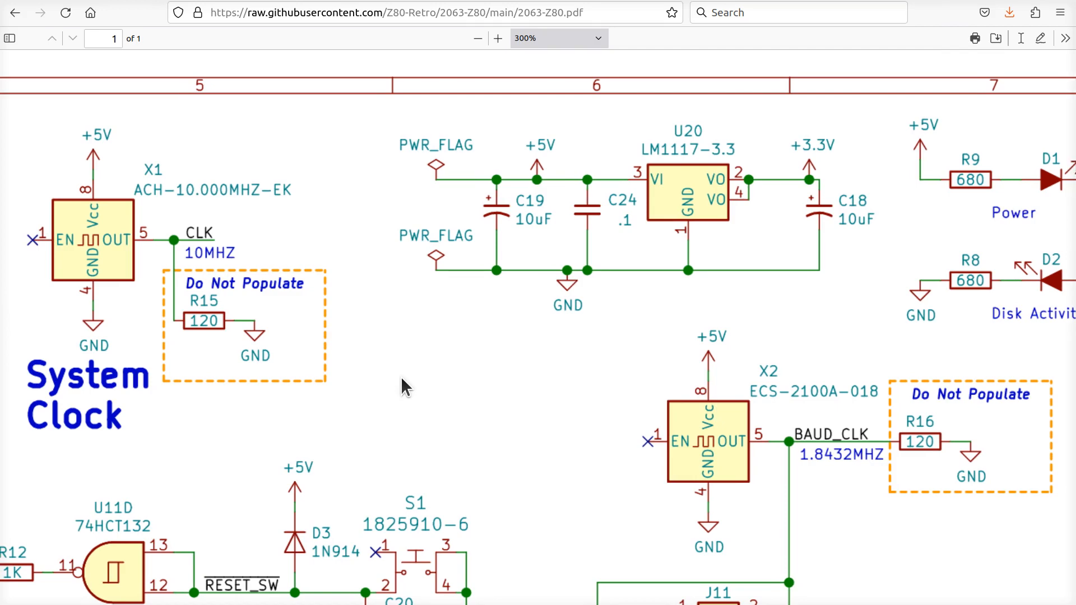
pyautogui.moveTo(898, 472)
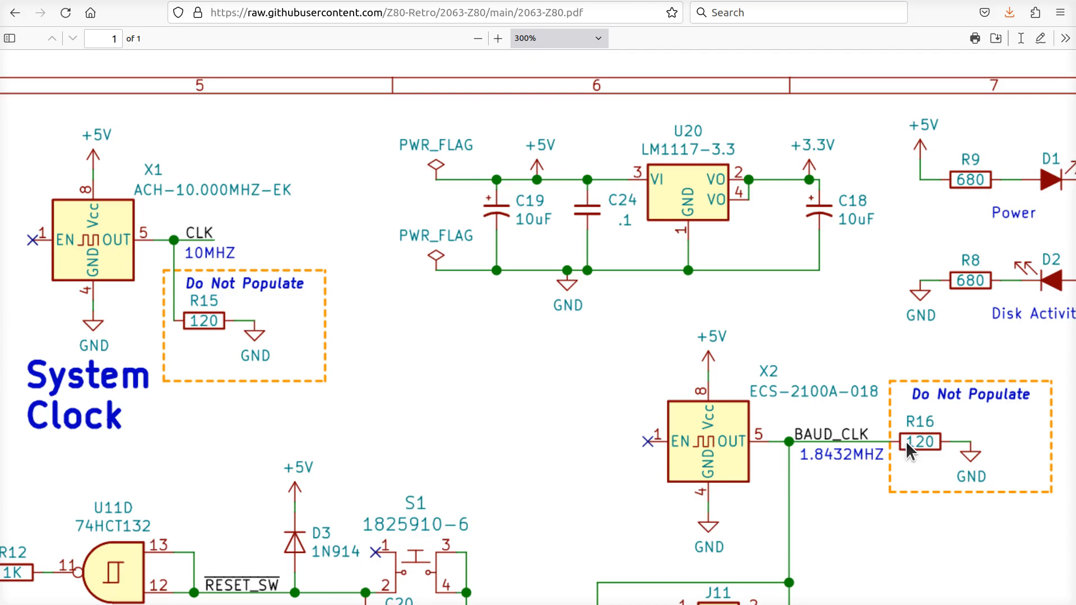
pyautogui.moveTo(814, 446)
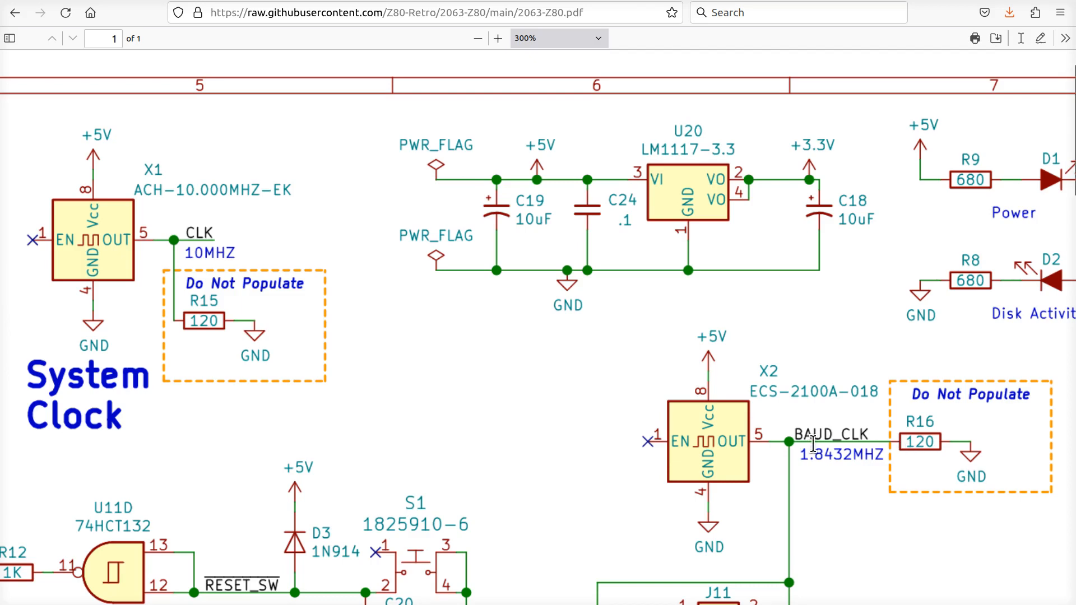
pyautogui.moveTo(357, 367)
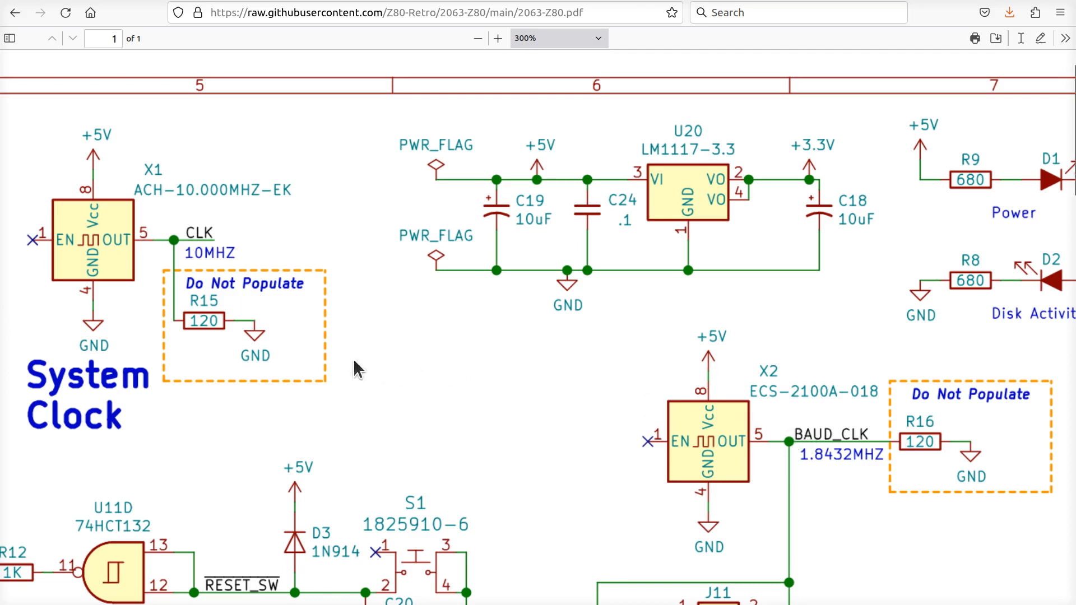
pyautogui.moveTo(333, 347)
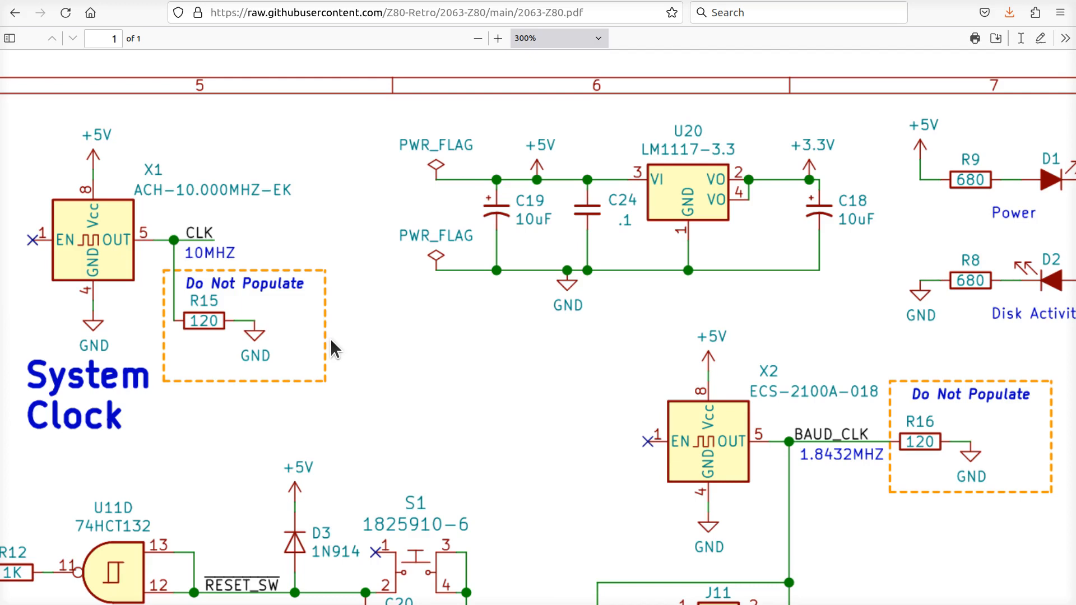
pyautogui.moveTo(419, 309)
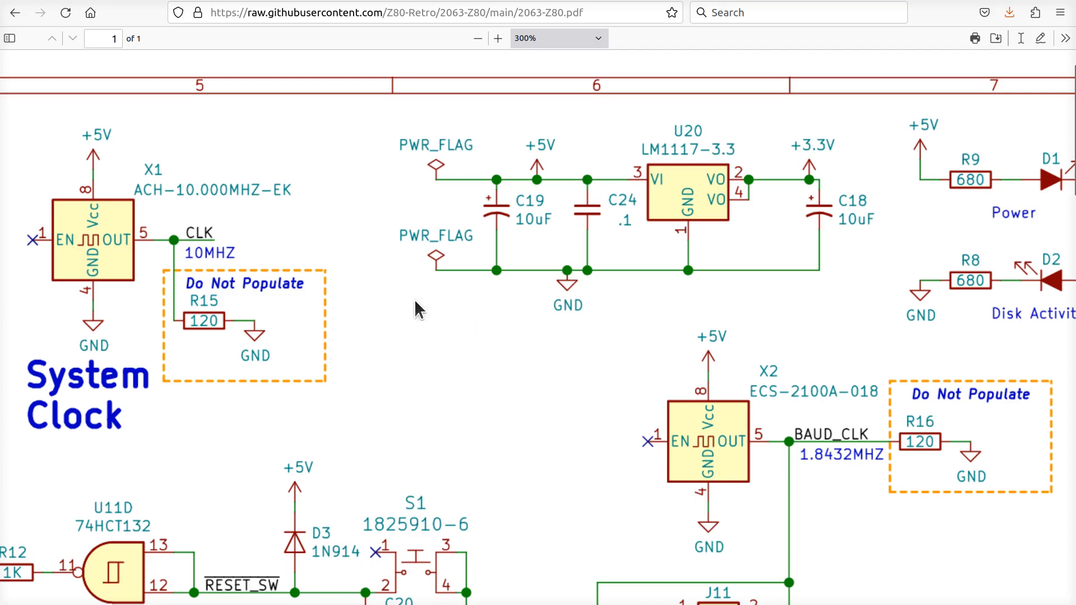
pyautogui.moveTo(15, 12)
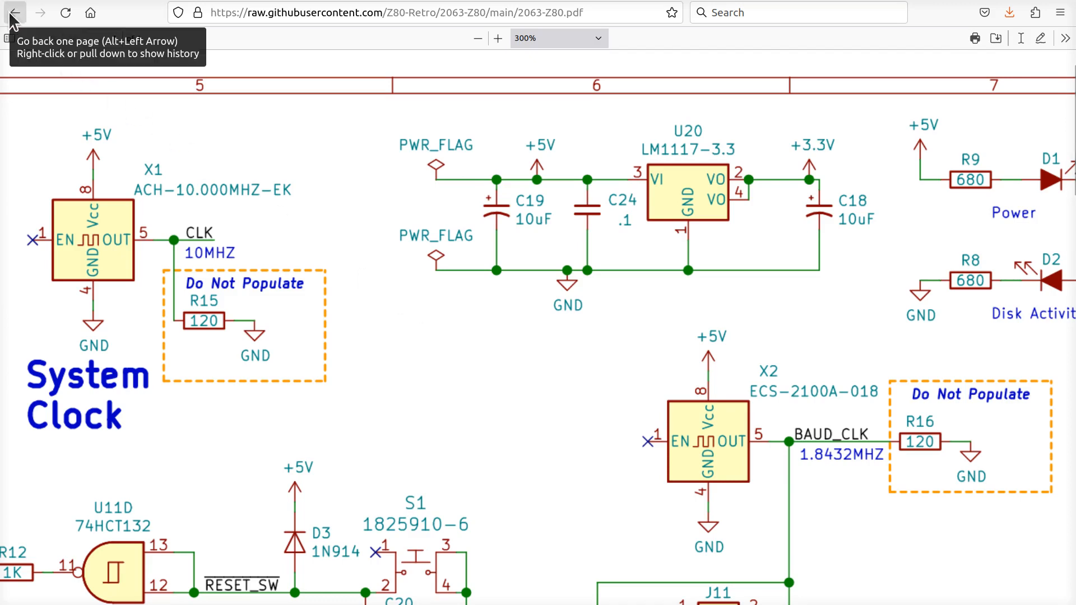
# Go back to the 2063-Z80 repository README with the schematic PDF link.
pyautogui.click(15, 13)
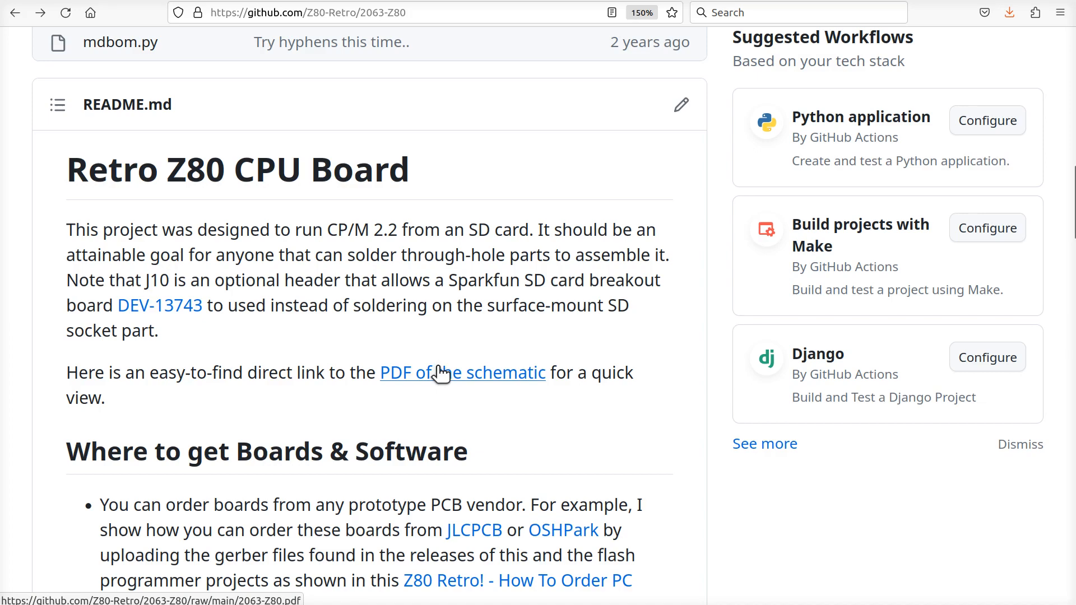
pyautogui.moveTo(523, 407)
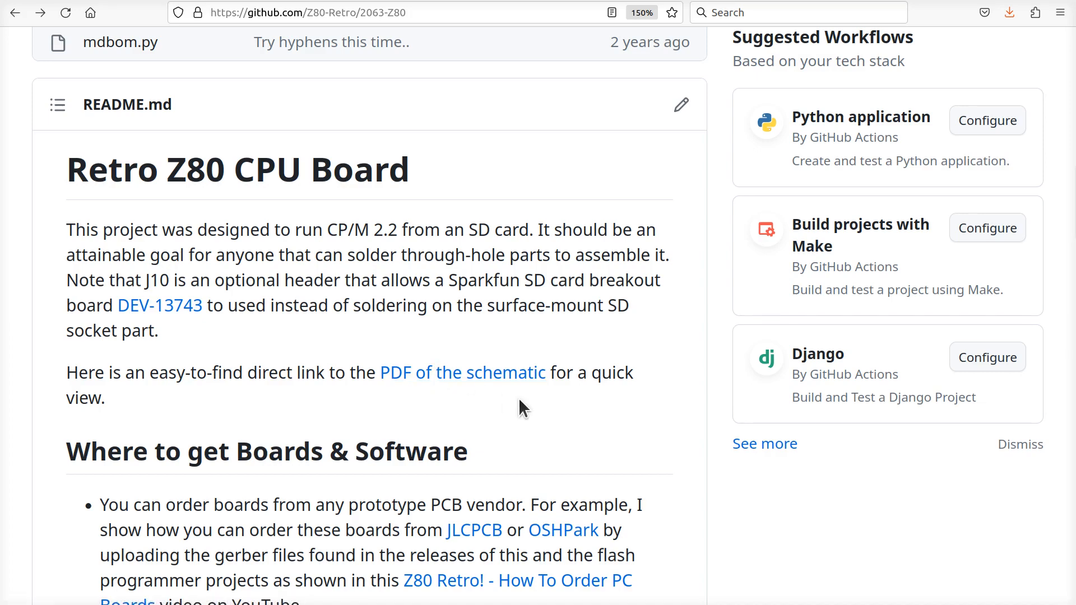